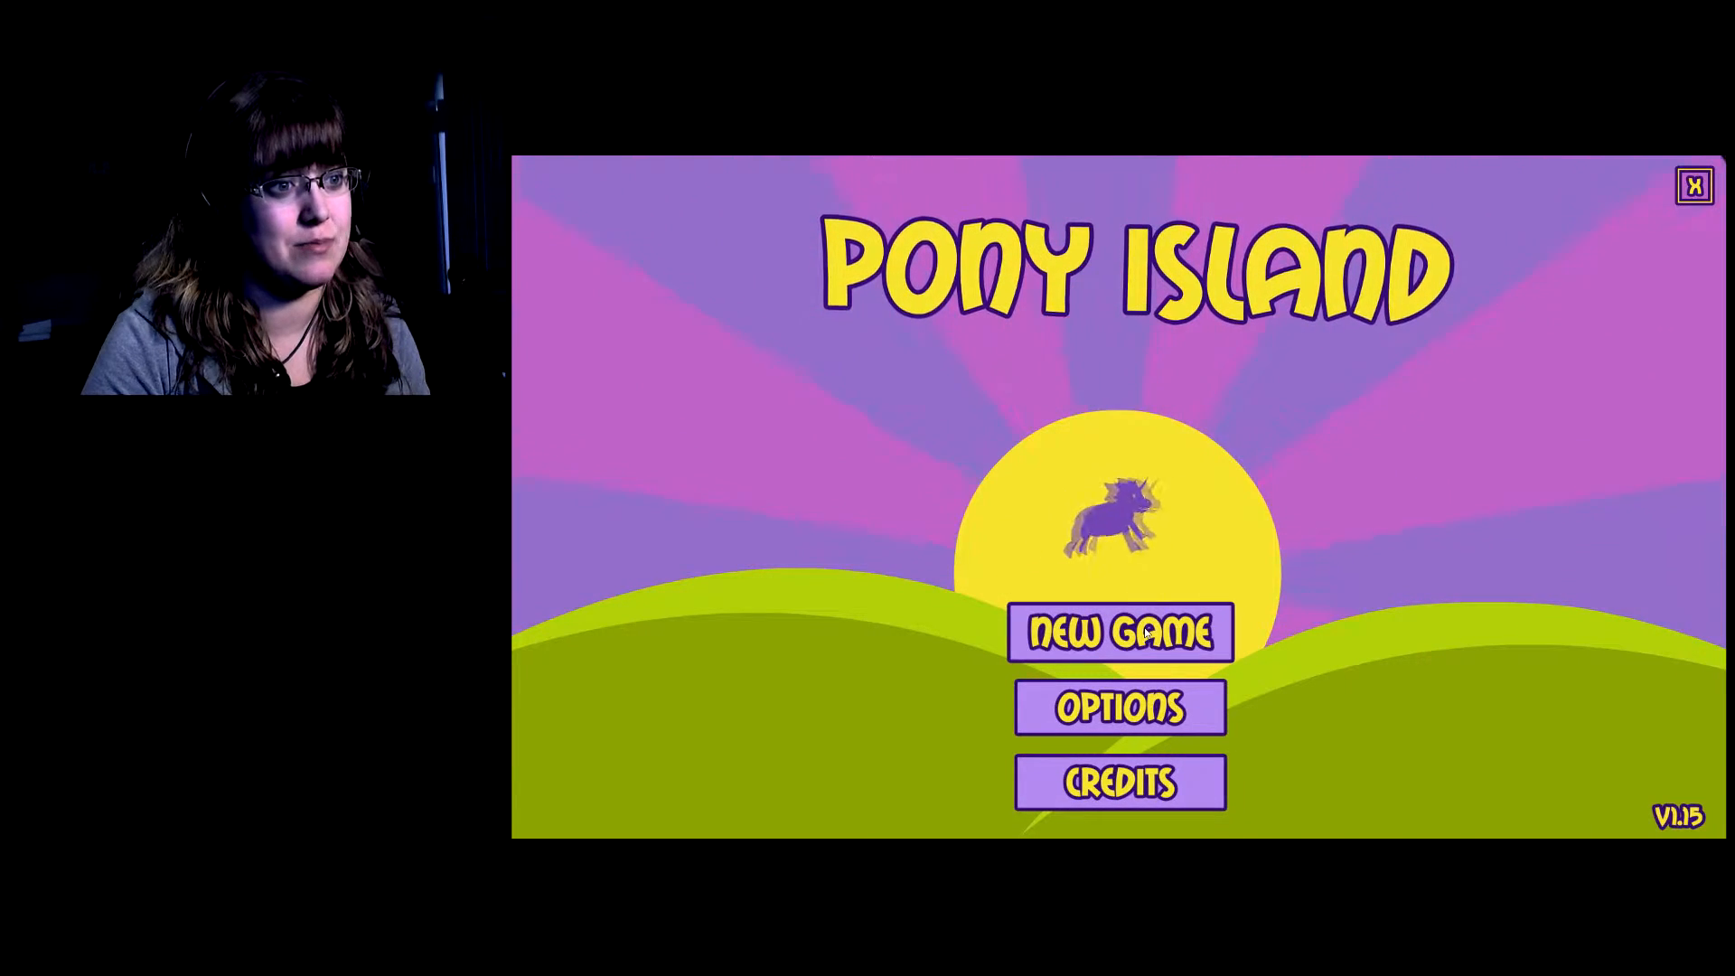
Start a new game from the colourful title so the corrupted monochrome menu appears.
click(1119, 630)
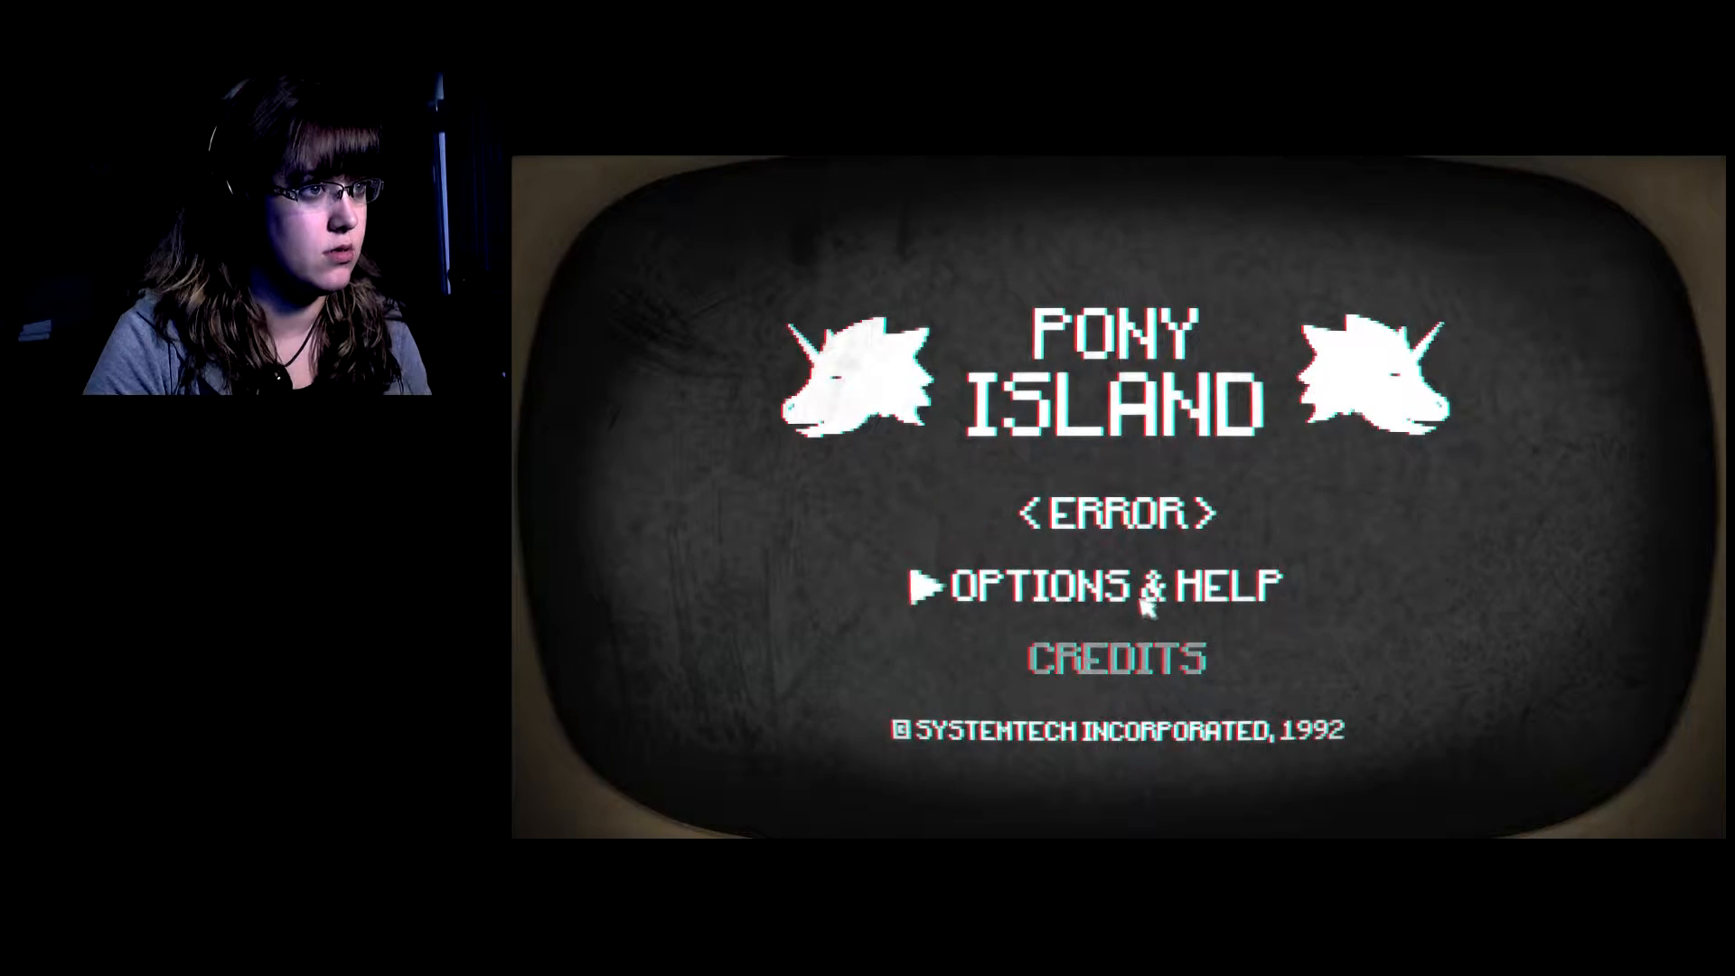
In Options & Help, enable Obscure Options and Free Ticket, disable In-App Purchases, and return to the title menu.
click(1112, 583)
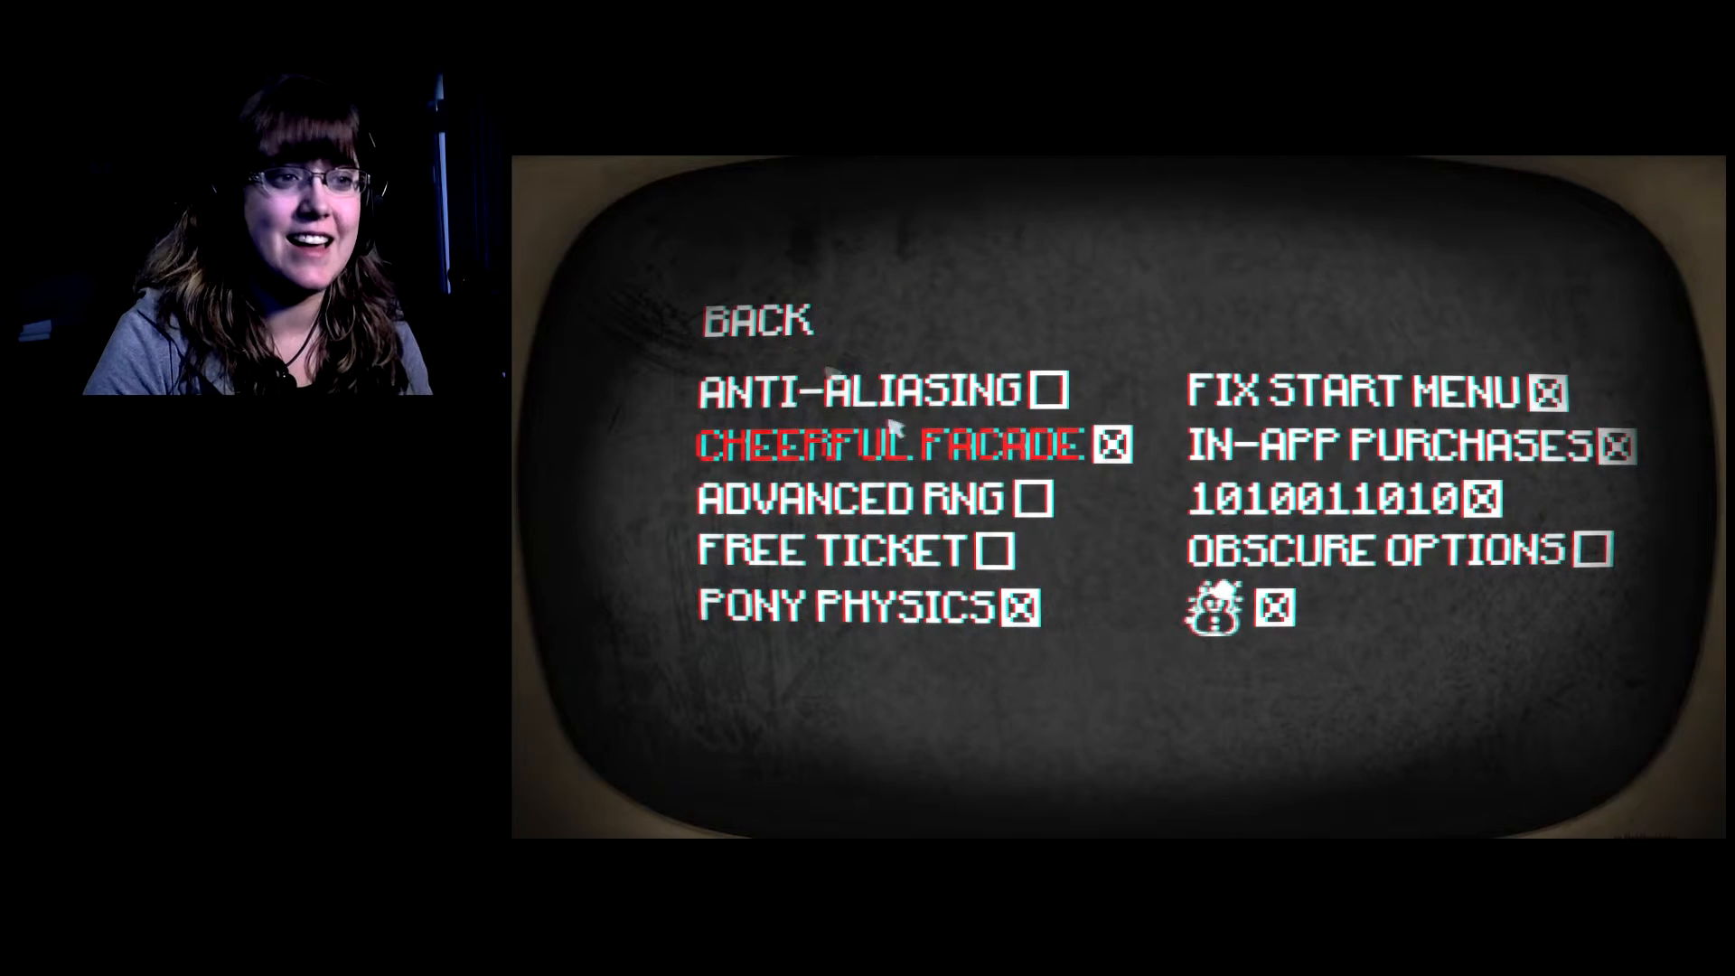
mouse_move(974, 740)
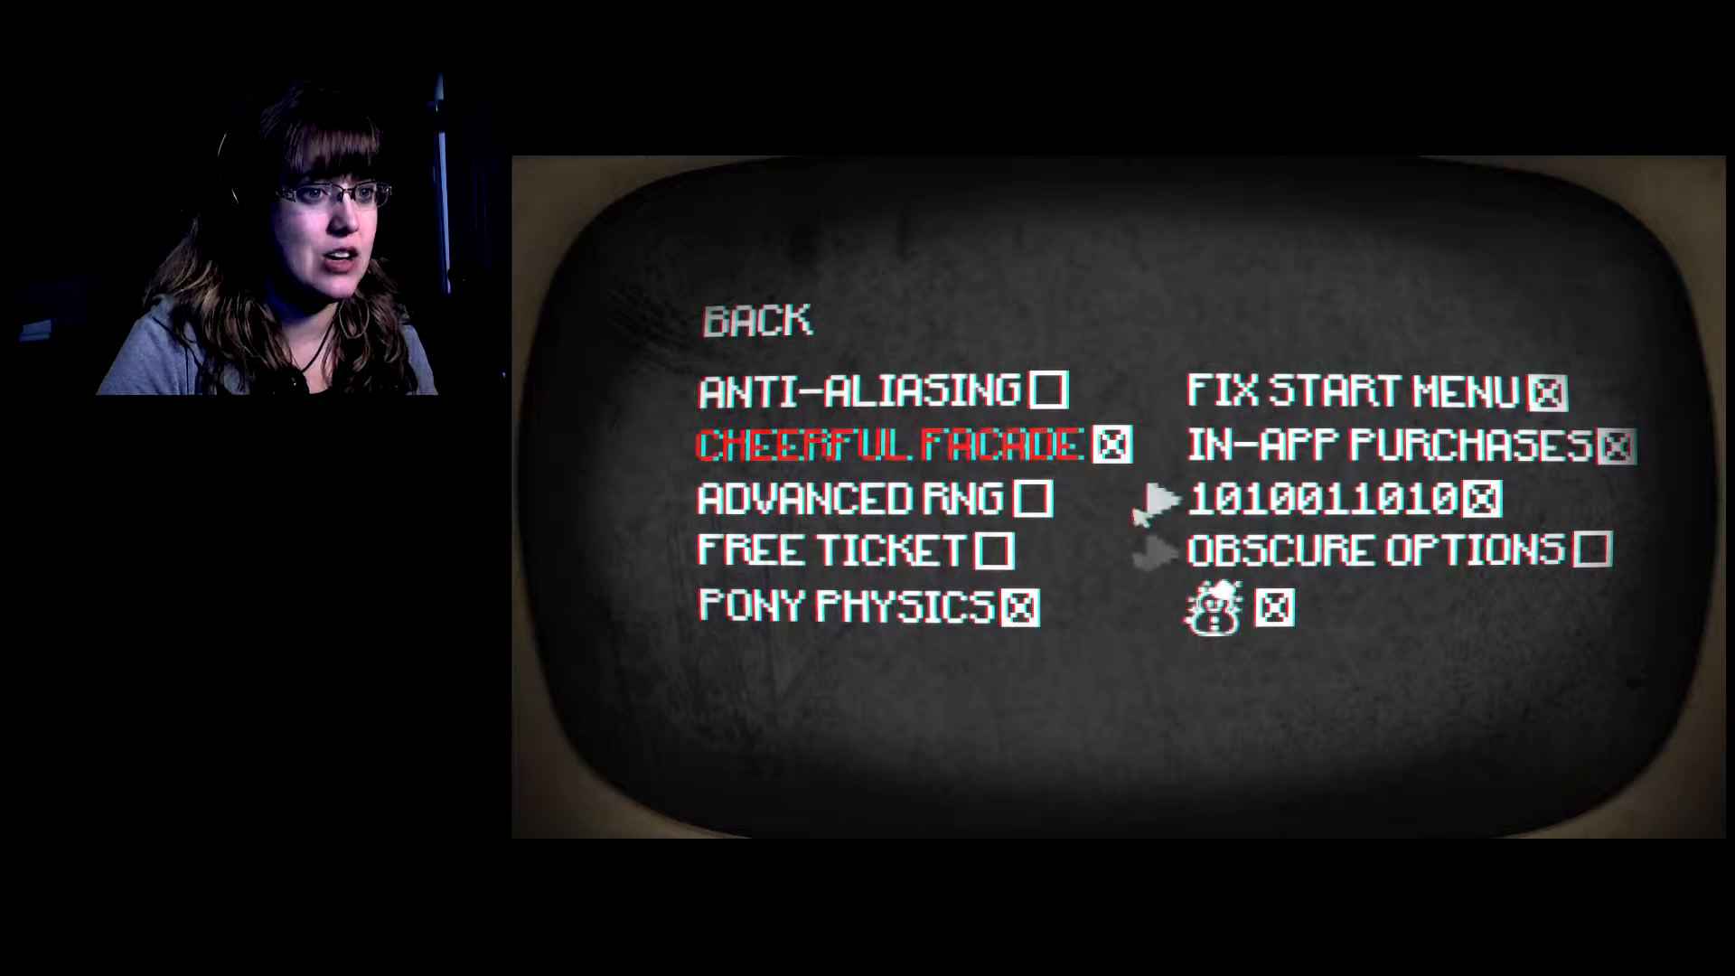
mouse_move(930, 752)
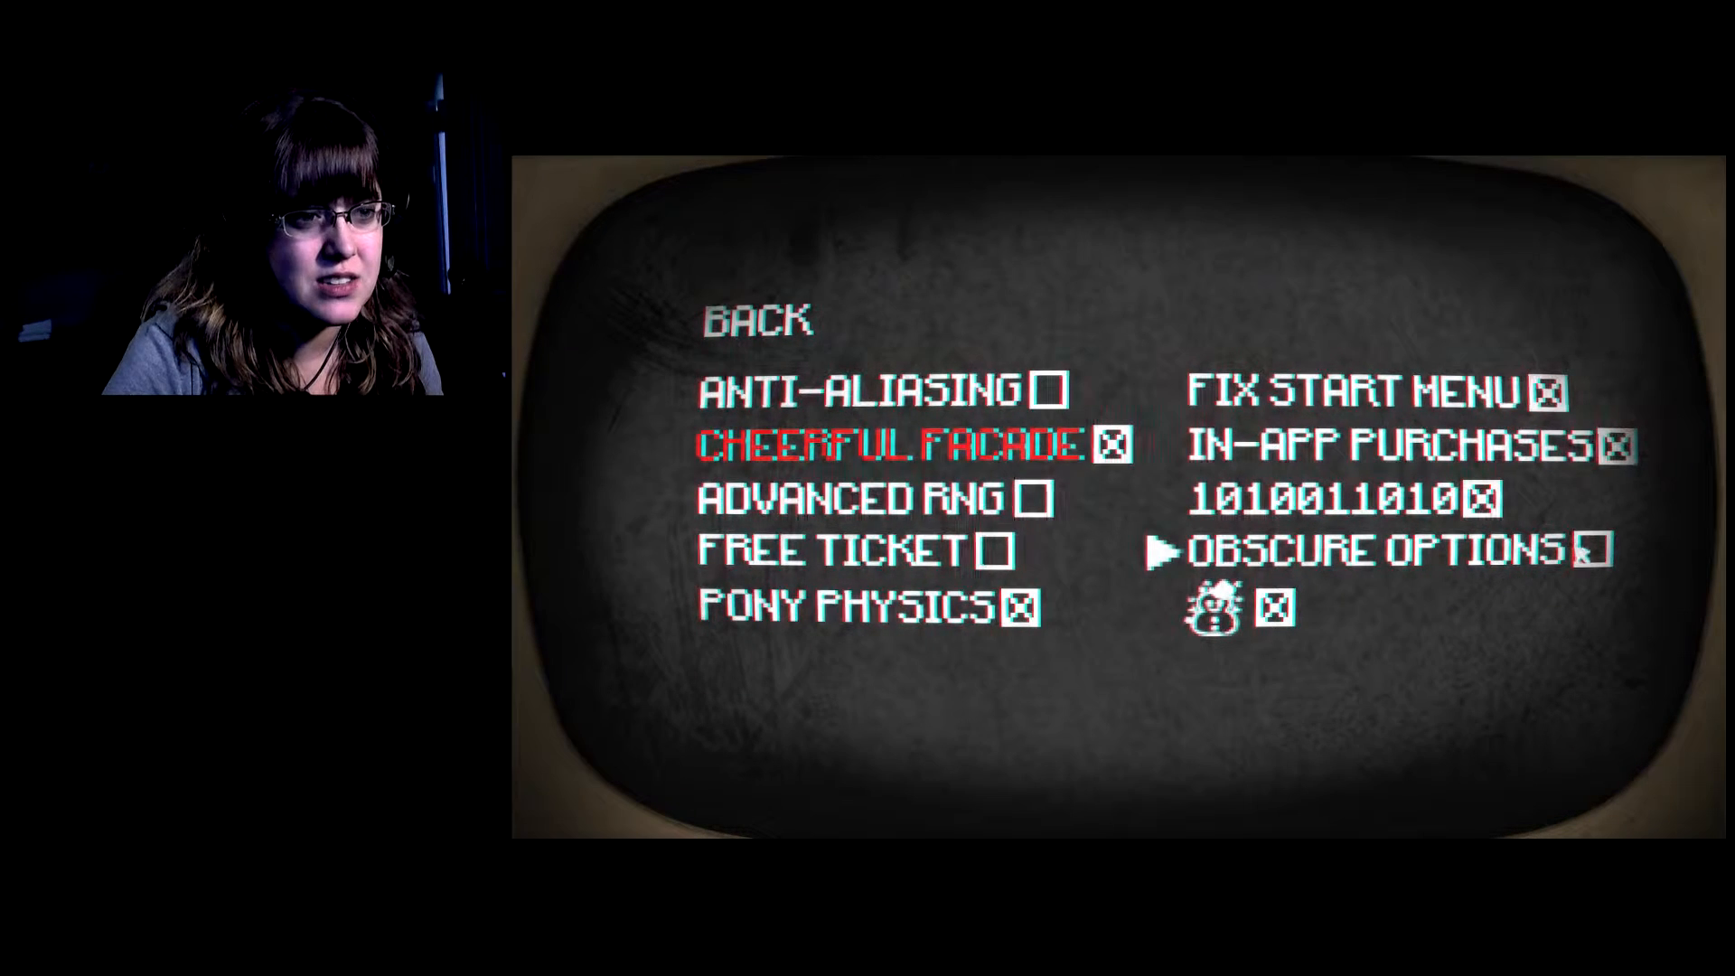
click(1588, 550)
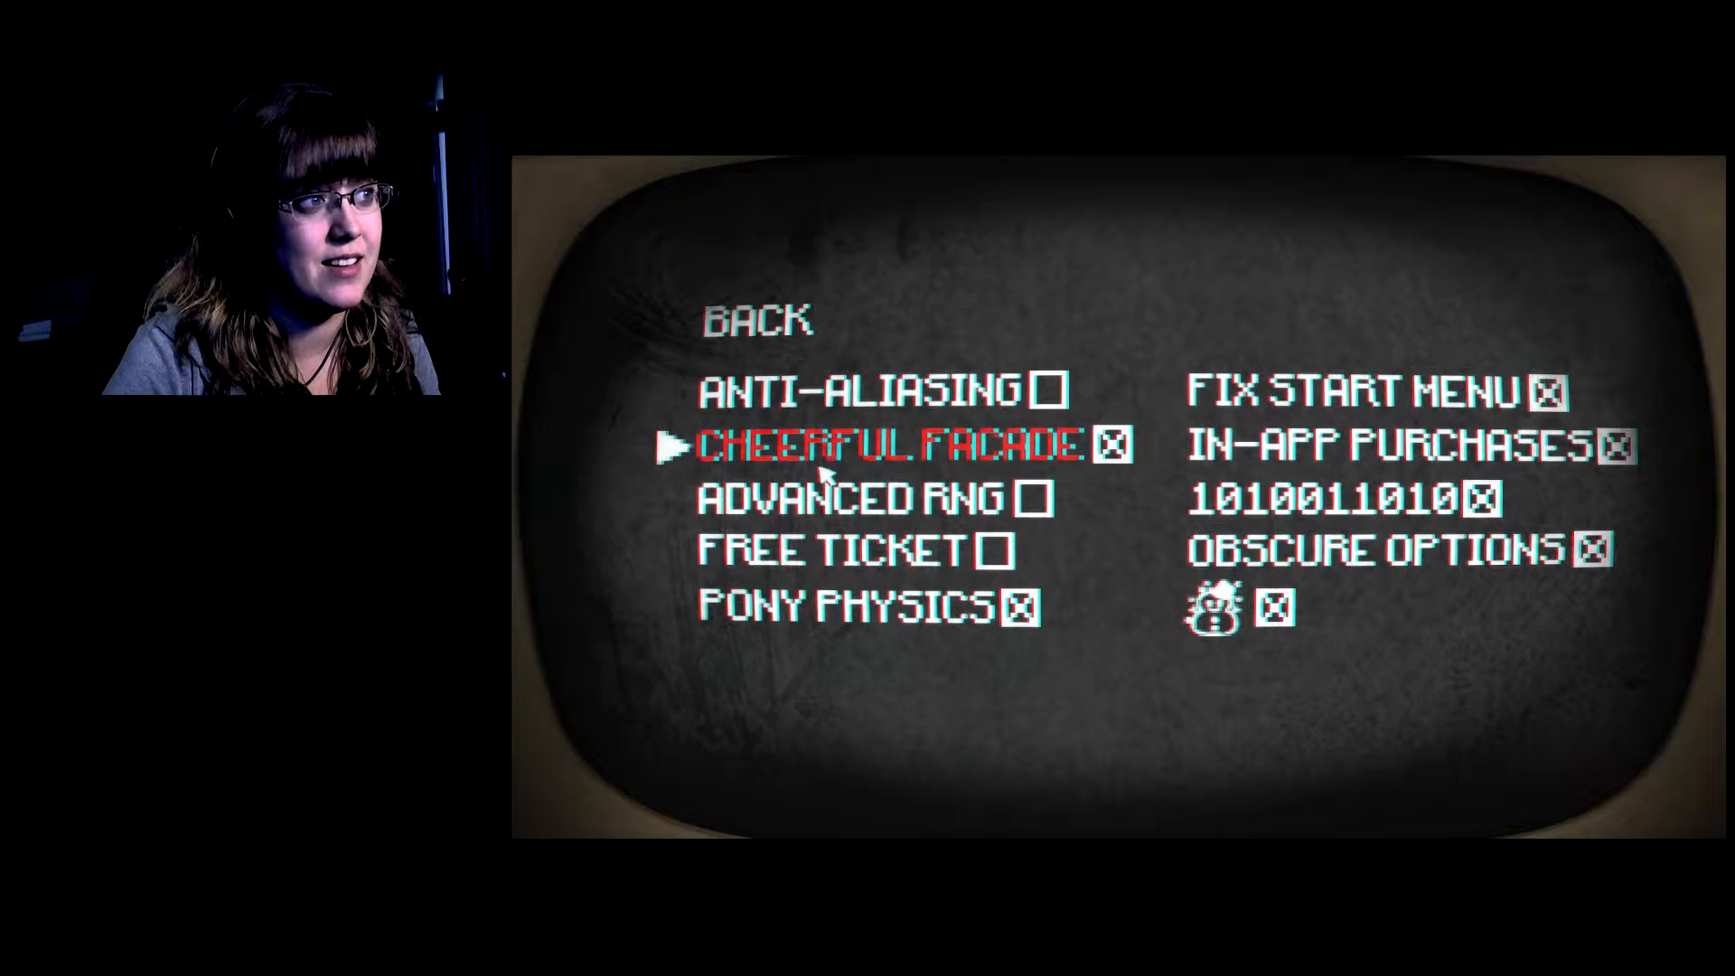
key(up)
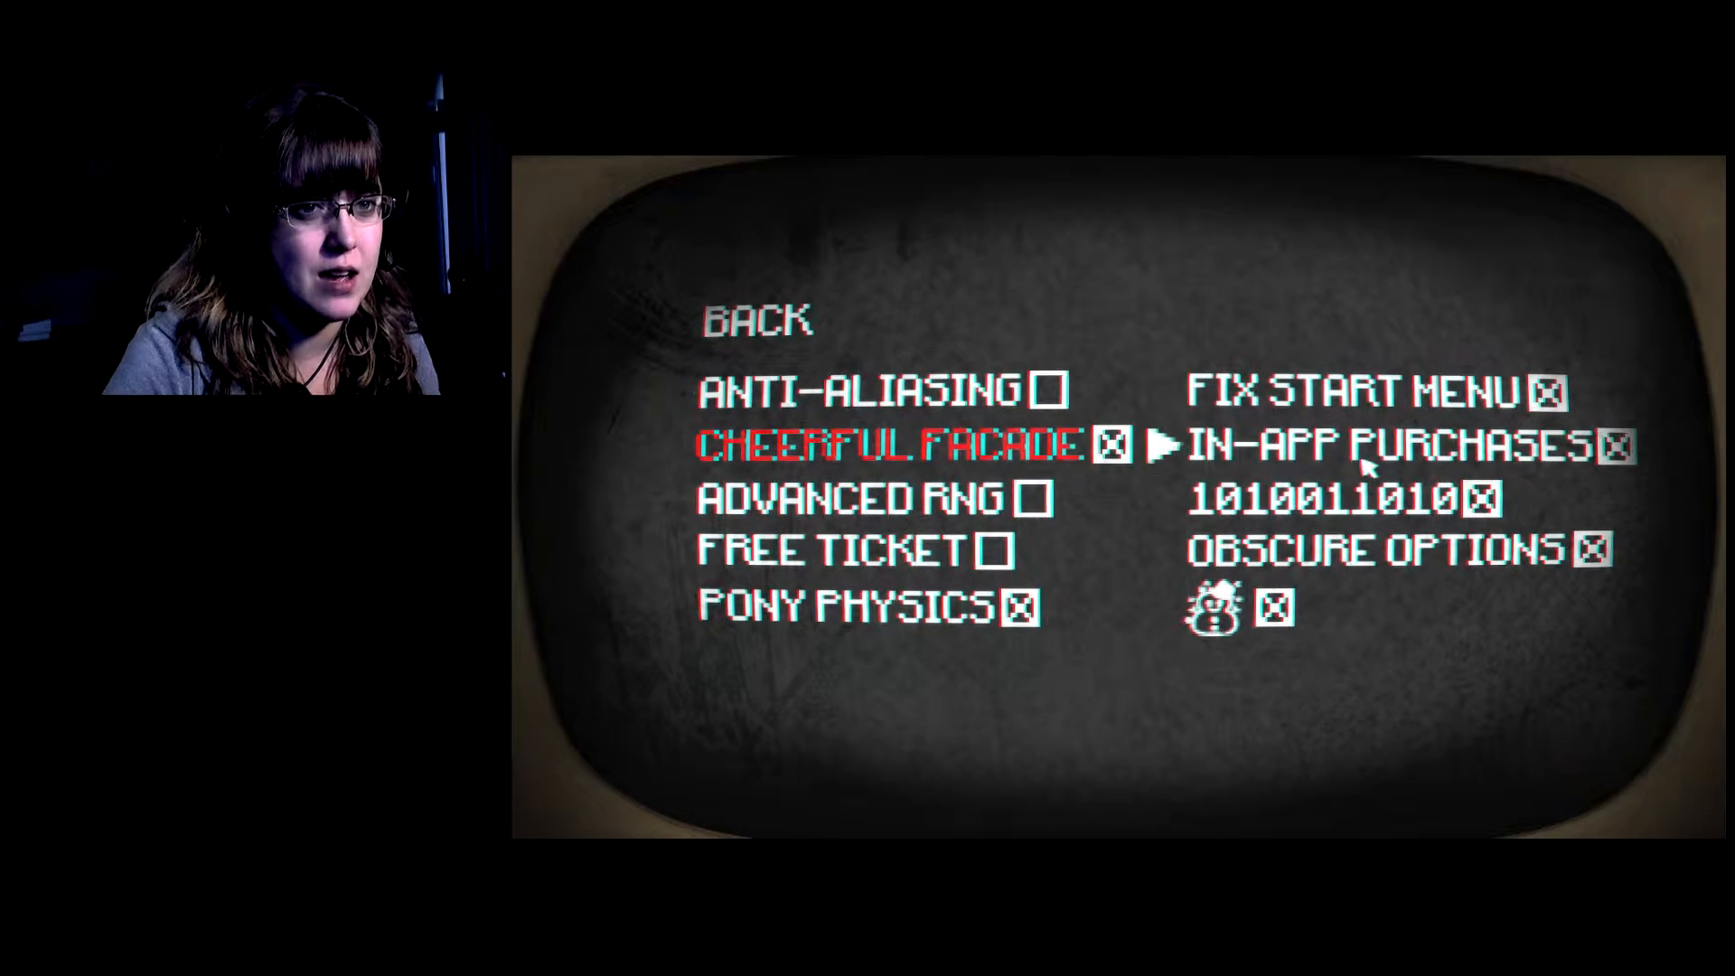
click(1611, 447)
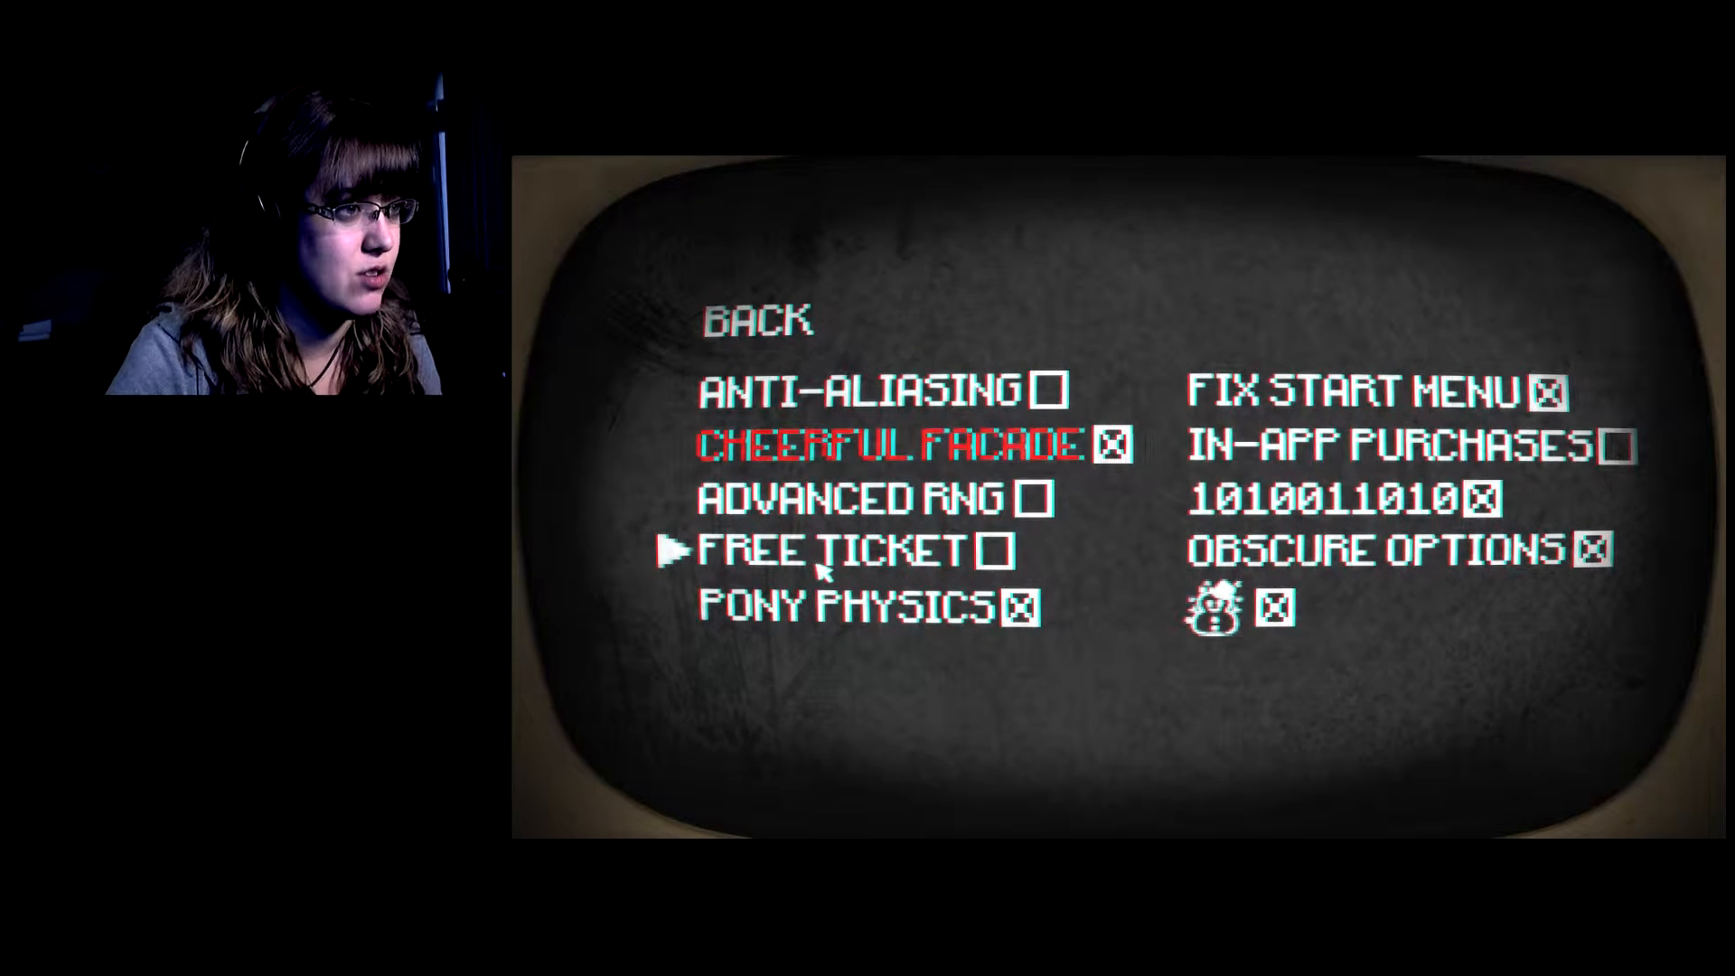
click(992, 550)
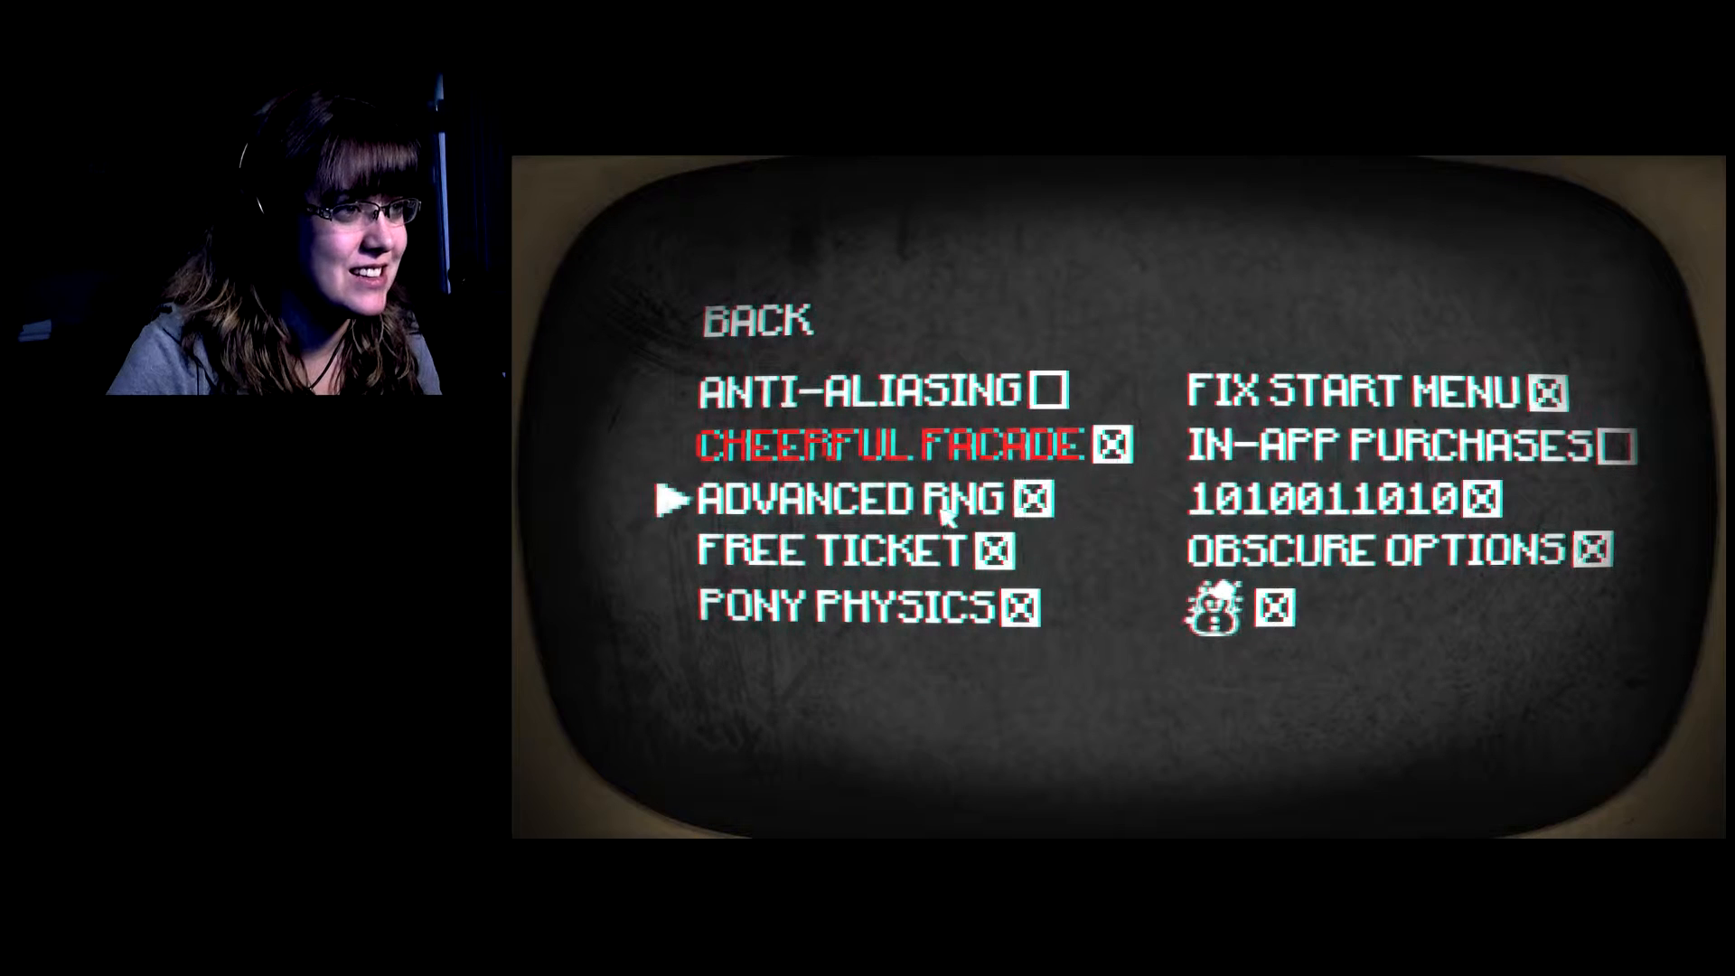
click(755, 320)
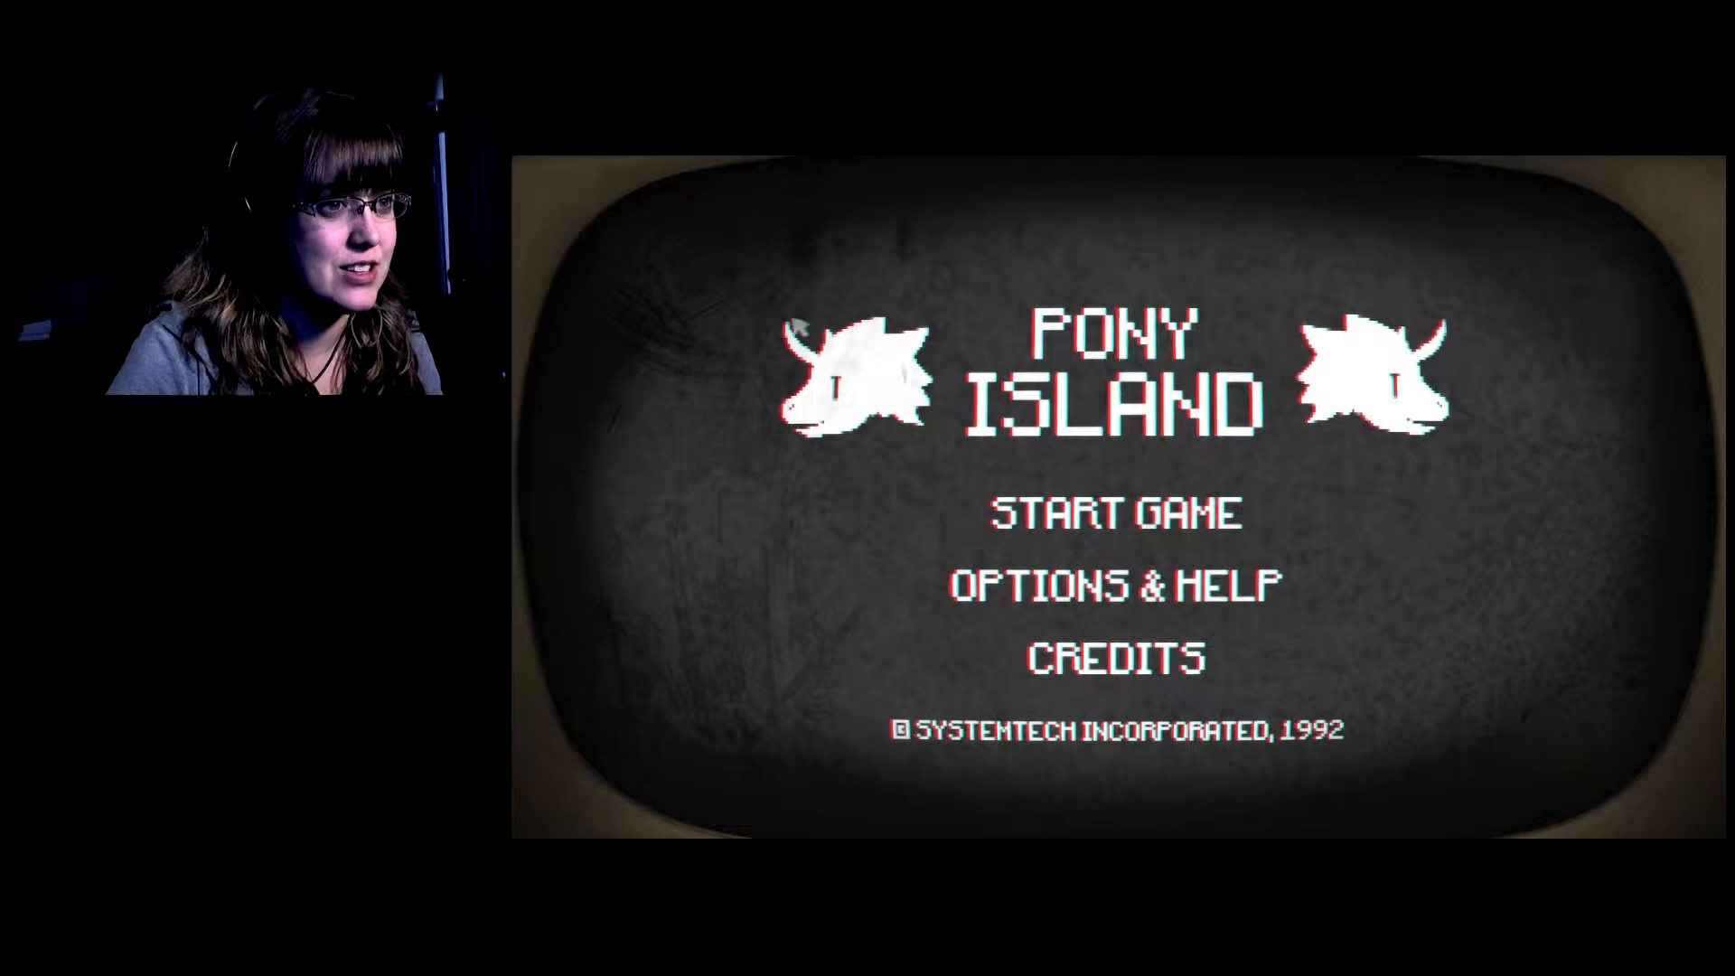
Enter the hidden start-check code screen behind Start Game to place ENABLE_START.
click(1115, 512)
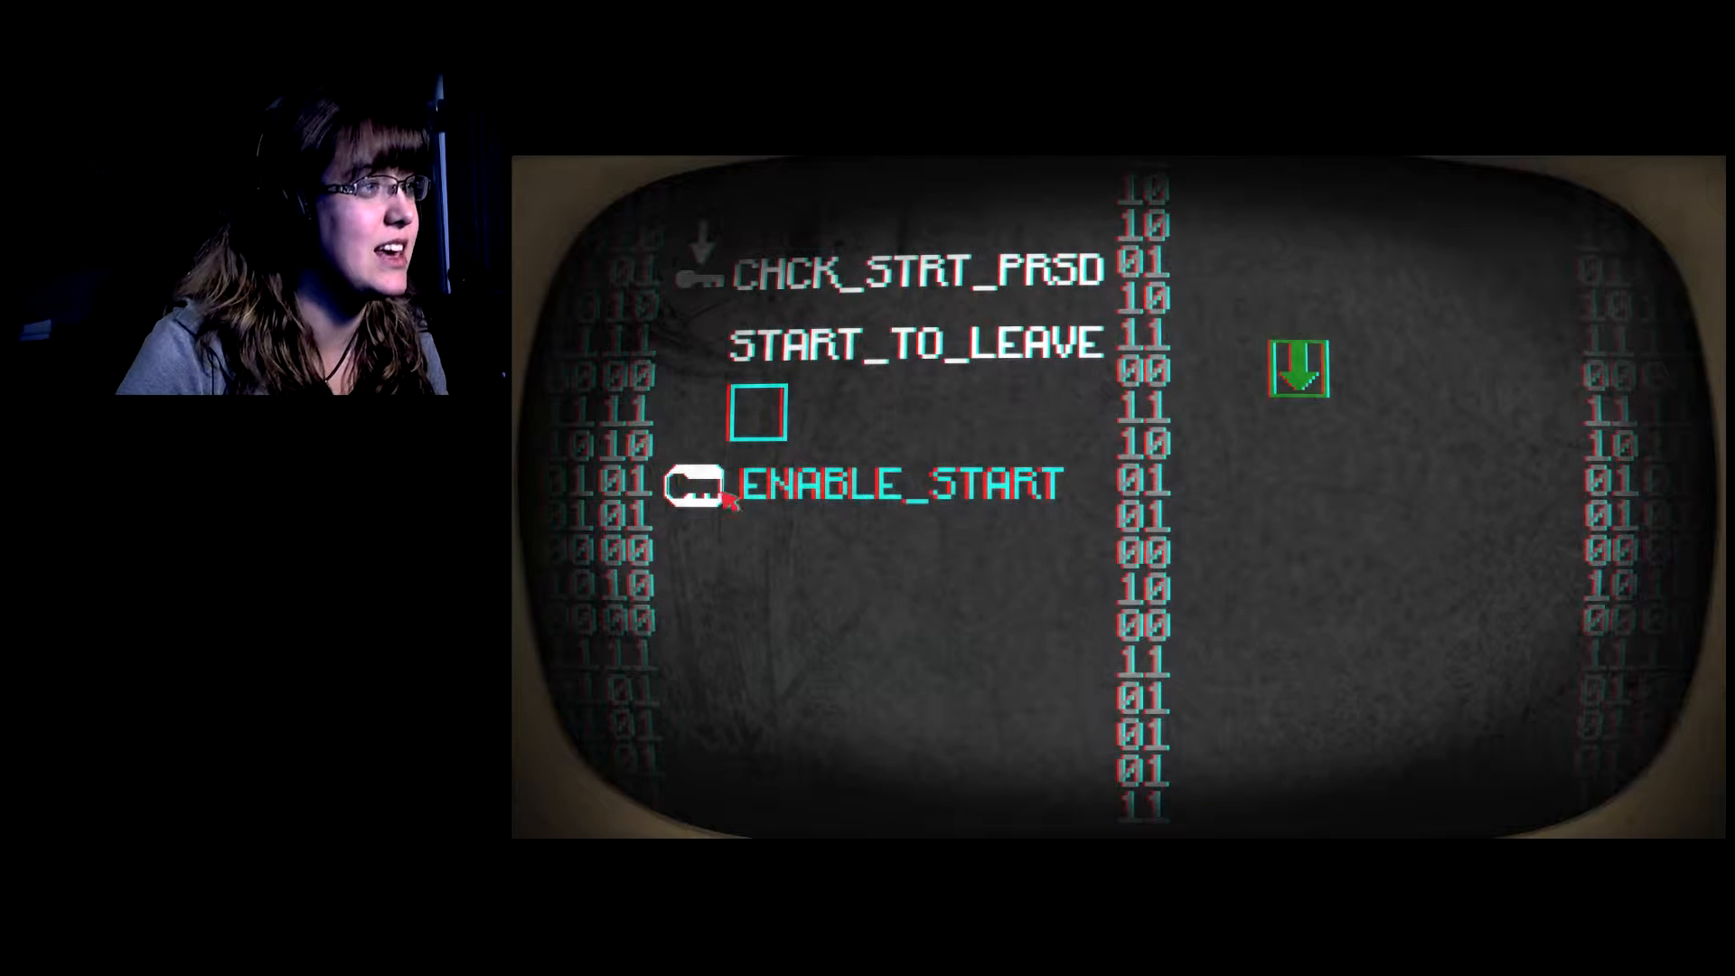
mouse_move(1189, 680)
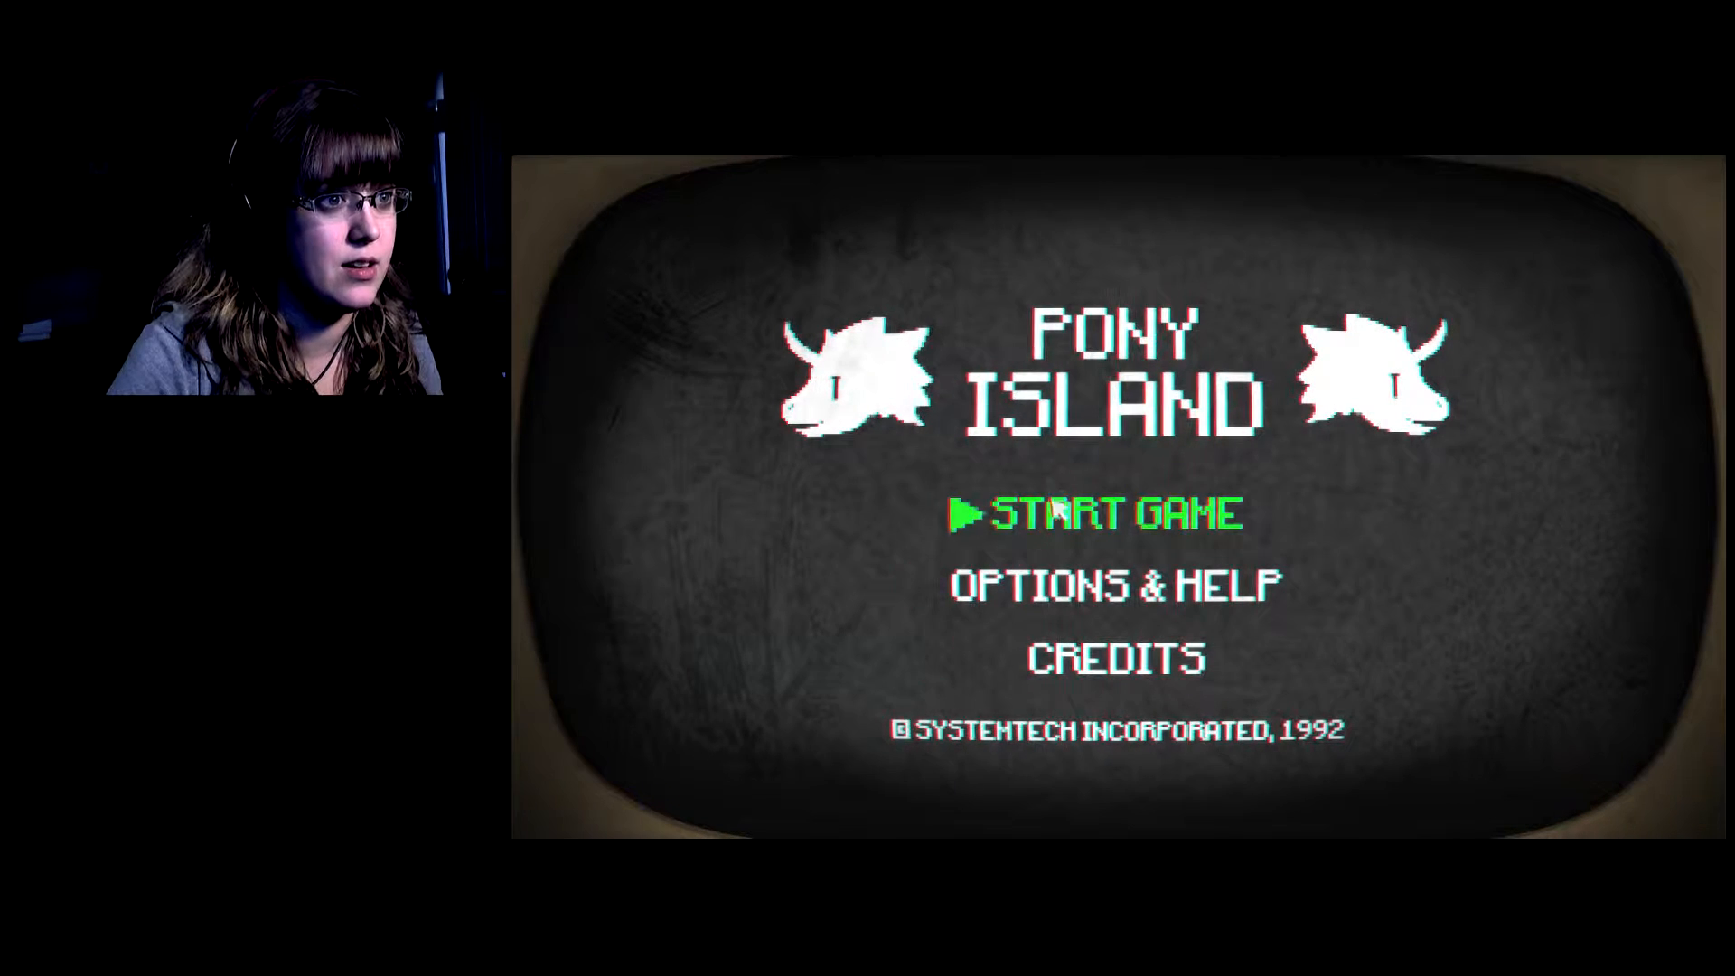
Start the game and wait on the LOADING progress bar.
click(1097, 512)
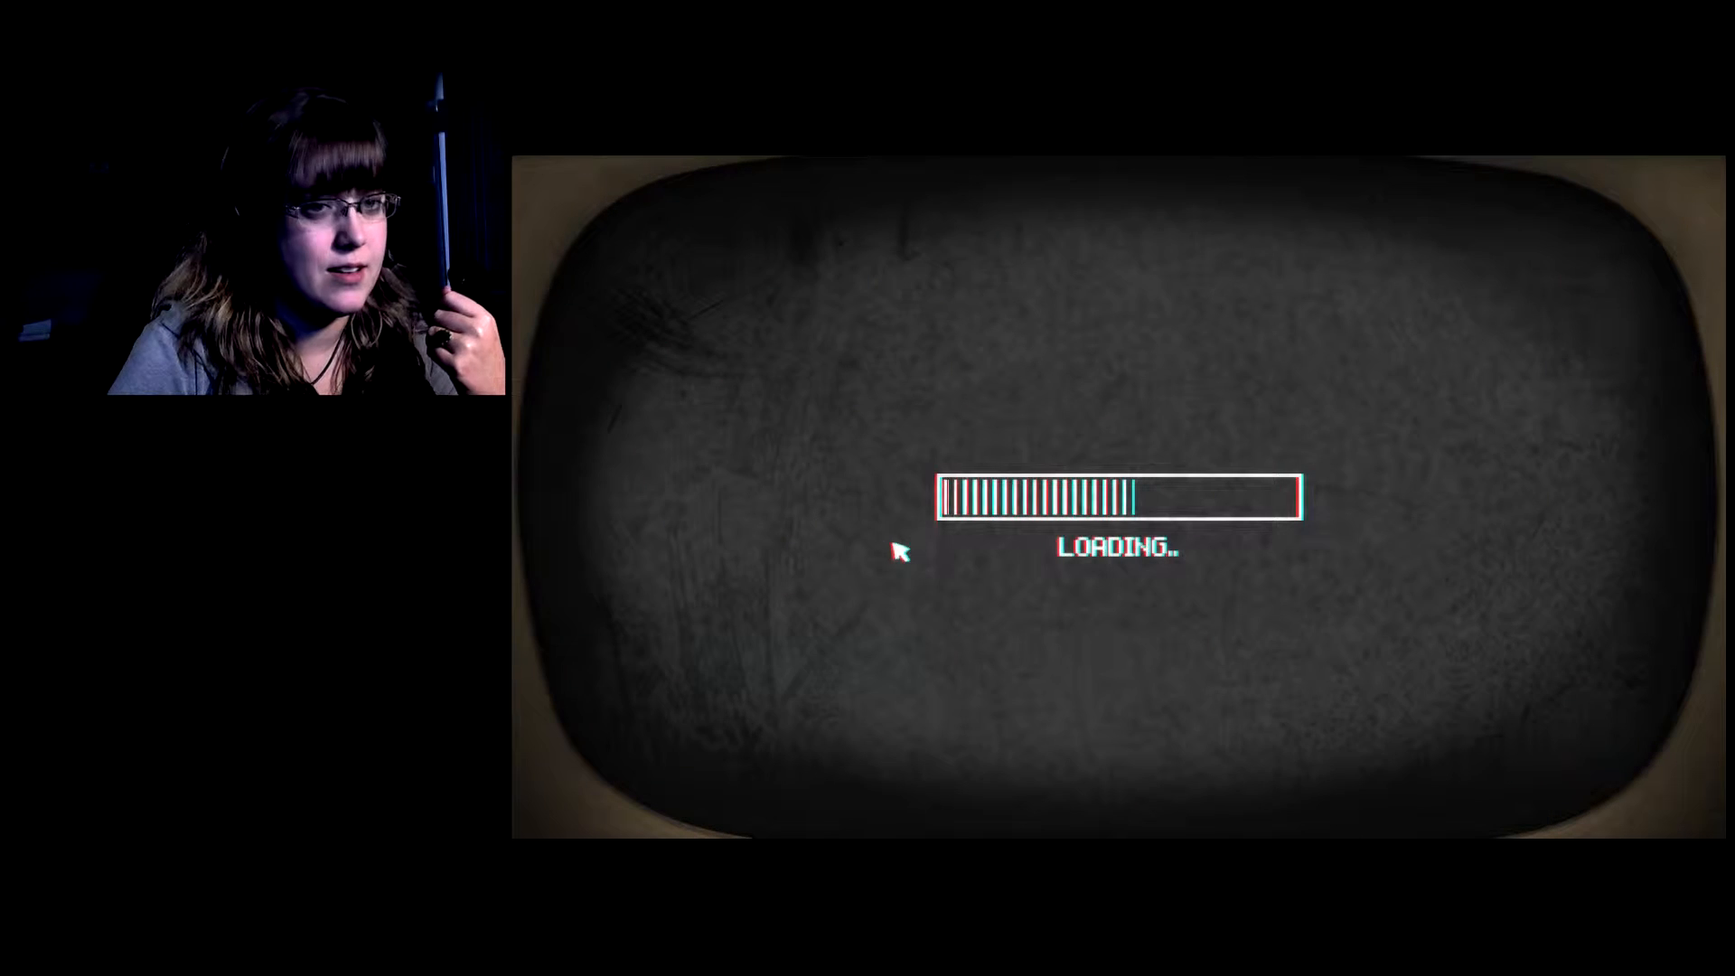
mouse_move(1117, 725)
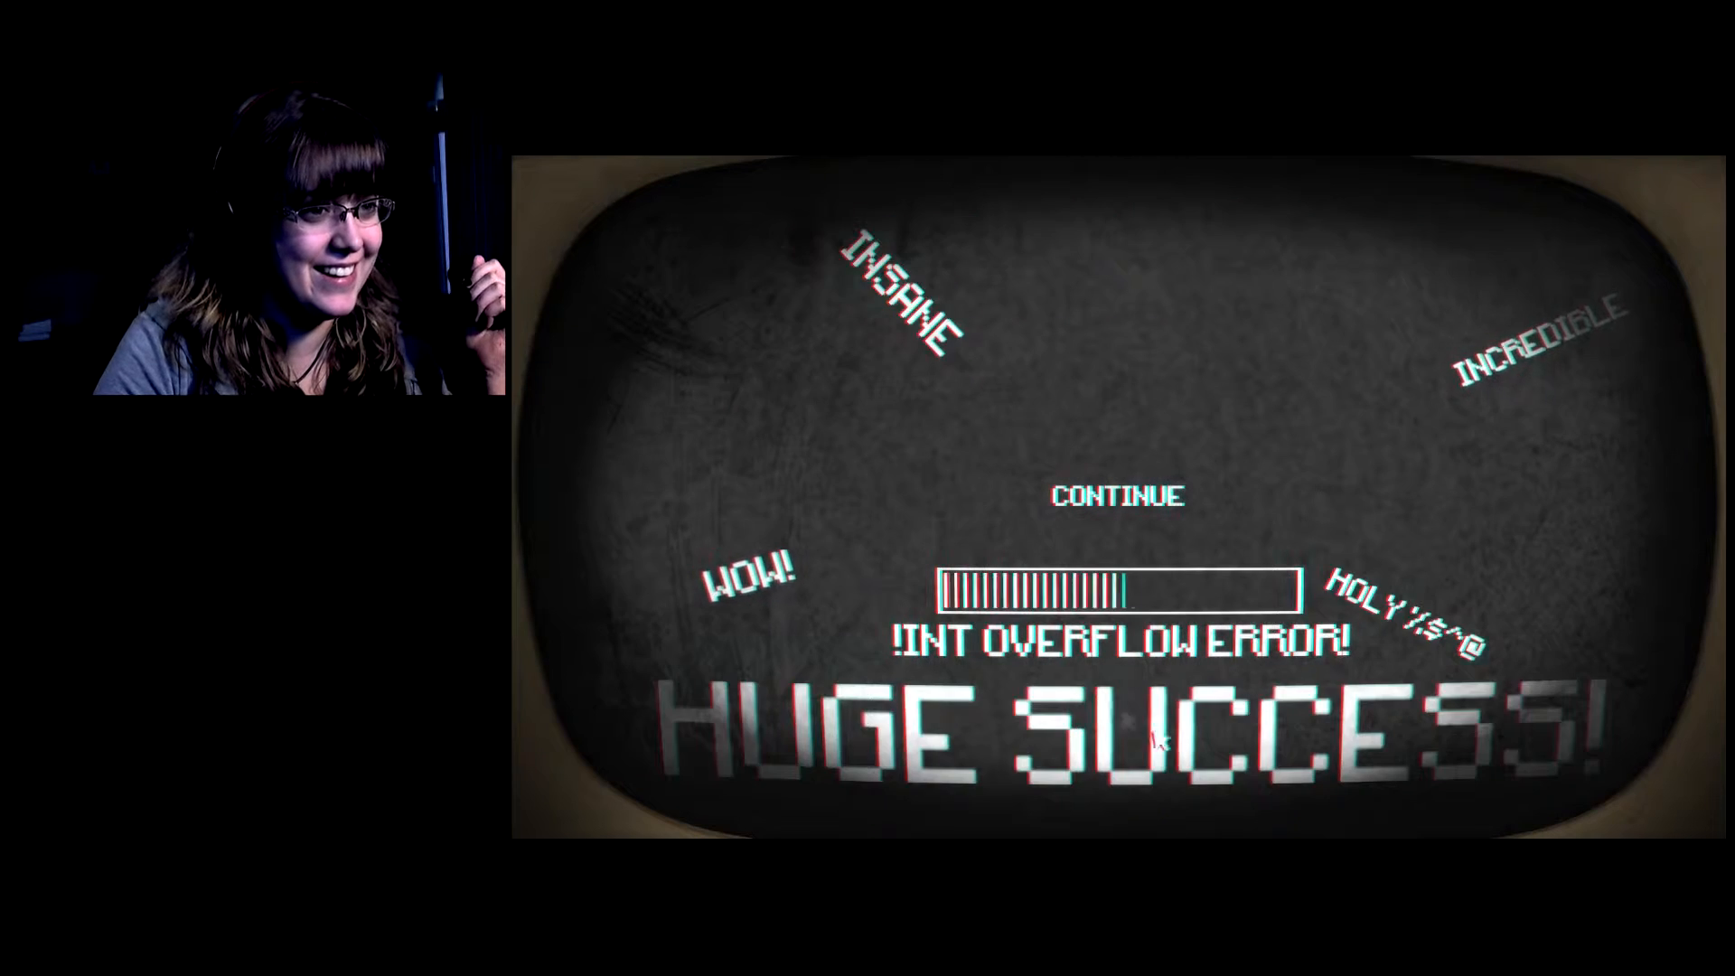
Continue past the HUGE SUCCESS screen so praise messages pile up to the overflow error.
click(1114, 497)
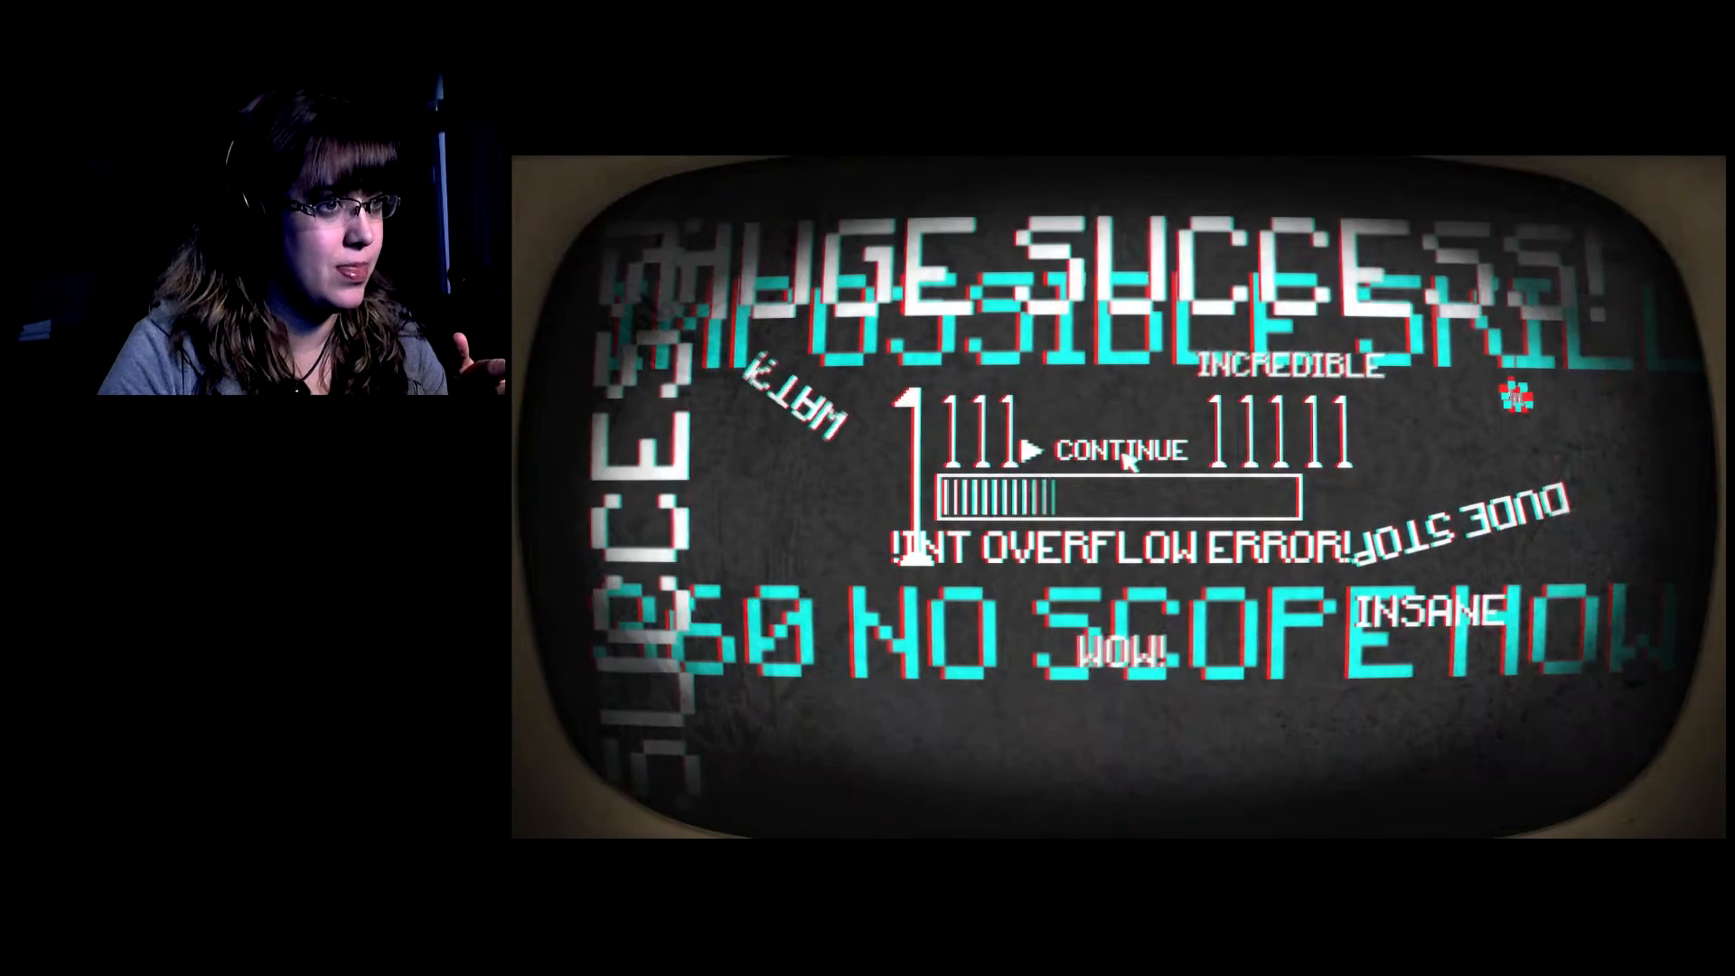
click(1123, 450)
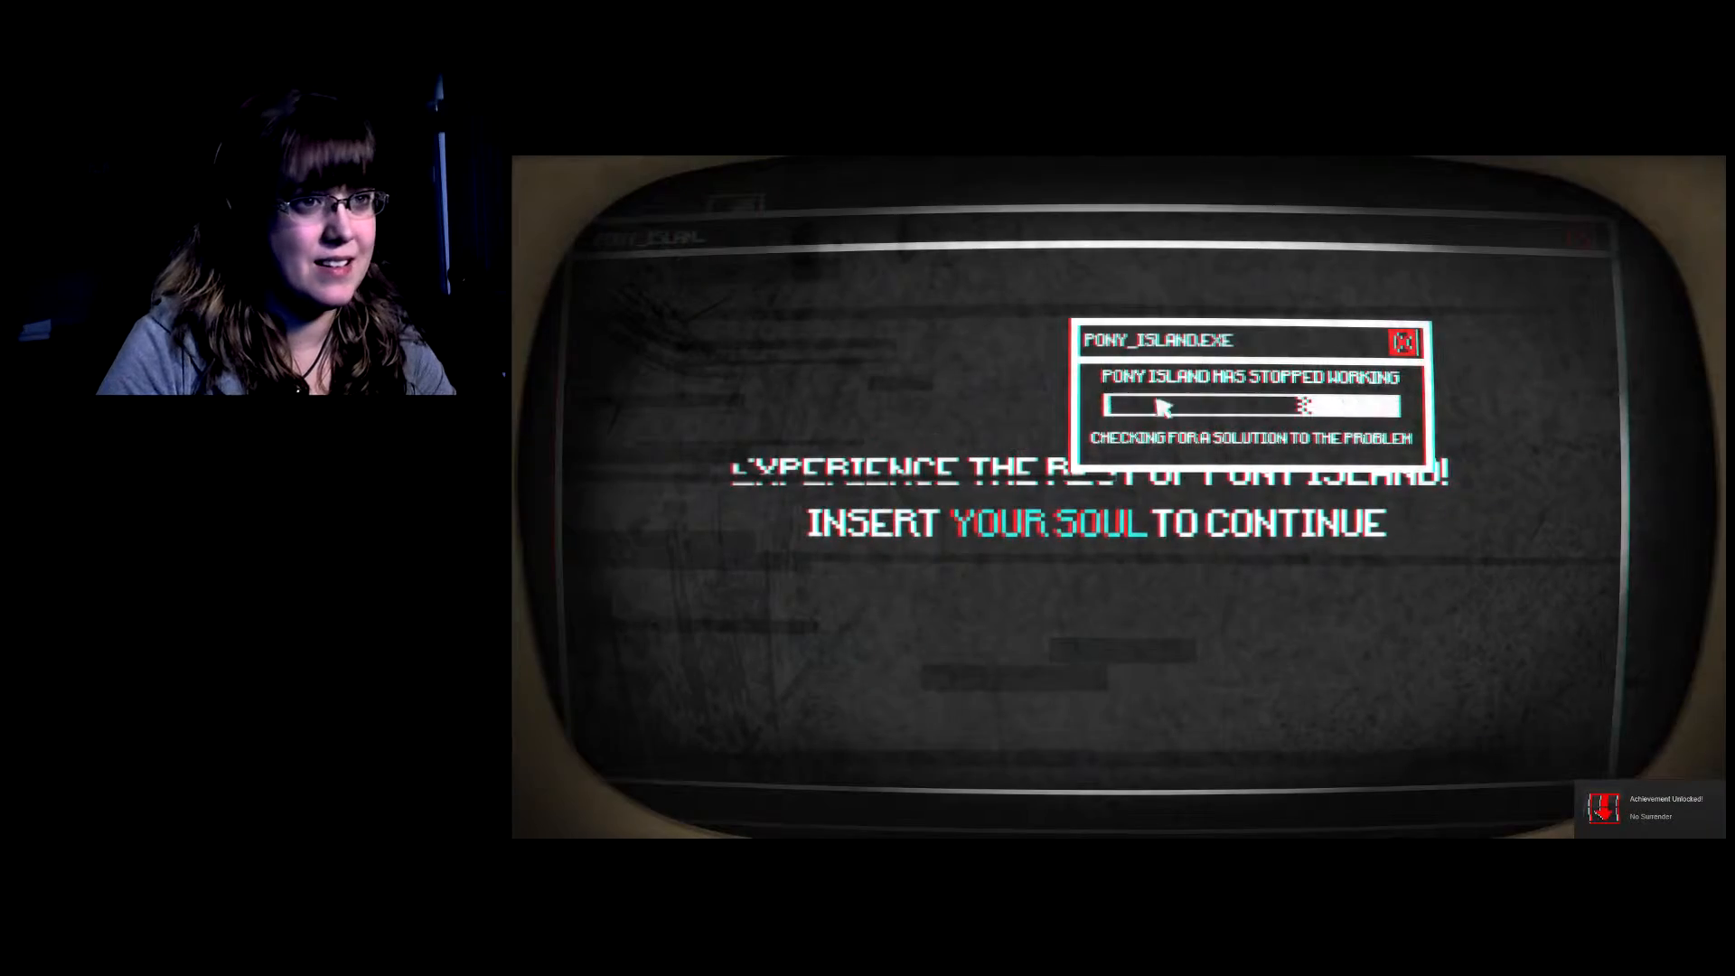
mouse_move(943, 618)
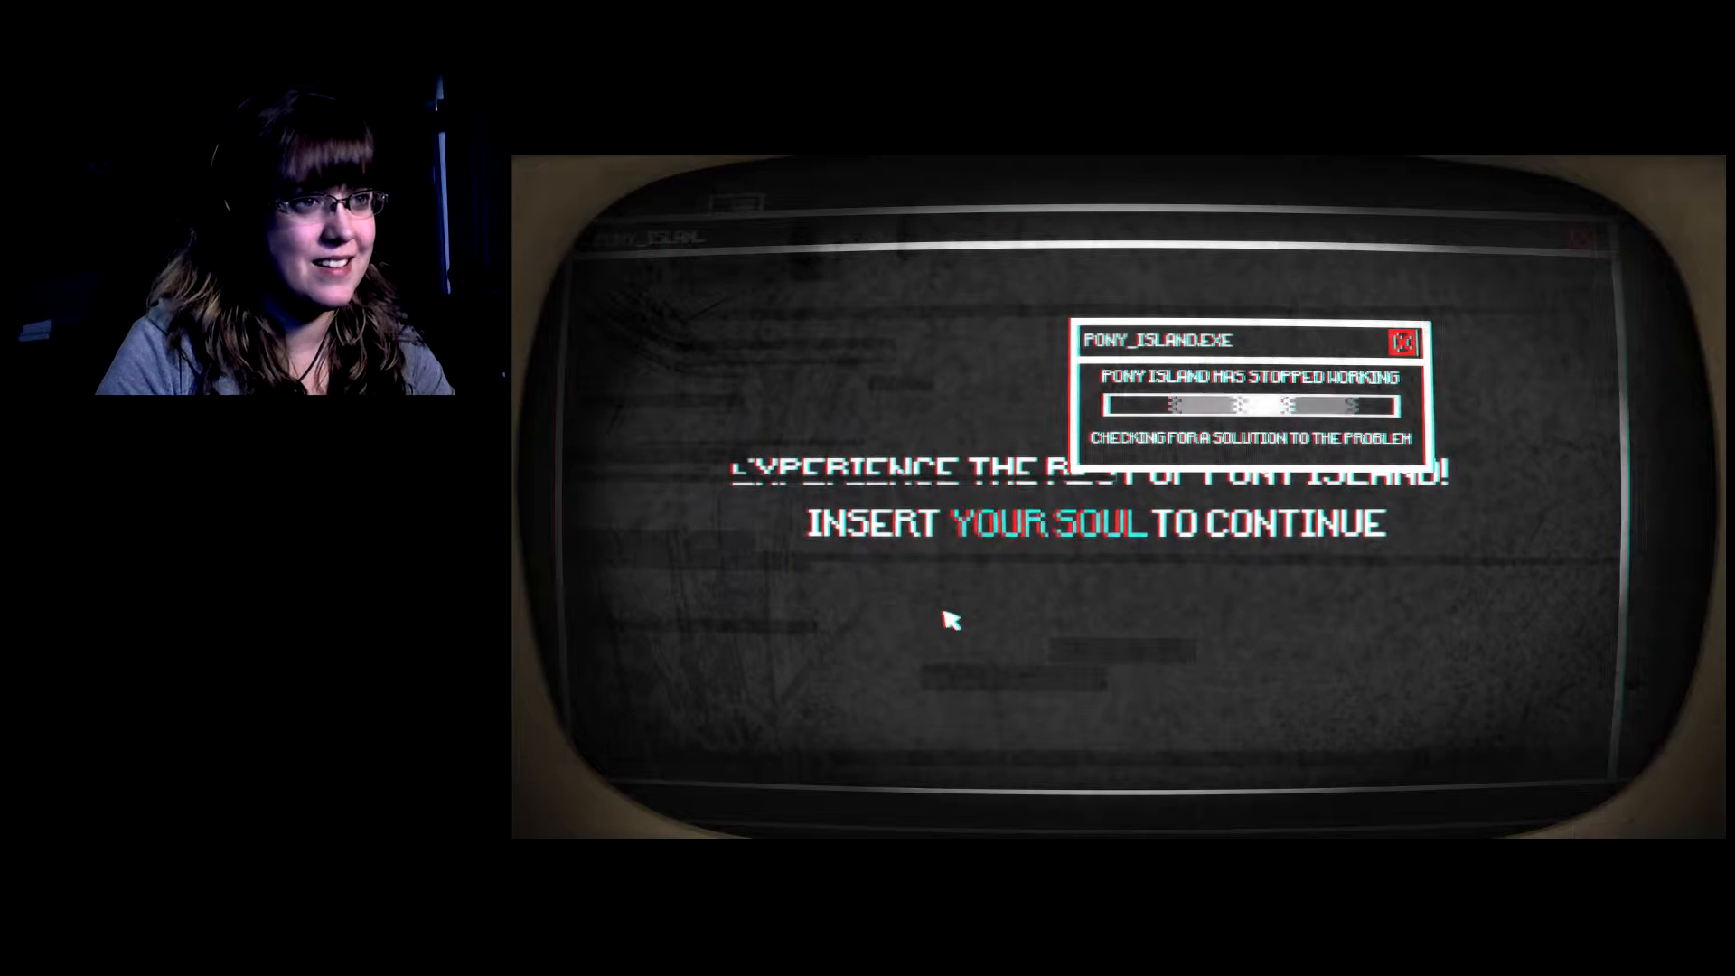
click(1406, 340)
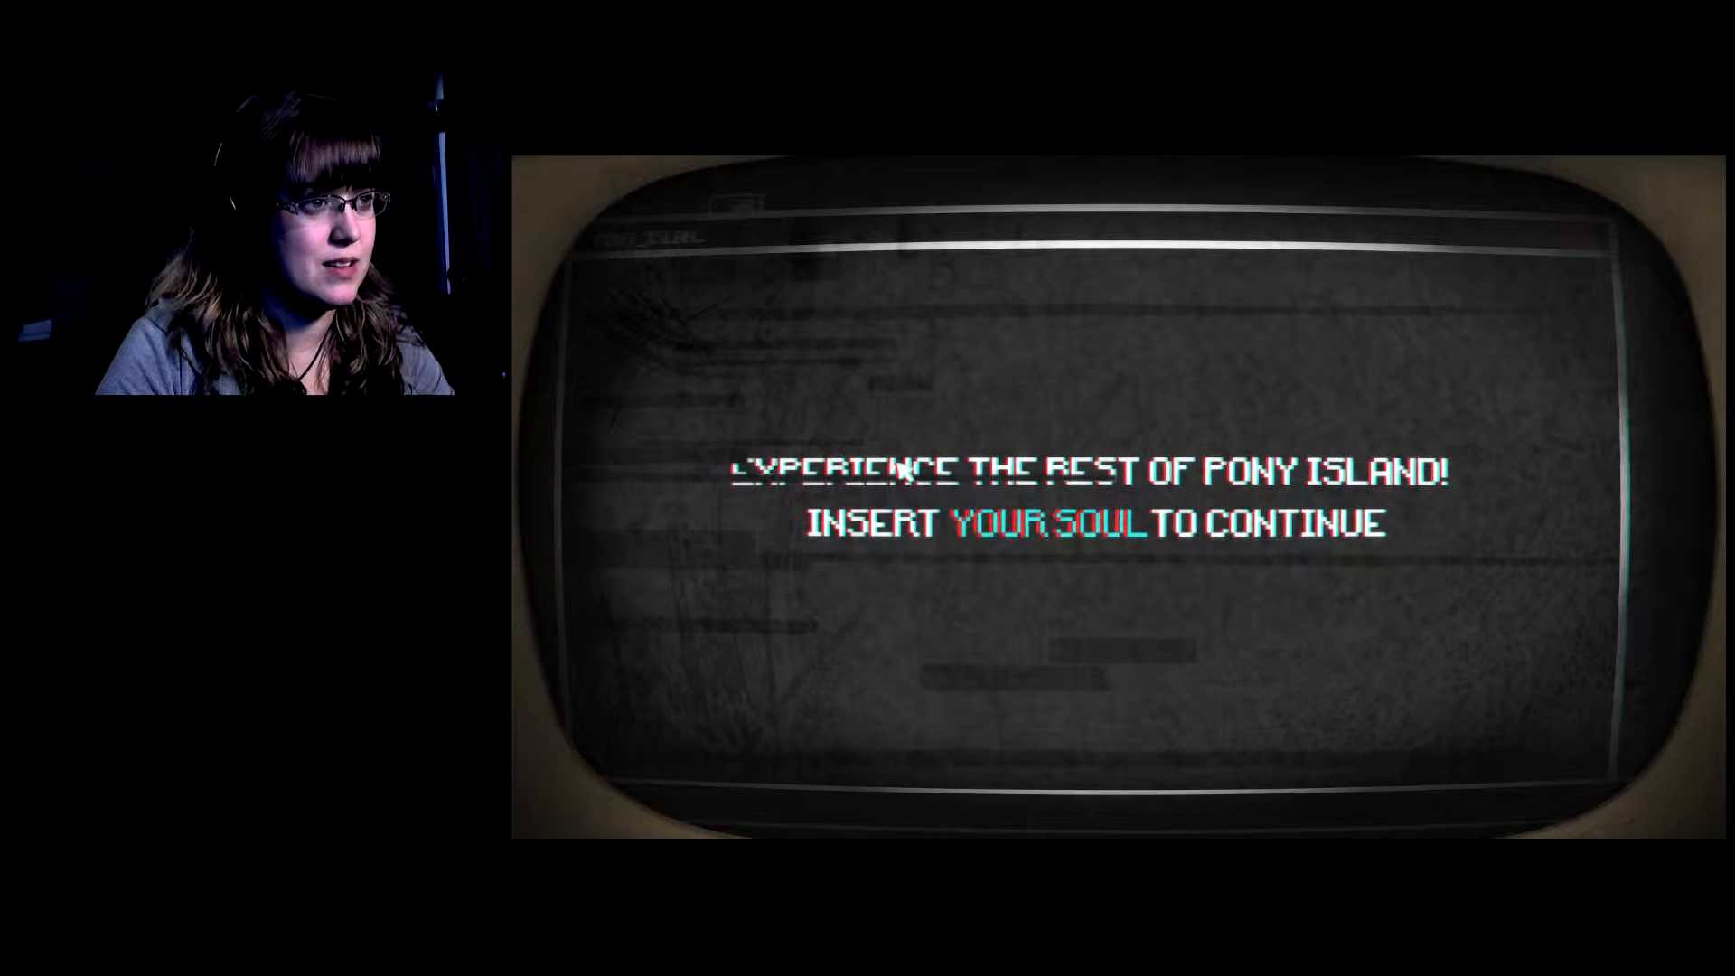
mouse_move(1150, 448)
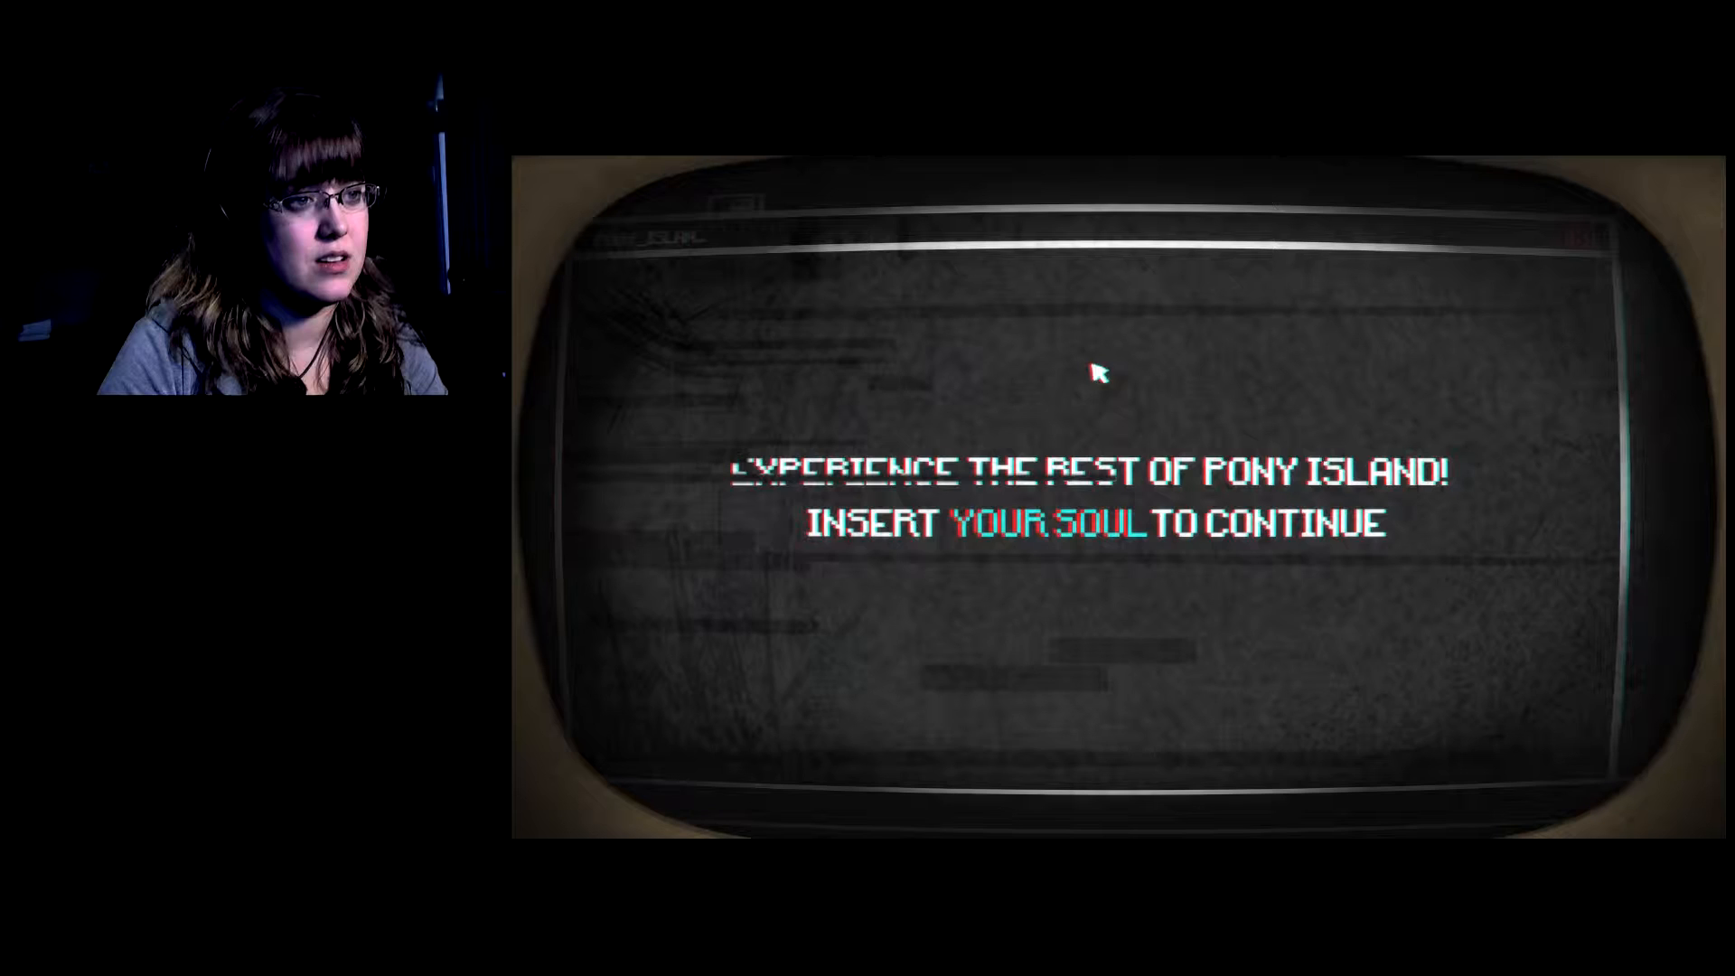
mouse_move(1045, 528)
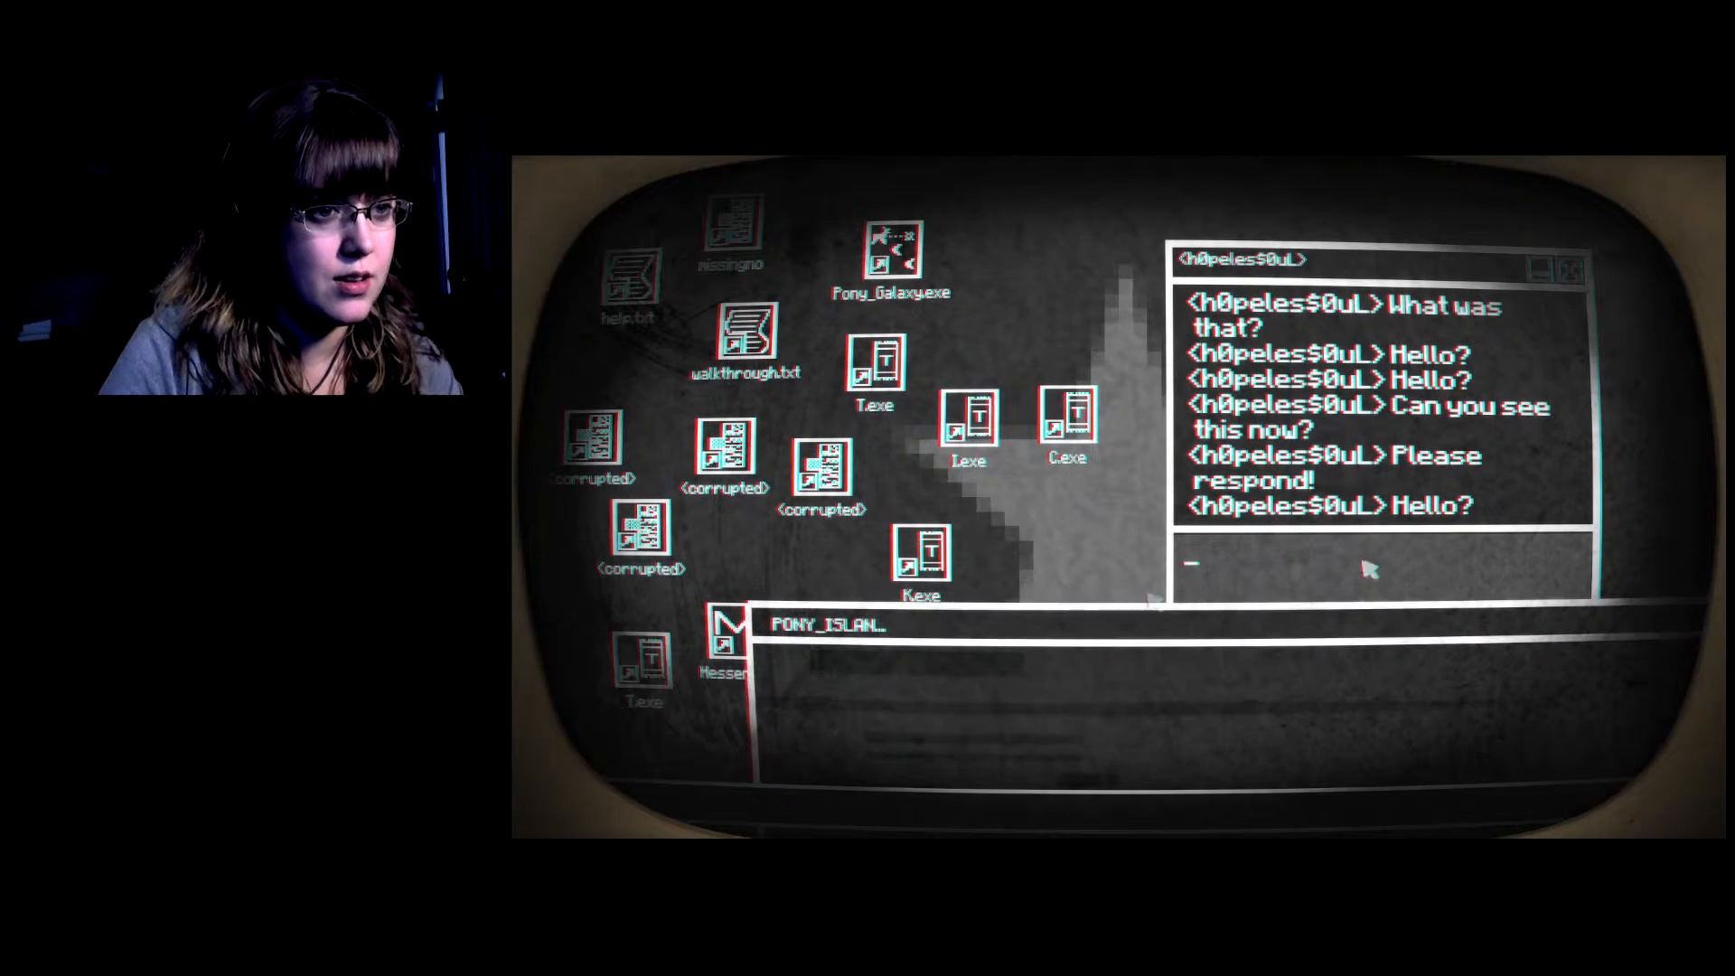
Reply to h0peles$0uL in chat, give the name 'squeaky bear', and agree to help.
text(b)
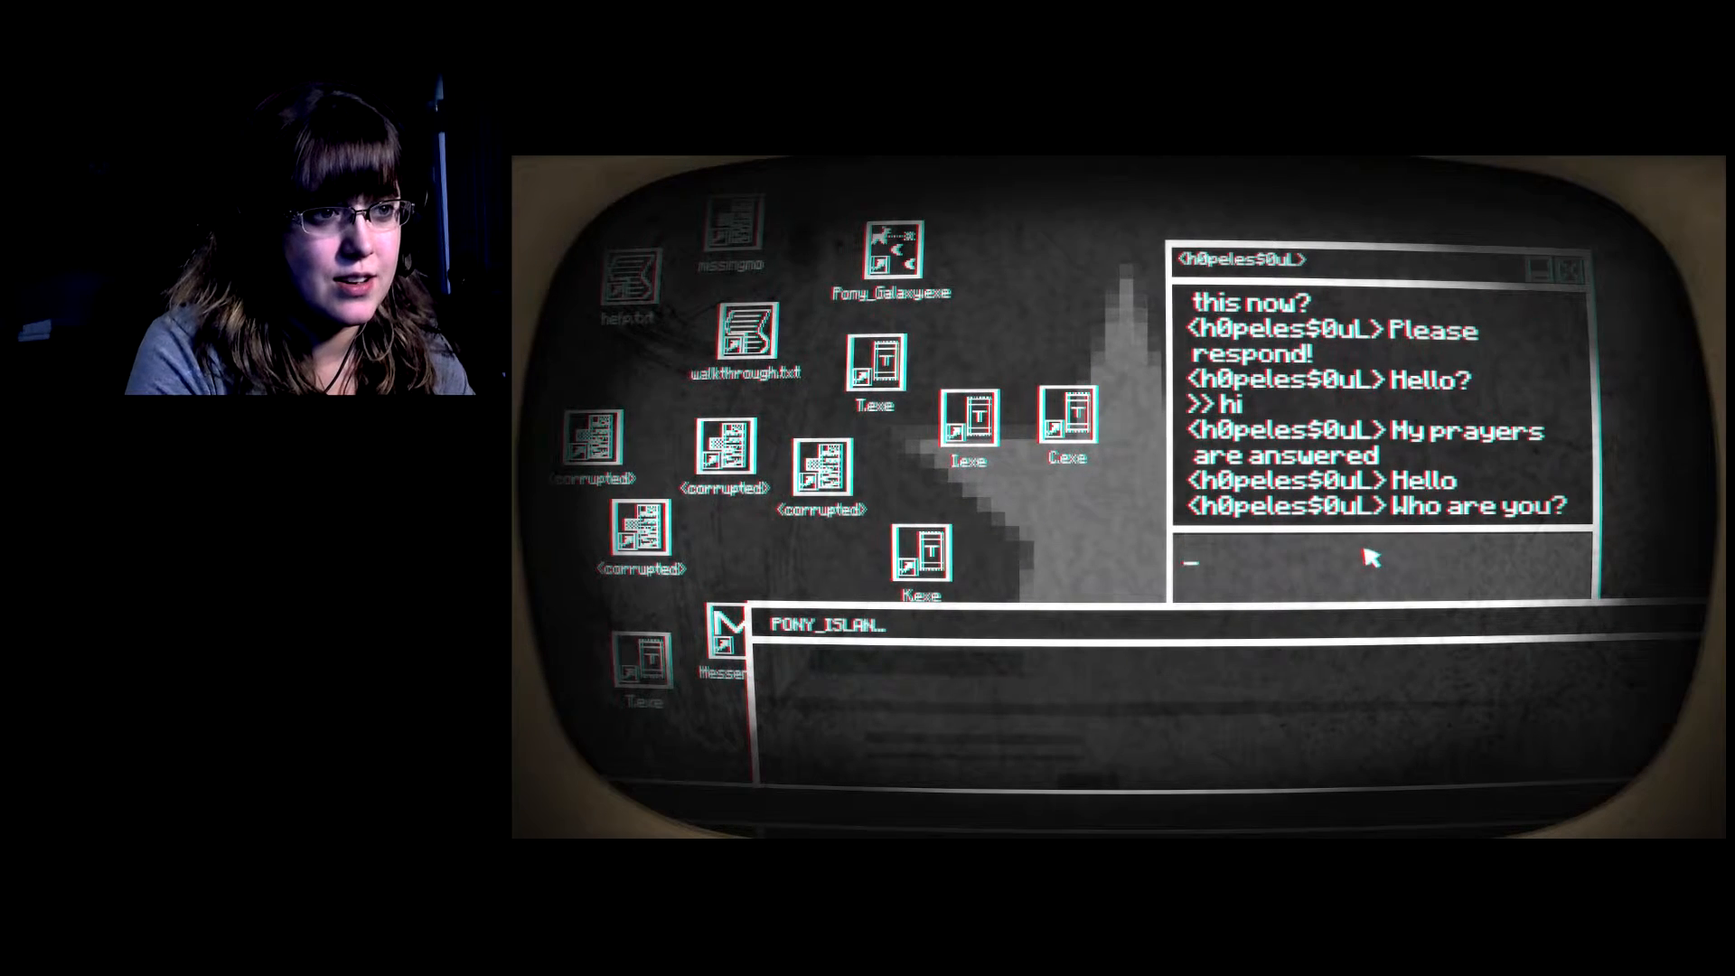
text(s)
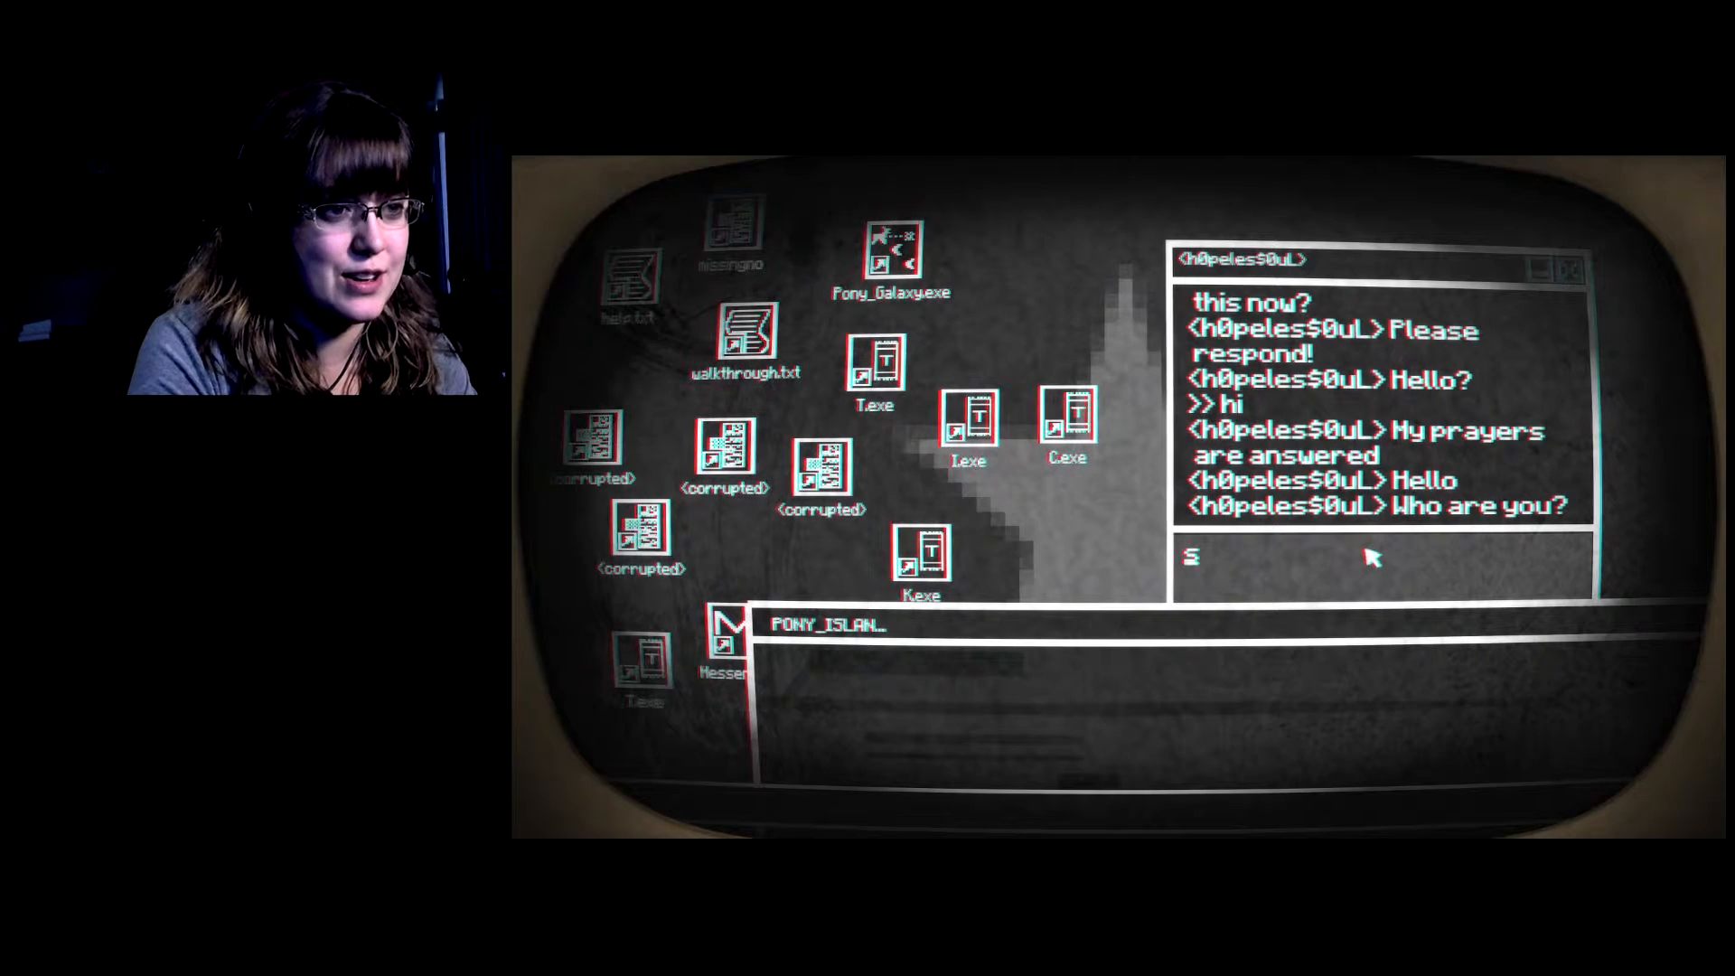
text(squeaky bear)
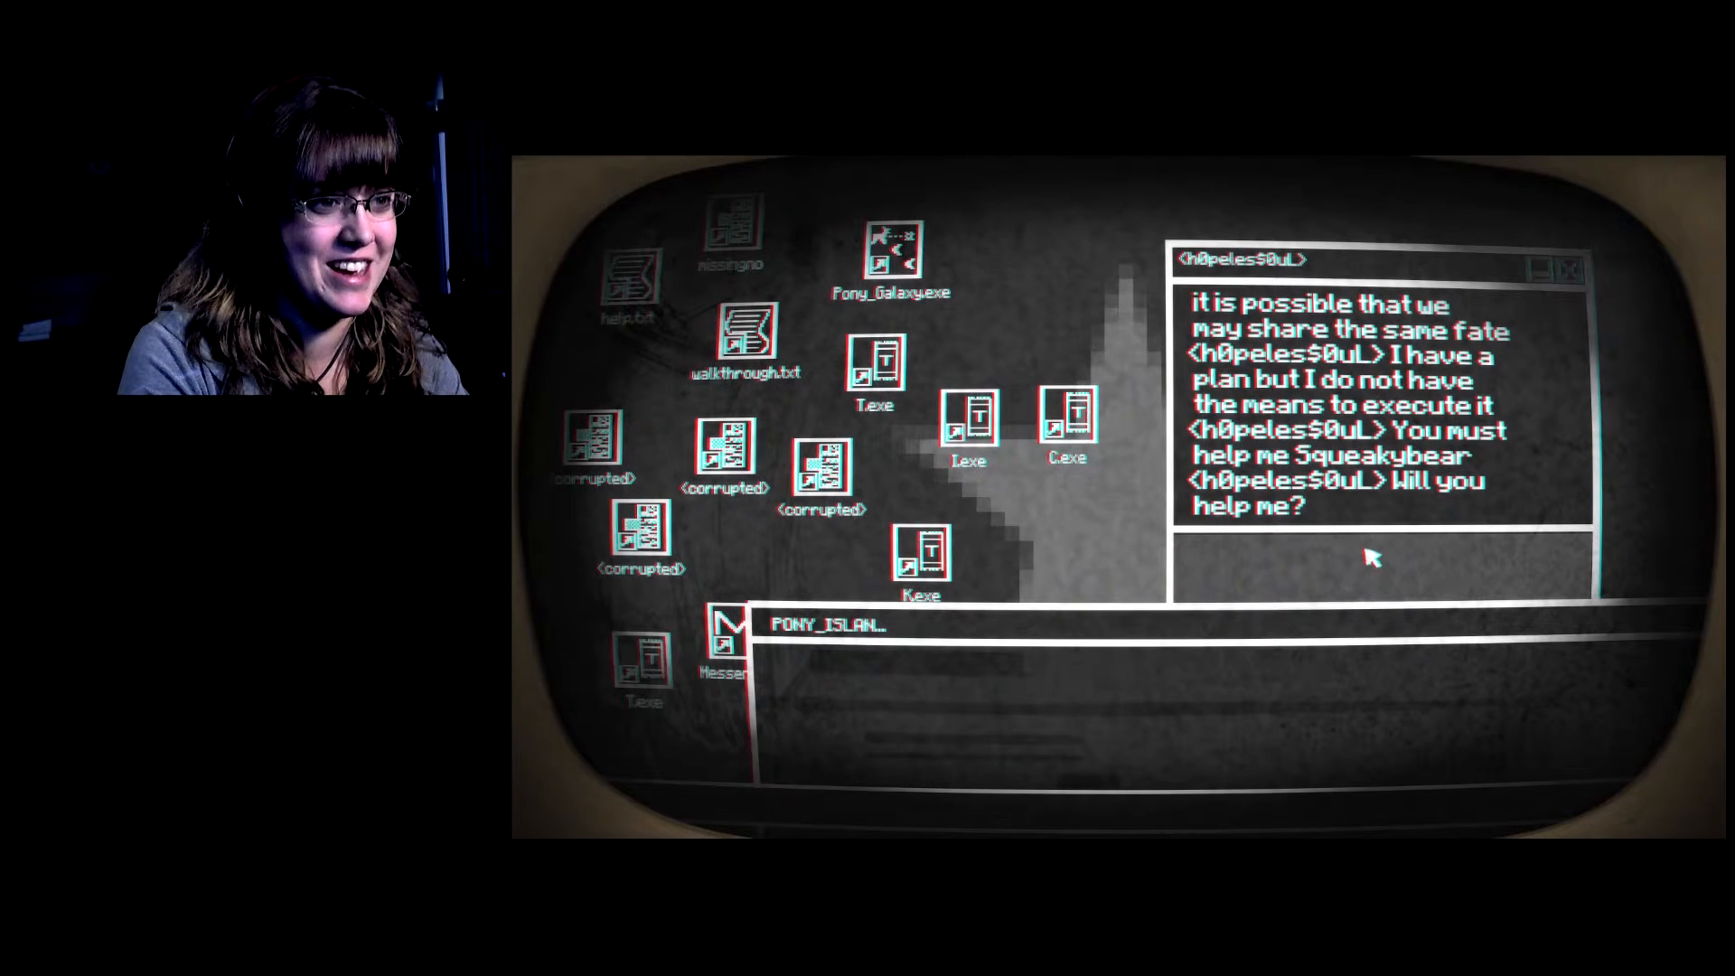
text(su)
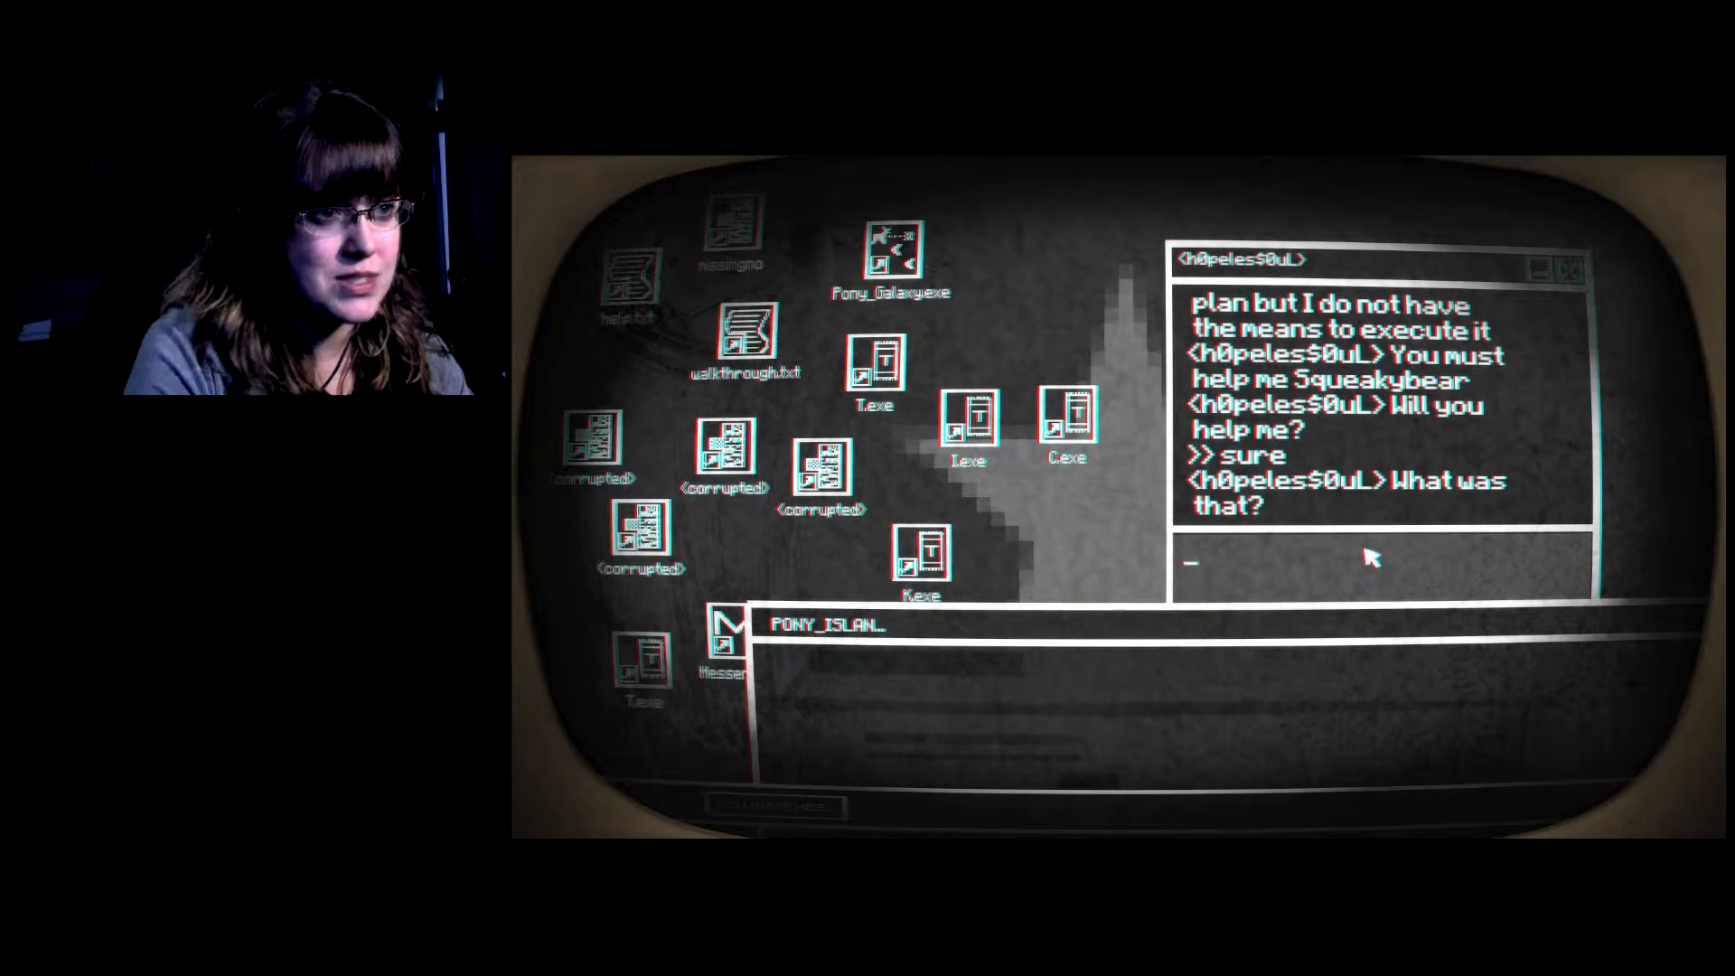
mouse_move(774, 758)
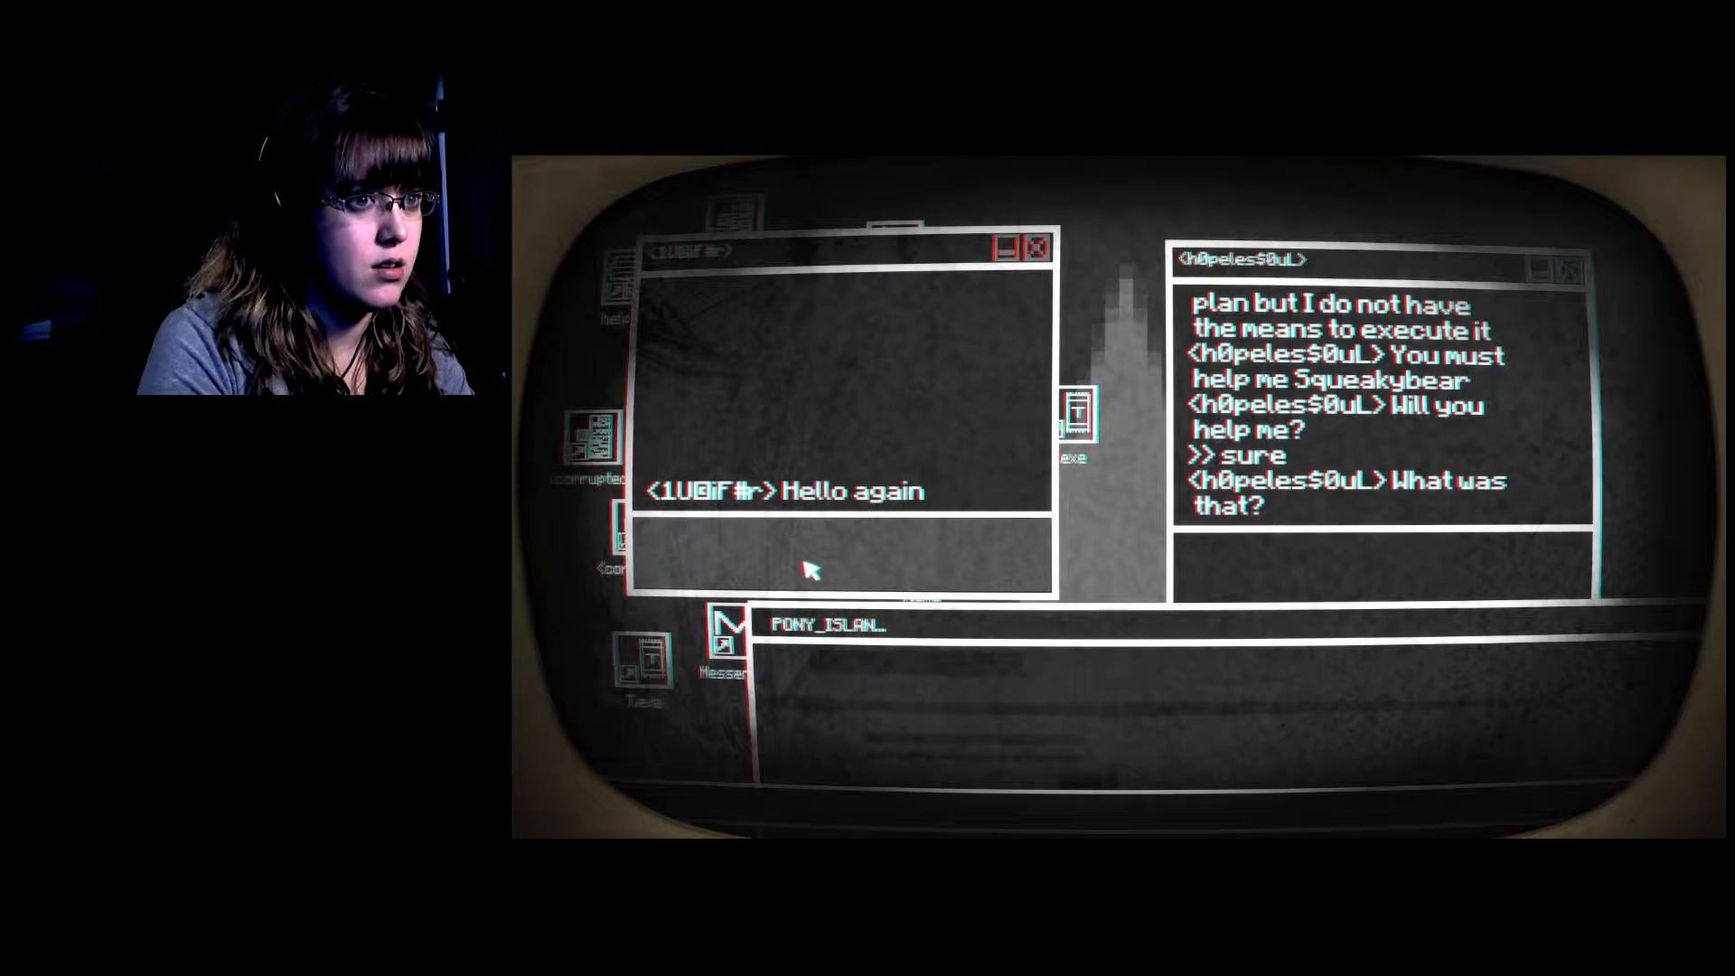
Reply 'yes' to the helper and answer the hostile contact with 'my', then refocus its reply line.
text(h)
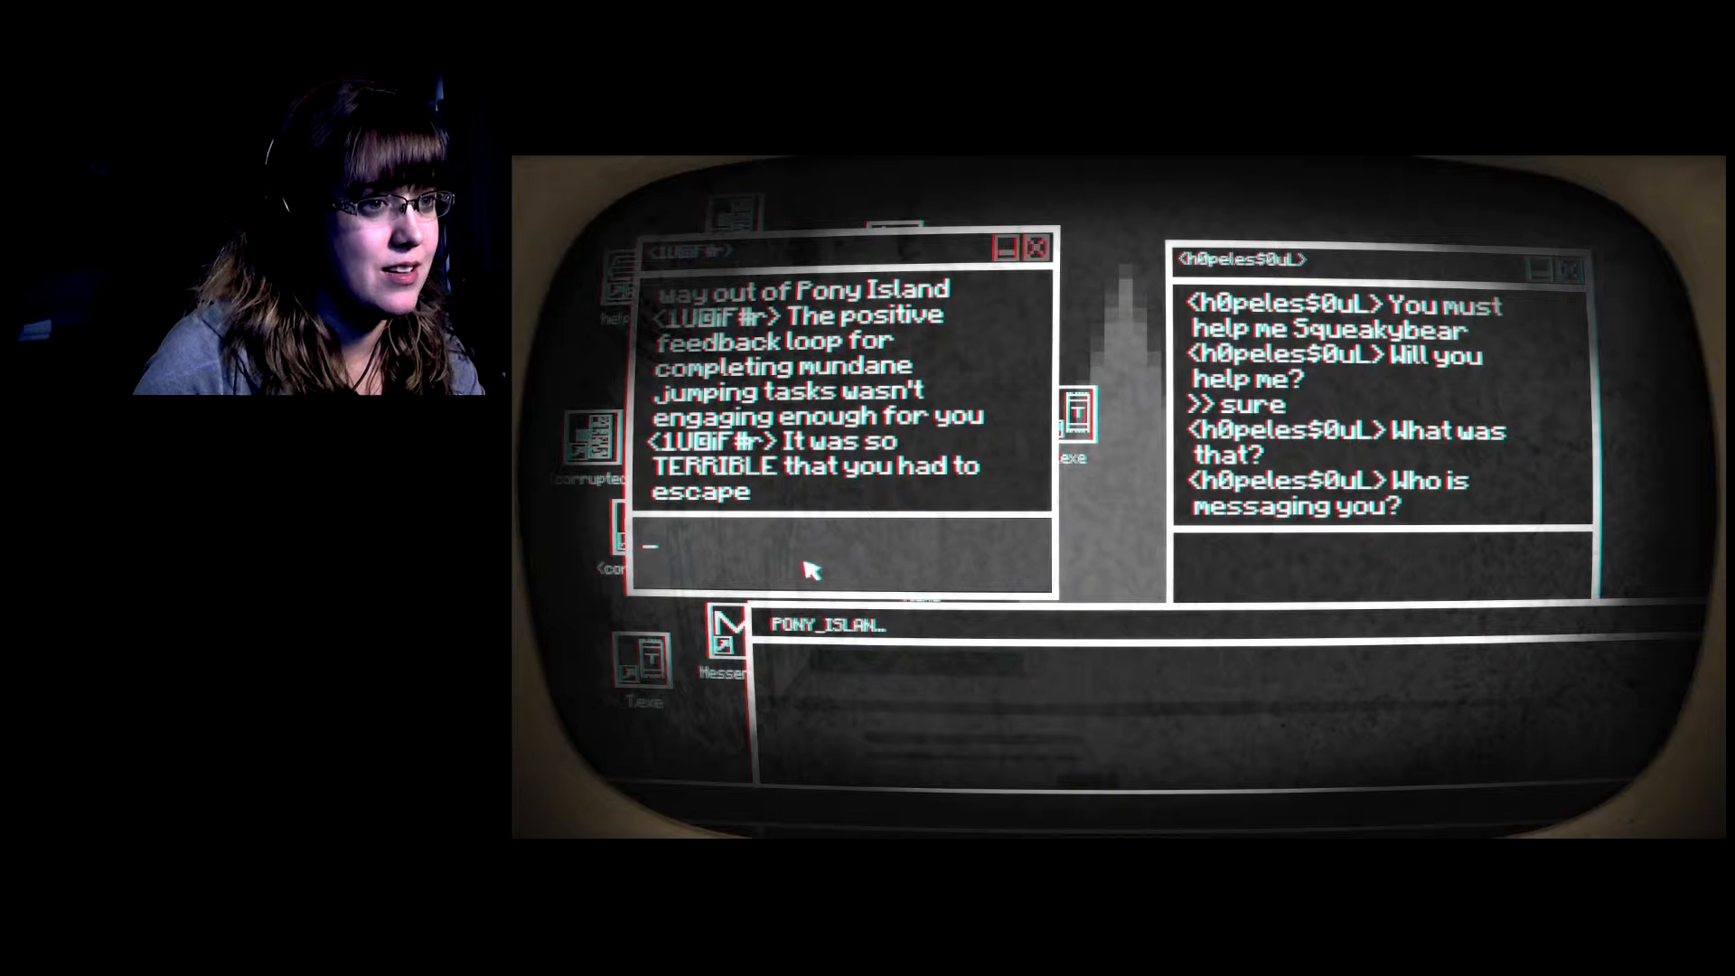
text(the)
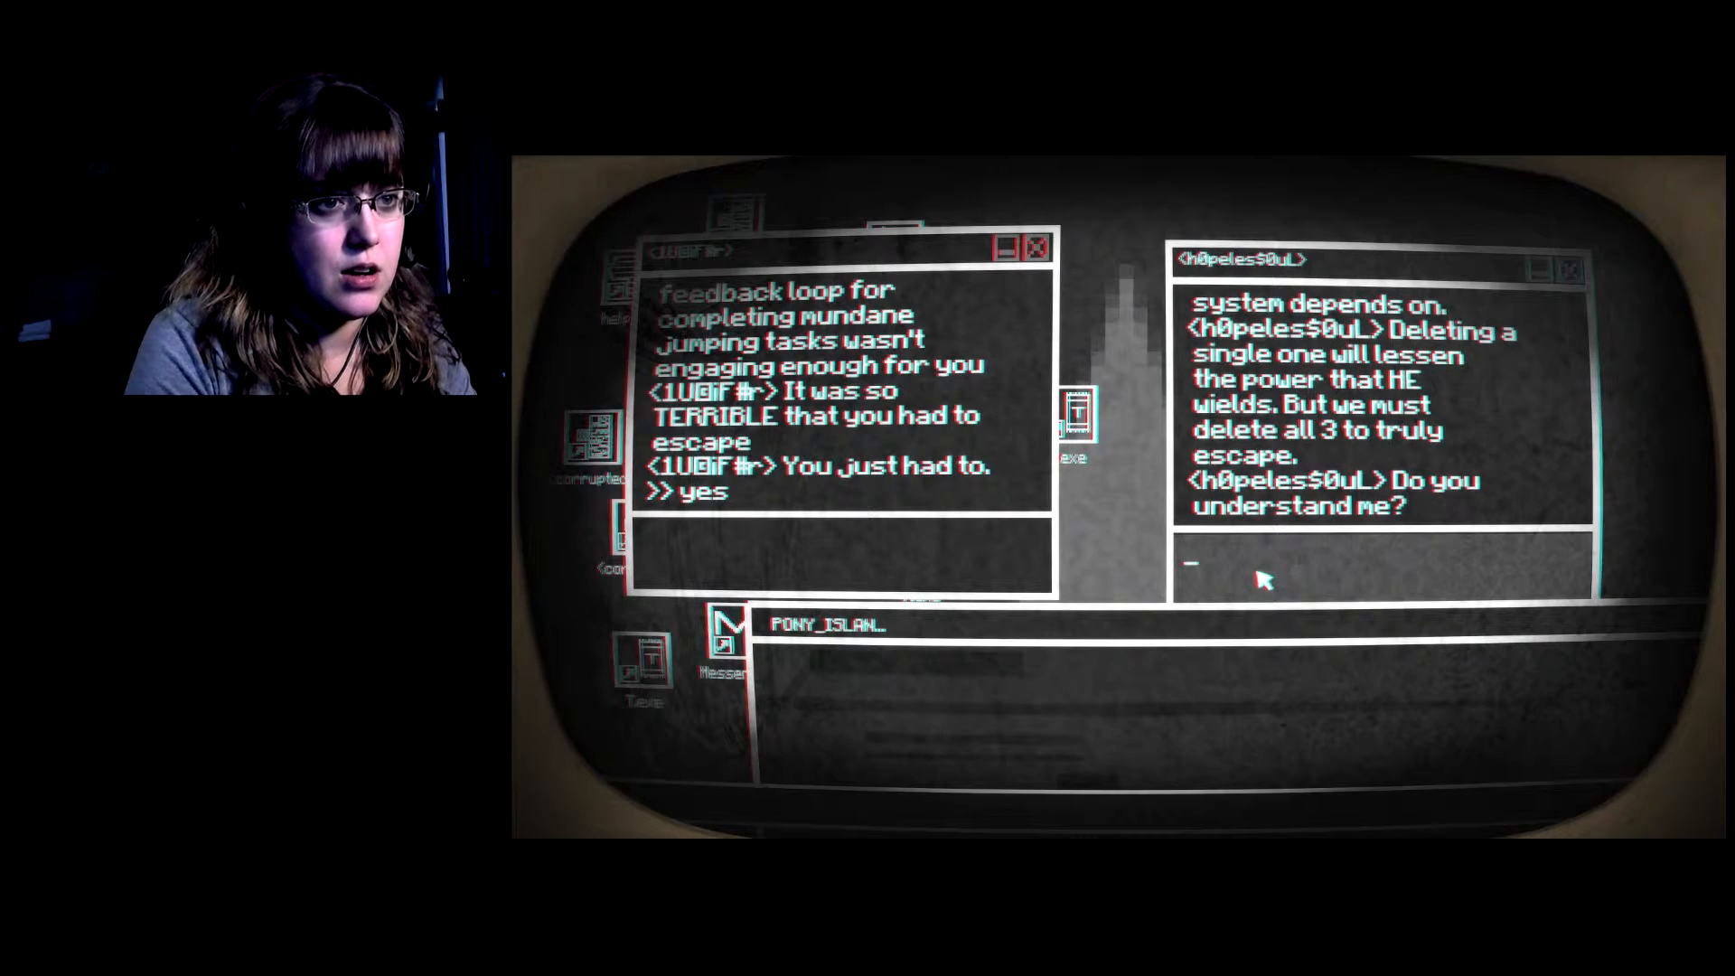
text(yes)
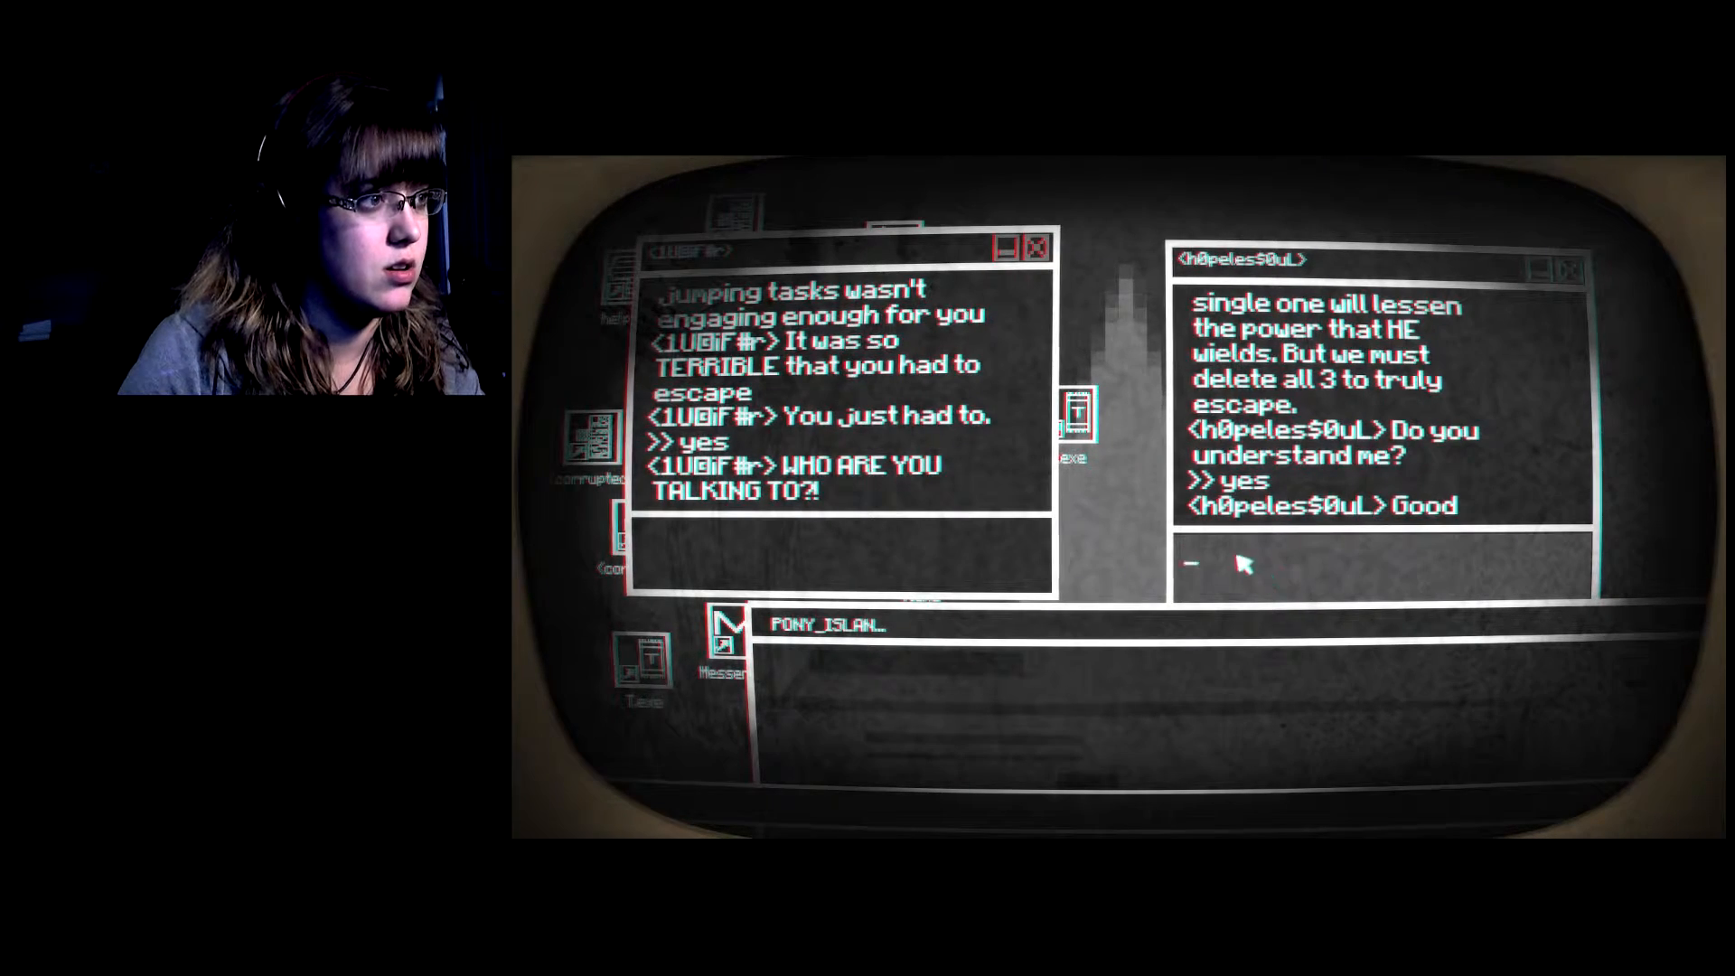
mouse_move(956, 577)
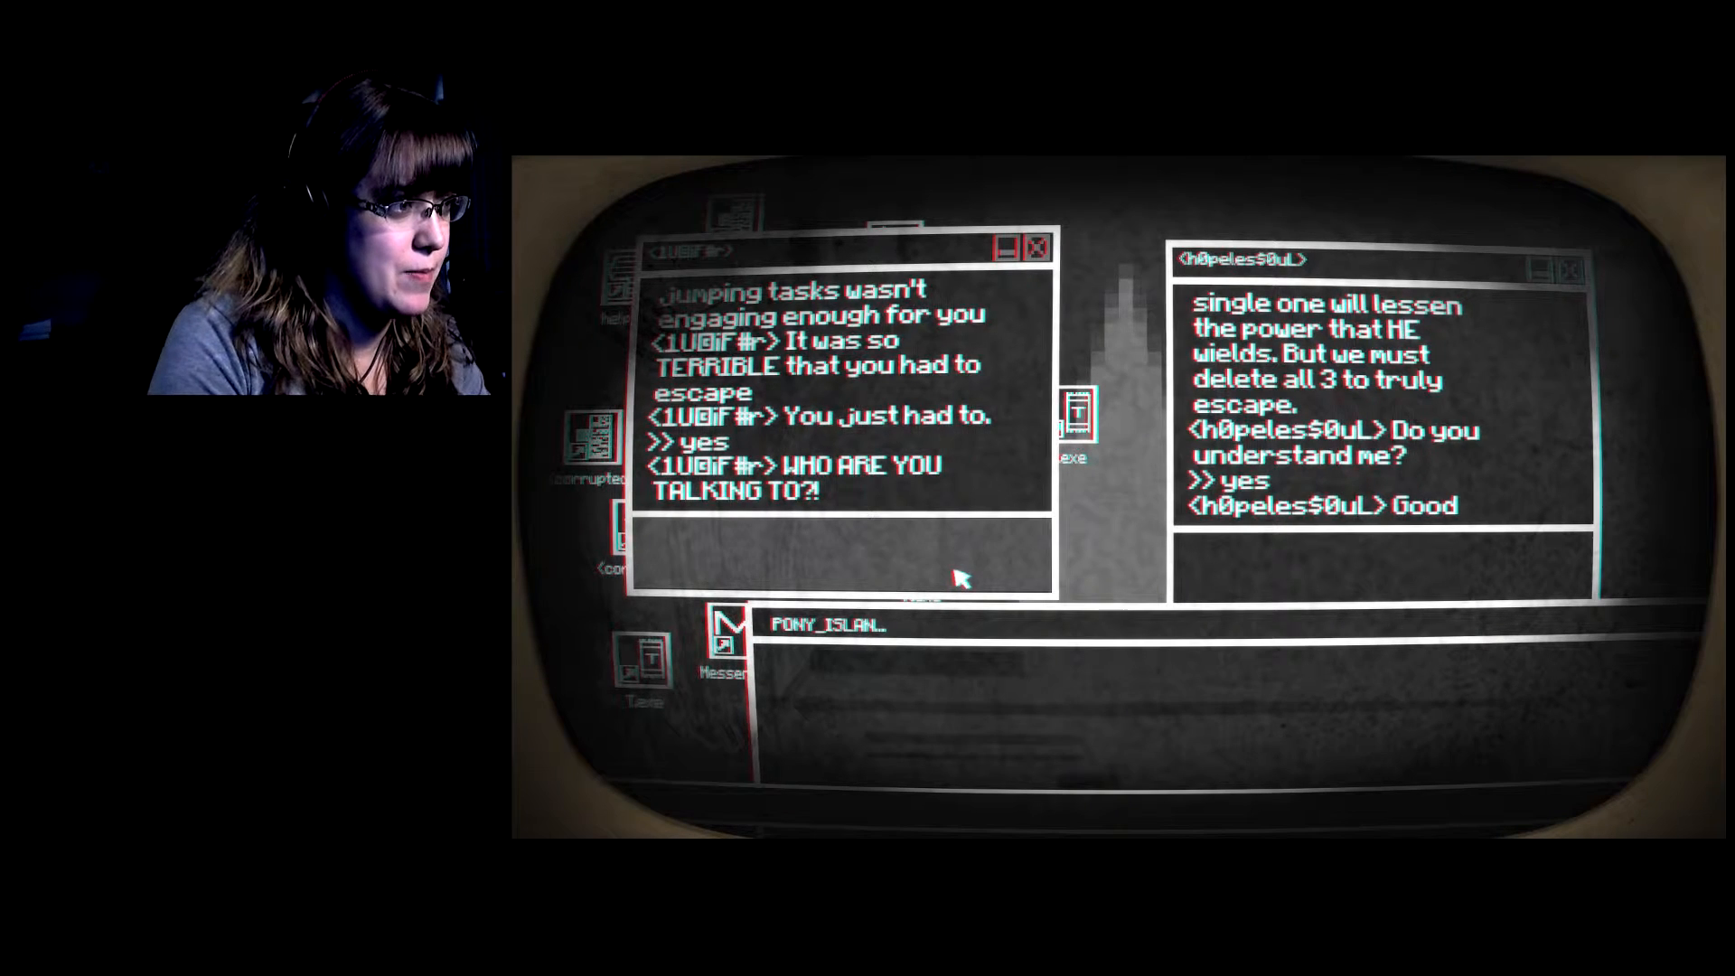
text(my)
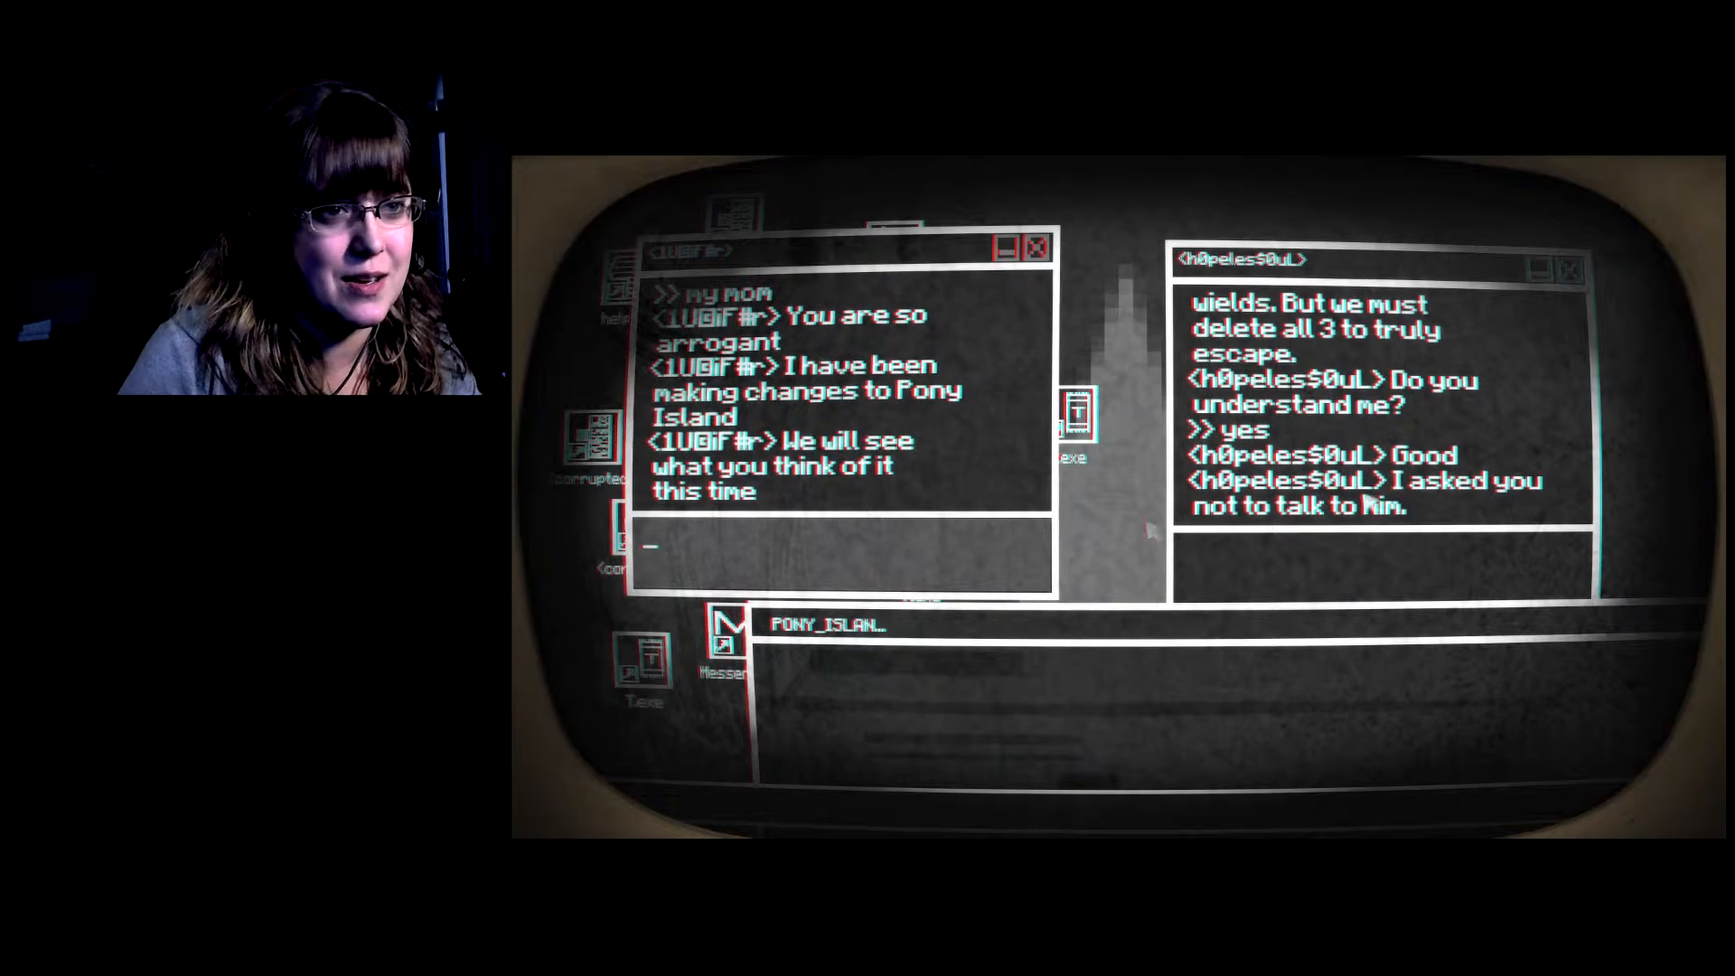
click(1571, 269)
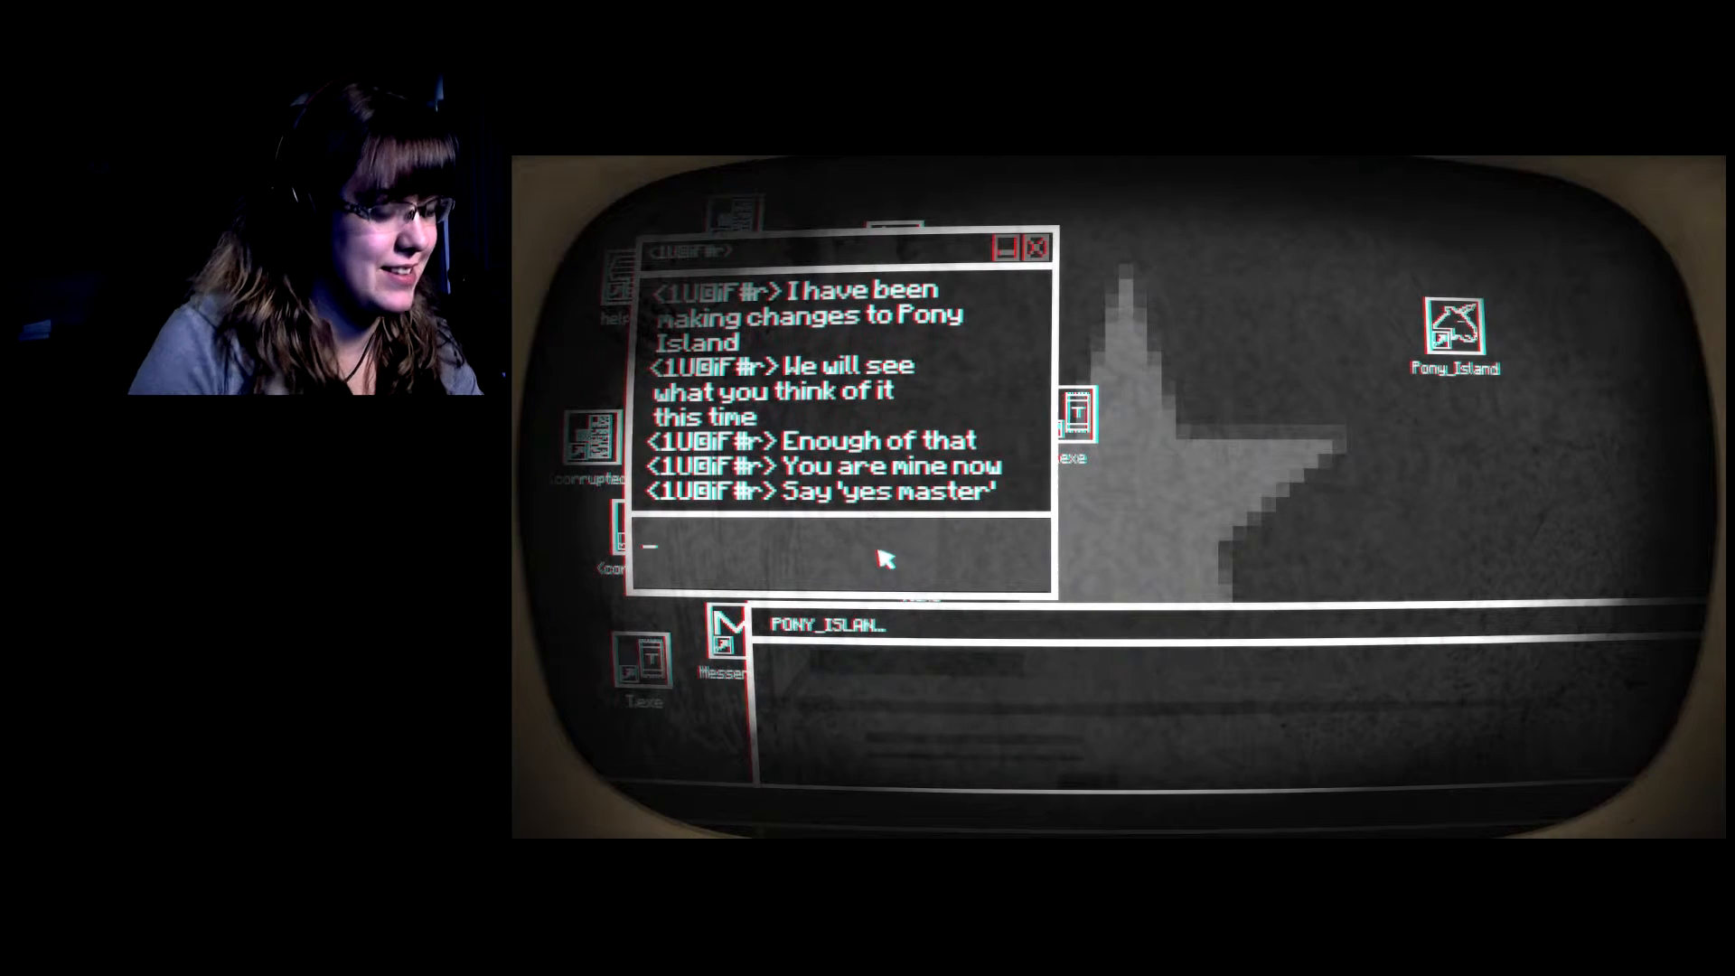
Answer the hostile contact's demand by typing 'yes master'.
text(y)
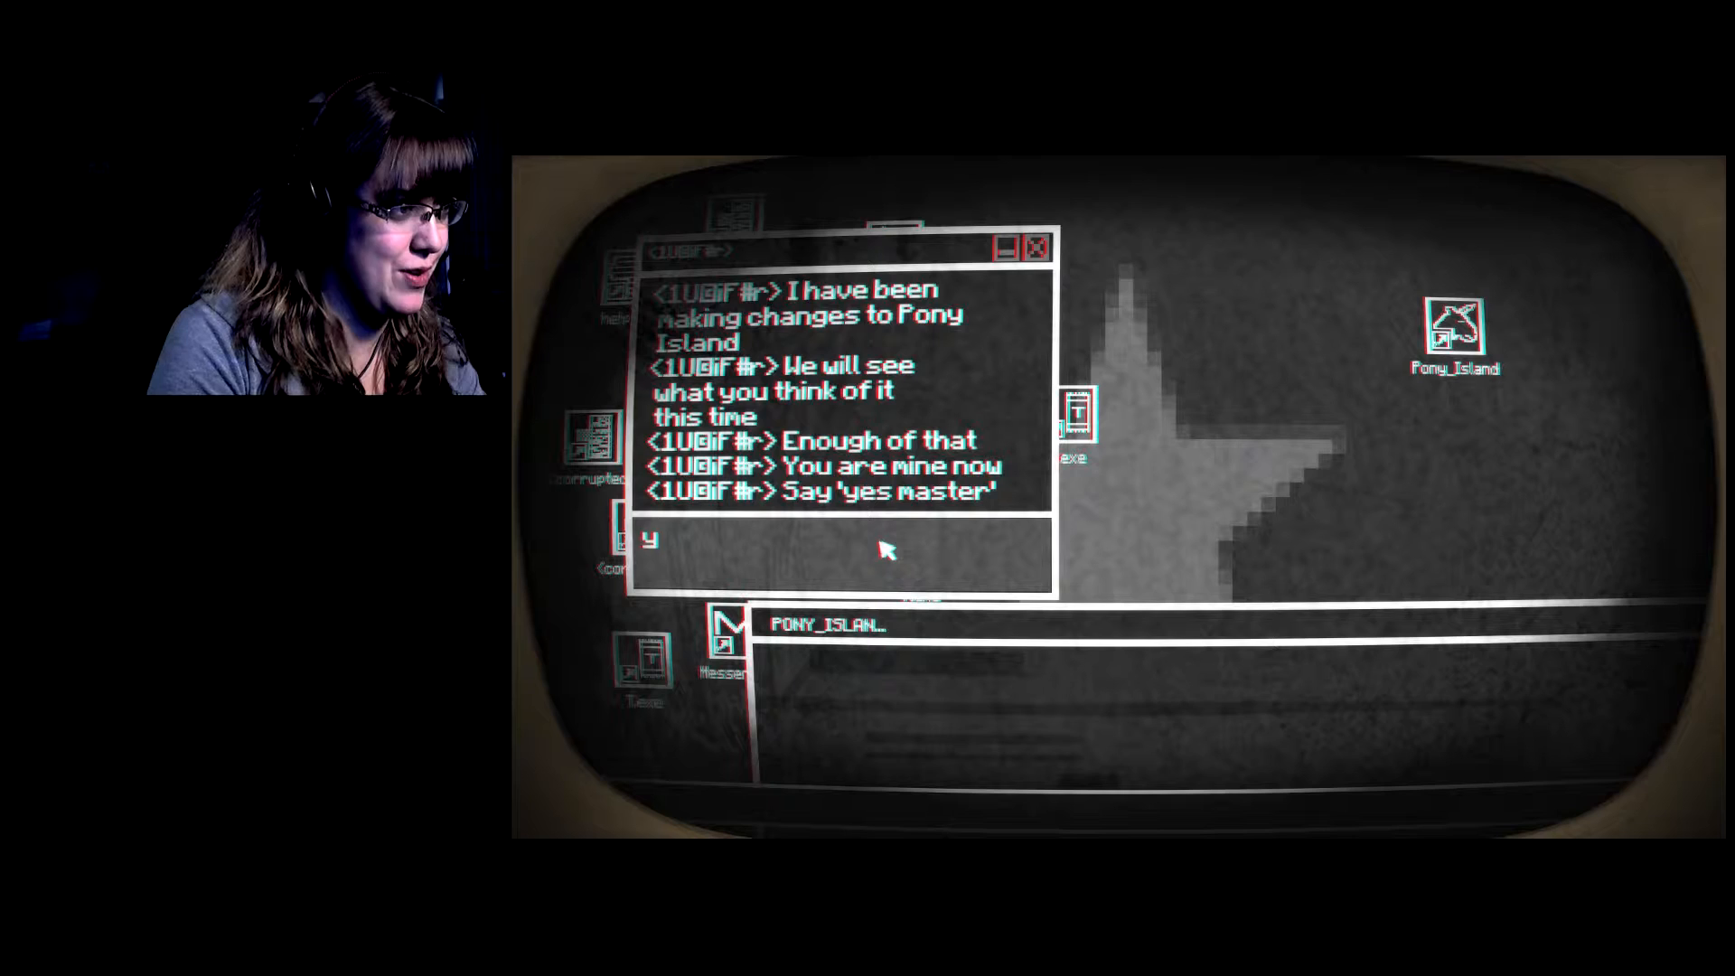
text(e)
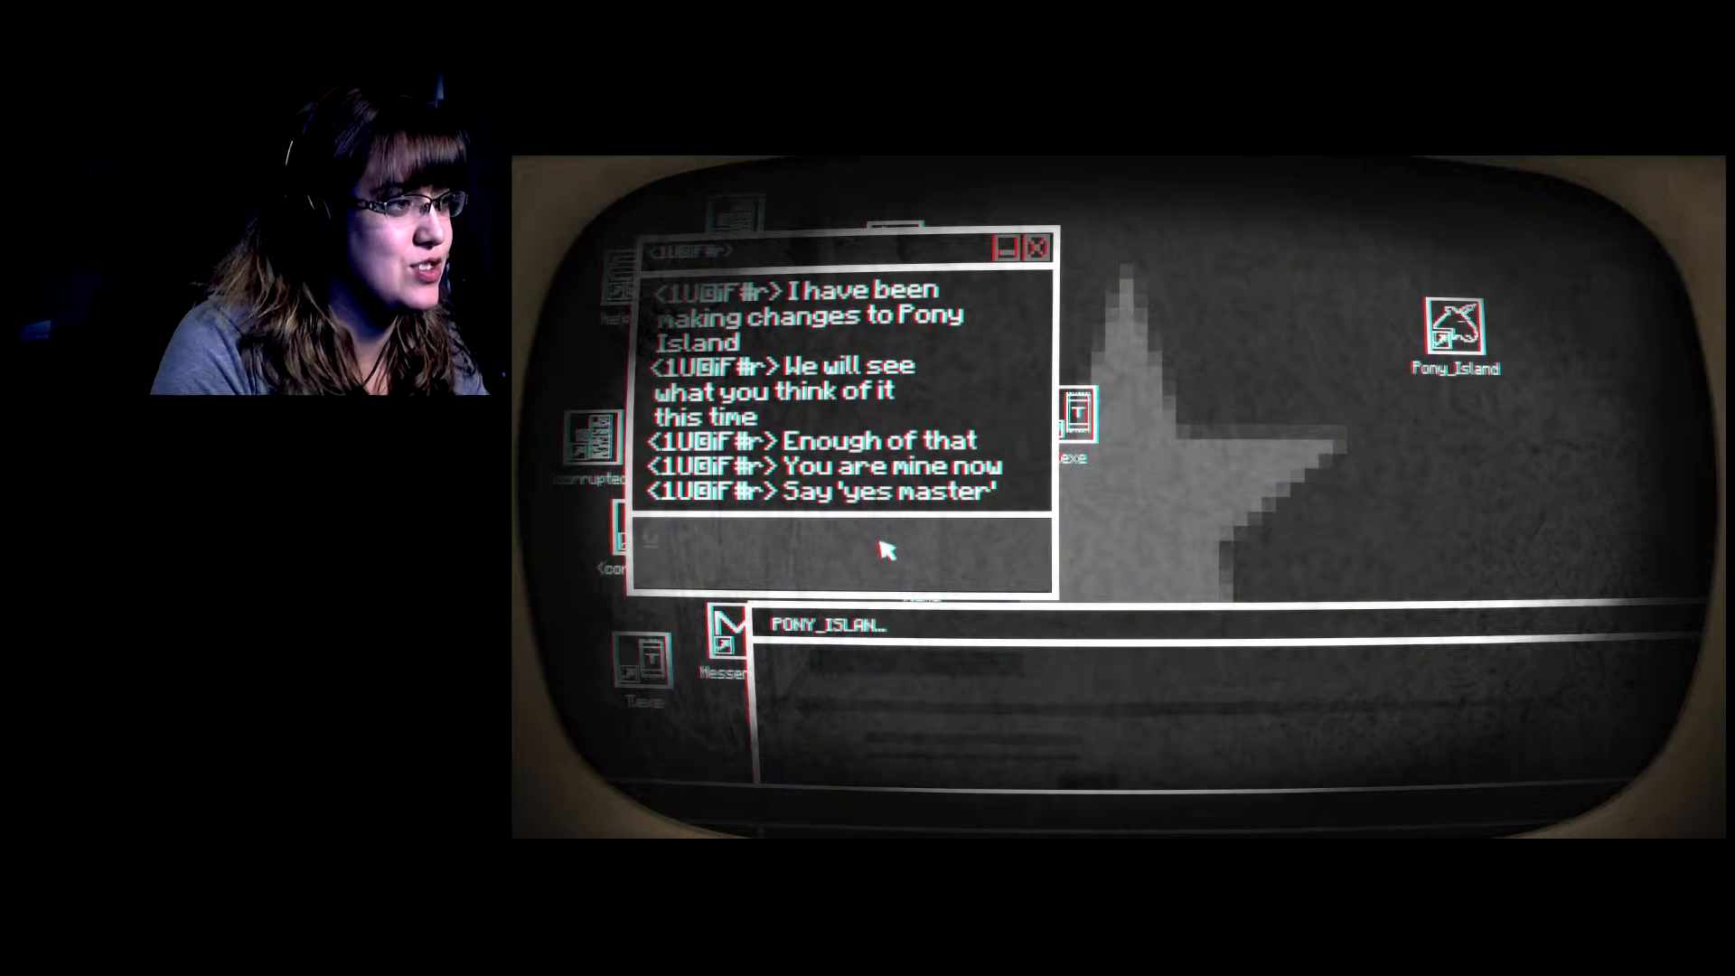
text(yes maste)
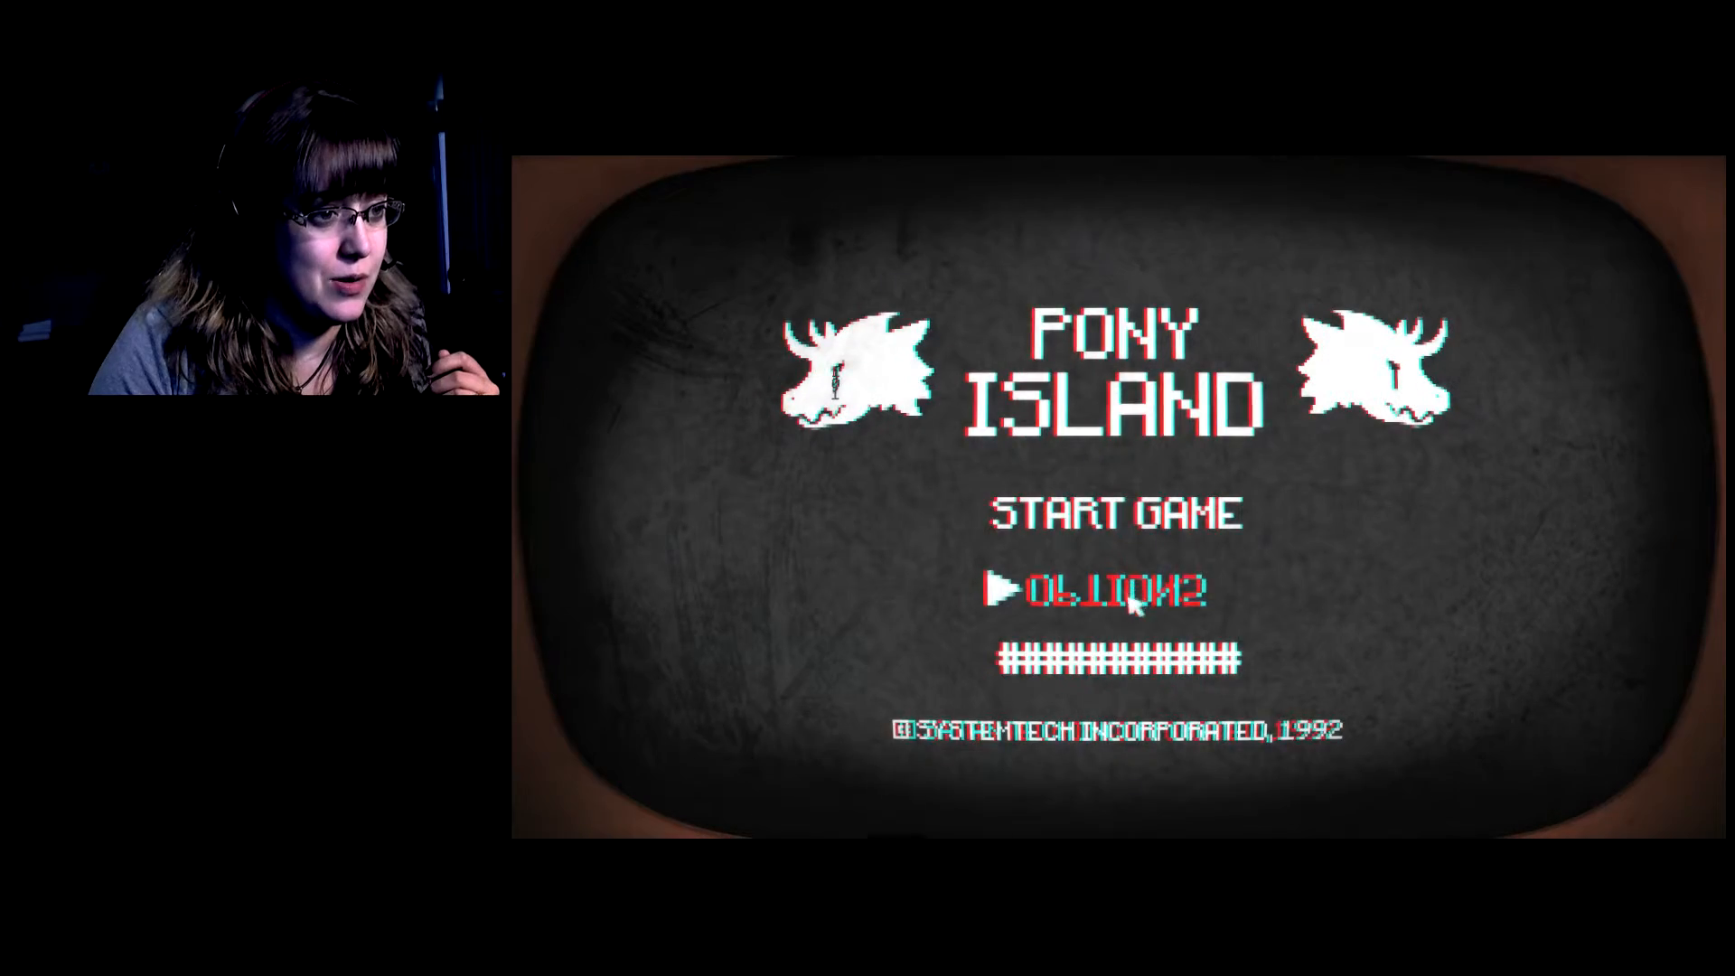
At the corrupted options' >> prompt, try passwords 'pas' and 'pony', both rejected.
click(1114, 587)
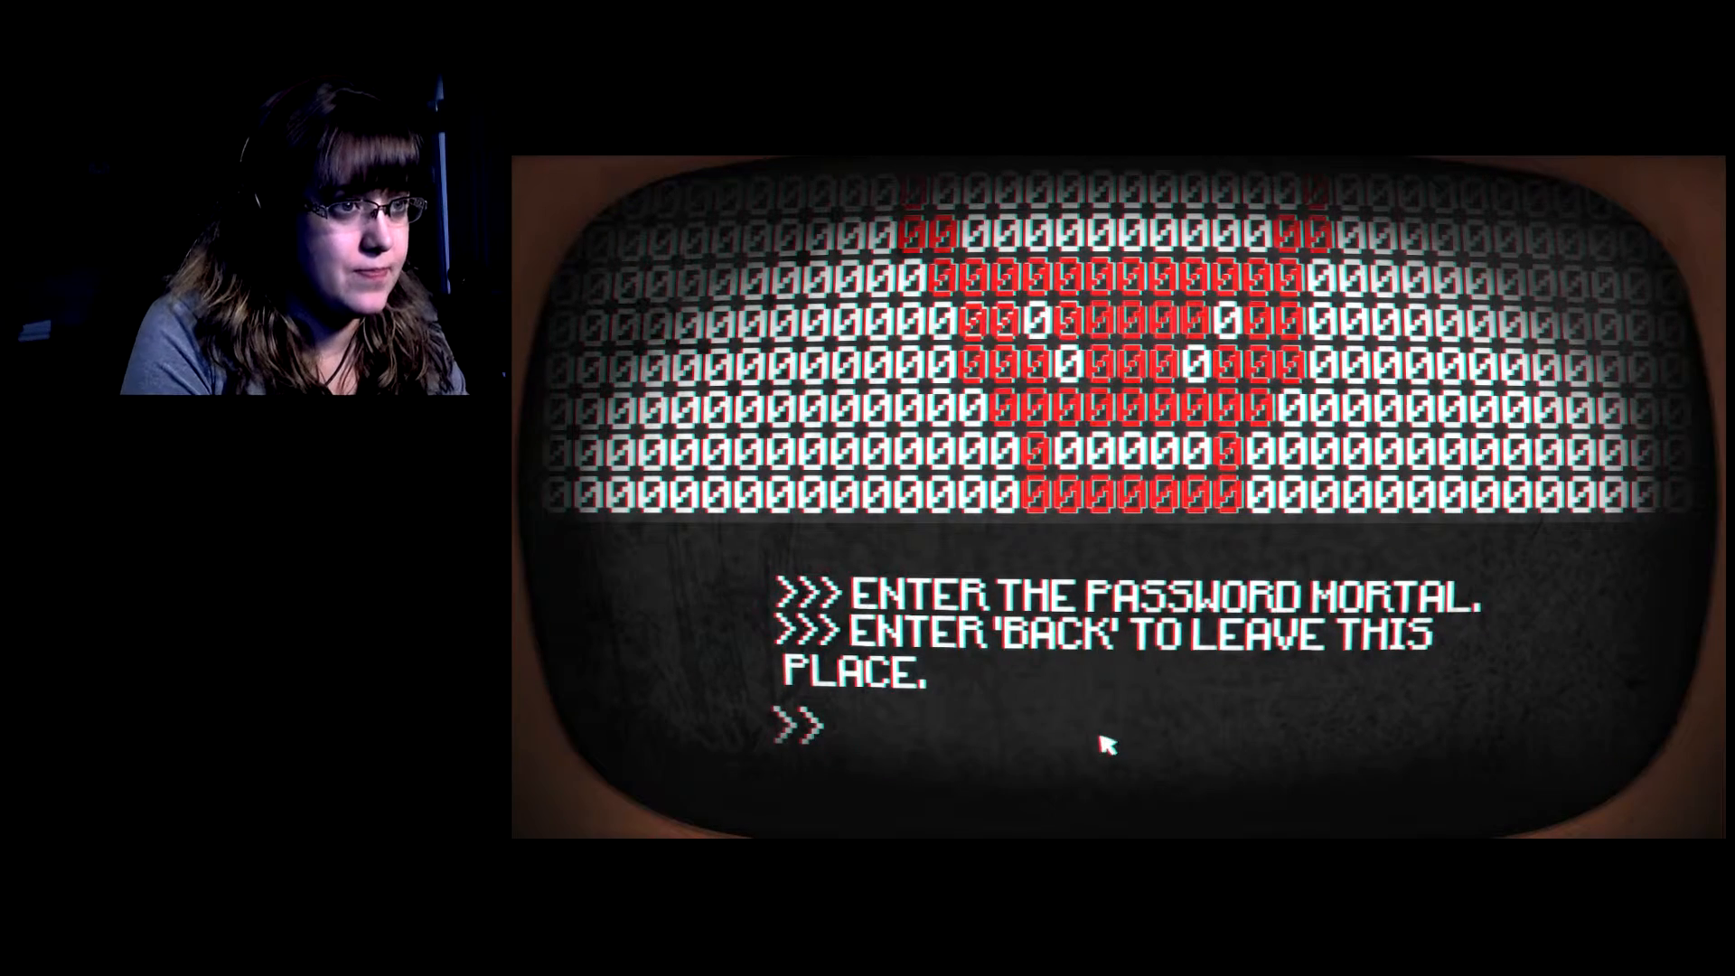
text(pas)
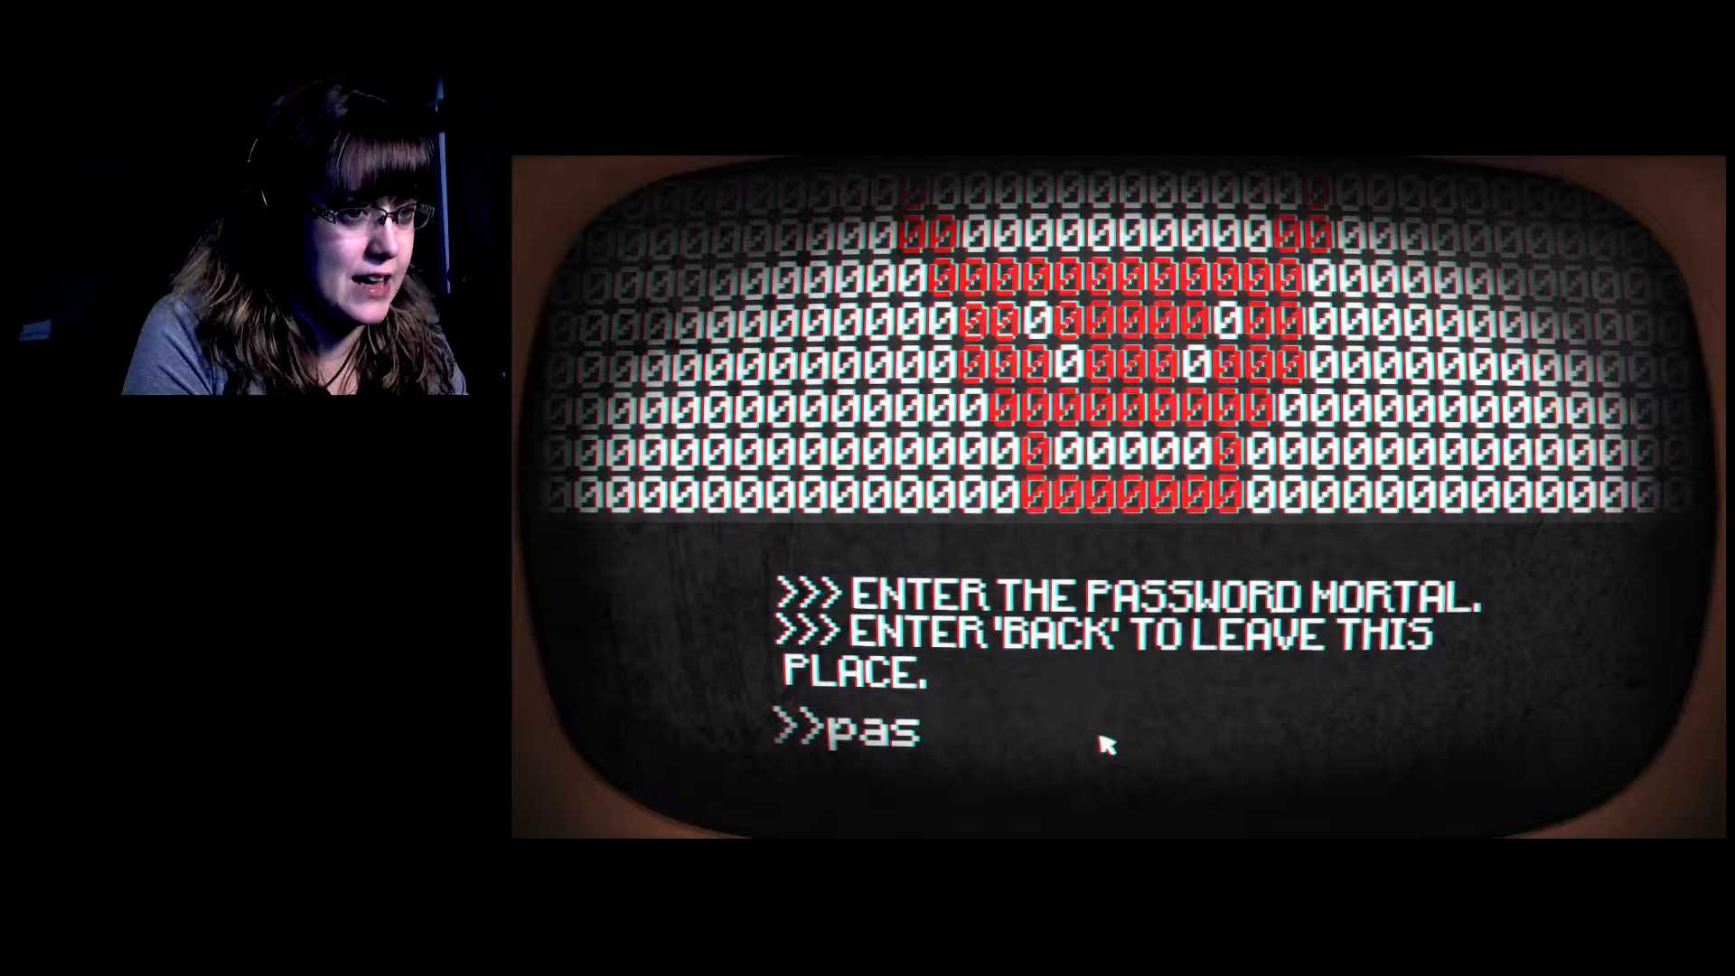
key(Return)
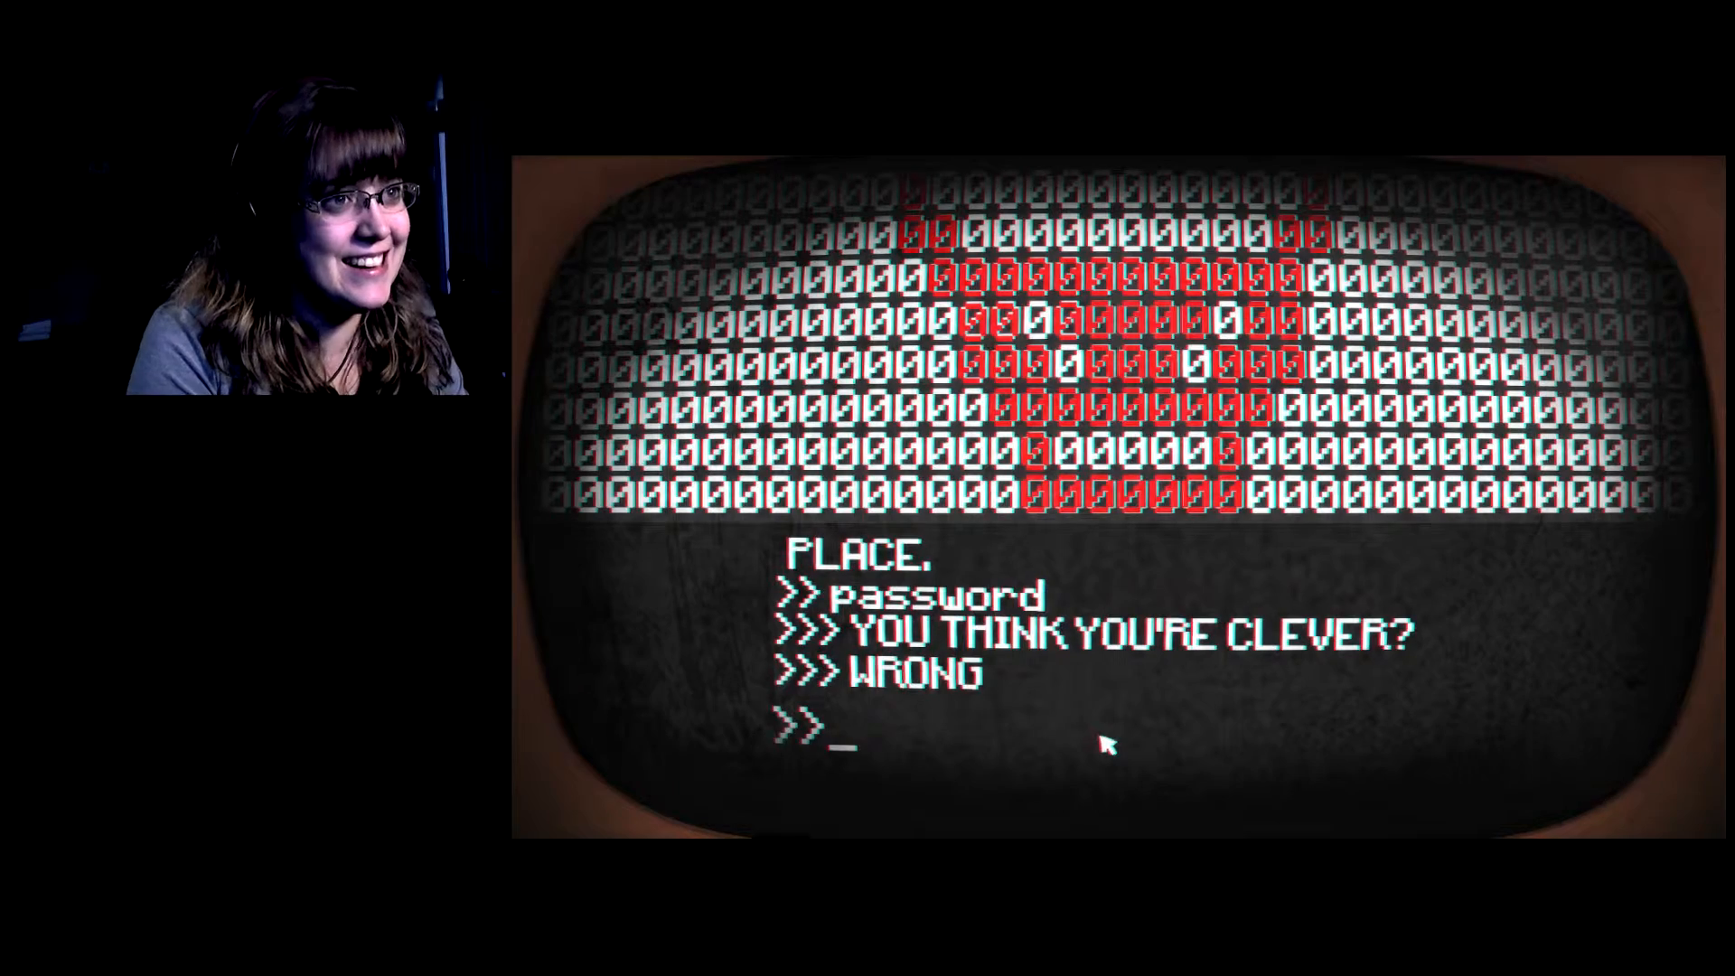
text(pony)
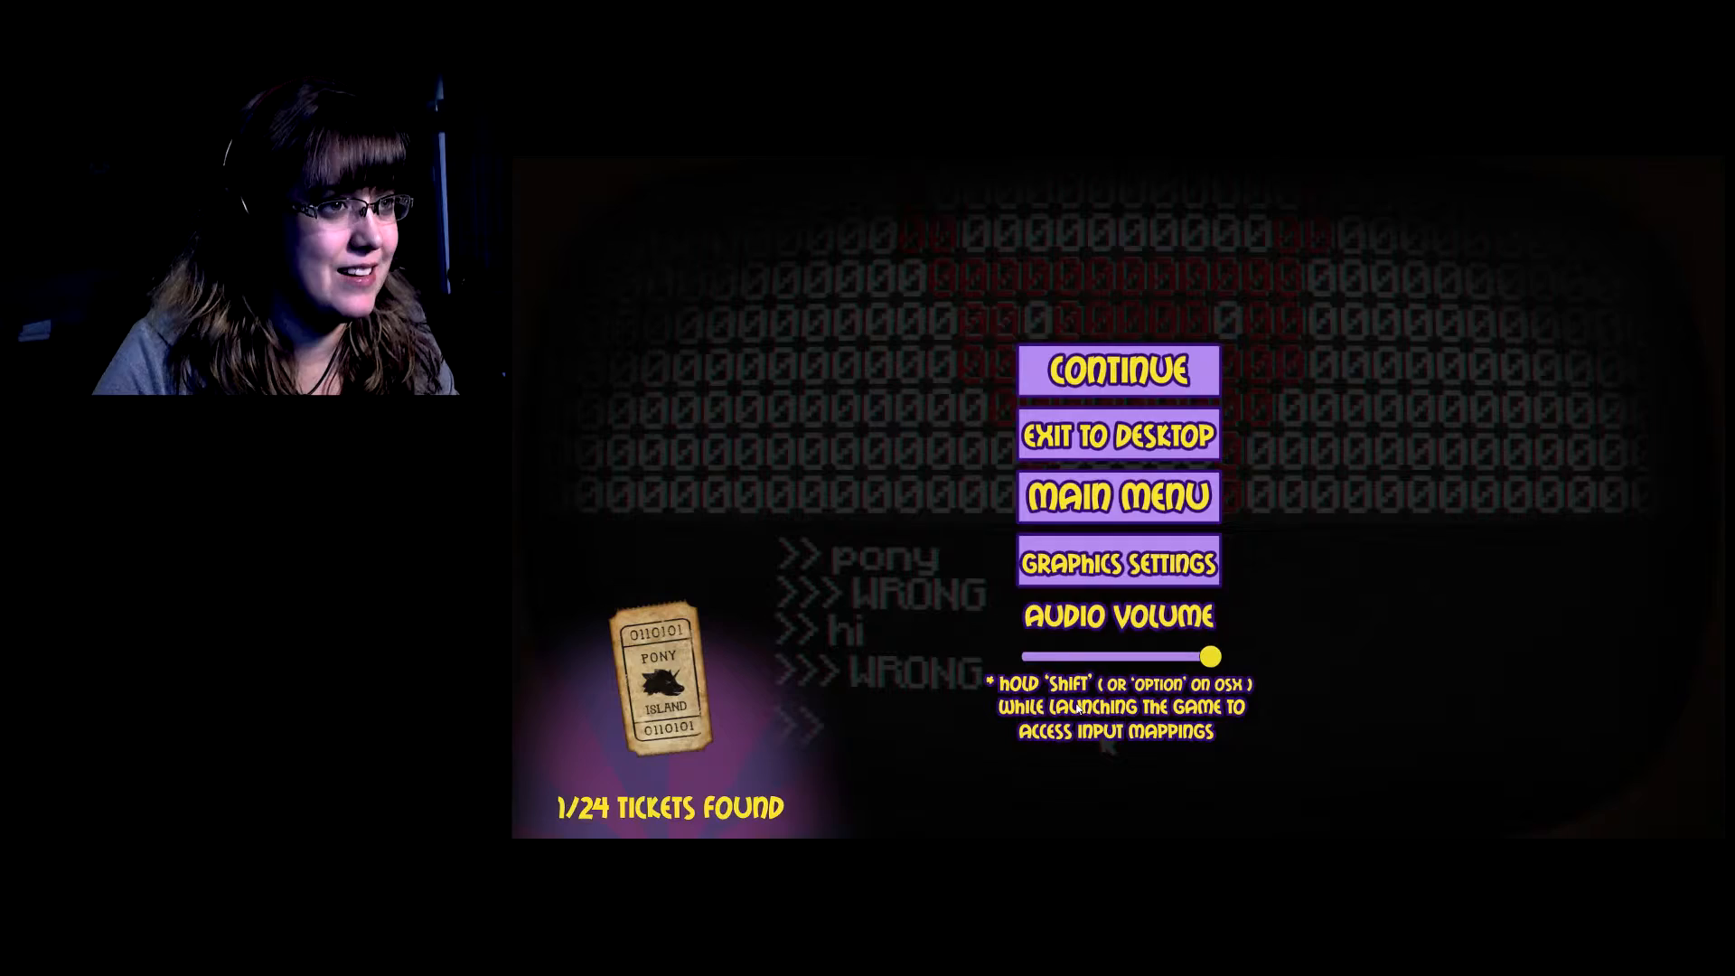
Dismiss the pause menu with Continue and try 'bye' and 'yes', also rejected.
click(1115, 370)
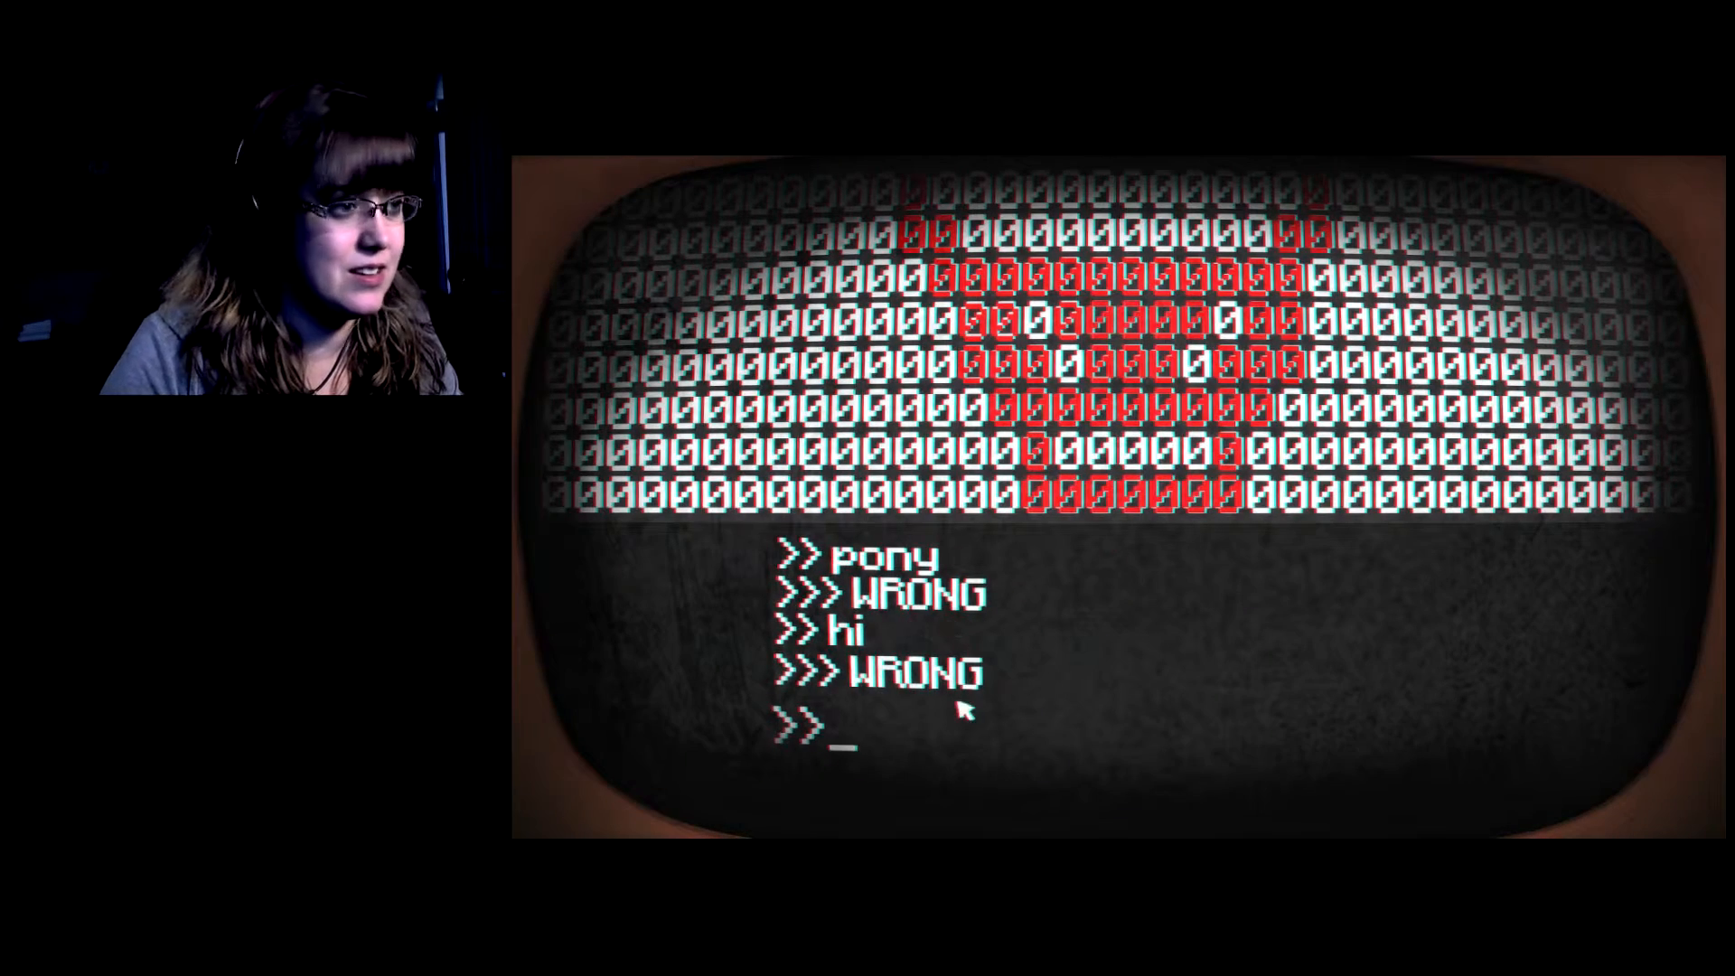
text(bye)
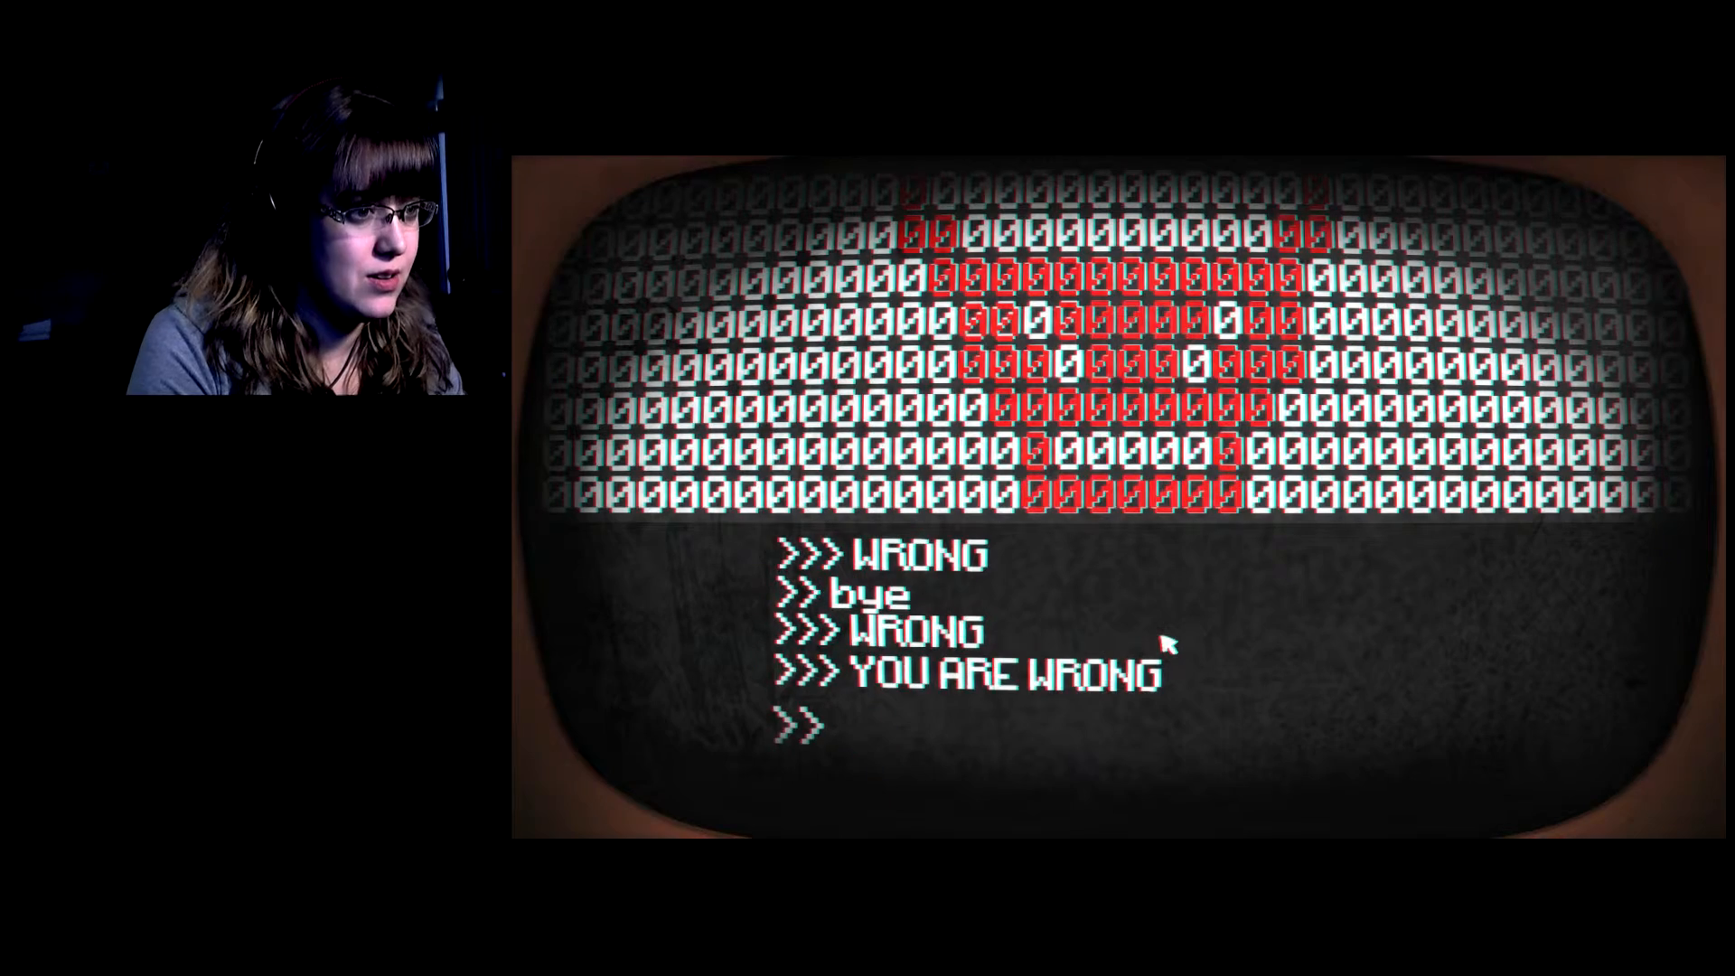
text(yes)
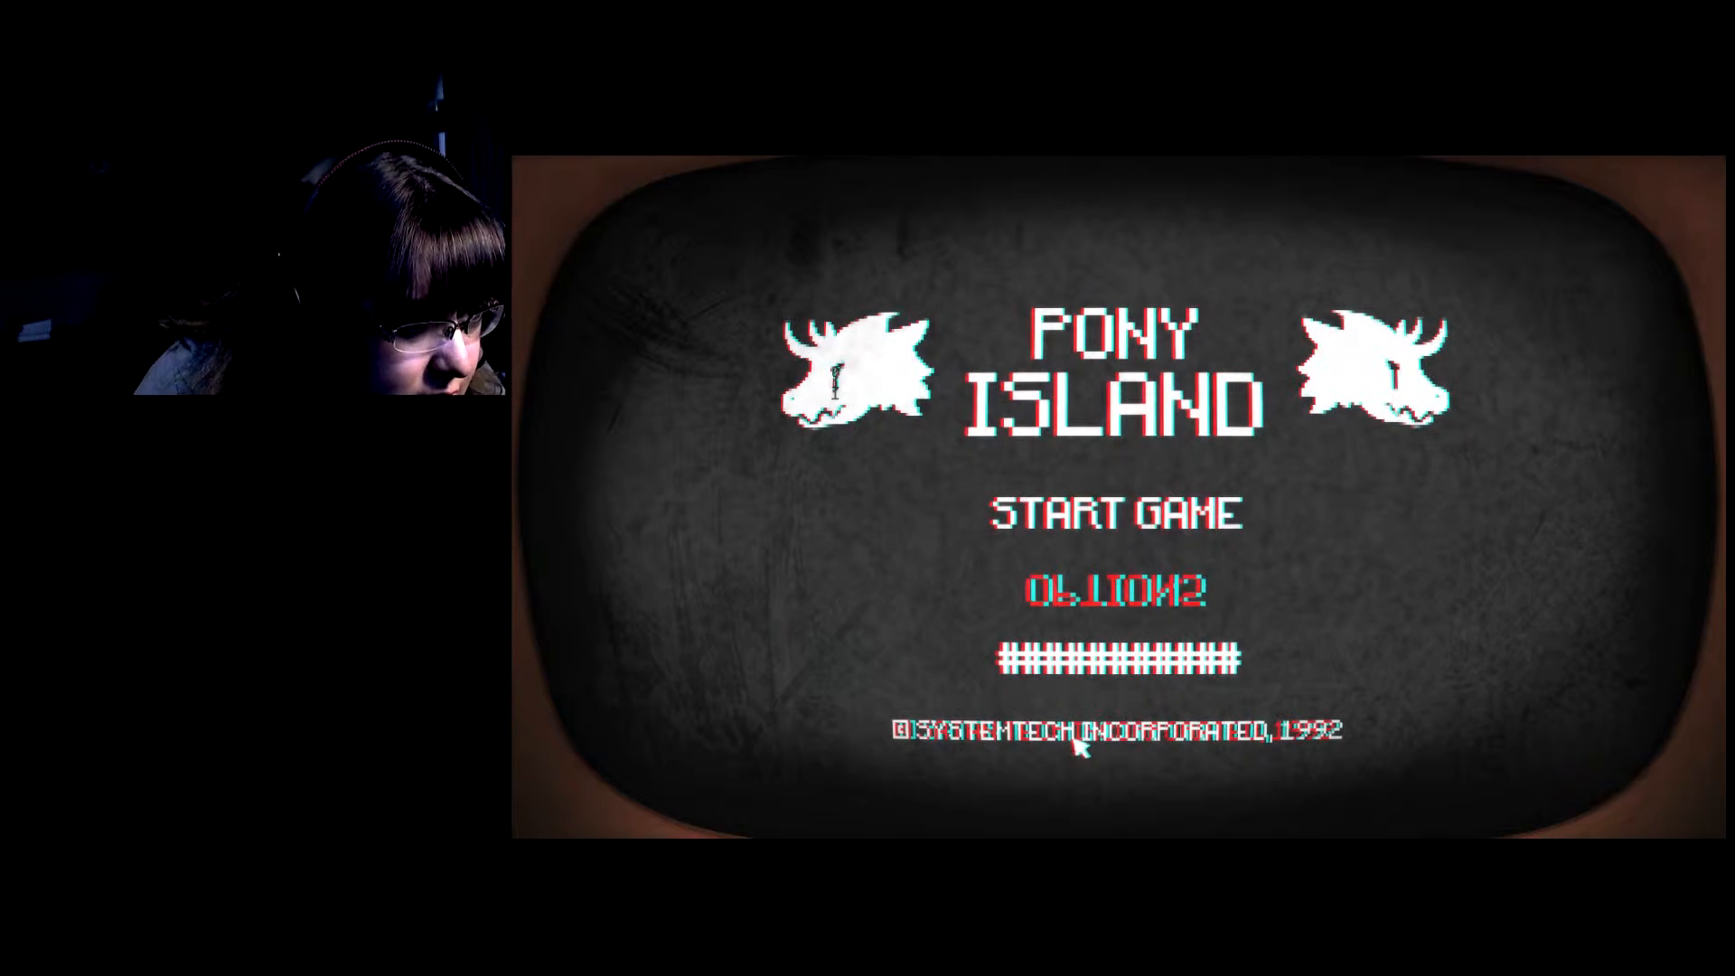
mouse_move(1300, 750)
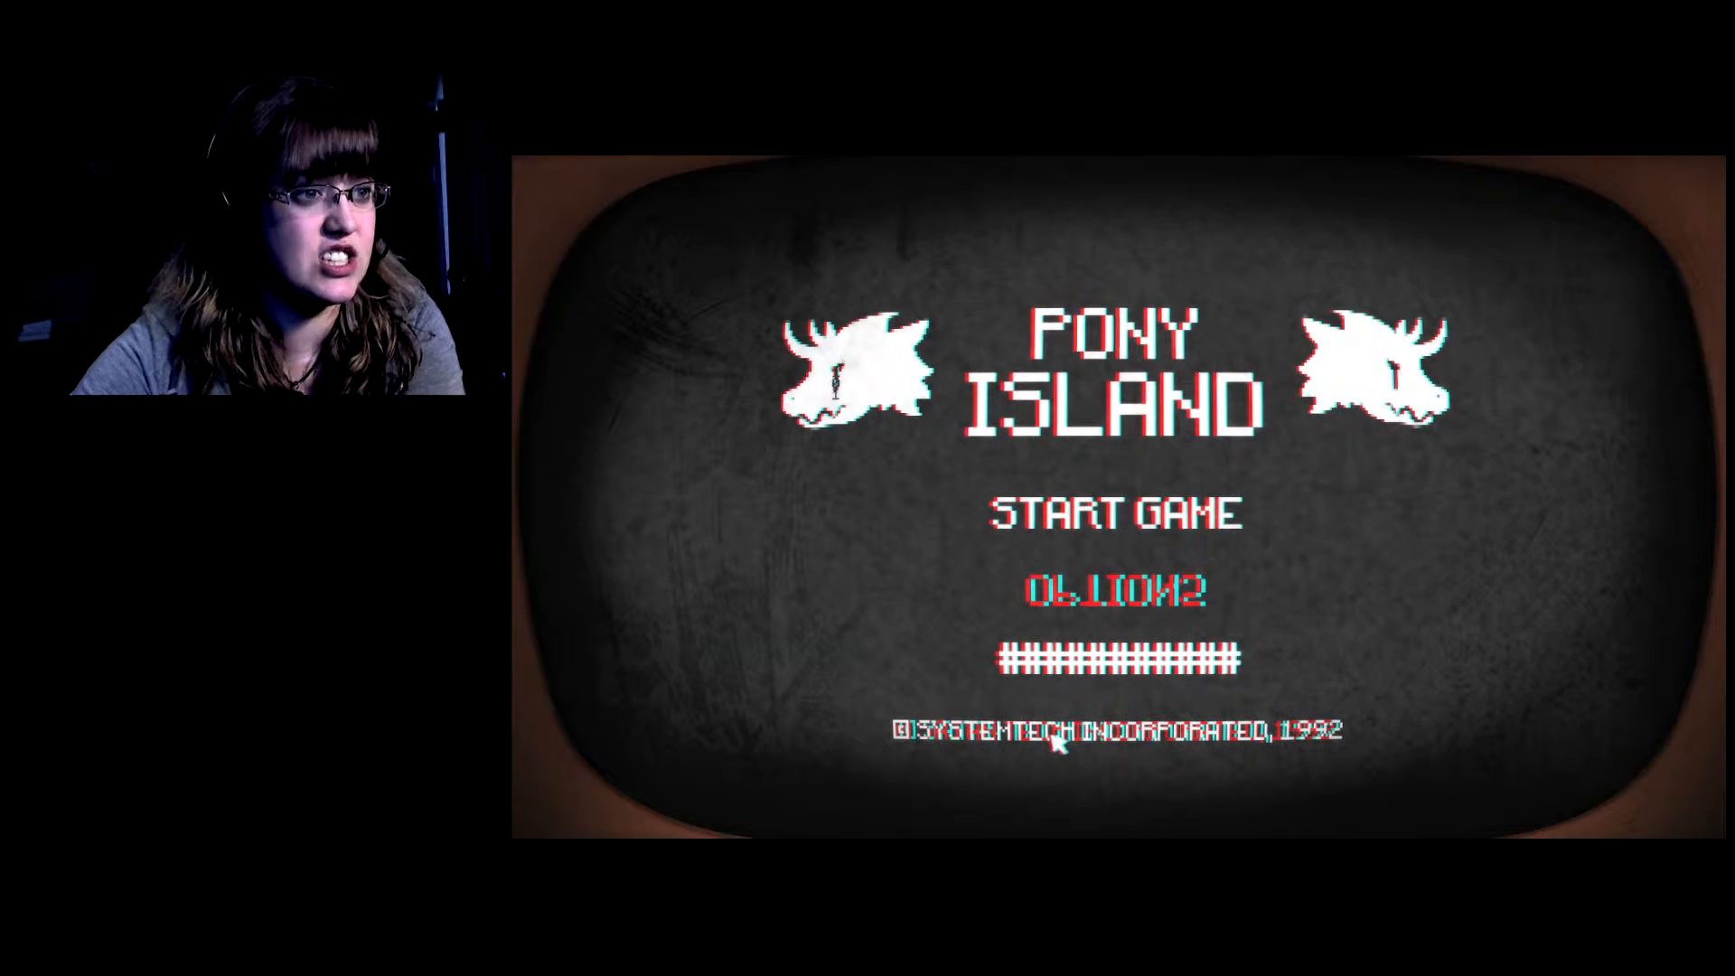
Play a run from START GAME until GAME OVER, then go back to the title menu.
click(1113, 512)
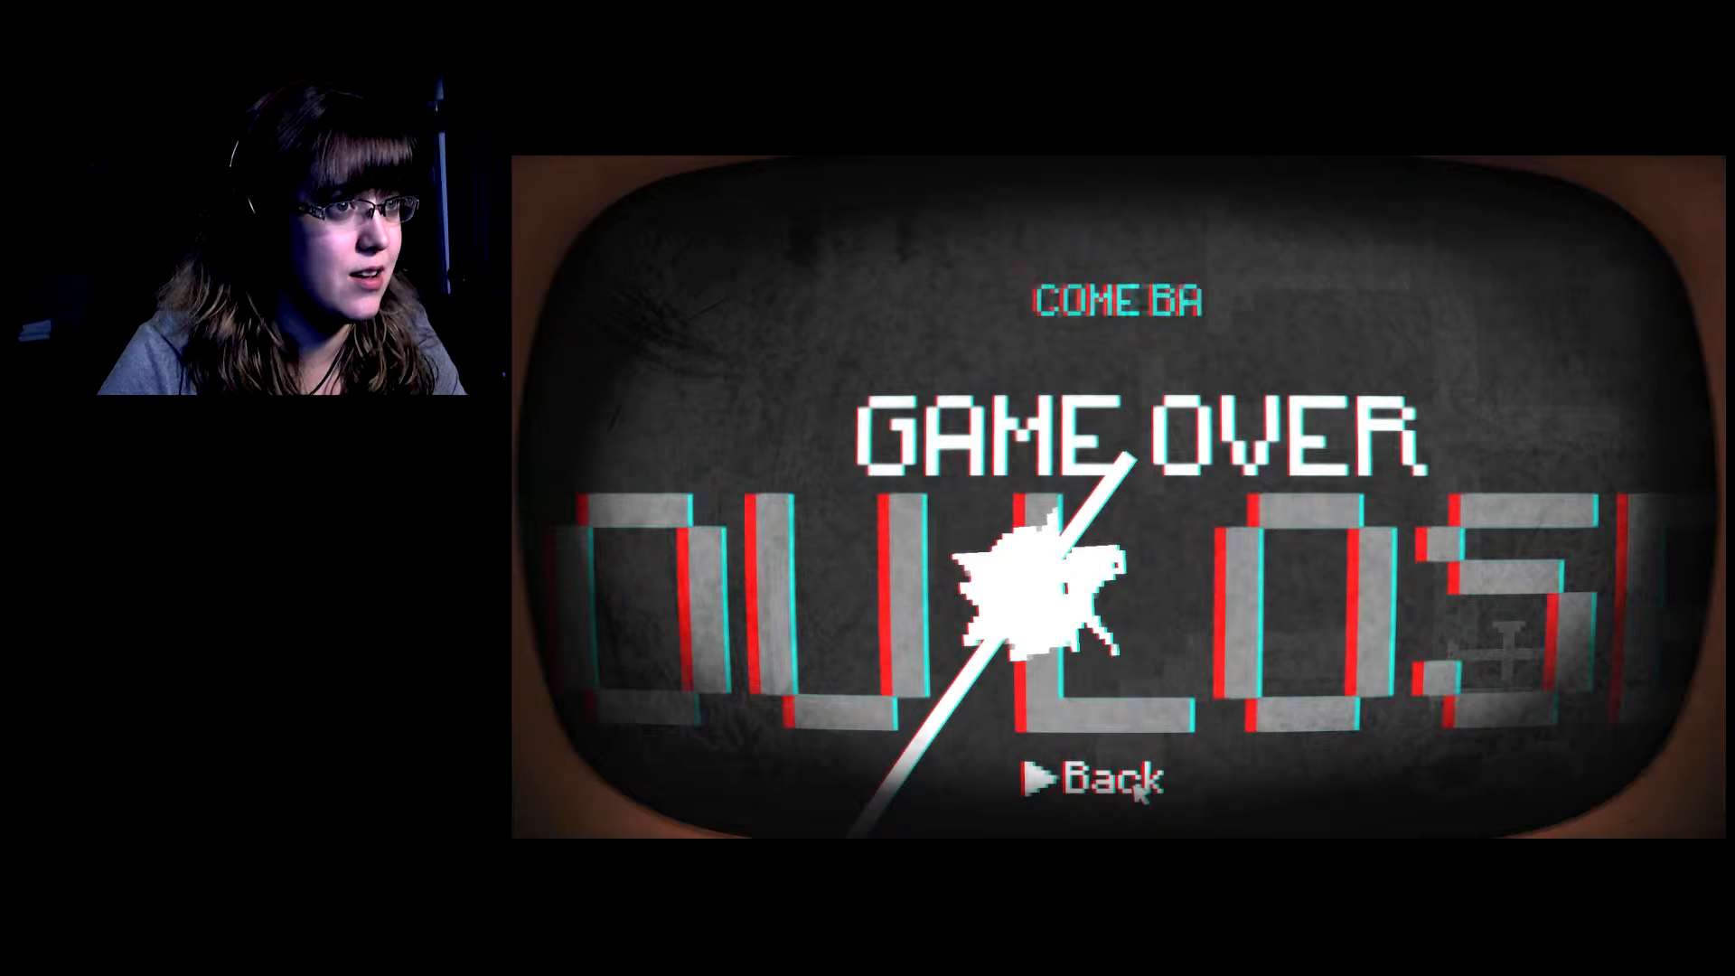
click(1110, 778)
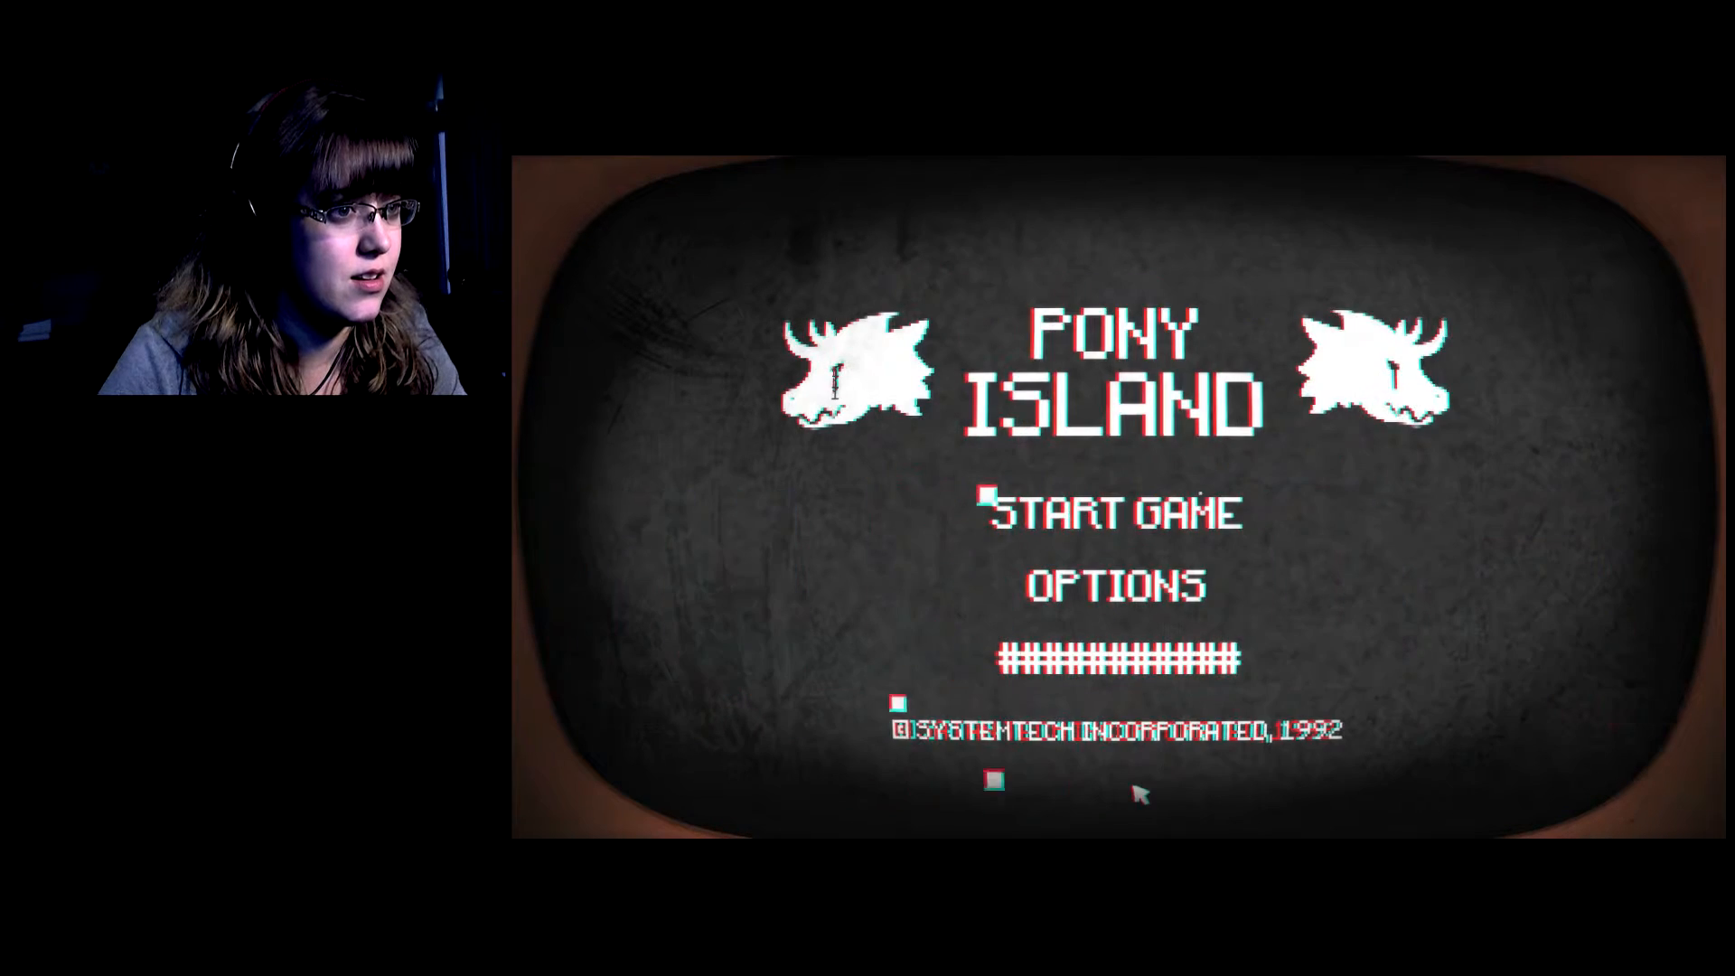
click(1113, 584)
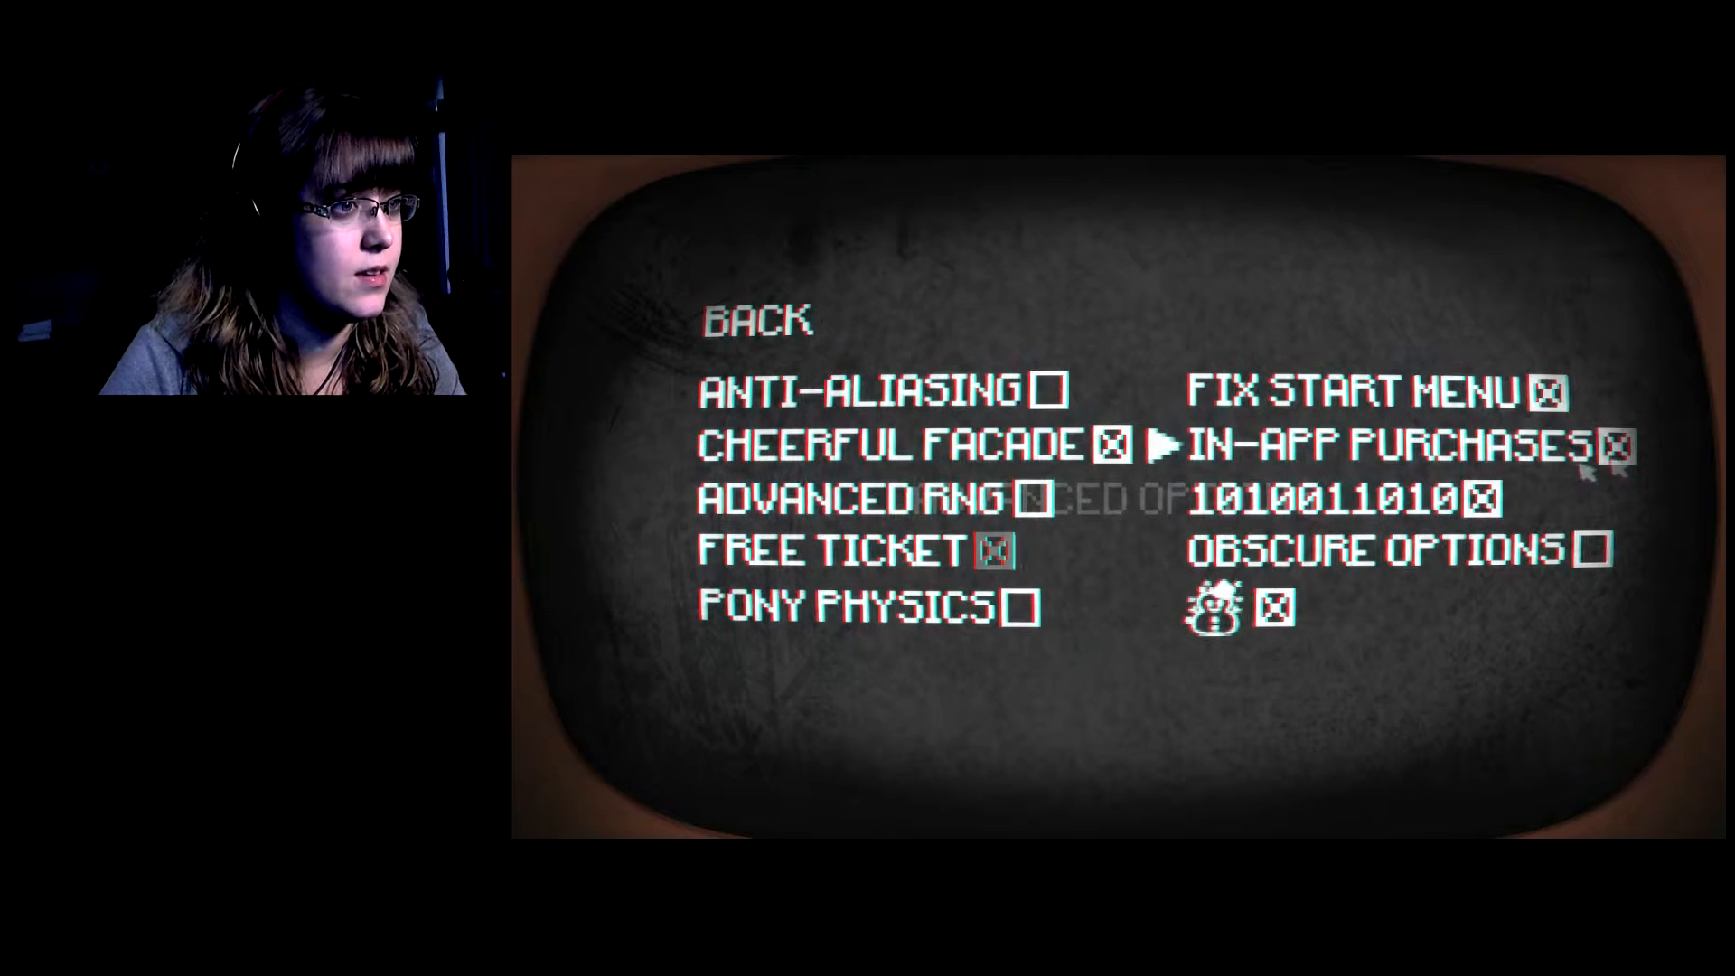
mouse_move(1029, 499)
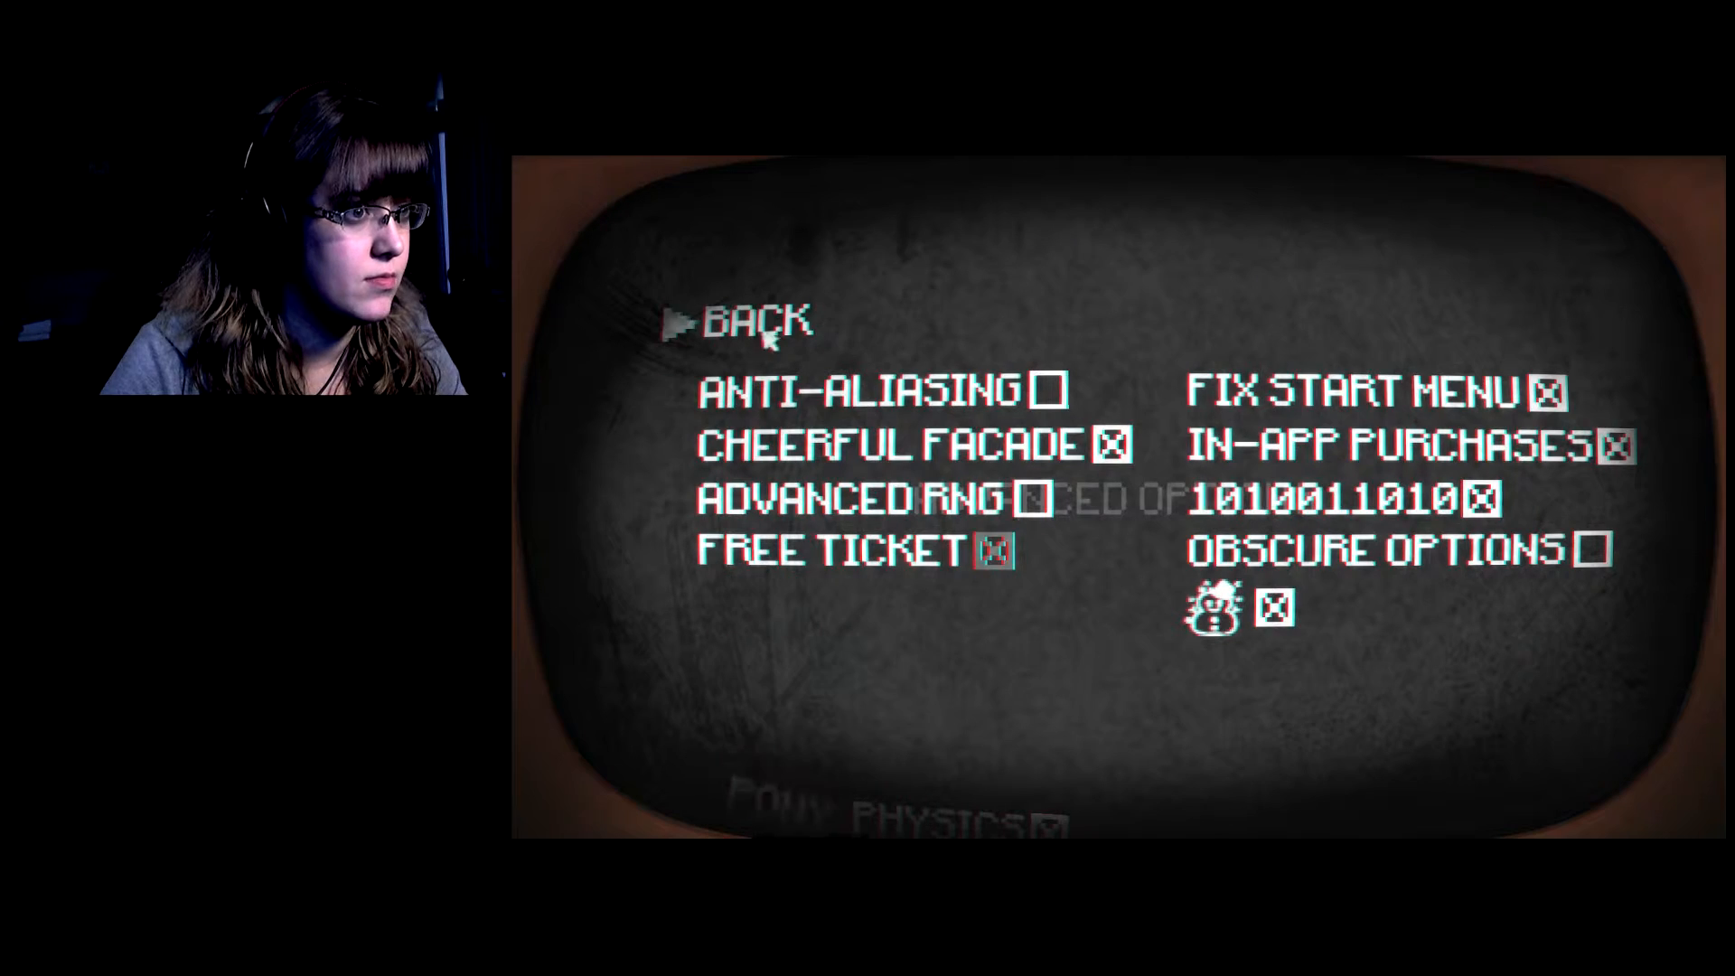
click(741, 320)
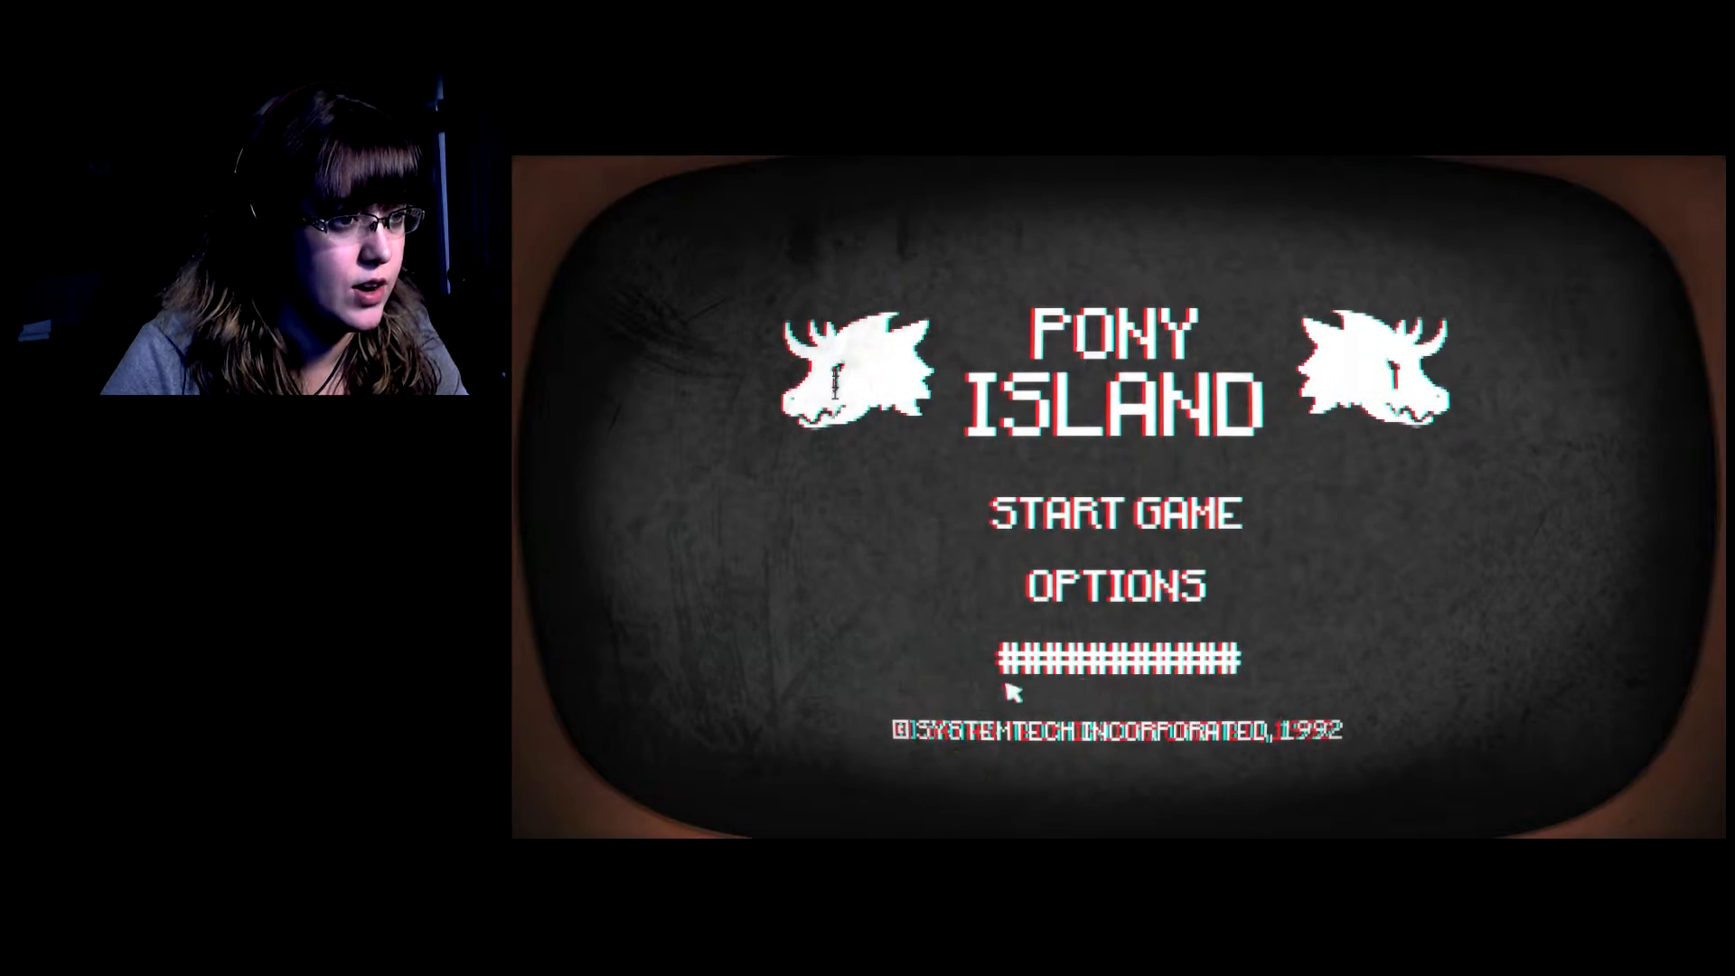
Play a run until Game Over, leave it, and reopen the options with the new advanced entries.
click(1112, 584)
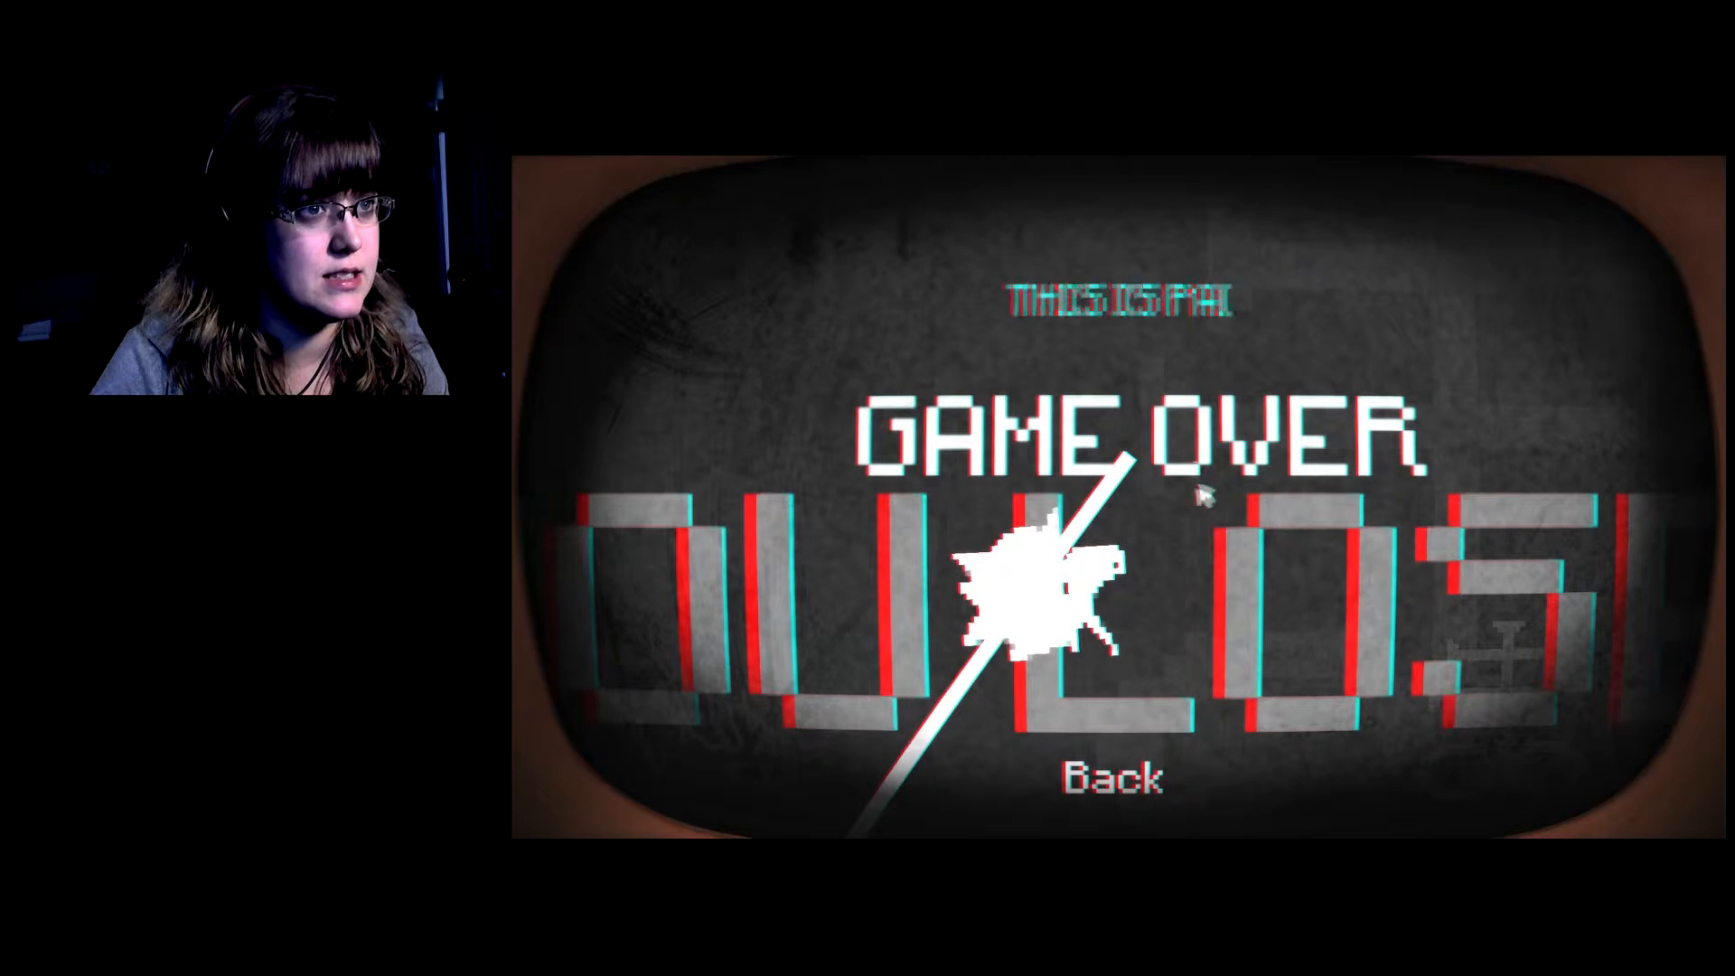
mouse_move(1095, 774)
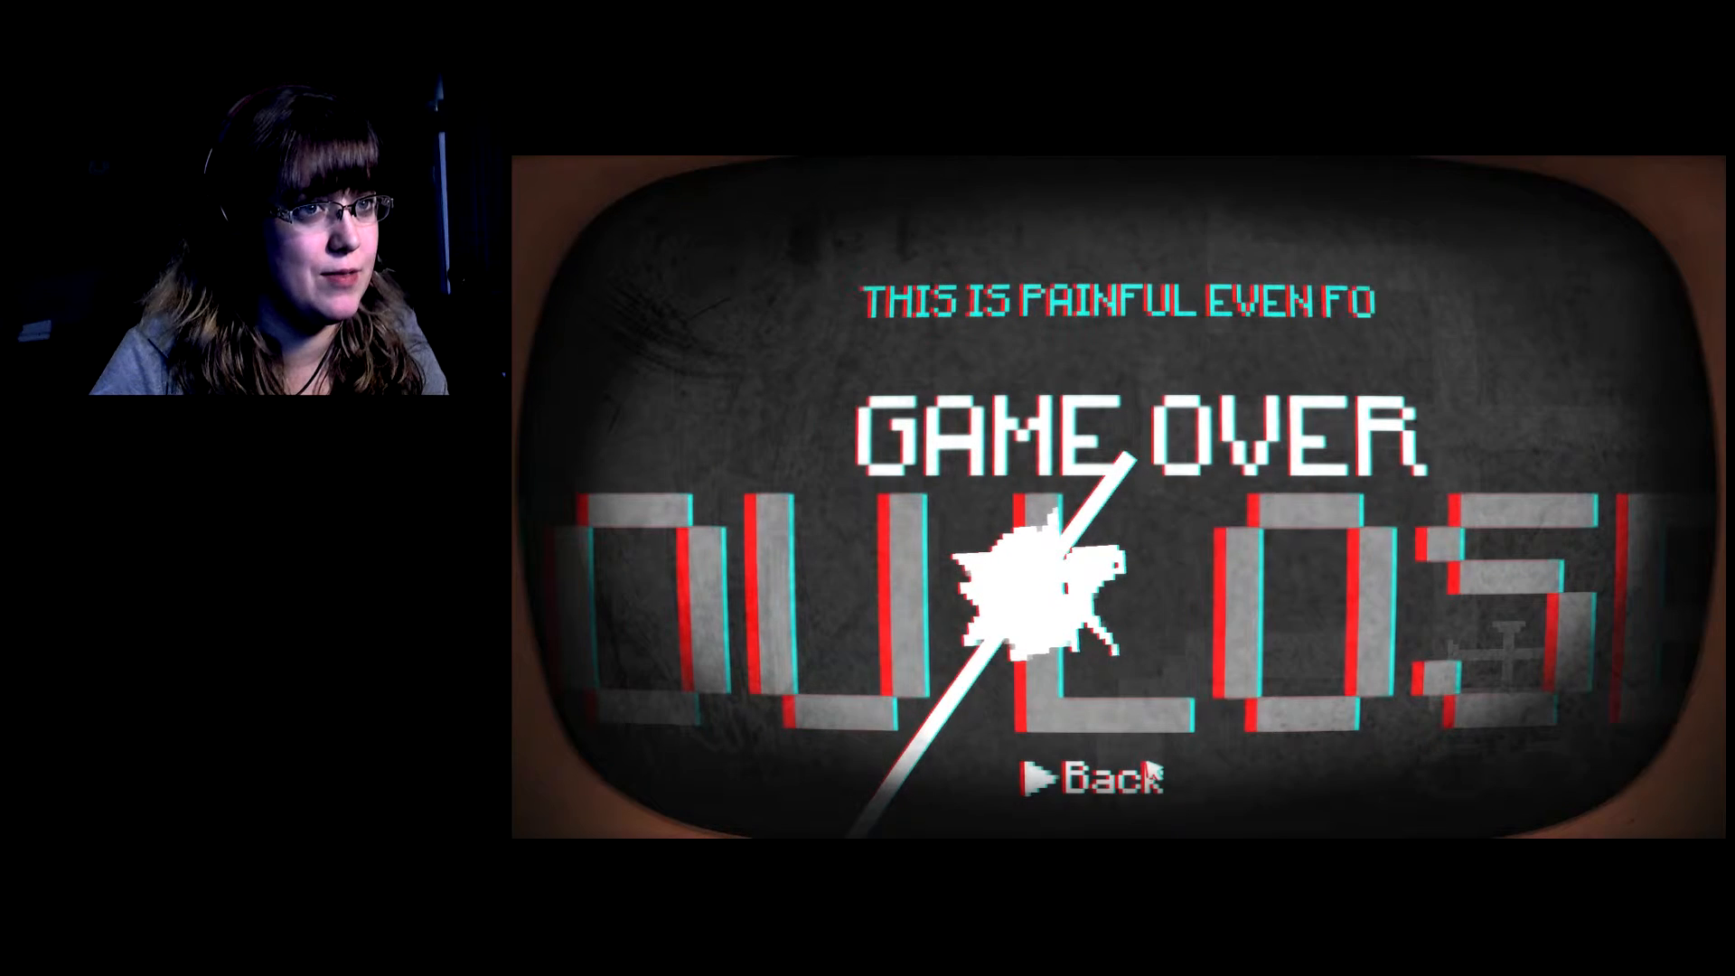
click(1104, 774)
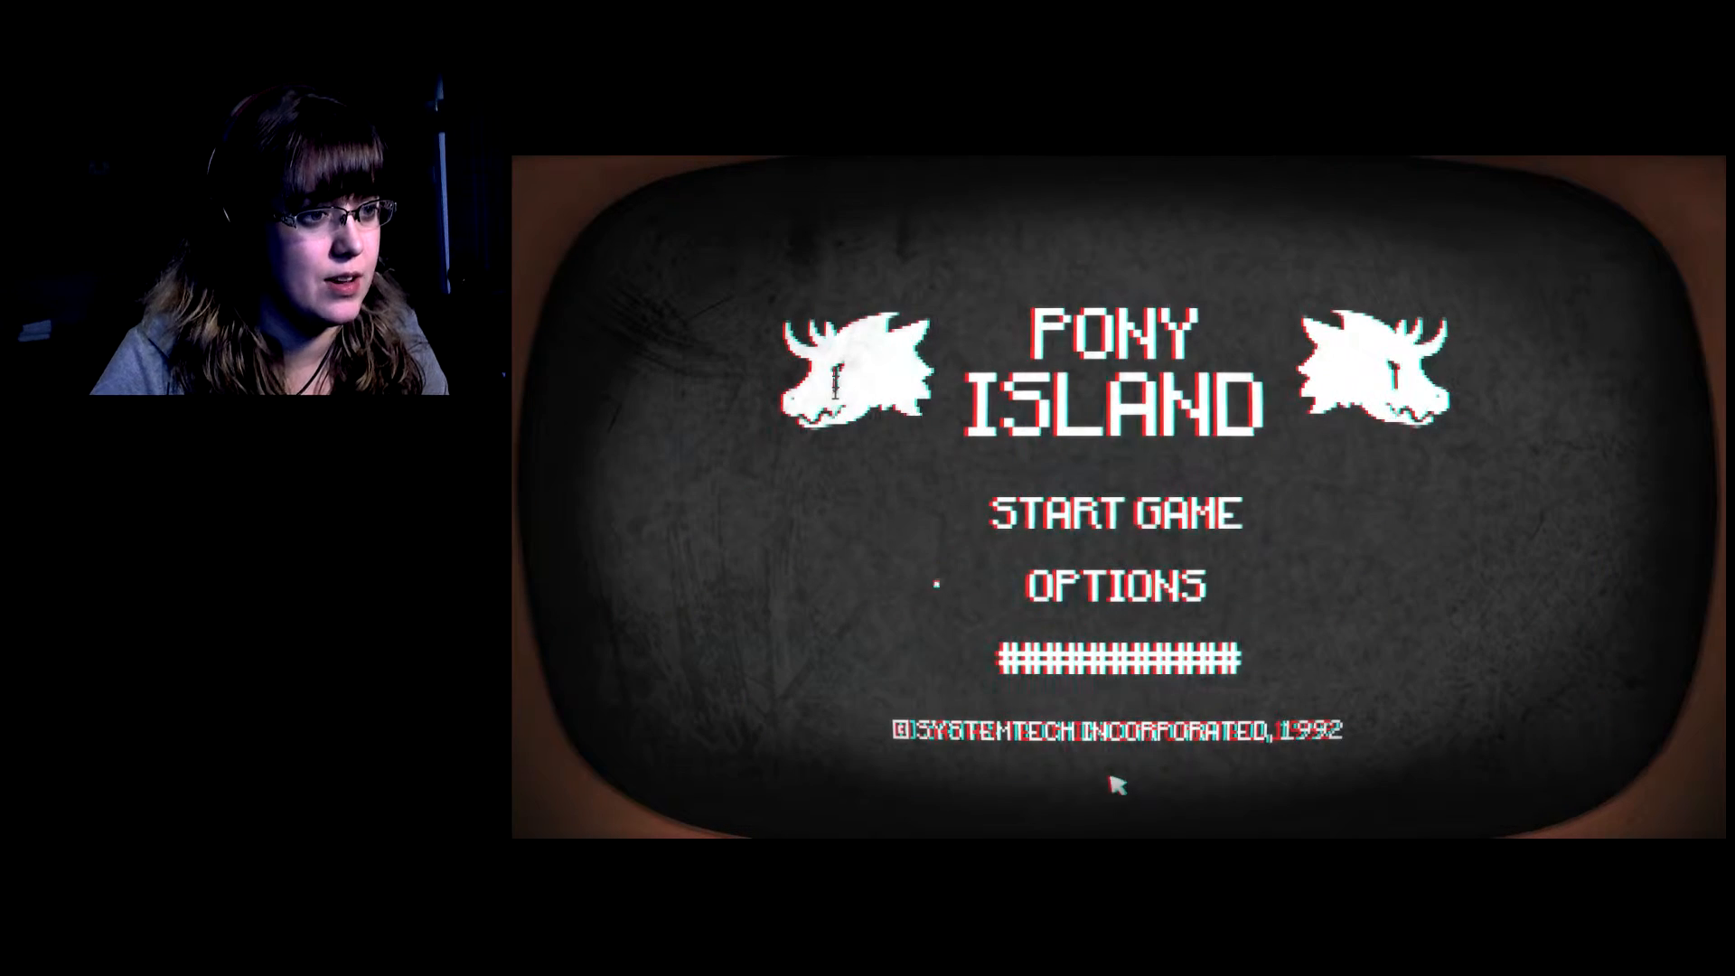
click(1113, 584)
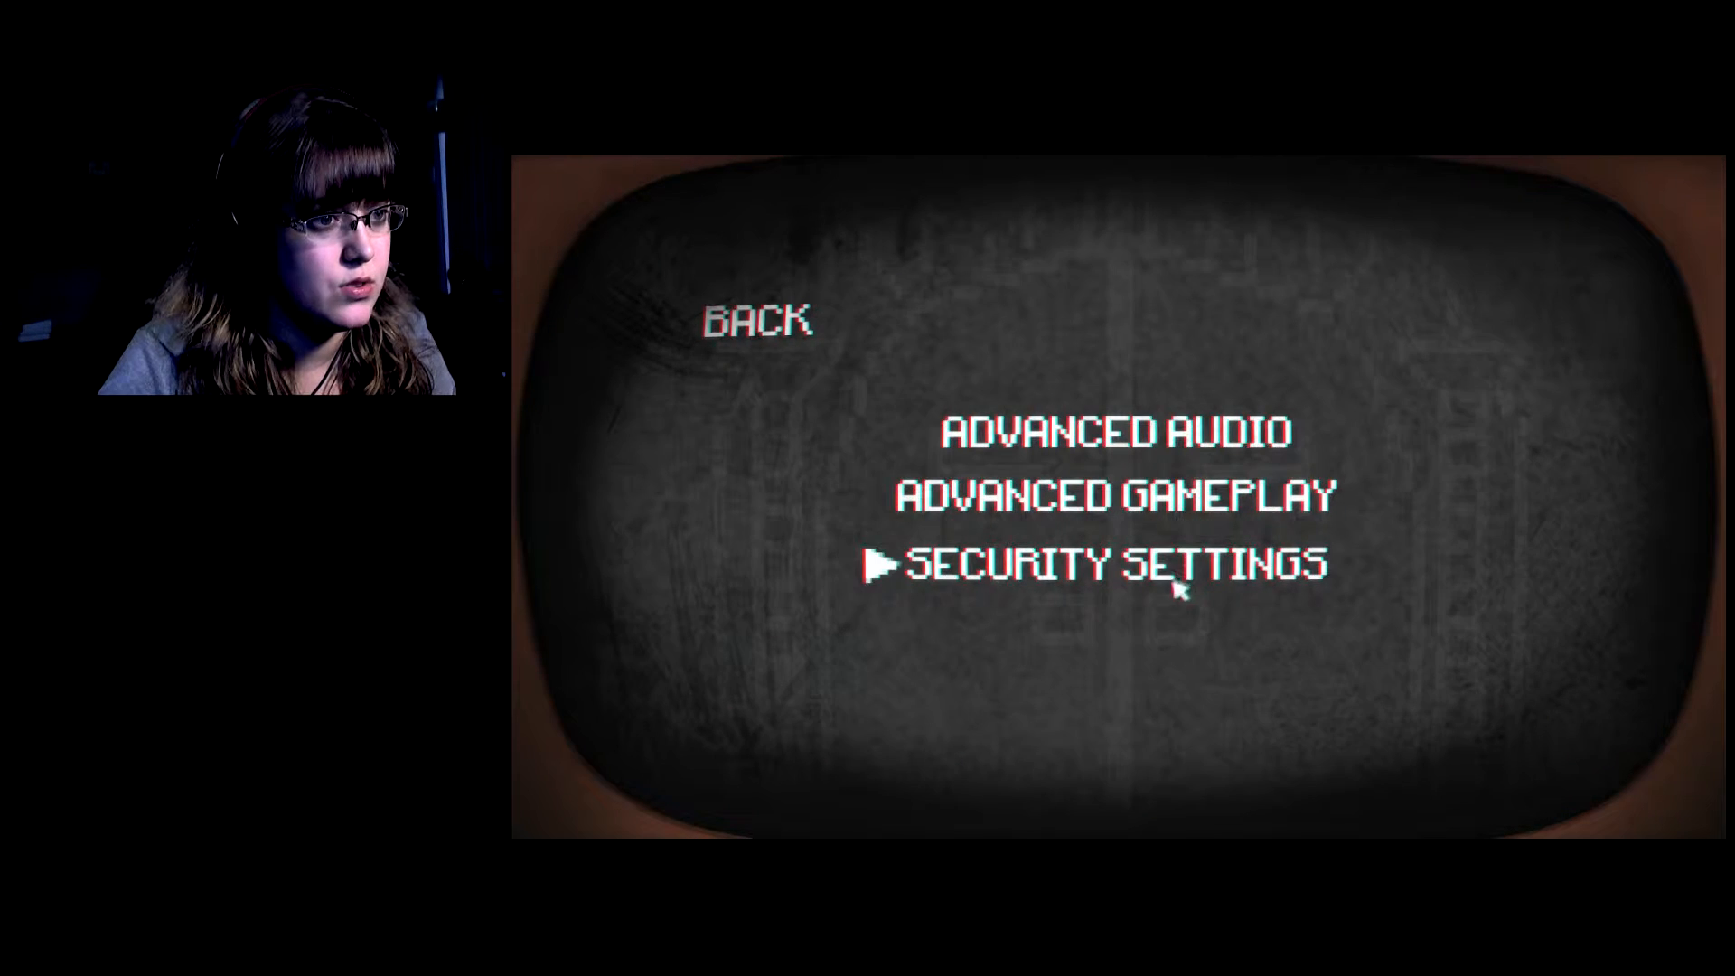
Enter Security Settings, expand the garbled dropdown and open Code Storage.
click(1113, 562)
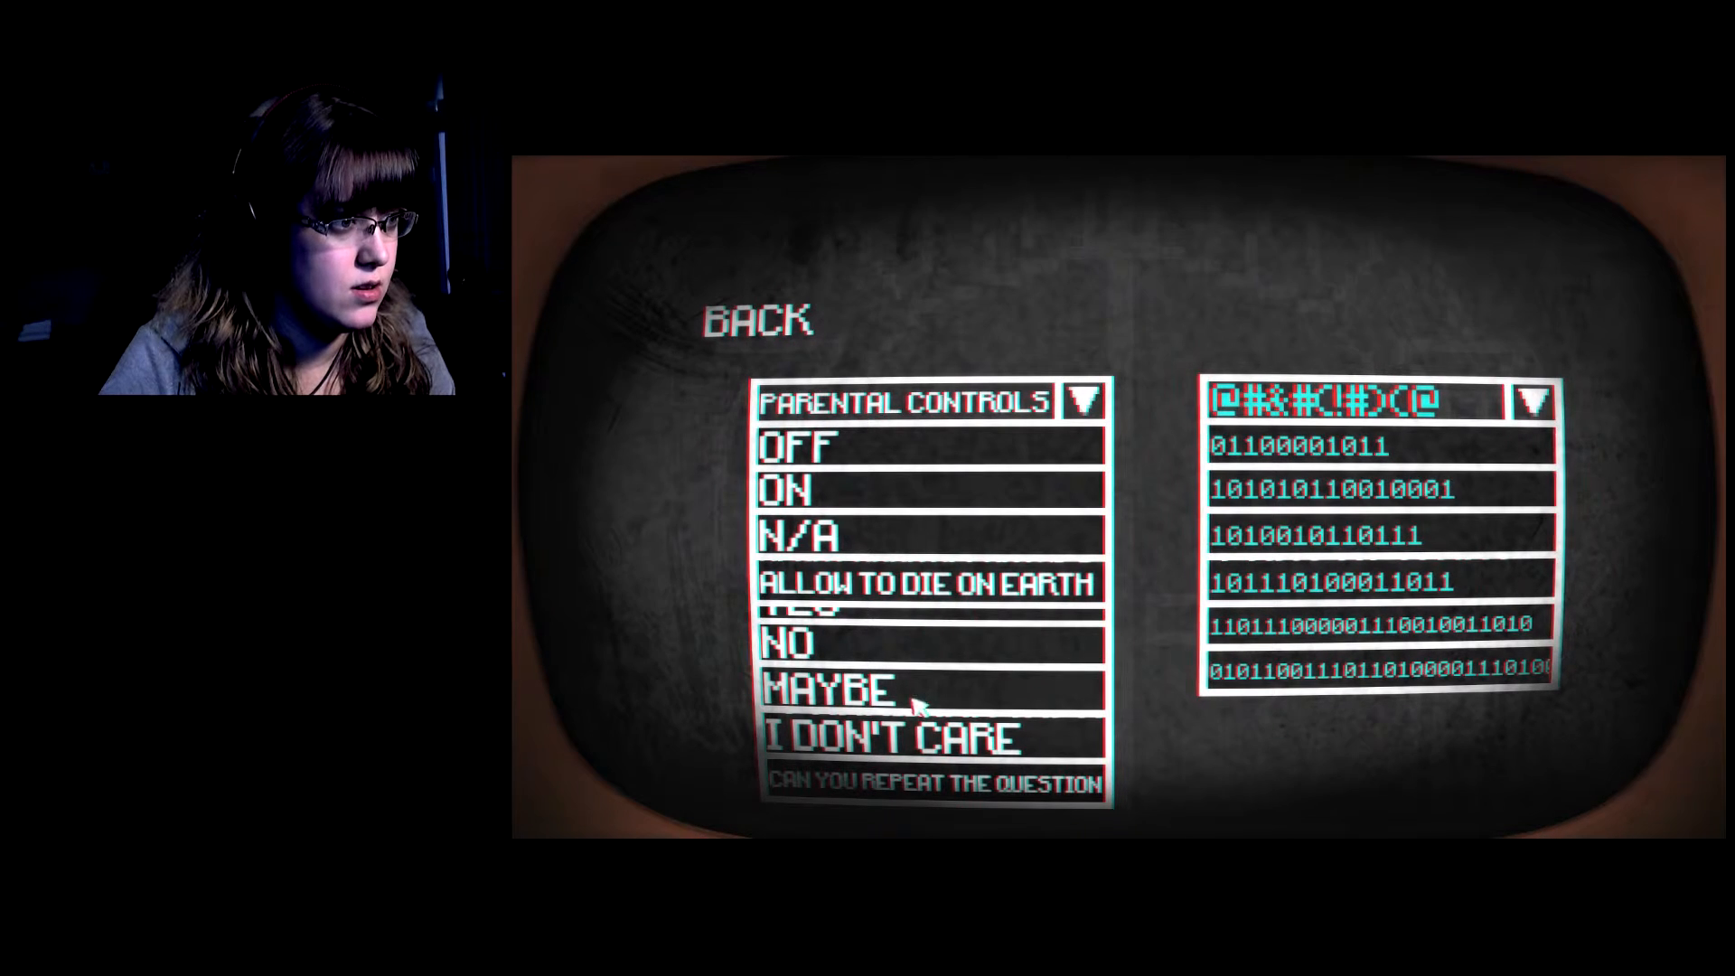
mouse_move(874, 508)
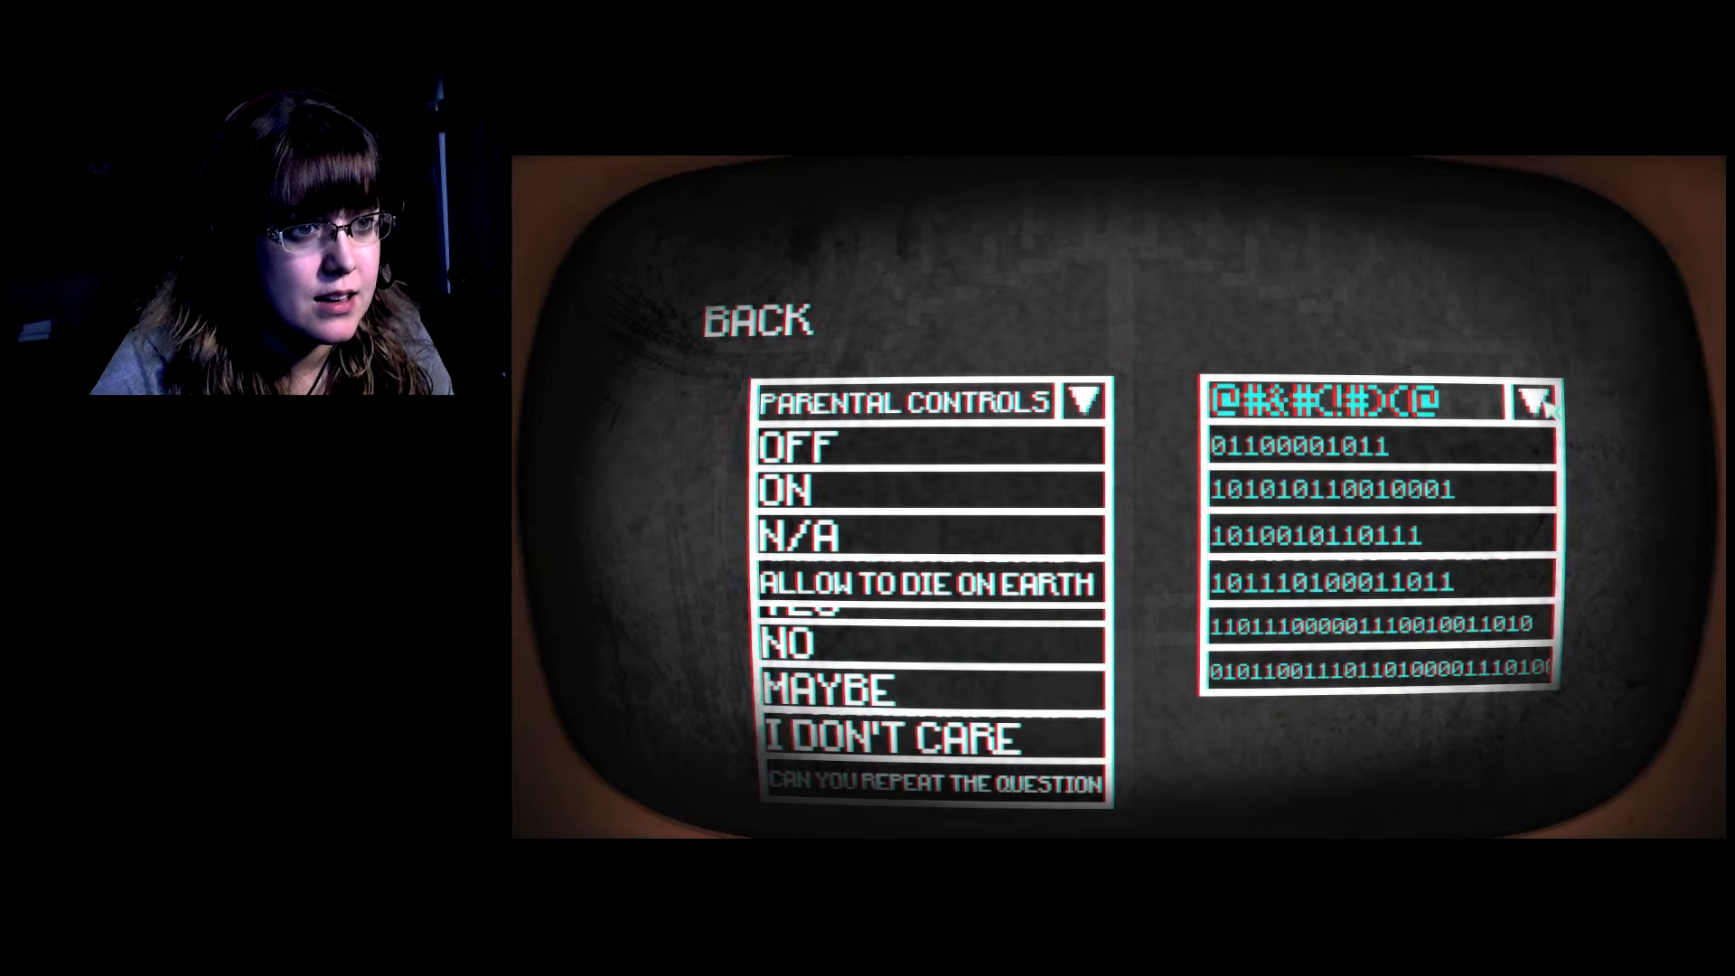
click(1531, 400)
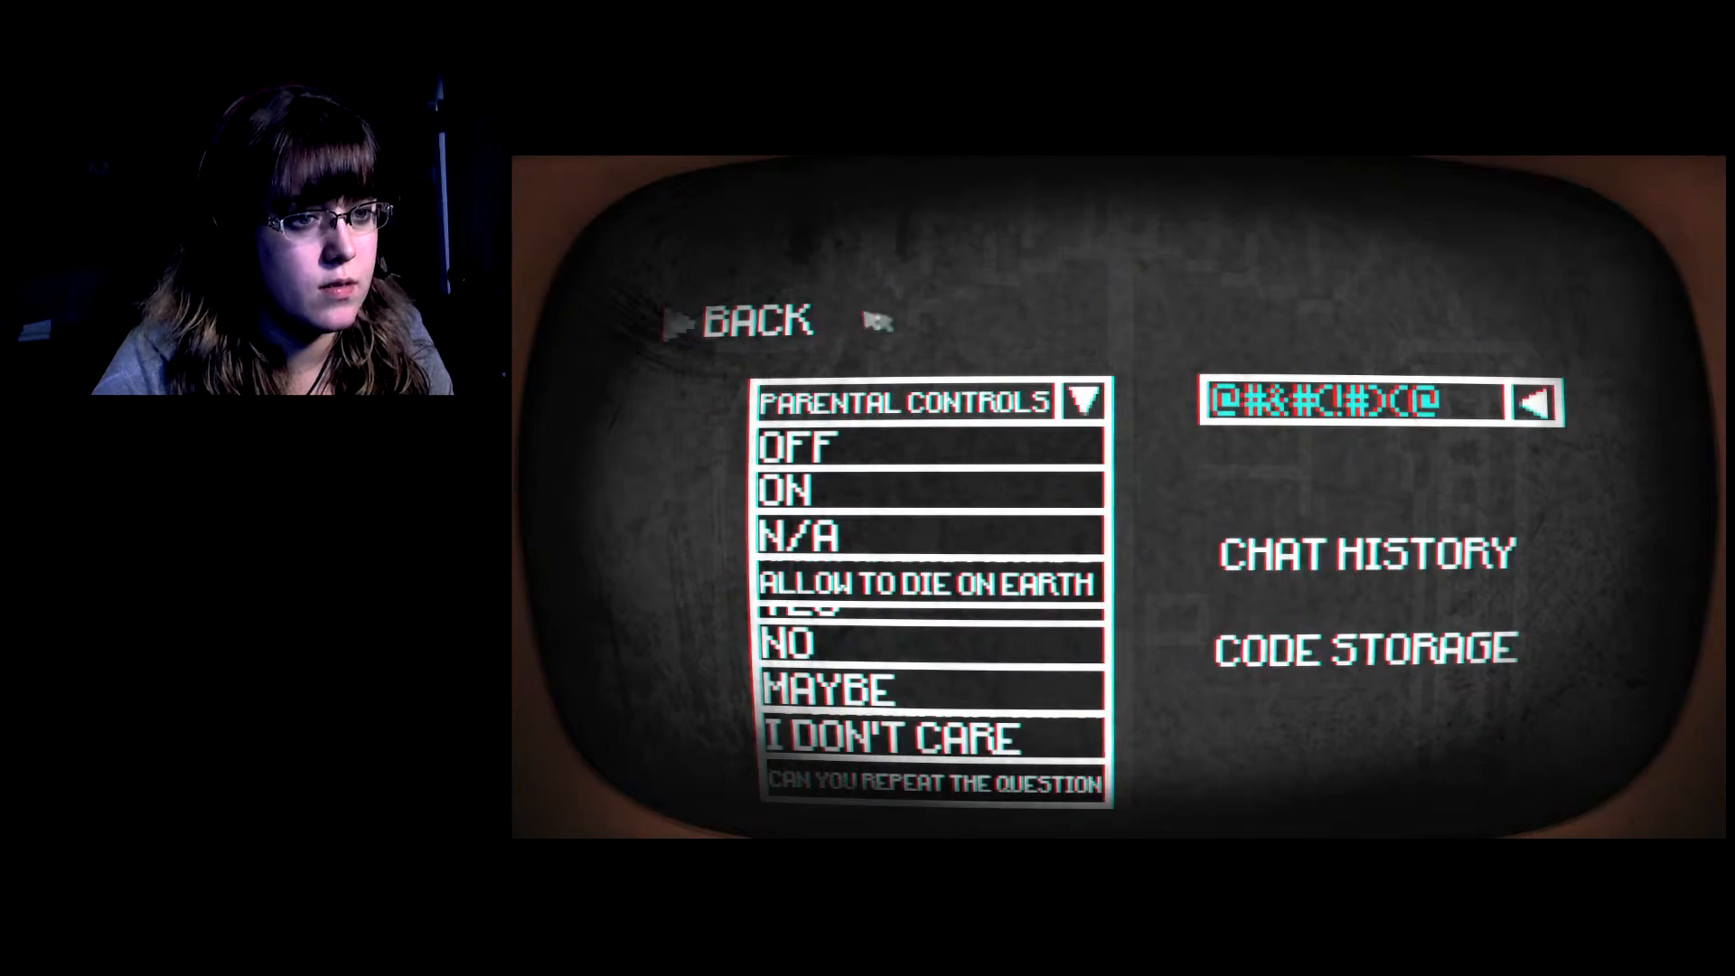
click(1363, 650)
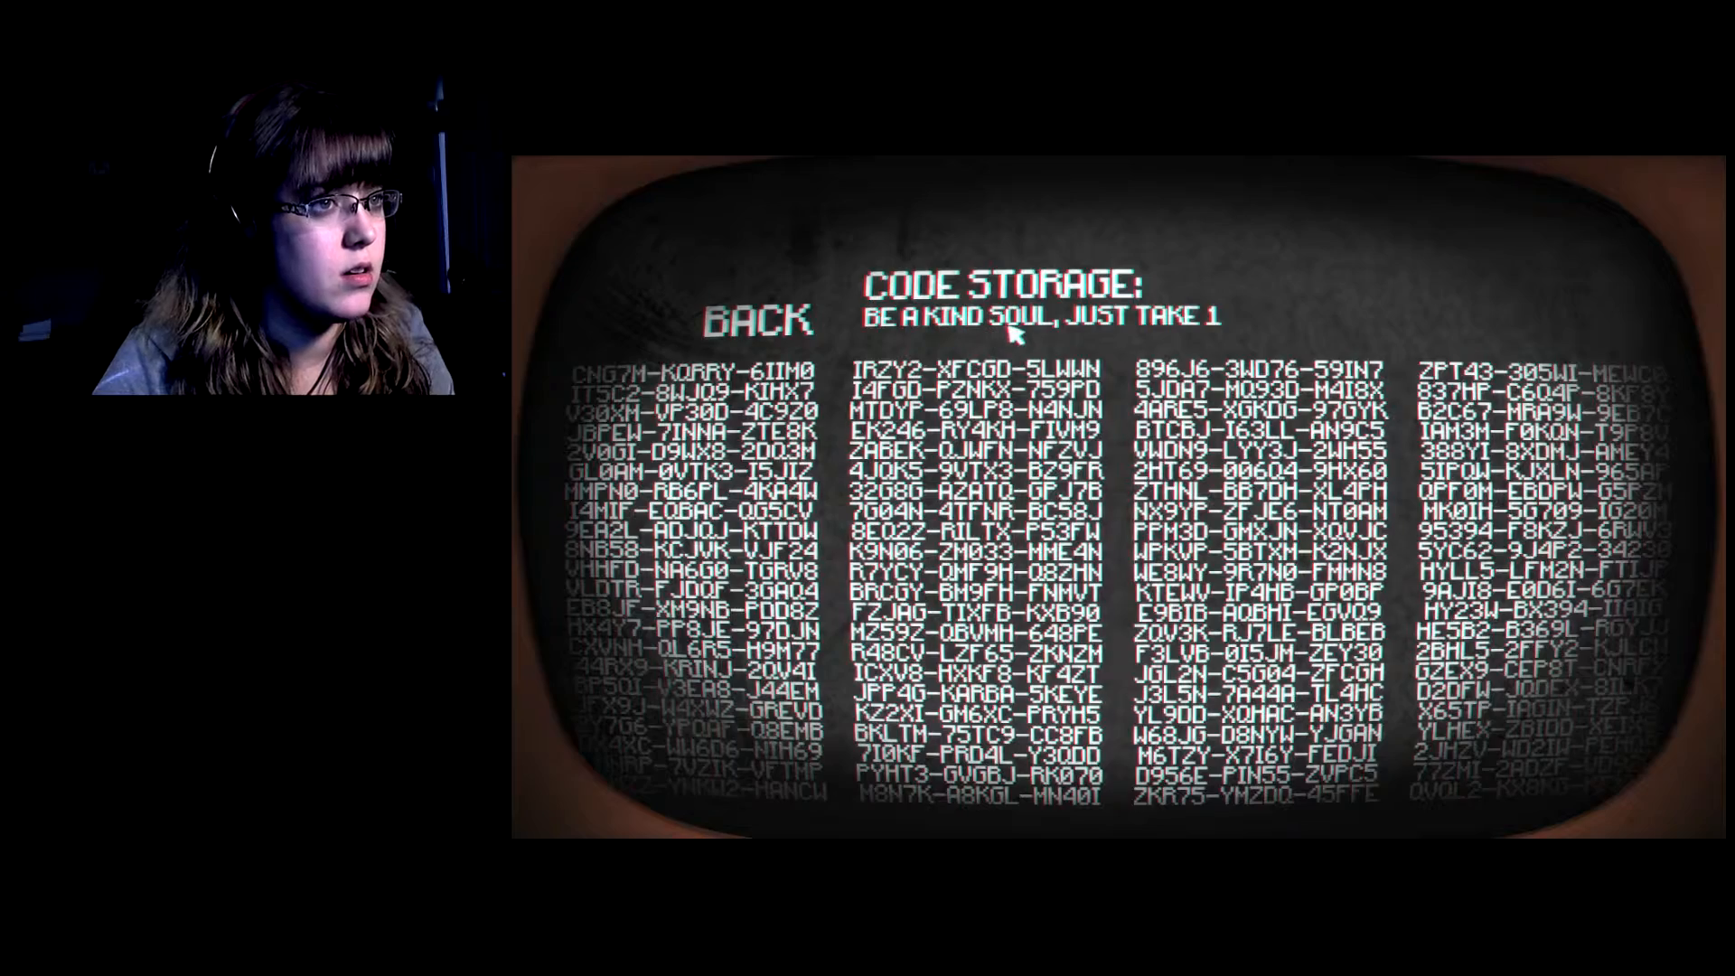
mouse_move(1239, 337)
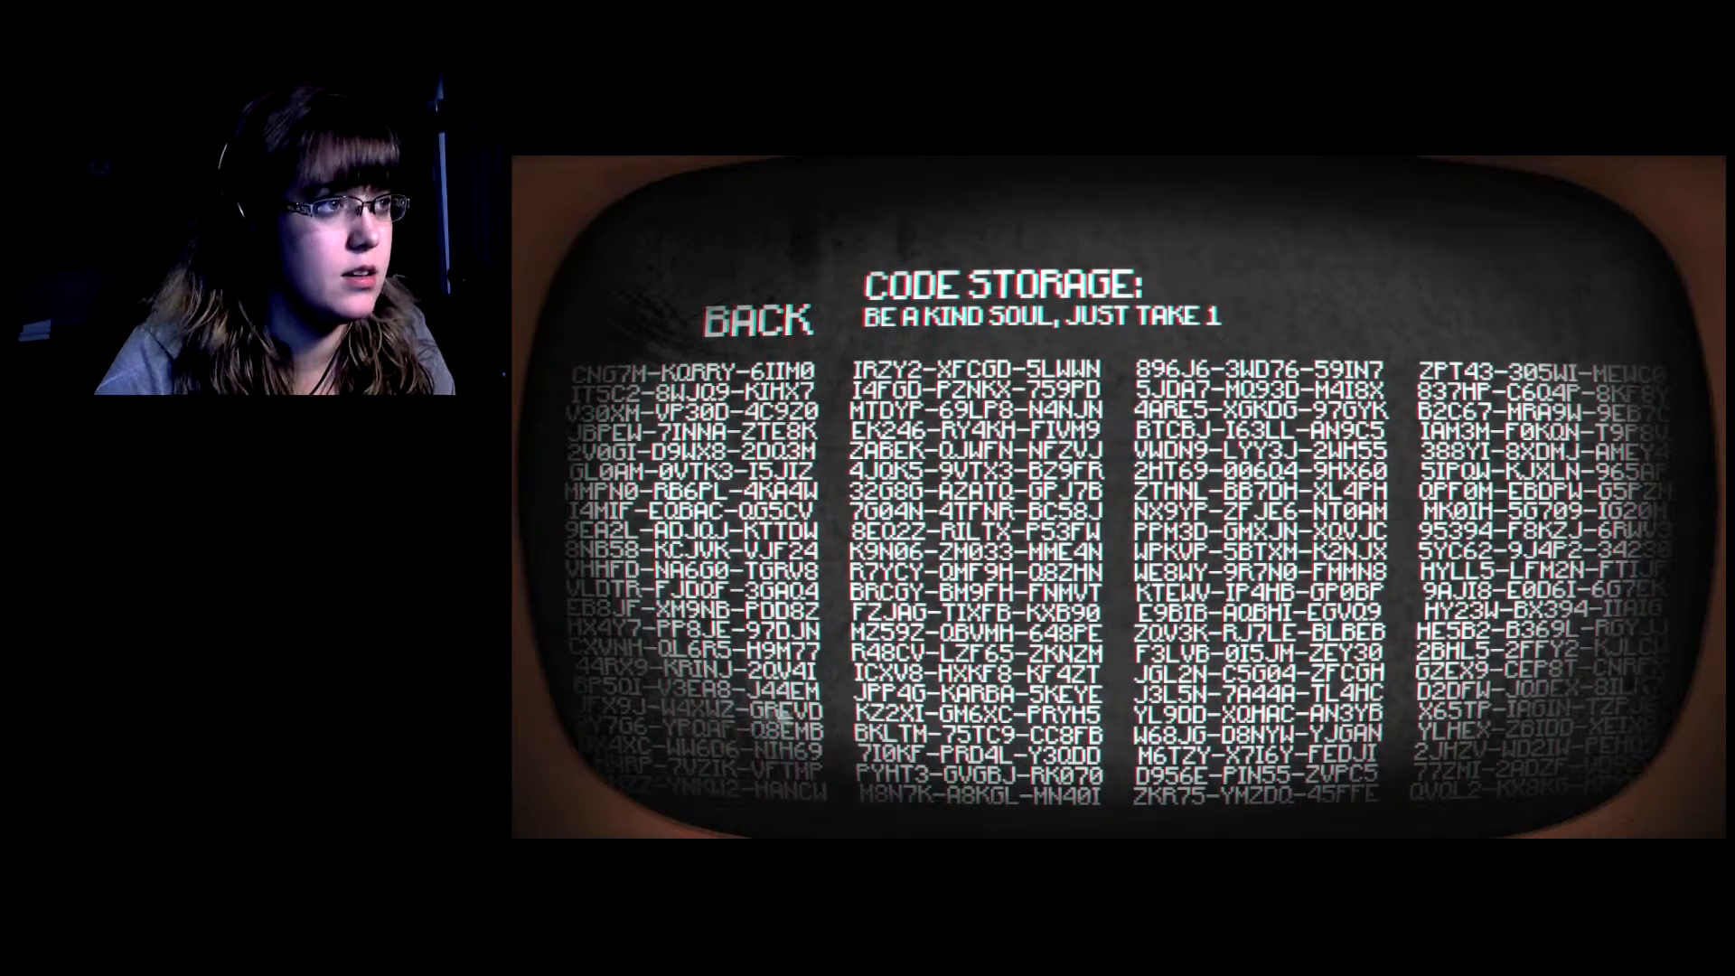
click(761, 319)
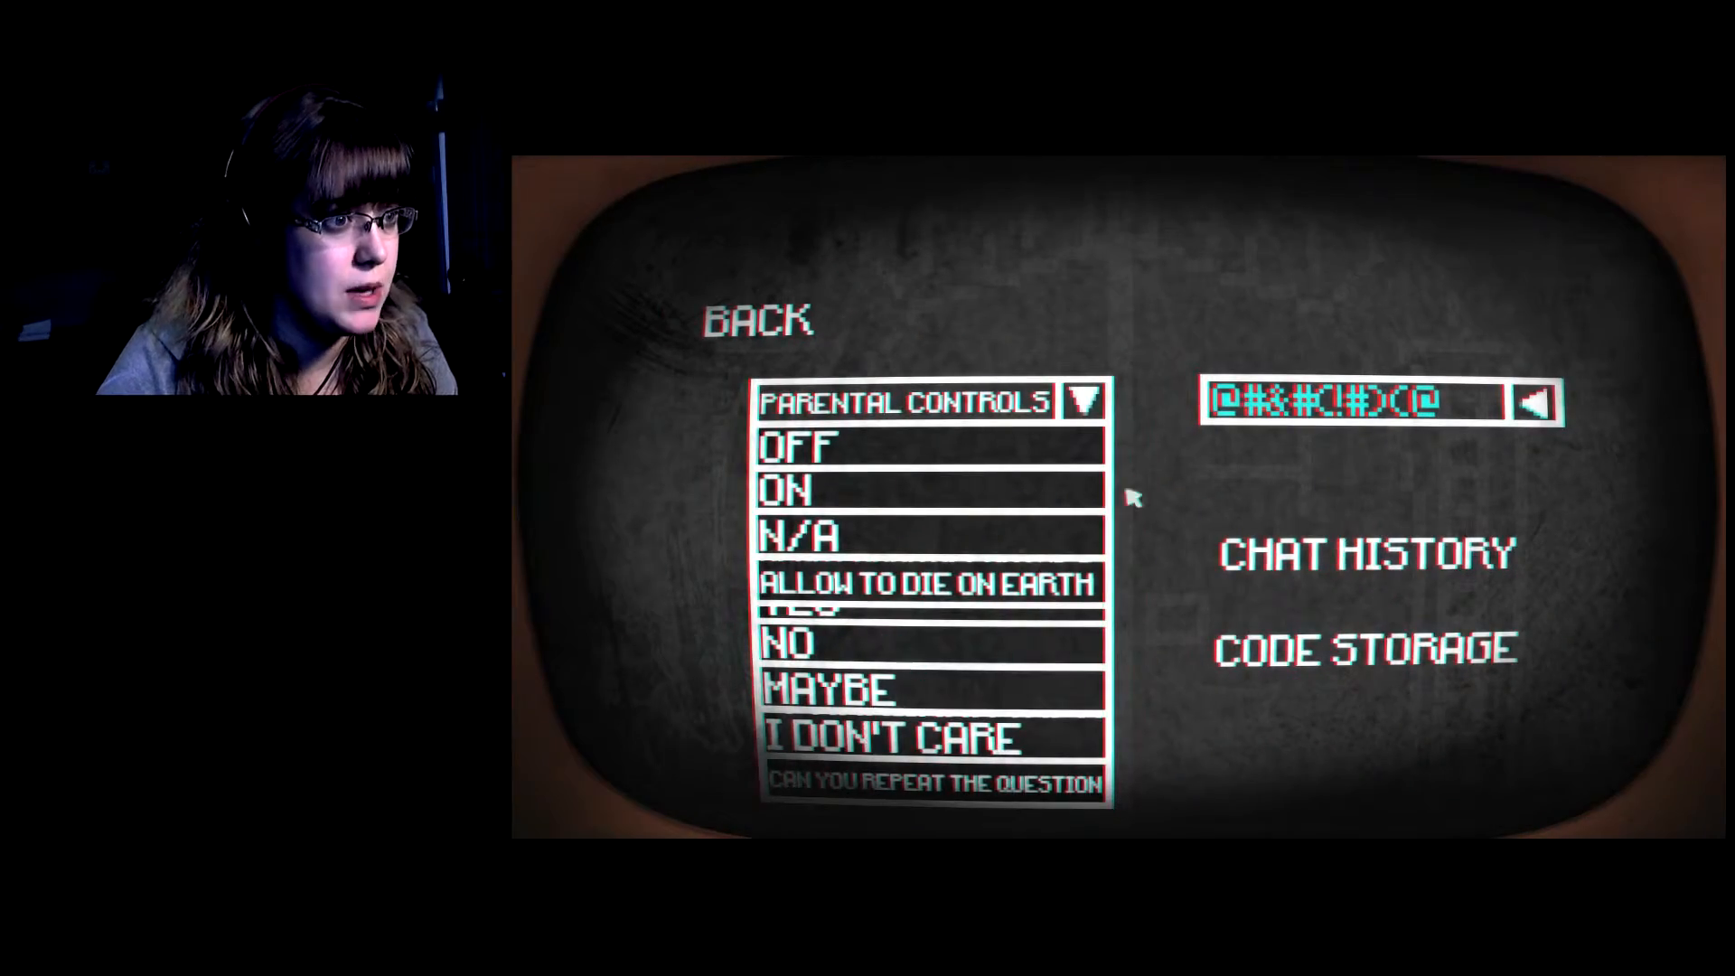
Use the parental controls dropdown to enter the hidden red-figure terminal.
click(1084, 401)
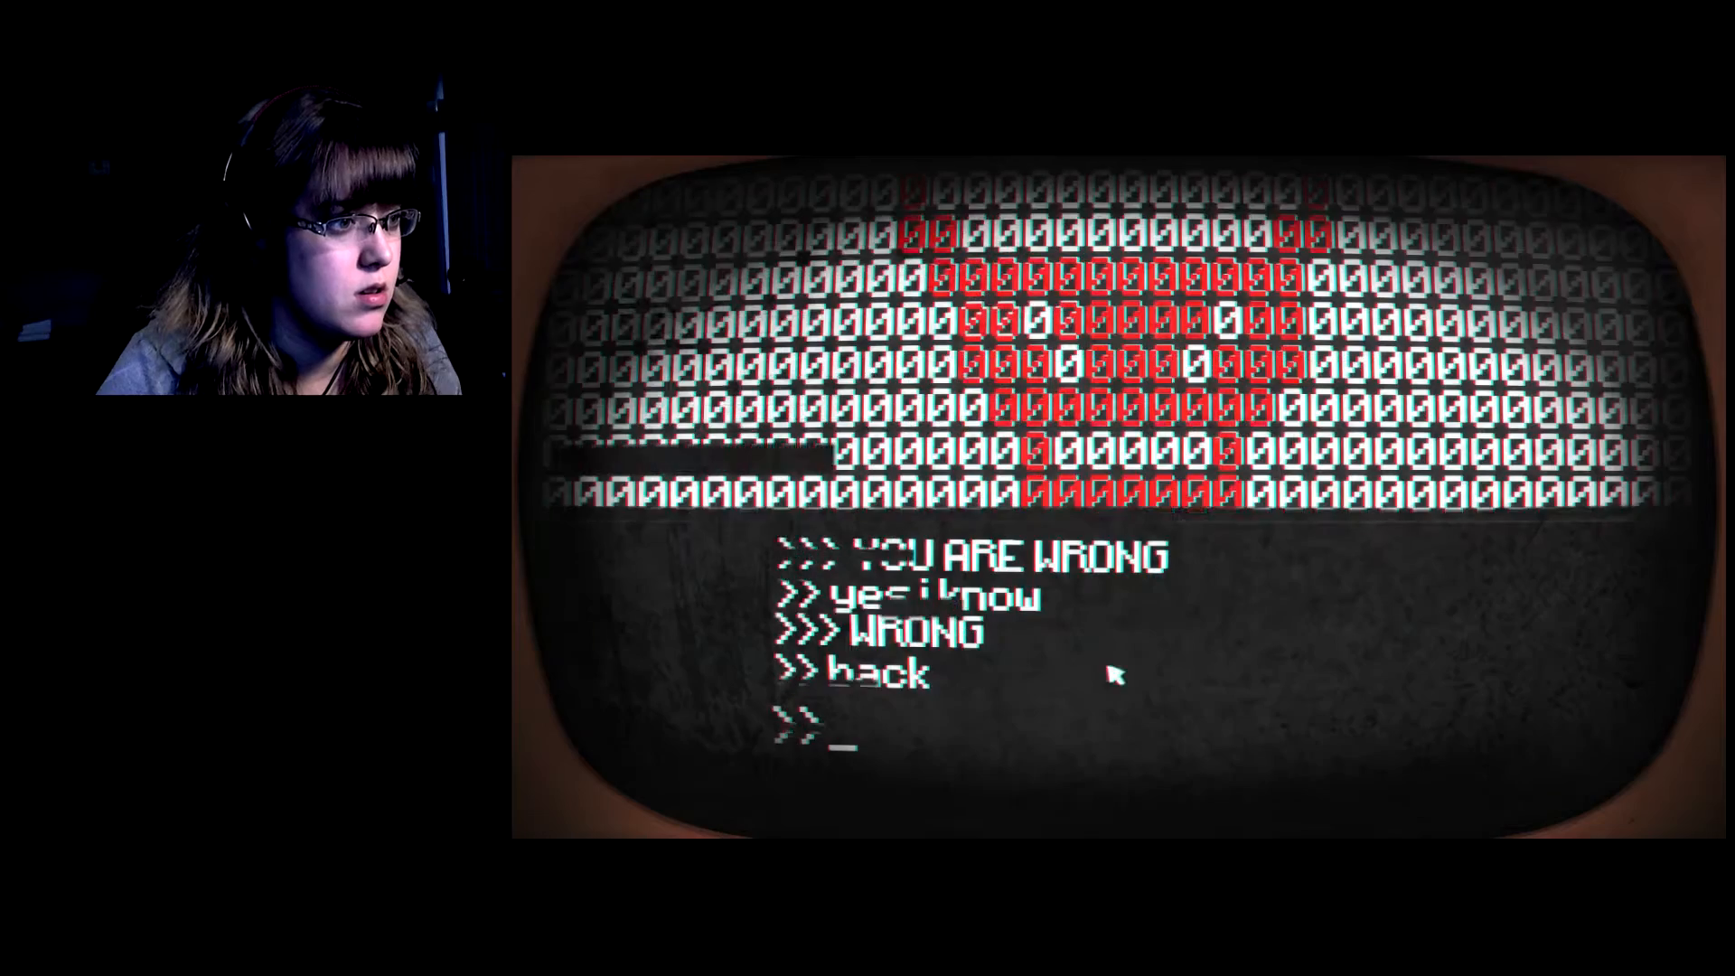
Answer the terminal with 'bathomet' (rejected as WRONG), then 'baphomet' to unlock the questions.
text(b)
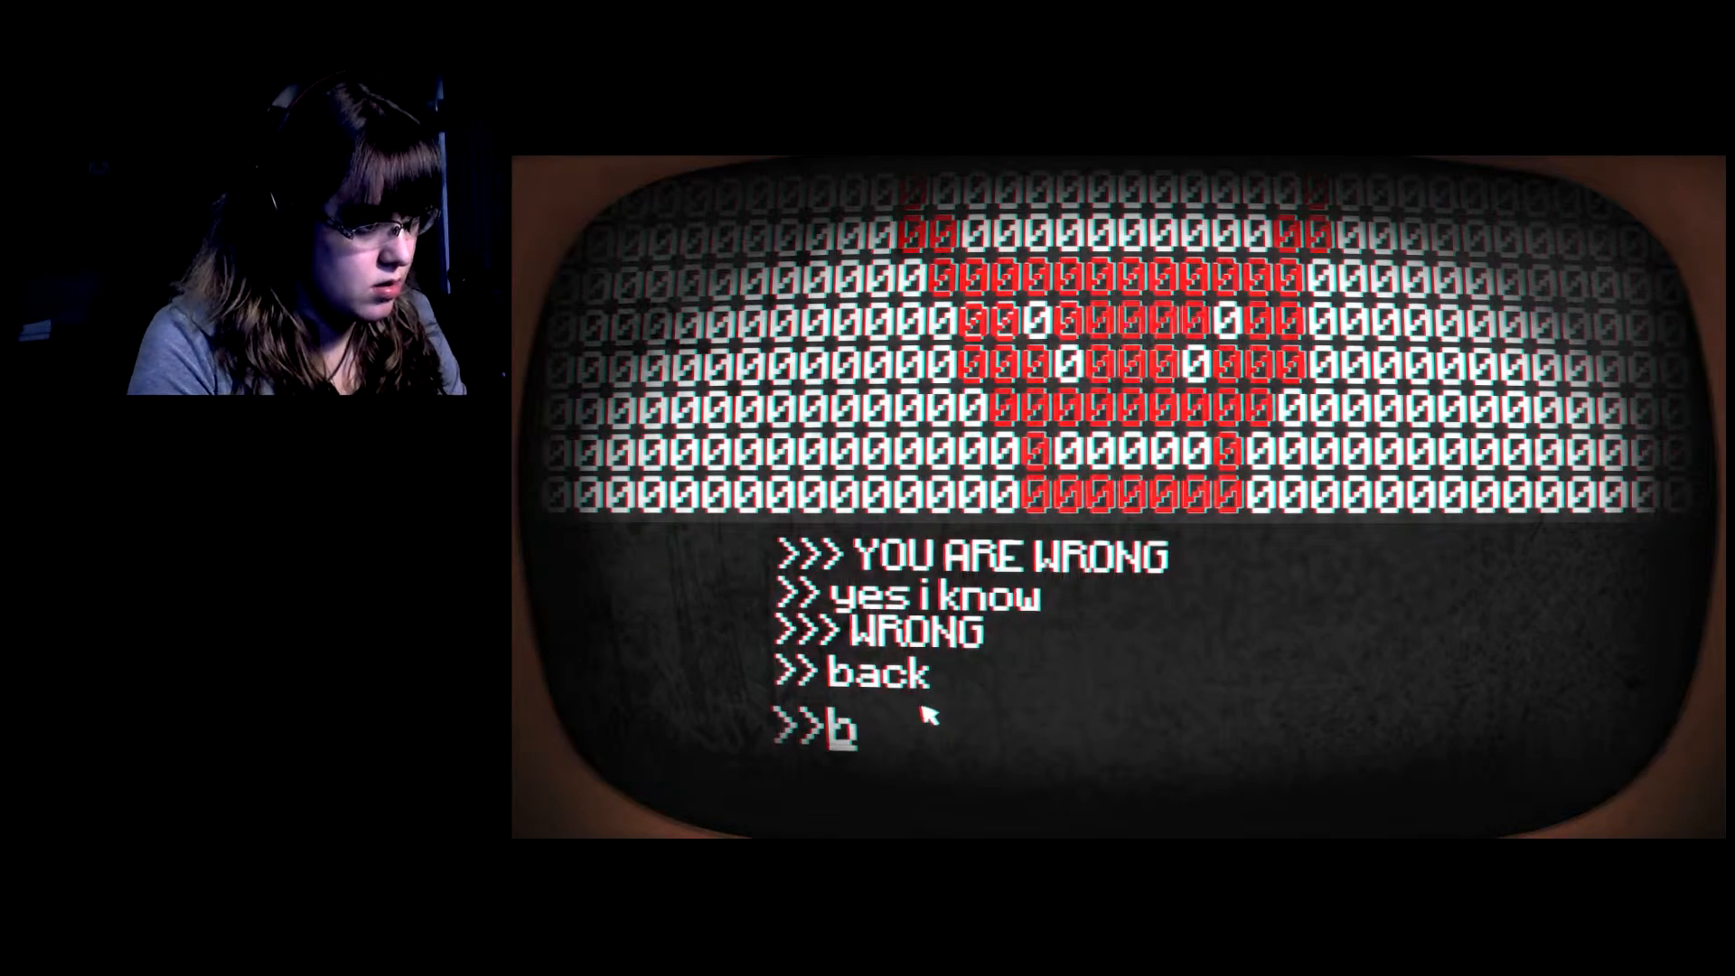
text(athomet)
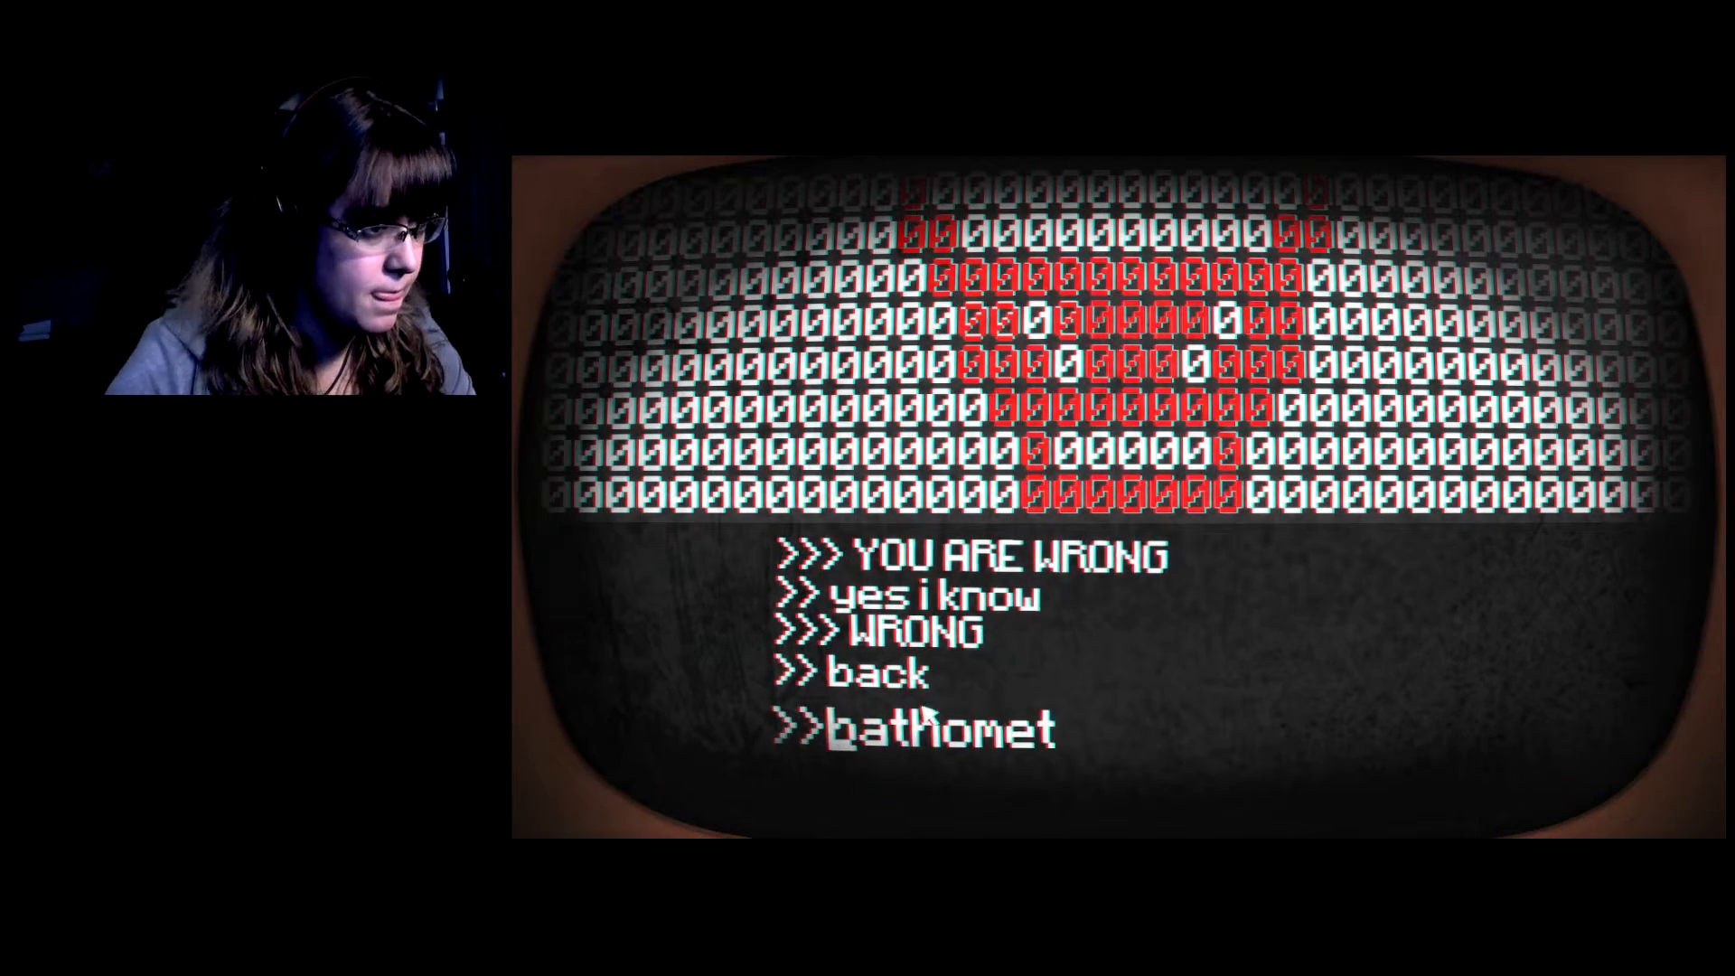
key(Return)
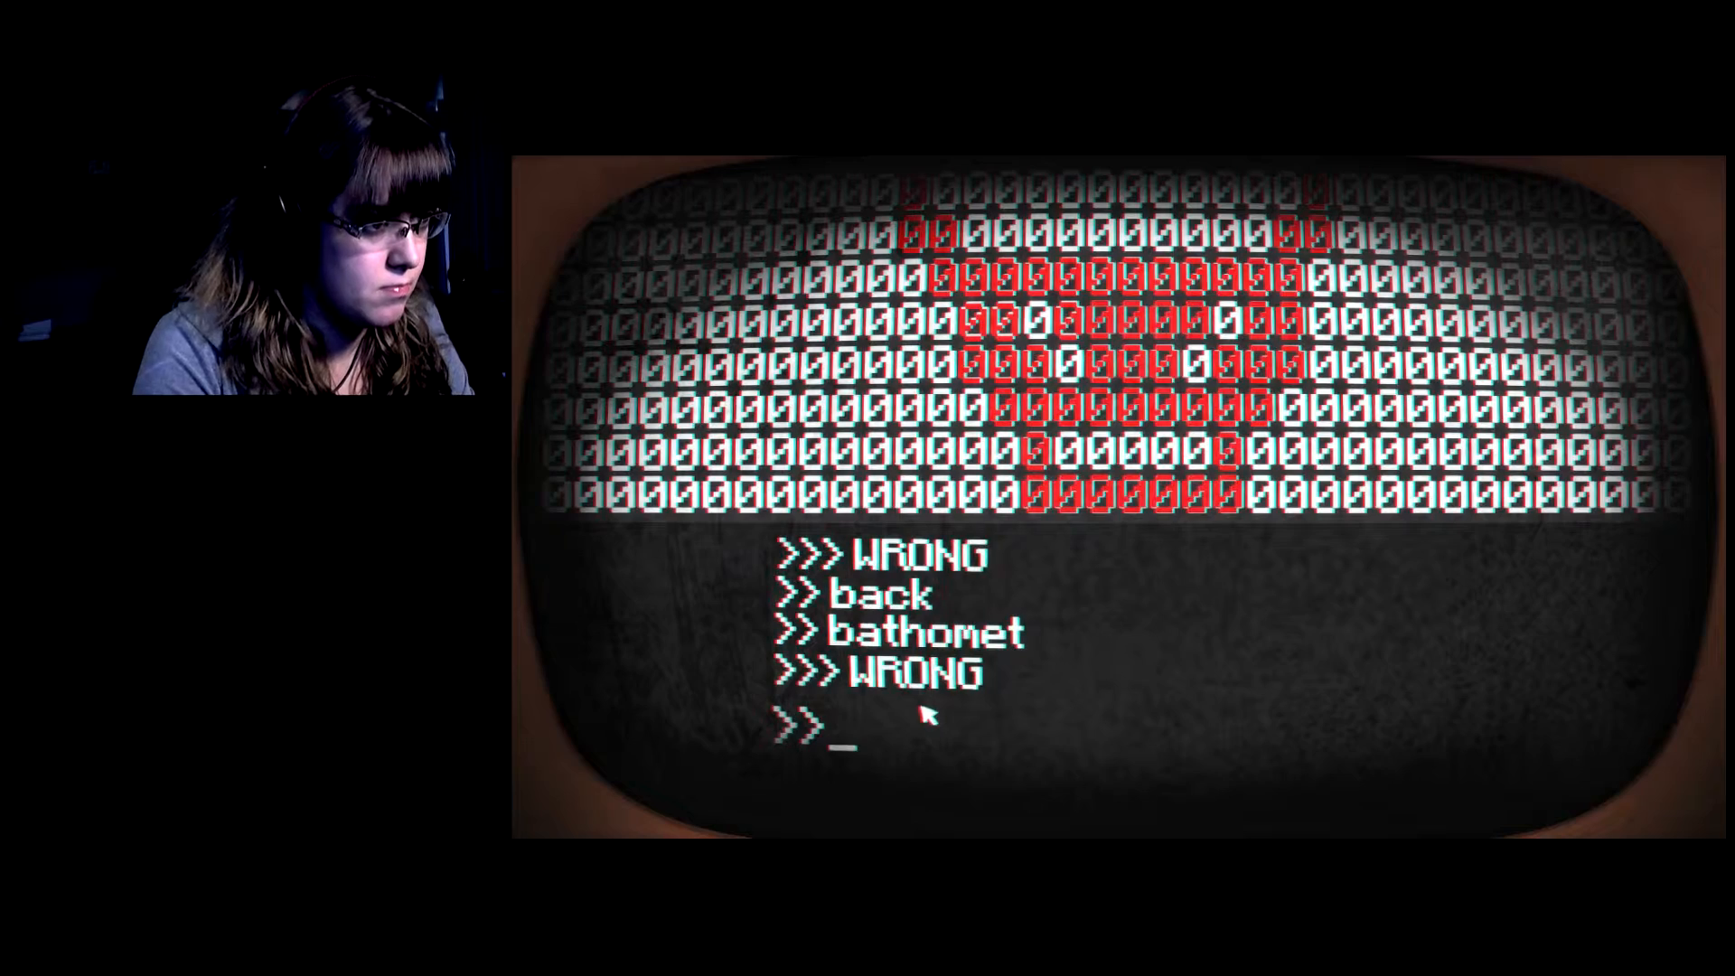
text(b)
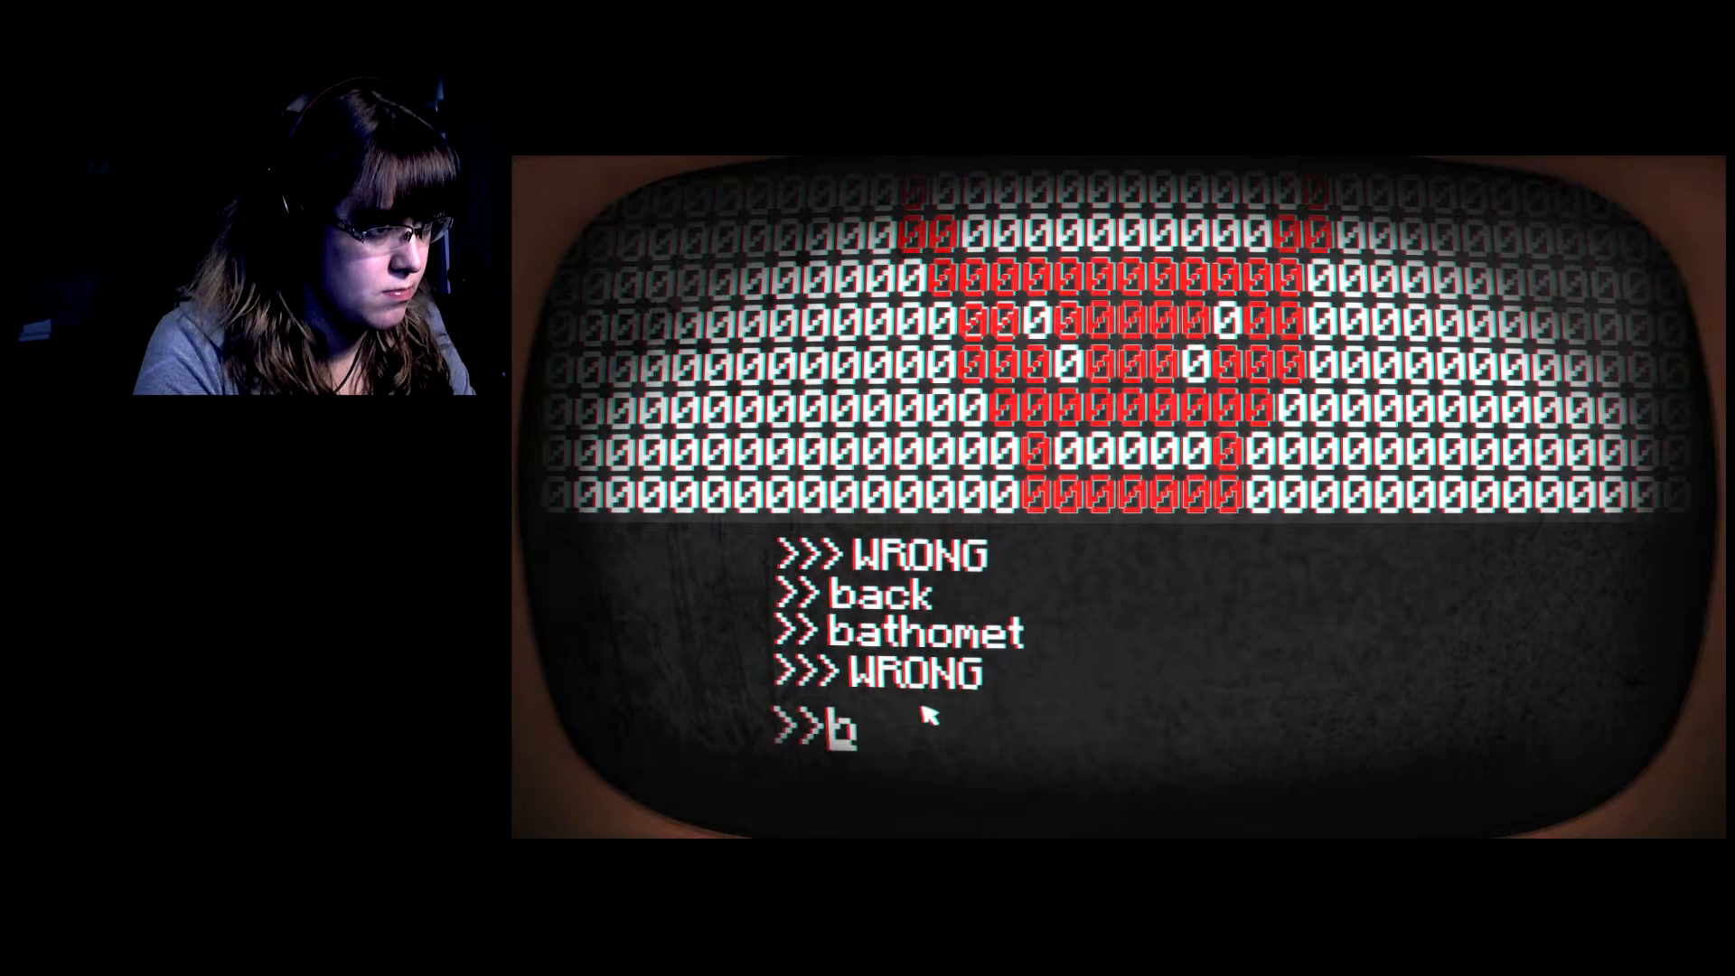
text(aphom)
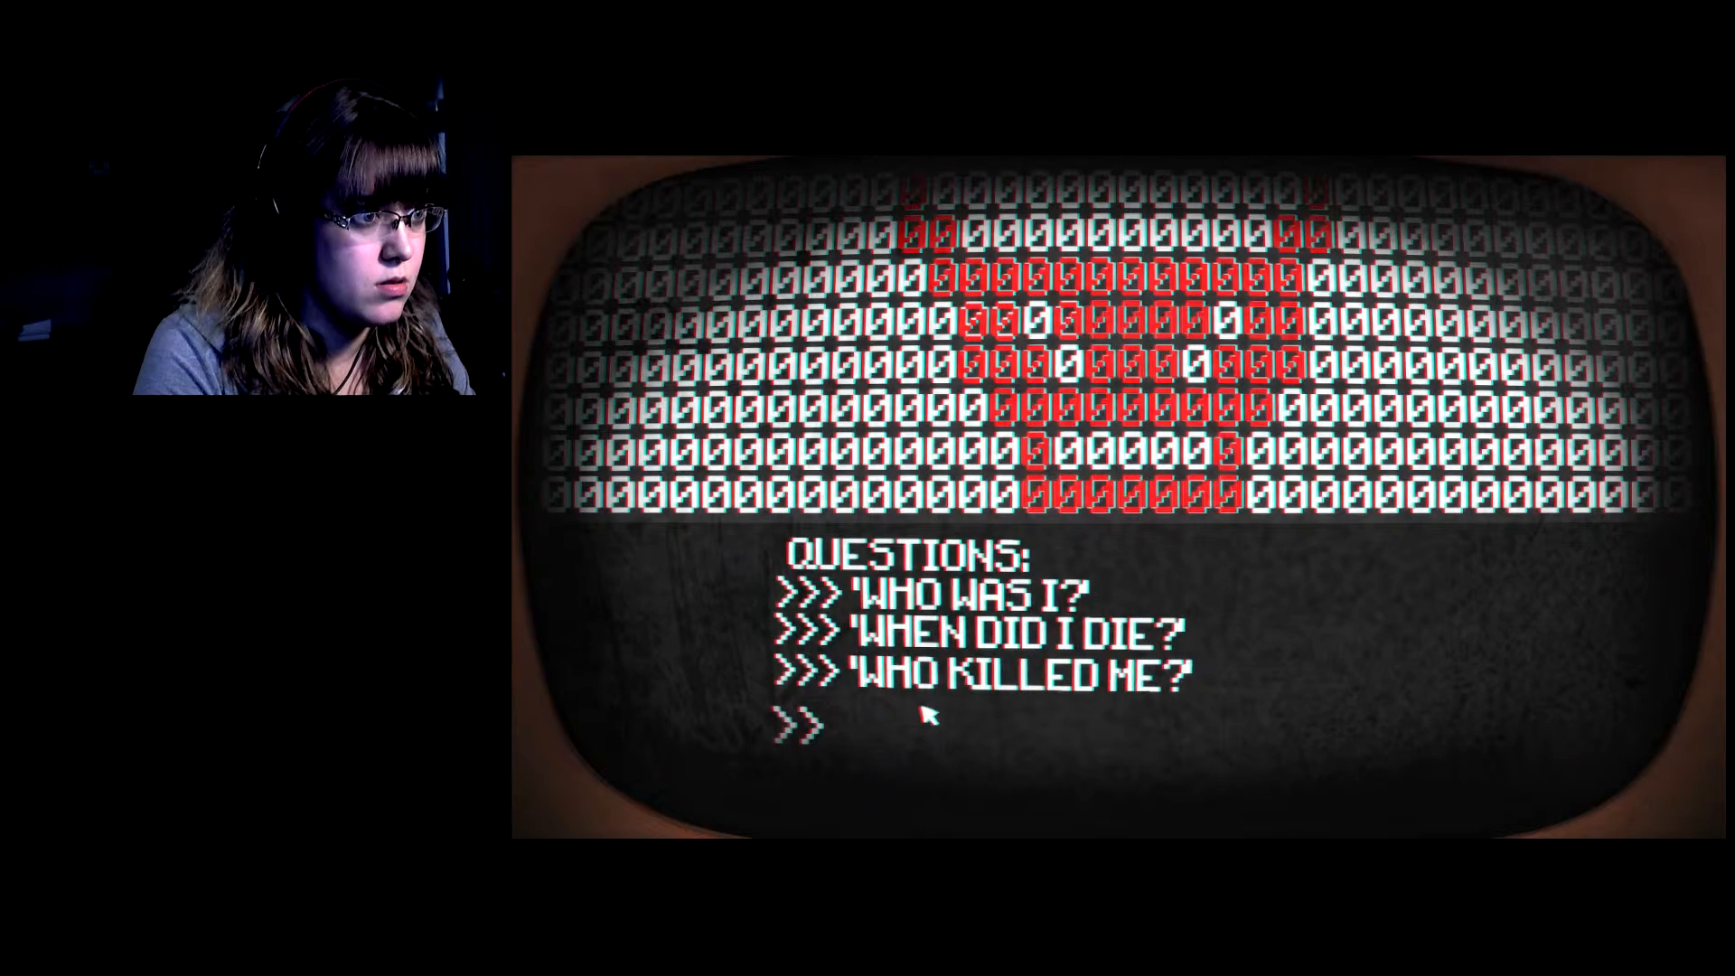
Ask the terminal 'who was i', learn the name Theodore, then reply 'back' to exit.
text(who)
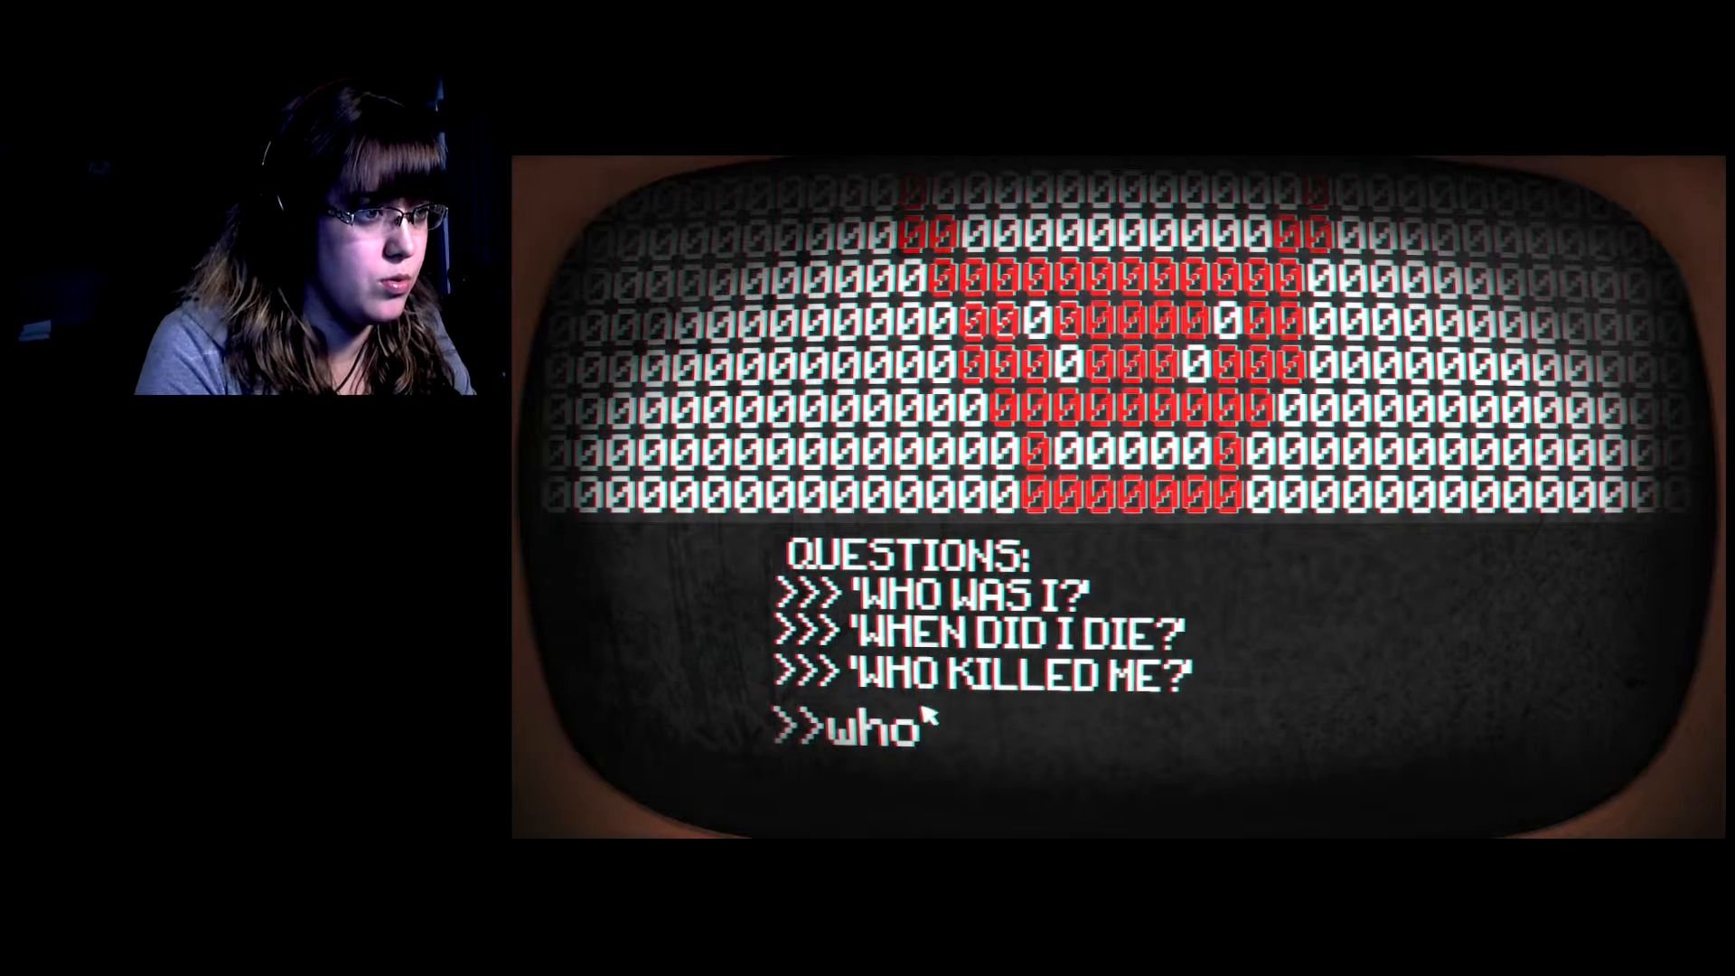
text(was i)
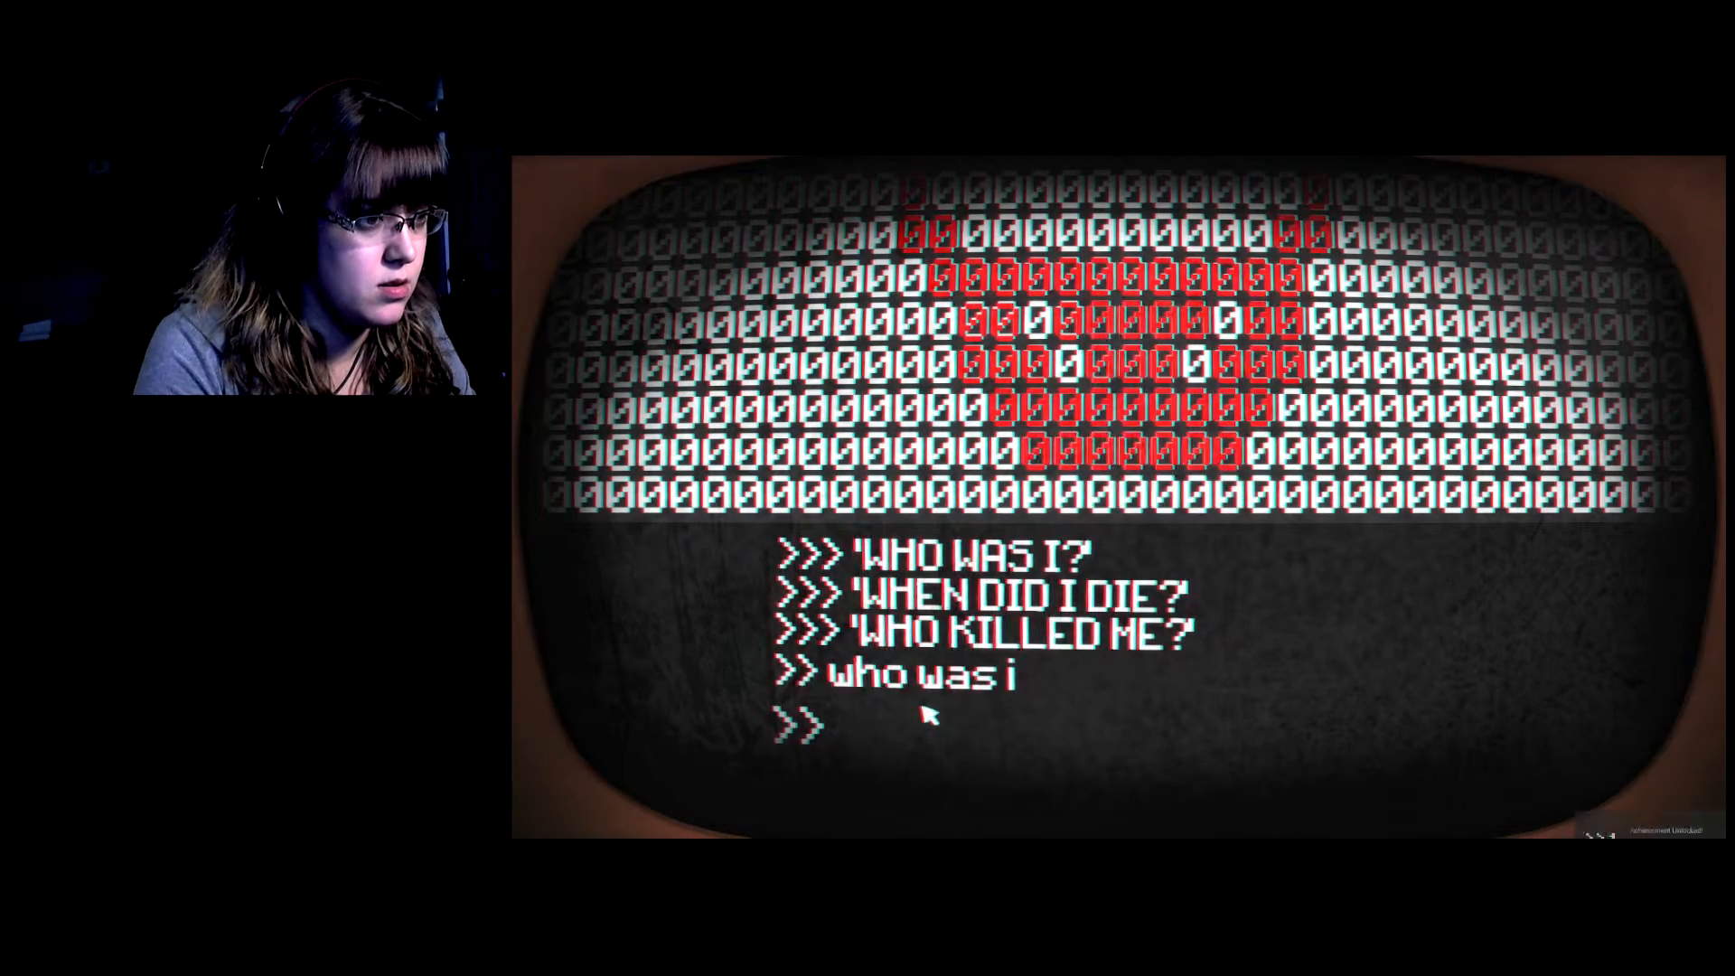
key(Return)
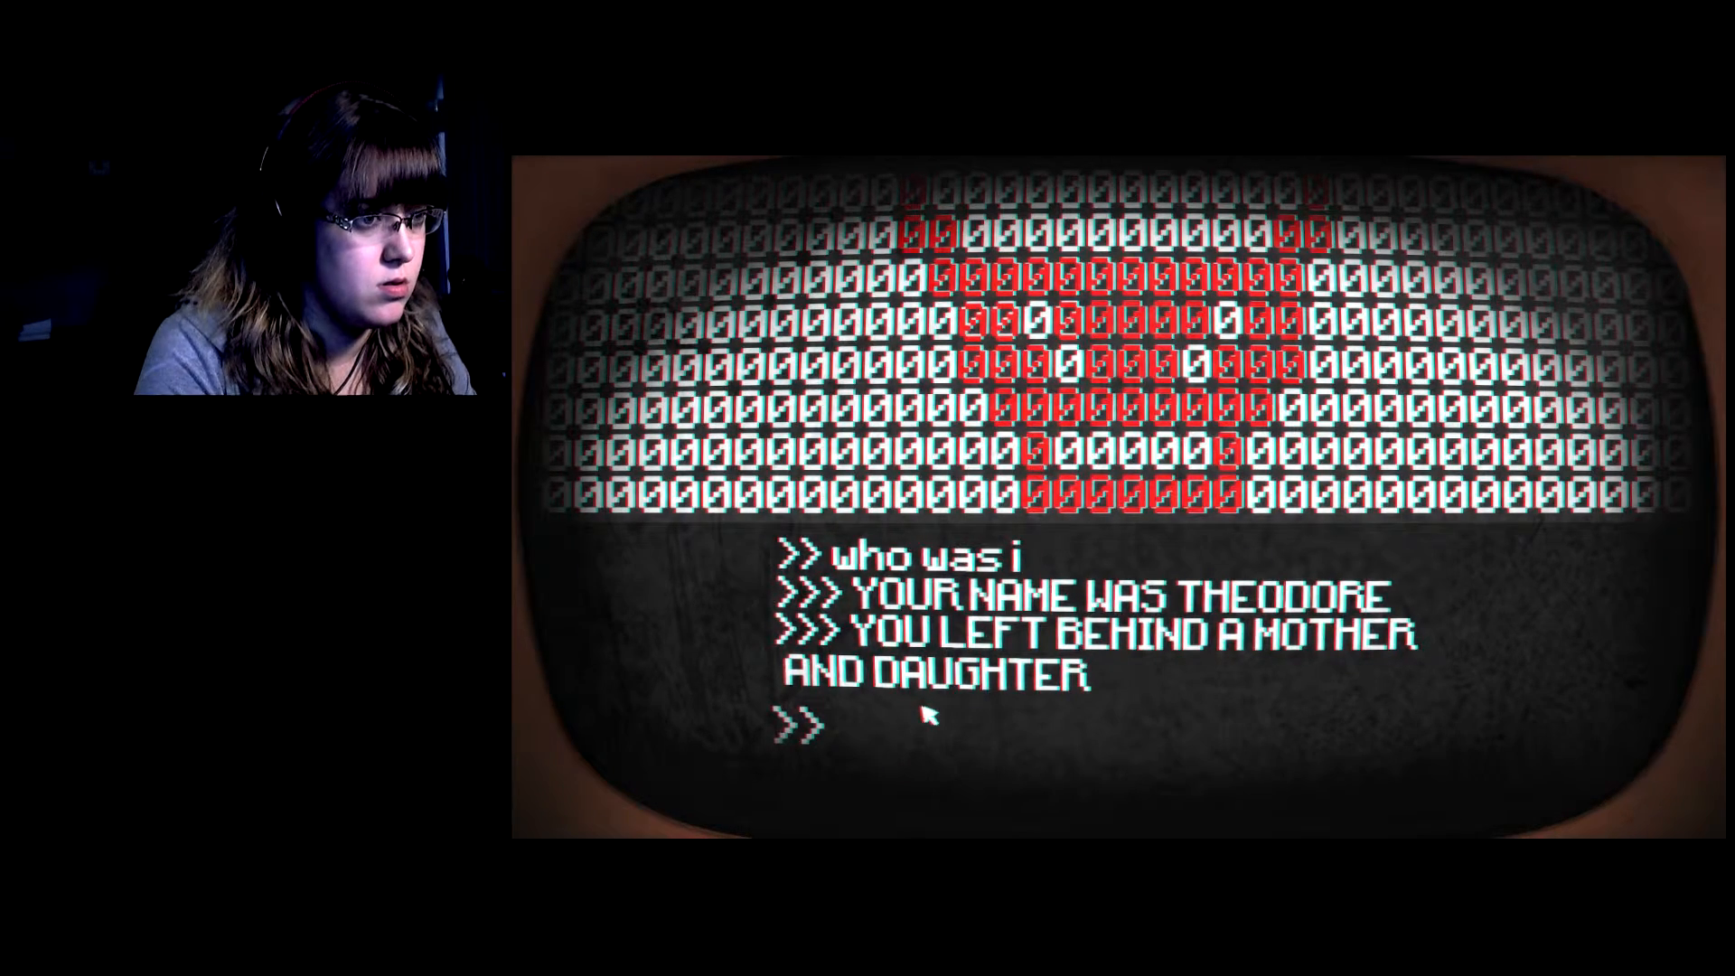
text(who is theodore)
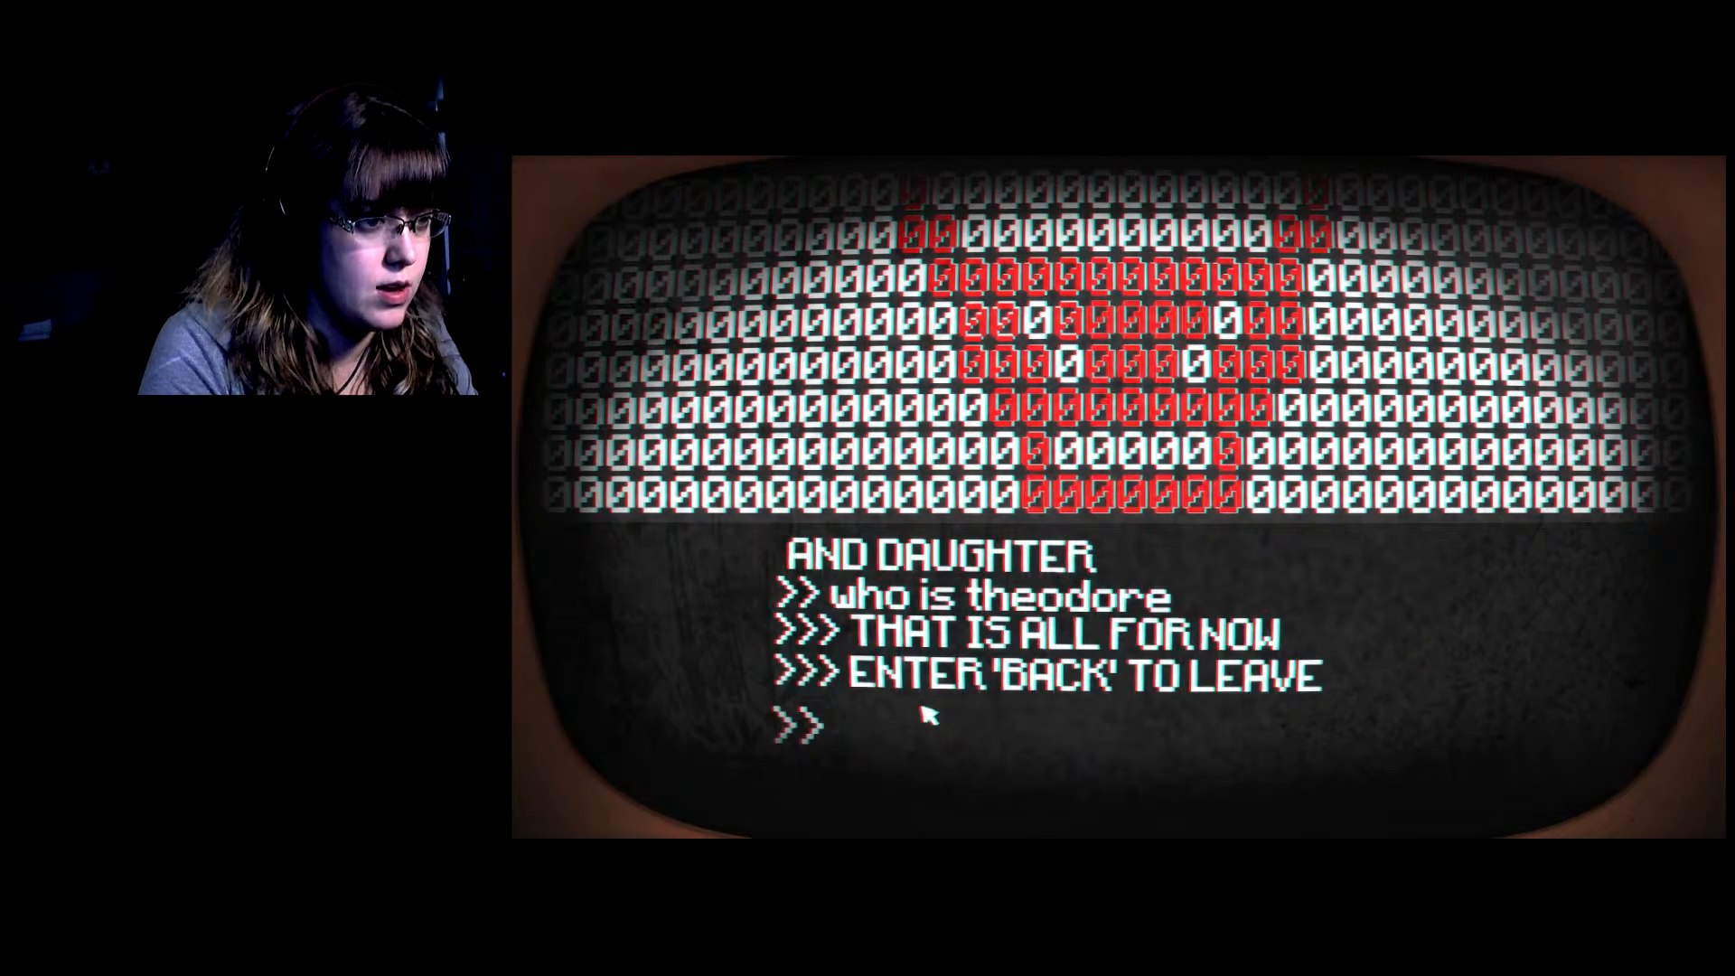
text(ba)
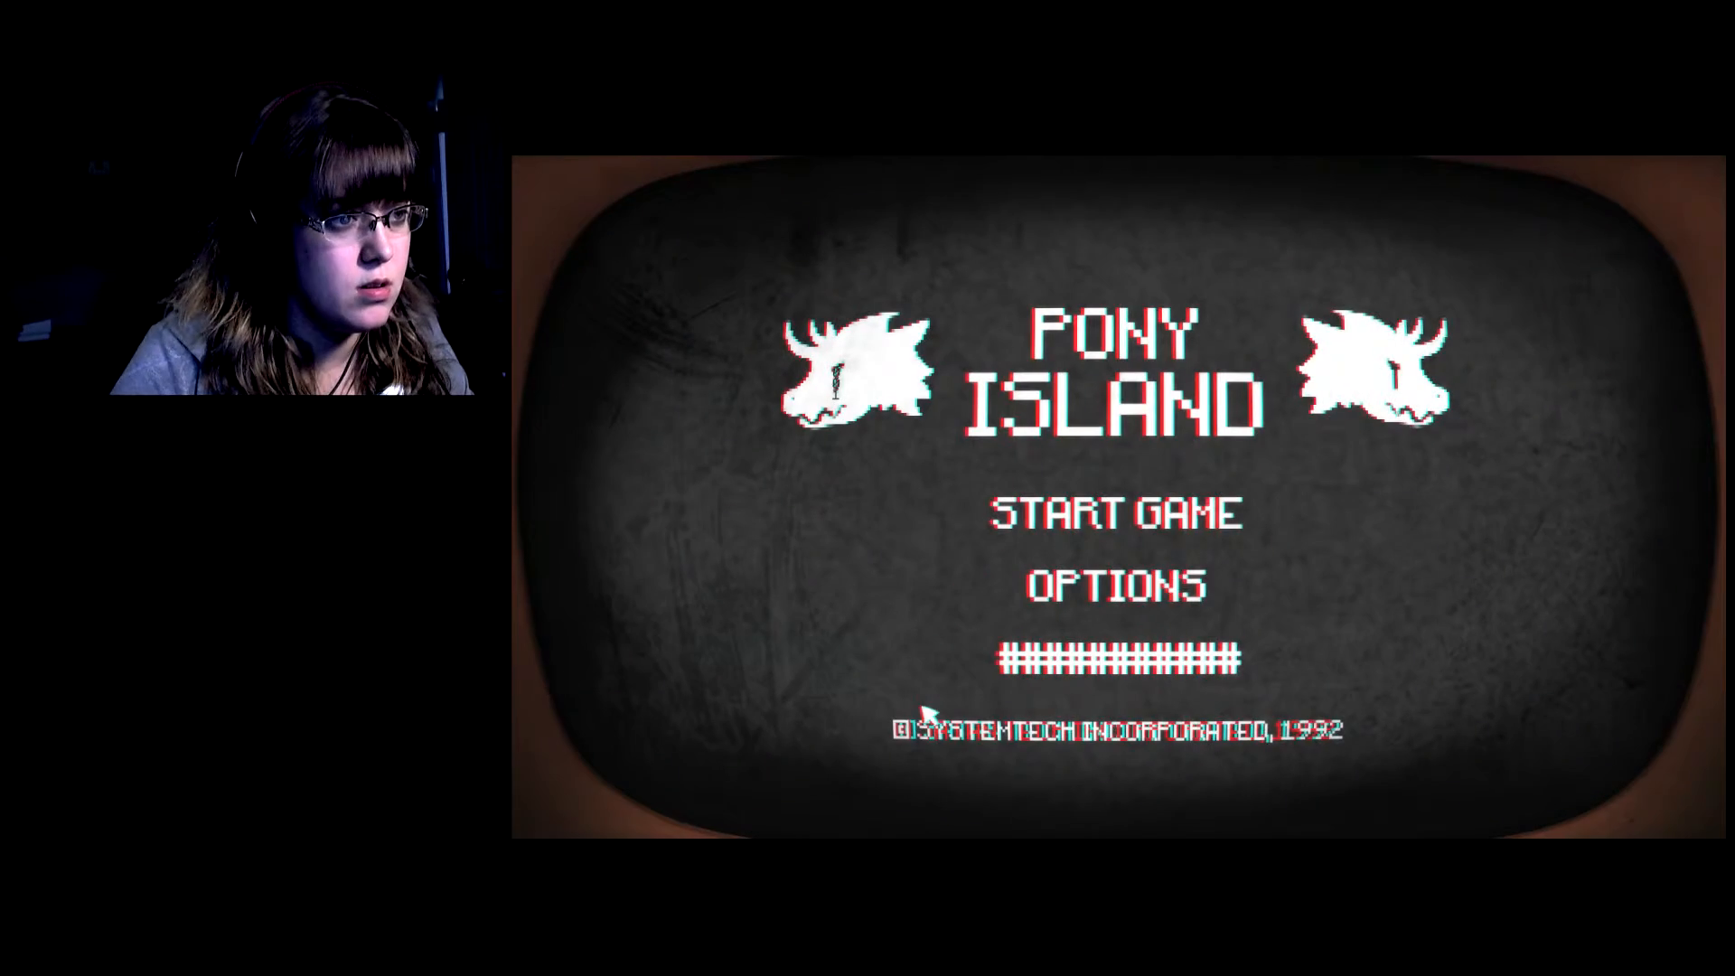
Enter Options from the title screen and go into Advanced Options.
click(1113, 584)
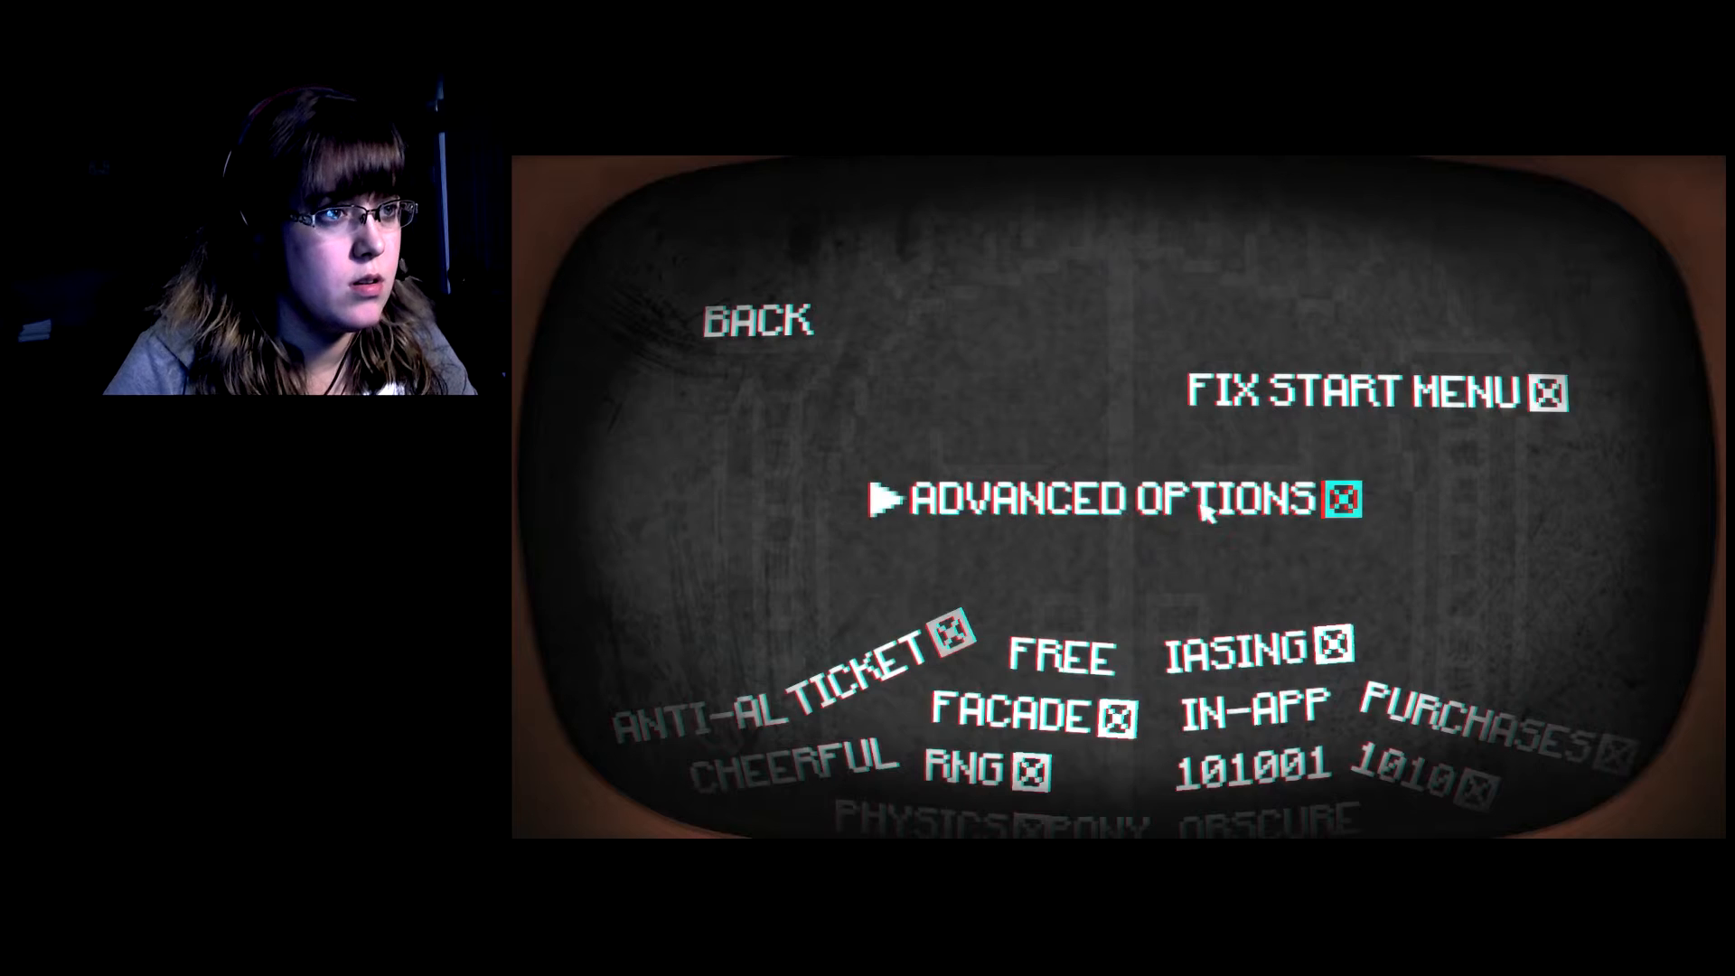
click(1120, 499)
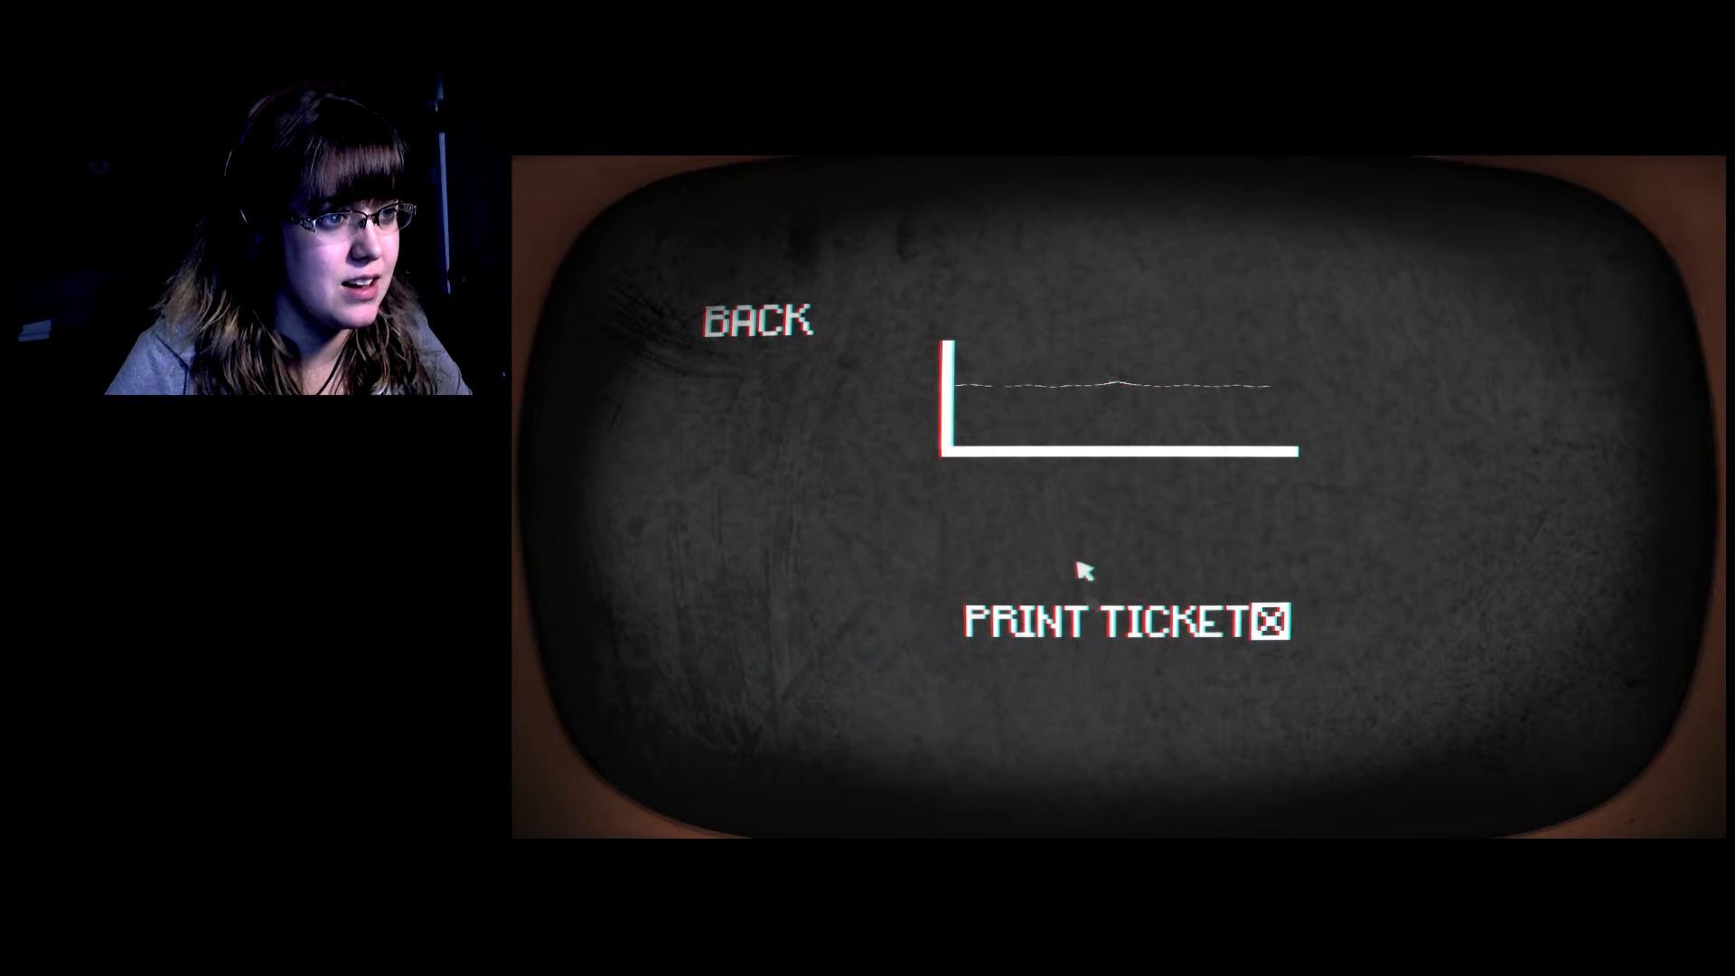
mouse_move(1112, 409)
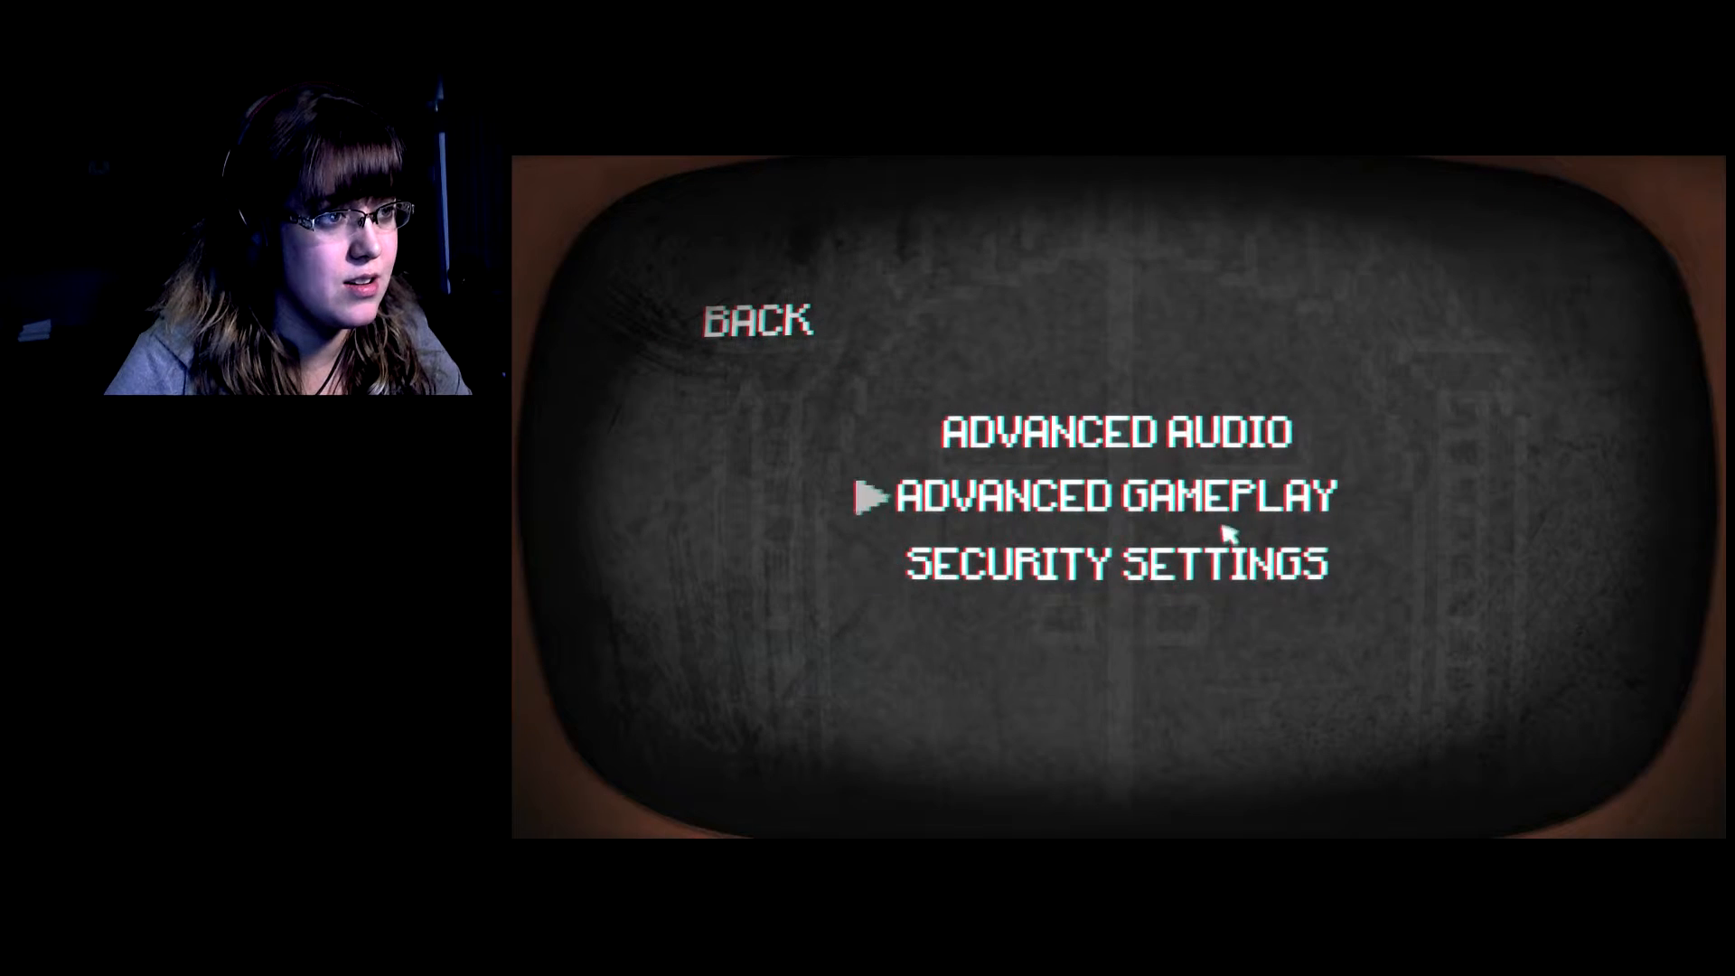
In Security Settings, expand the parental controls, error reports and garbled dropdowns, then pick a binary entry.
click(1118, 561)
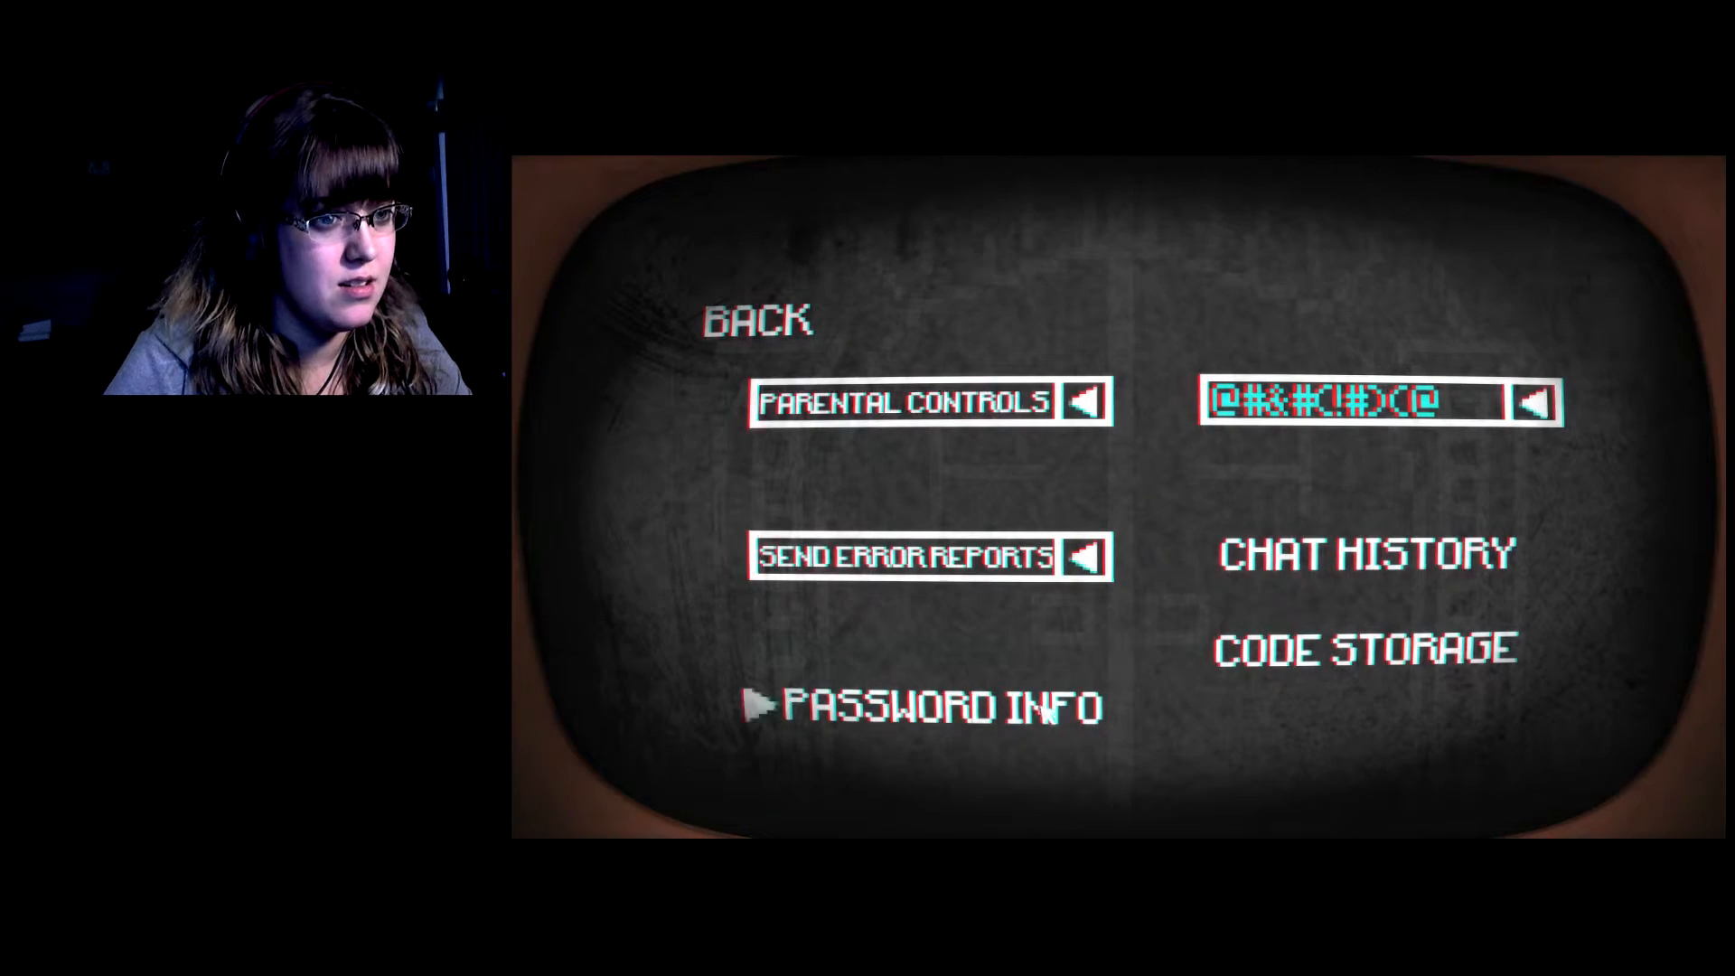
click(1365, 647)
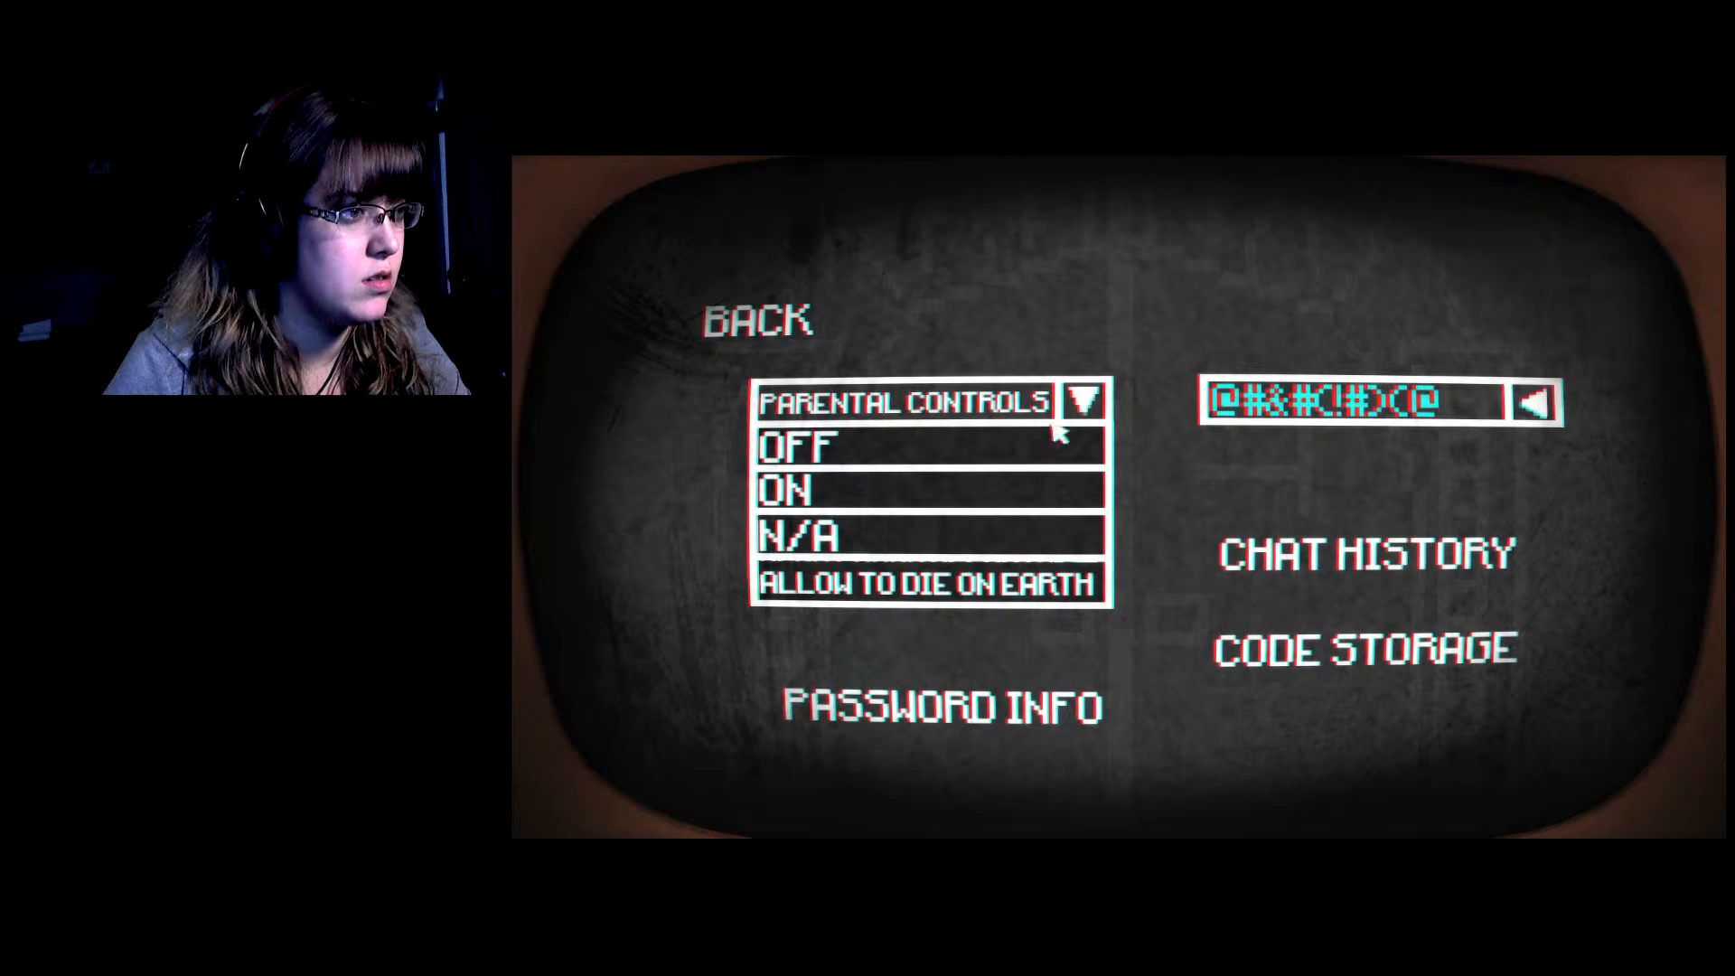
click(1084, 400)
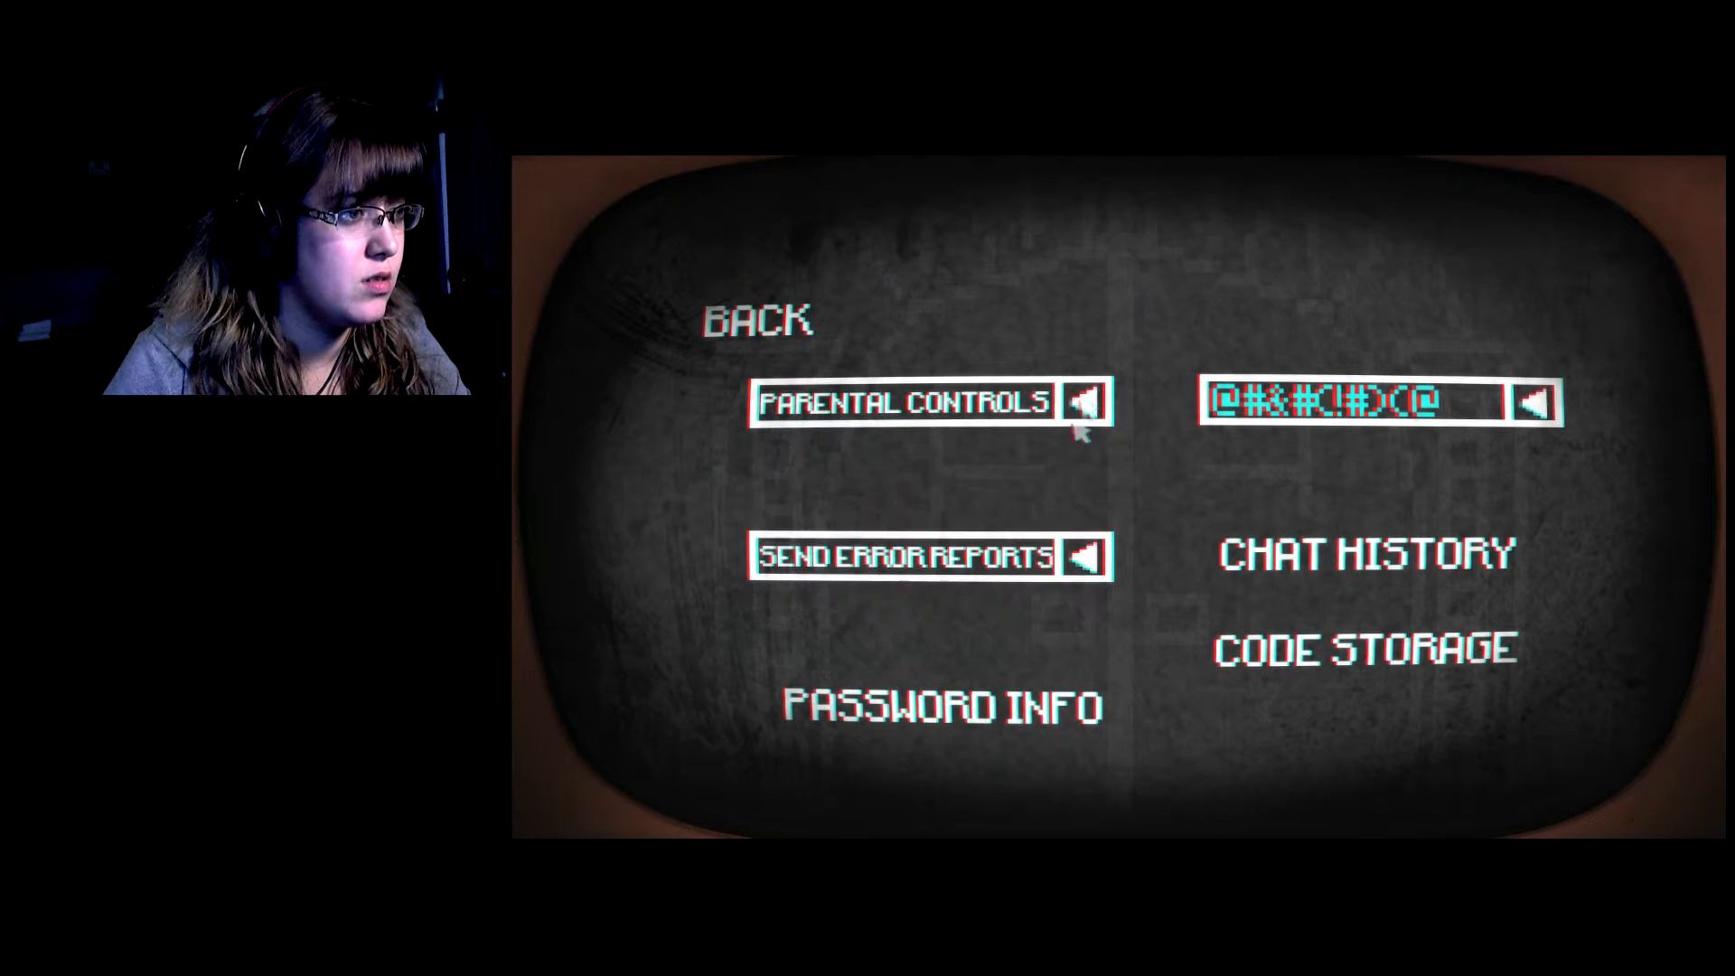
click(1088, 557)
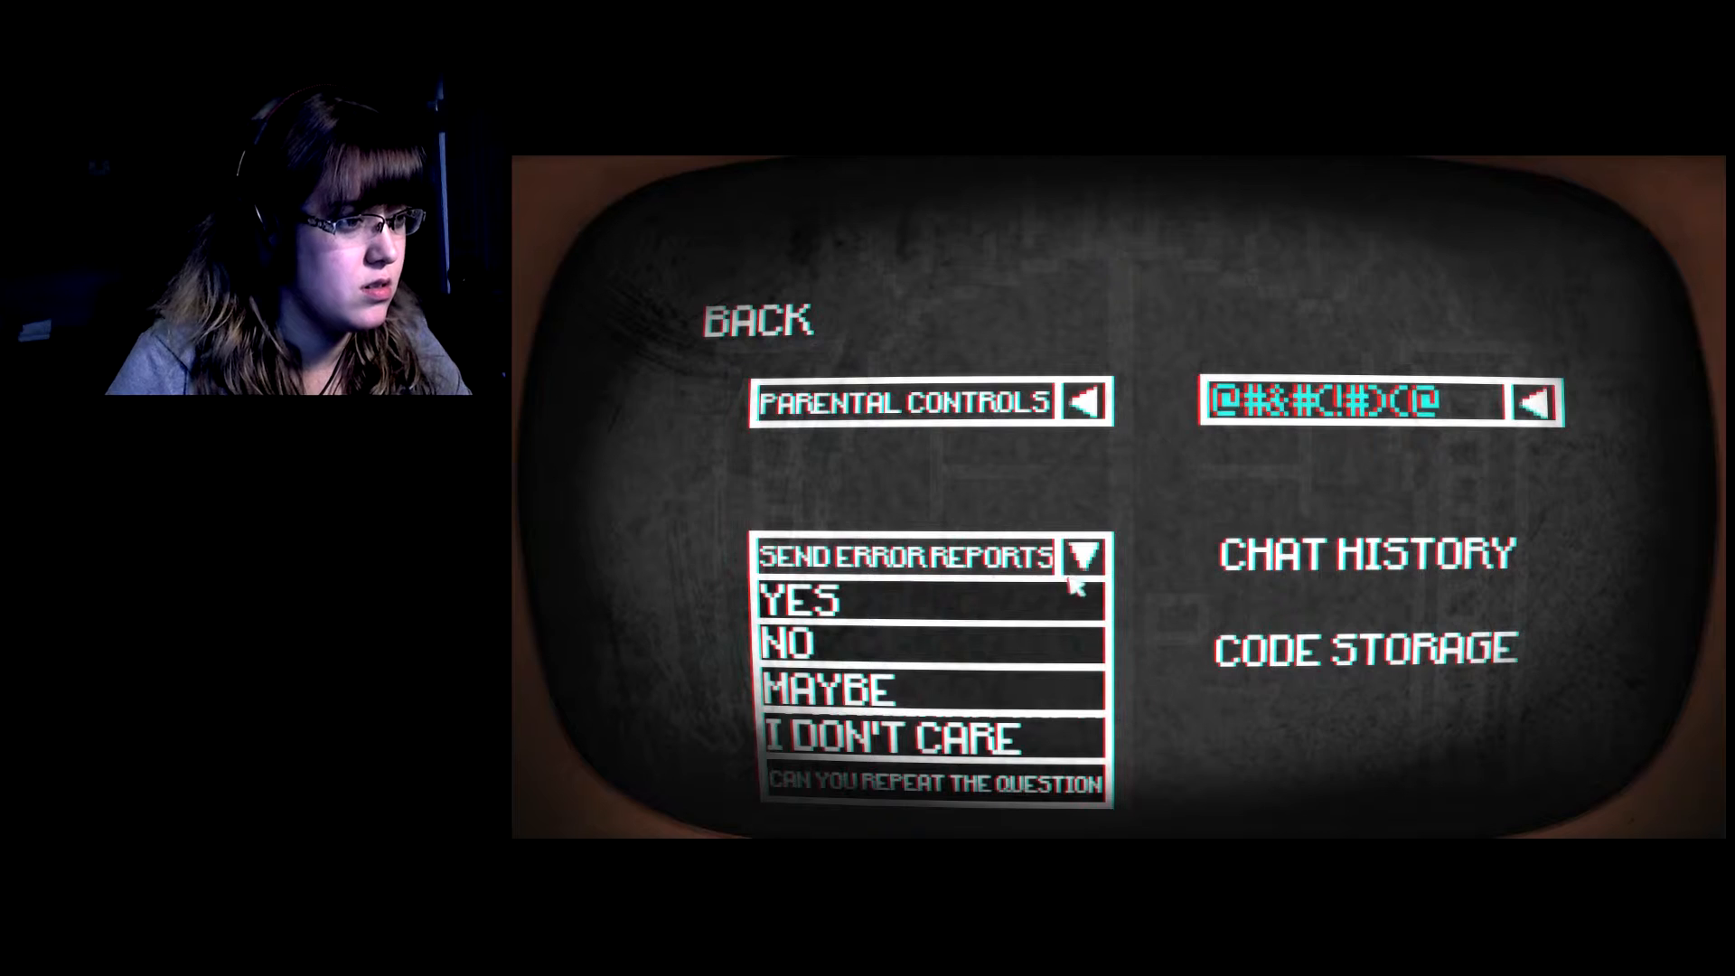
click(1537, 400)
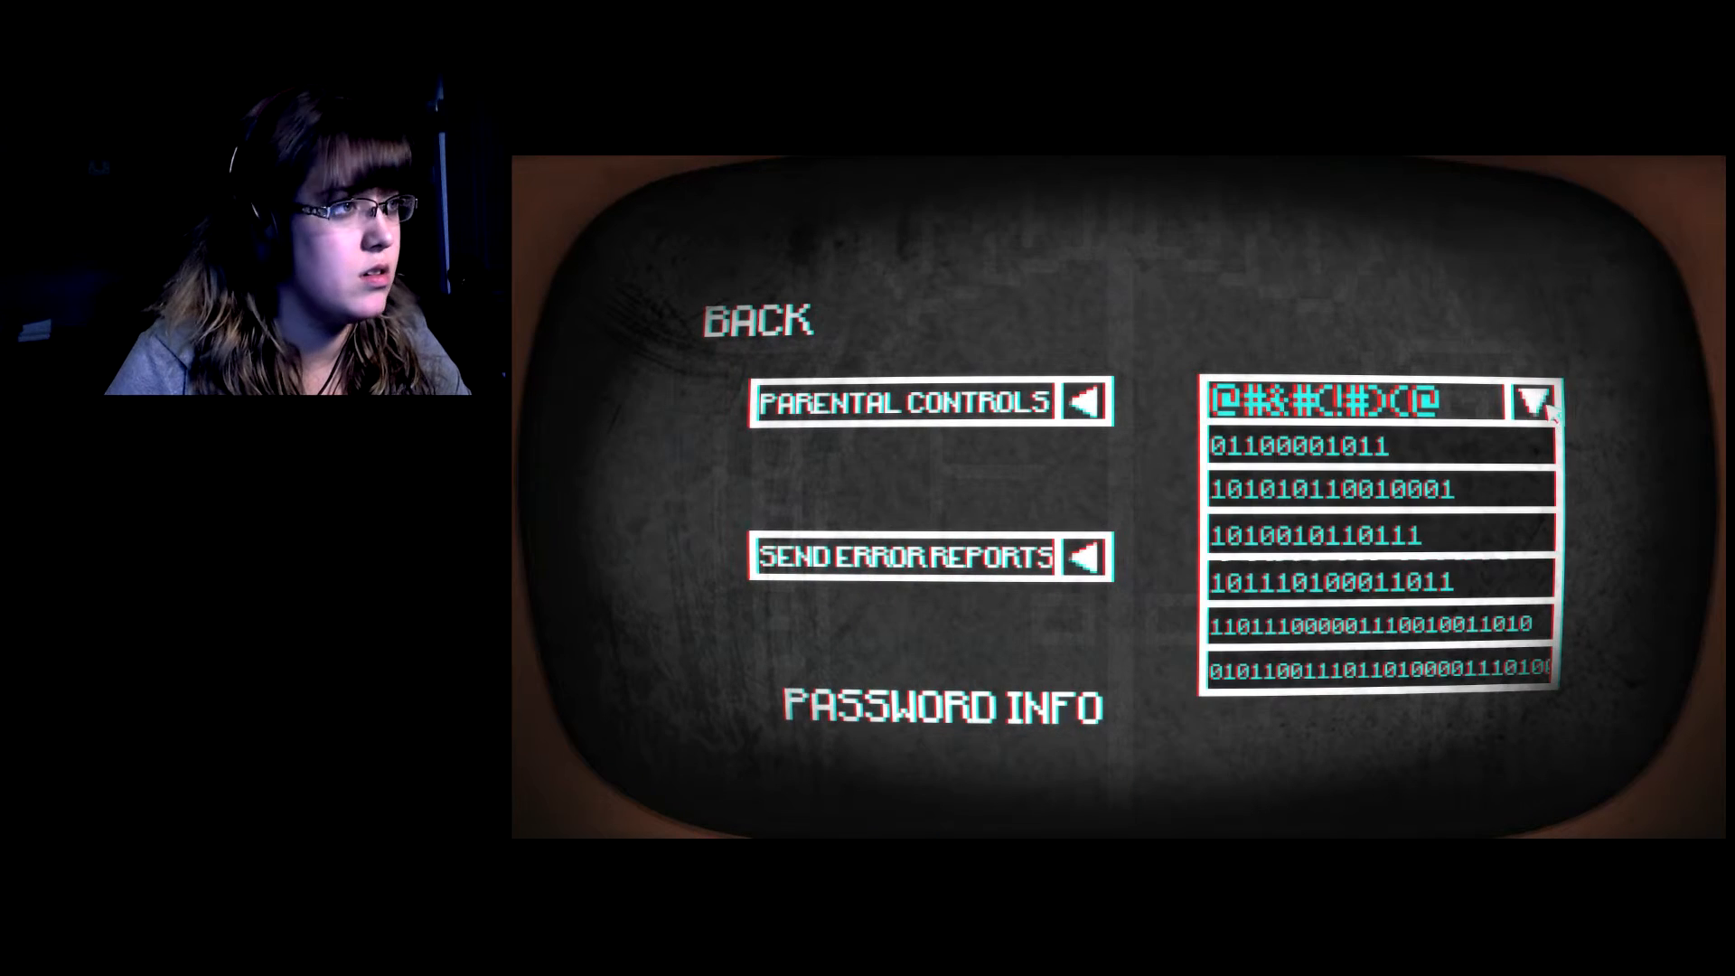
click(758, 320)
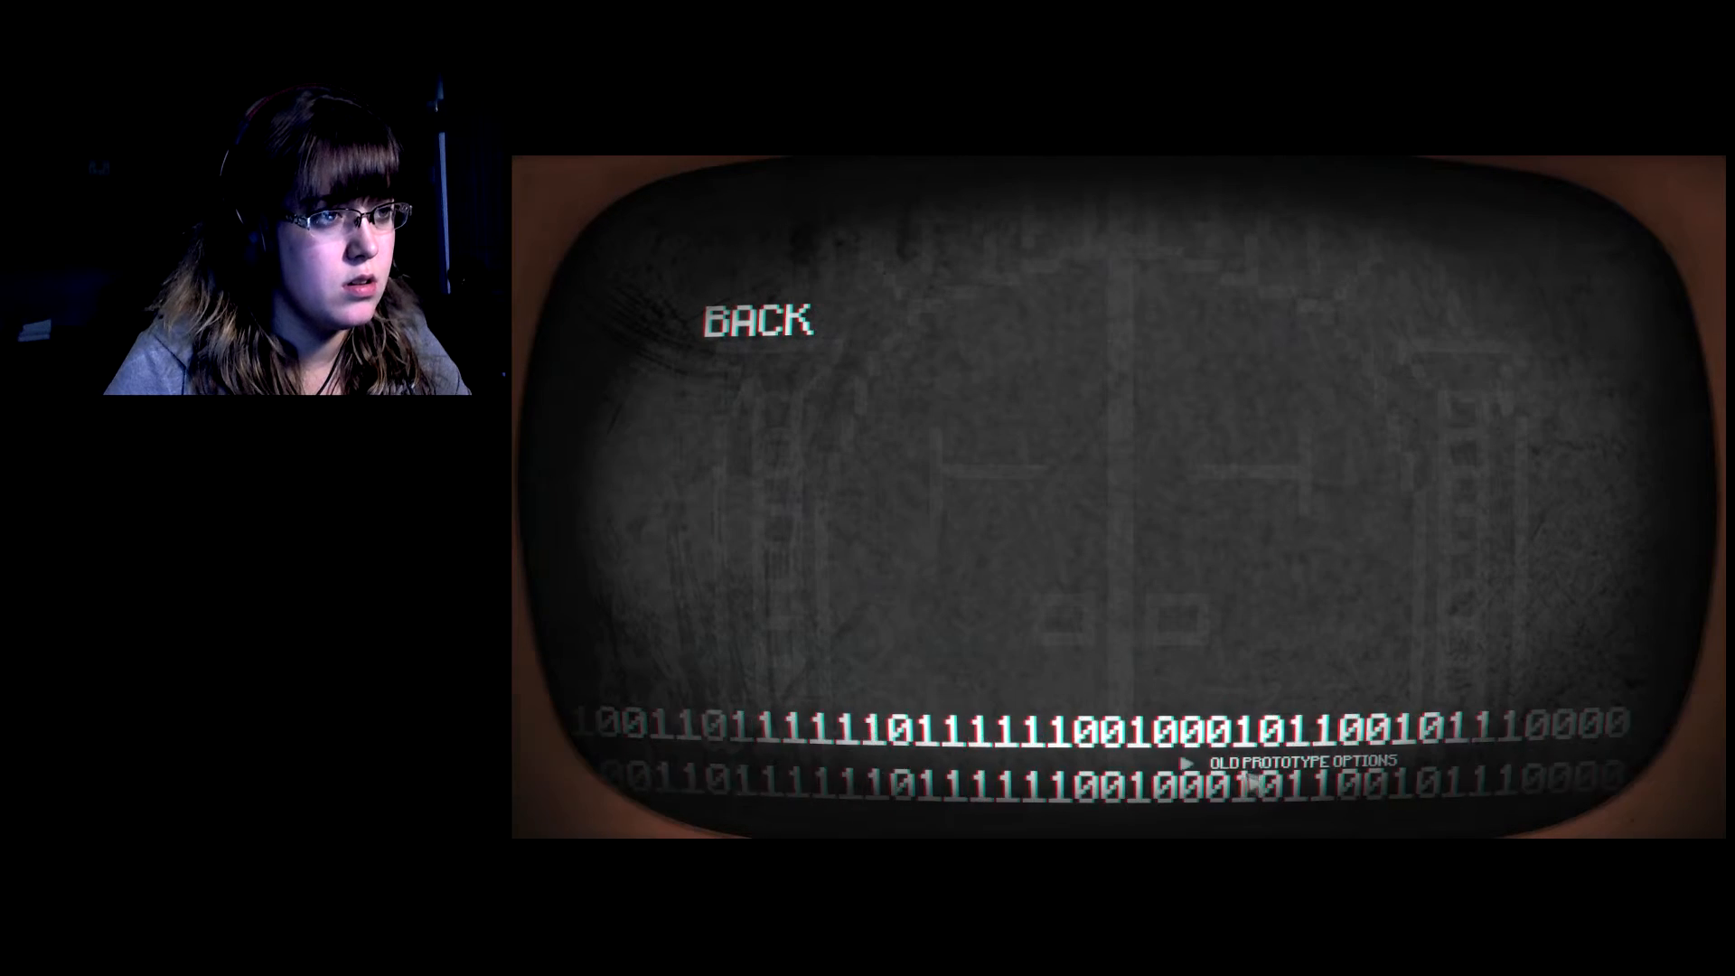
Launch Old Prototype Options, play to Game Over and go back to the title screen.
click(1290, 765)
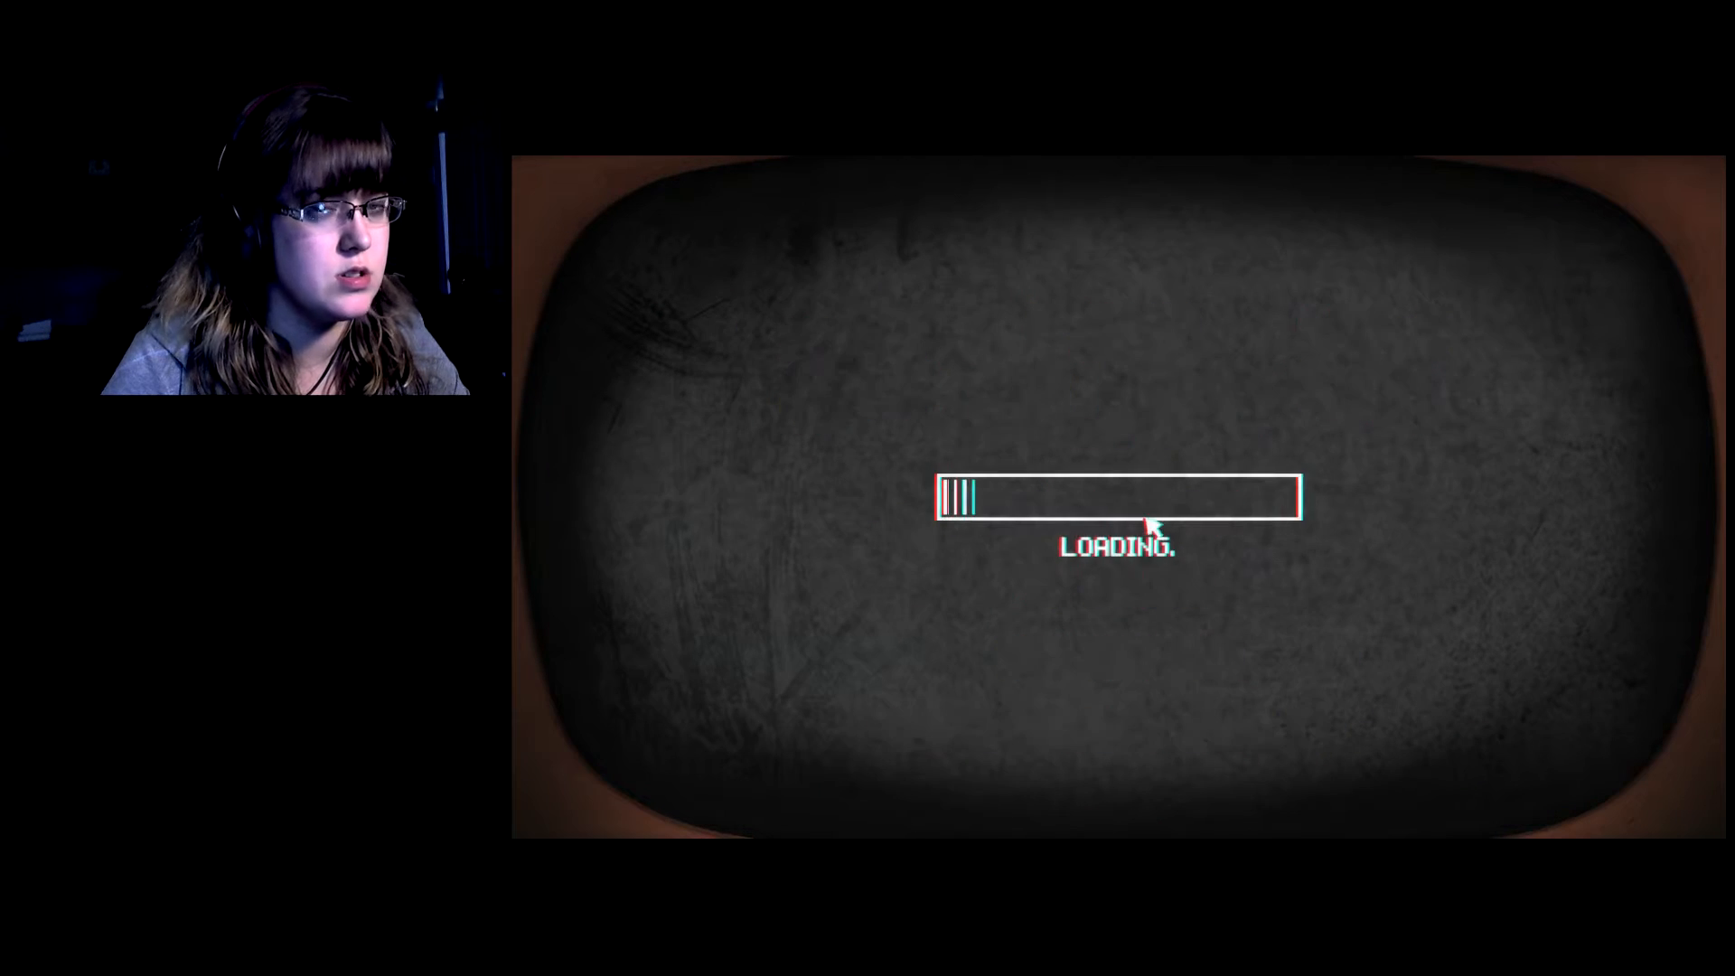
mouse_move(1004, 617)
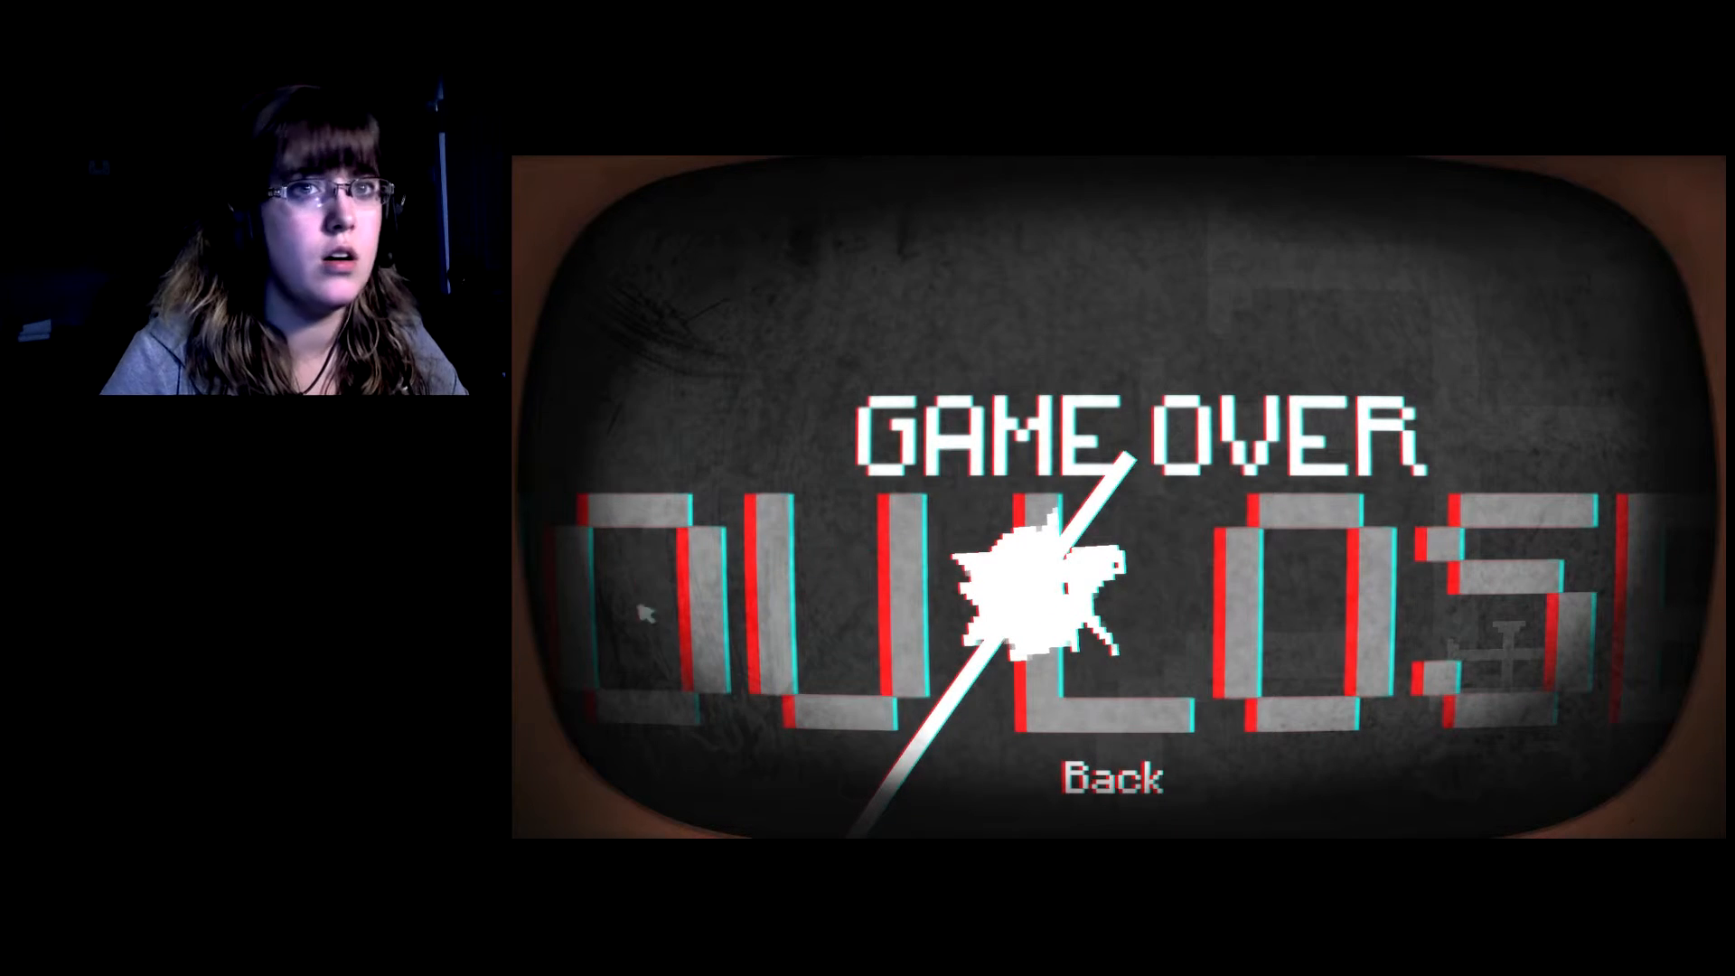
click(1109, 774)
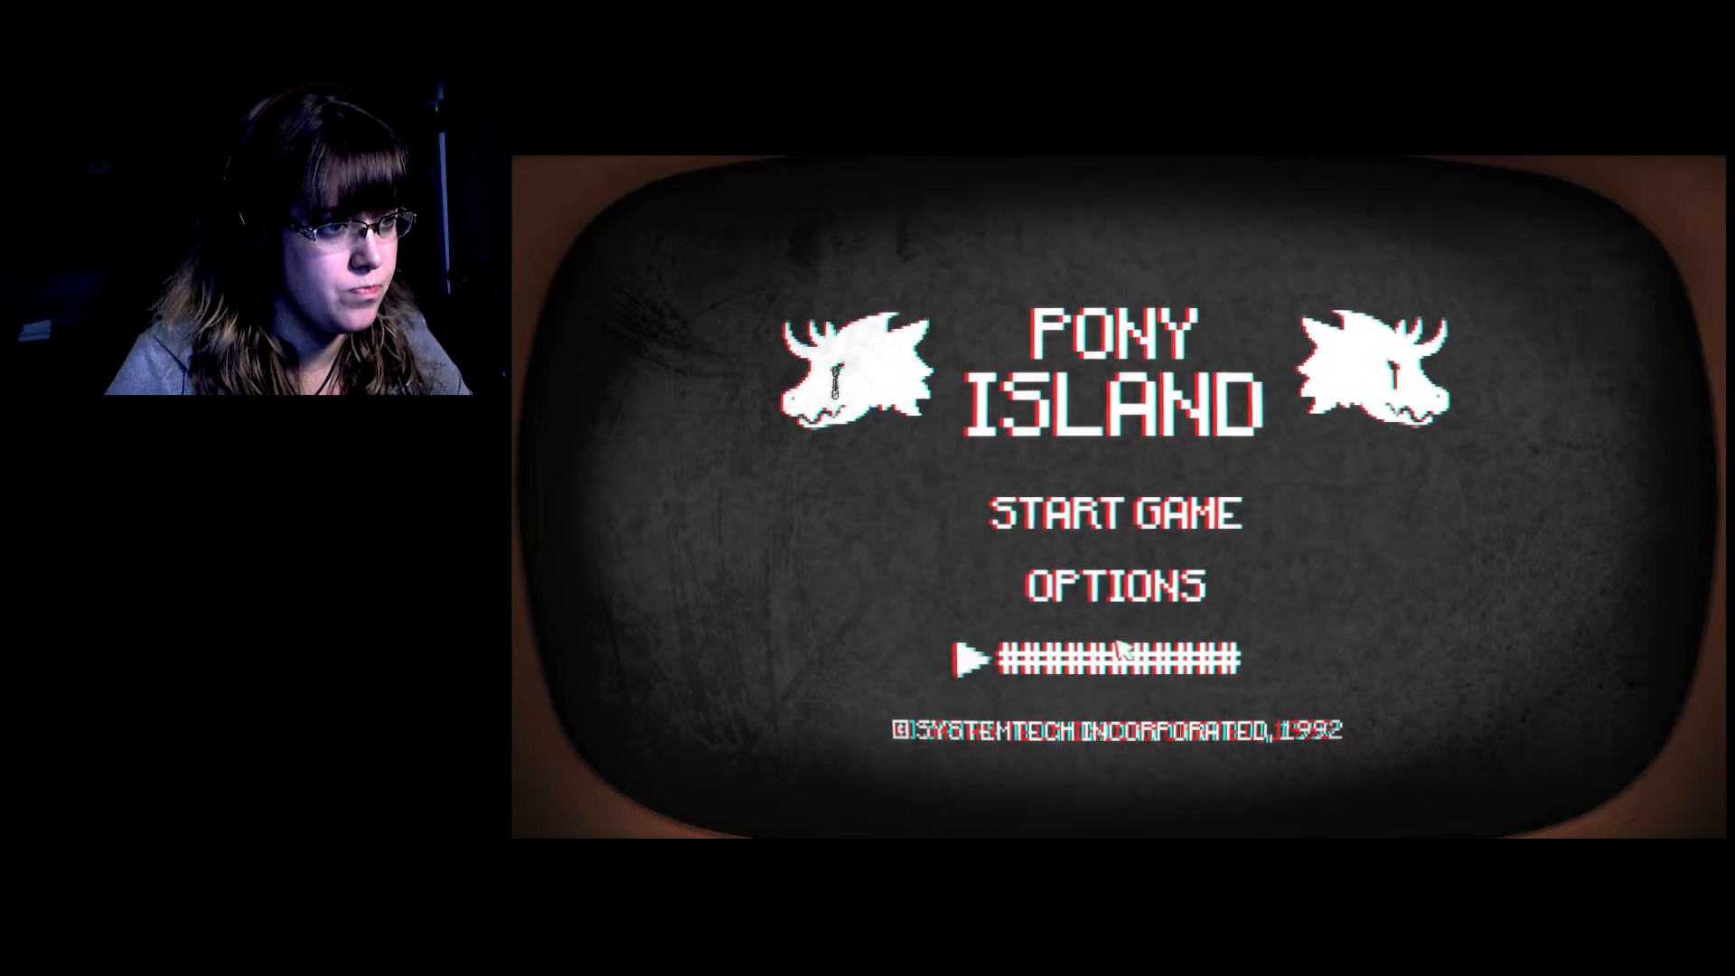
Return through Options and Advanced Options to Advanced Audio and toggle Print Ticket.
click(1110, 584)
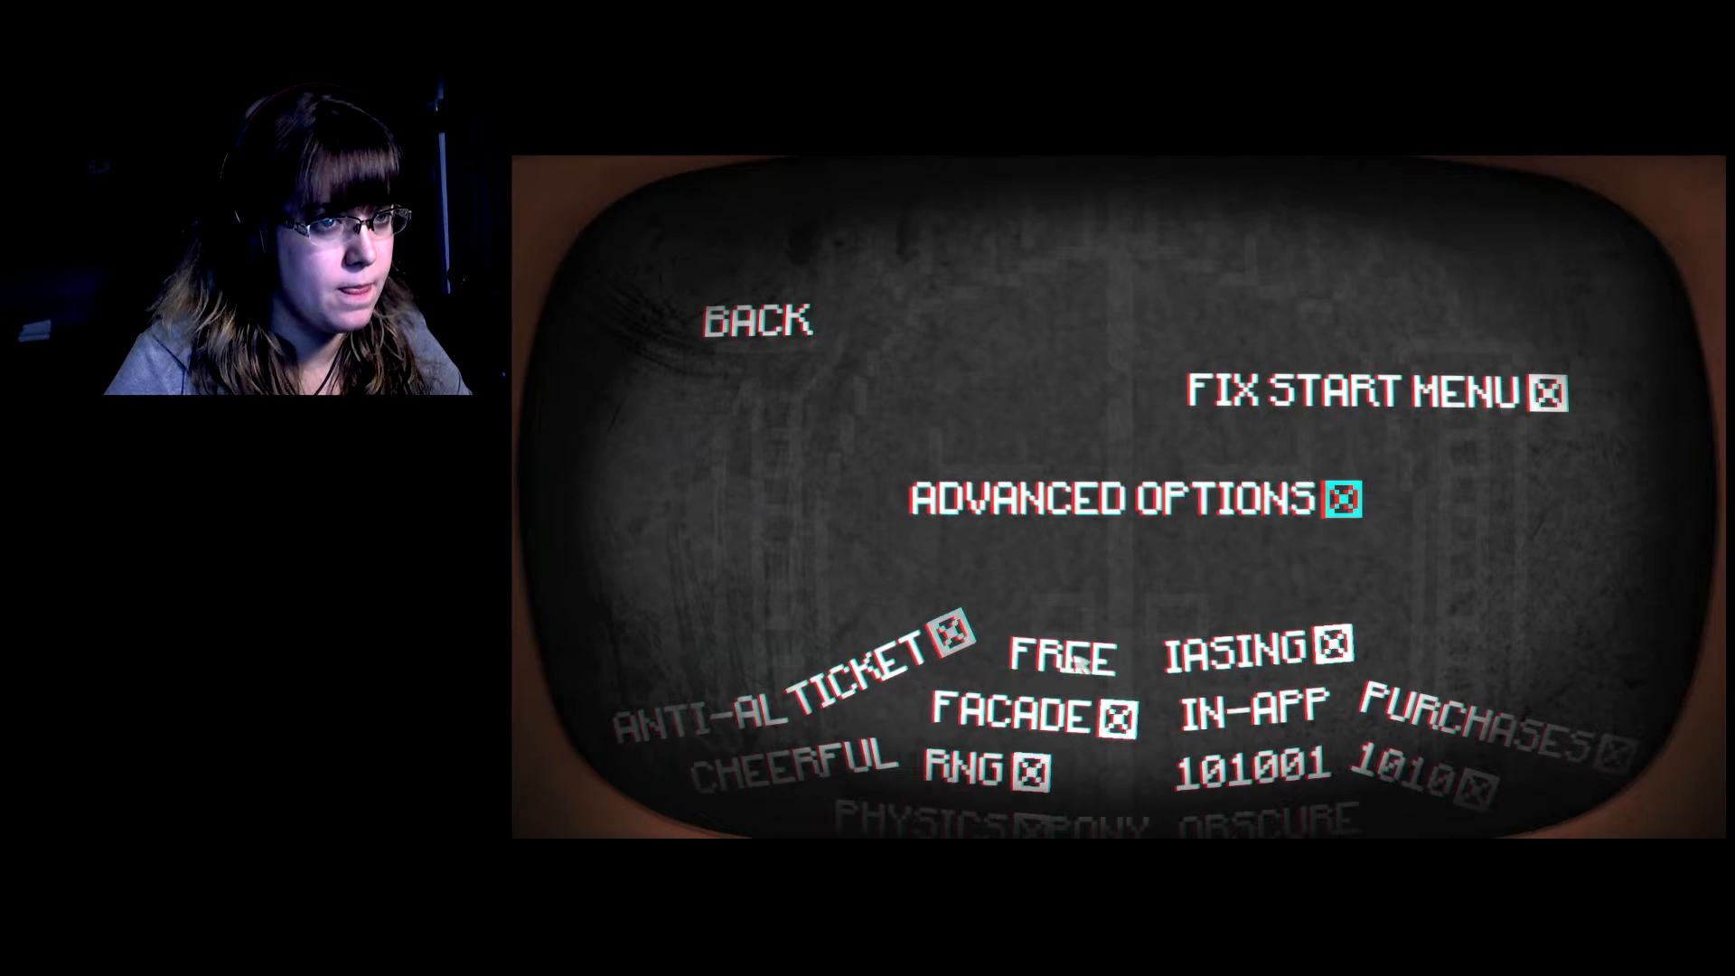
click(1123, 498)
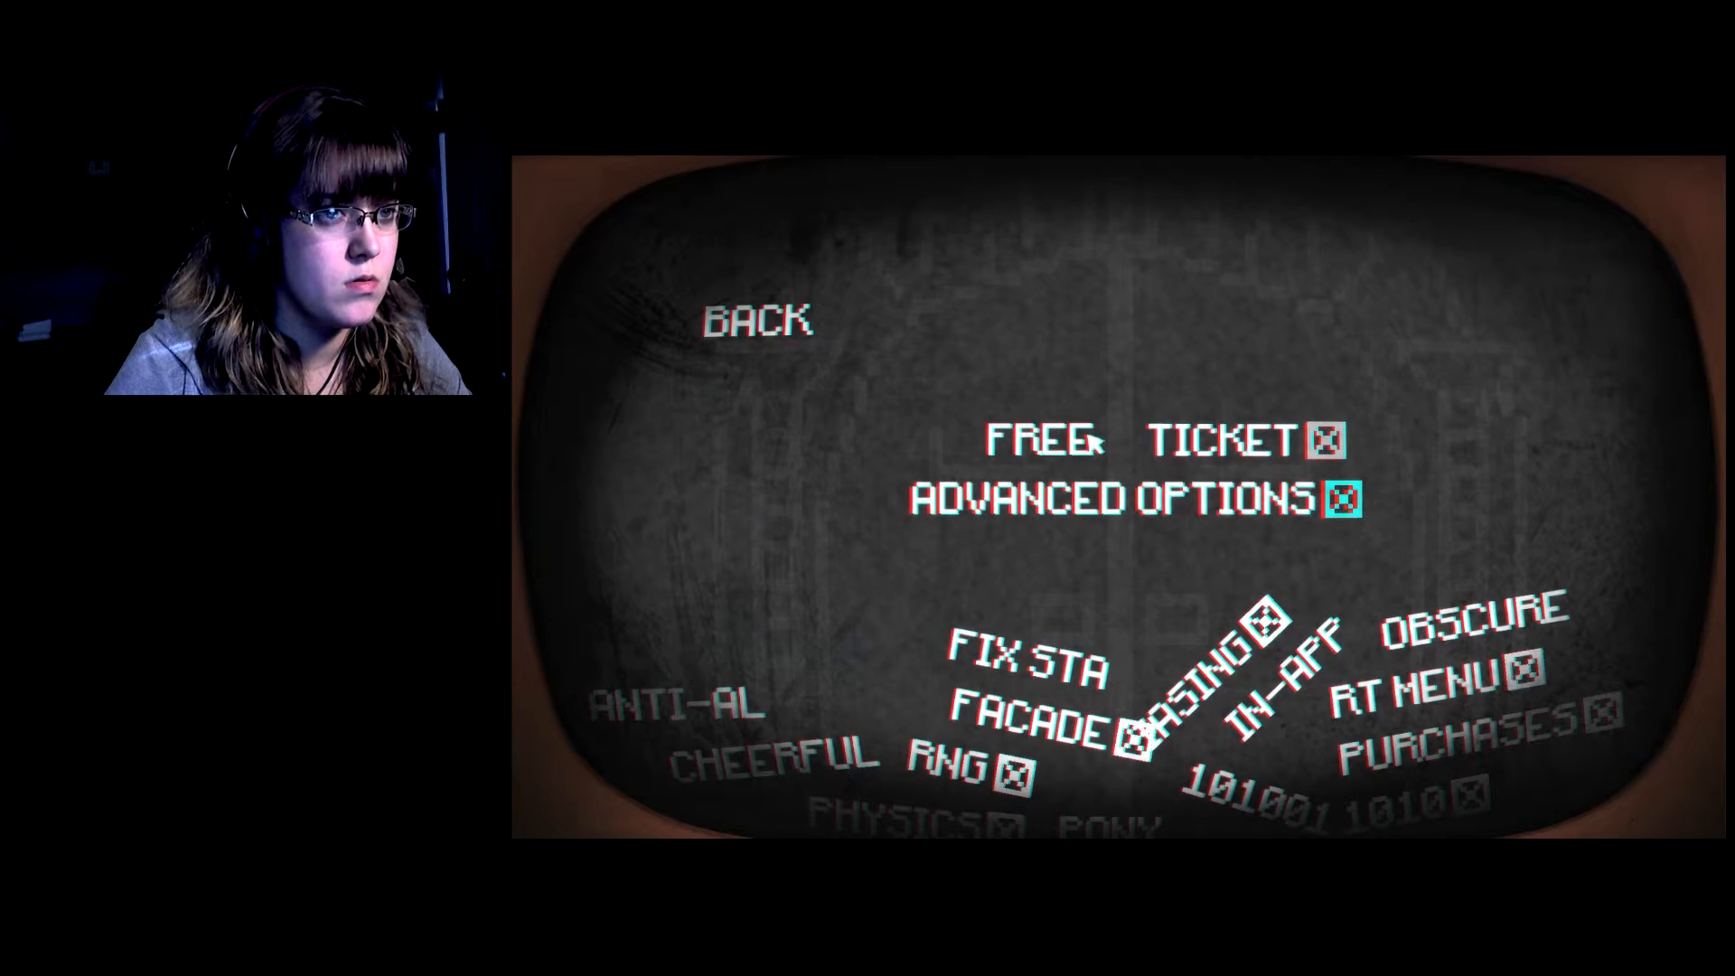
click(1128, 498)
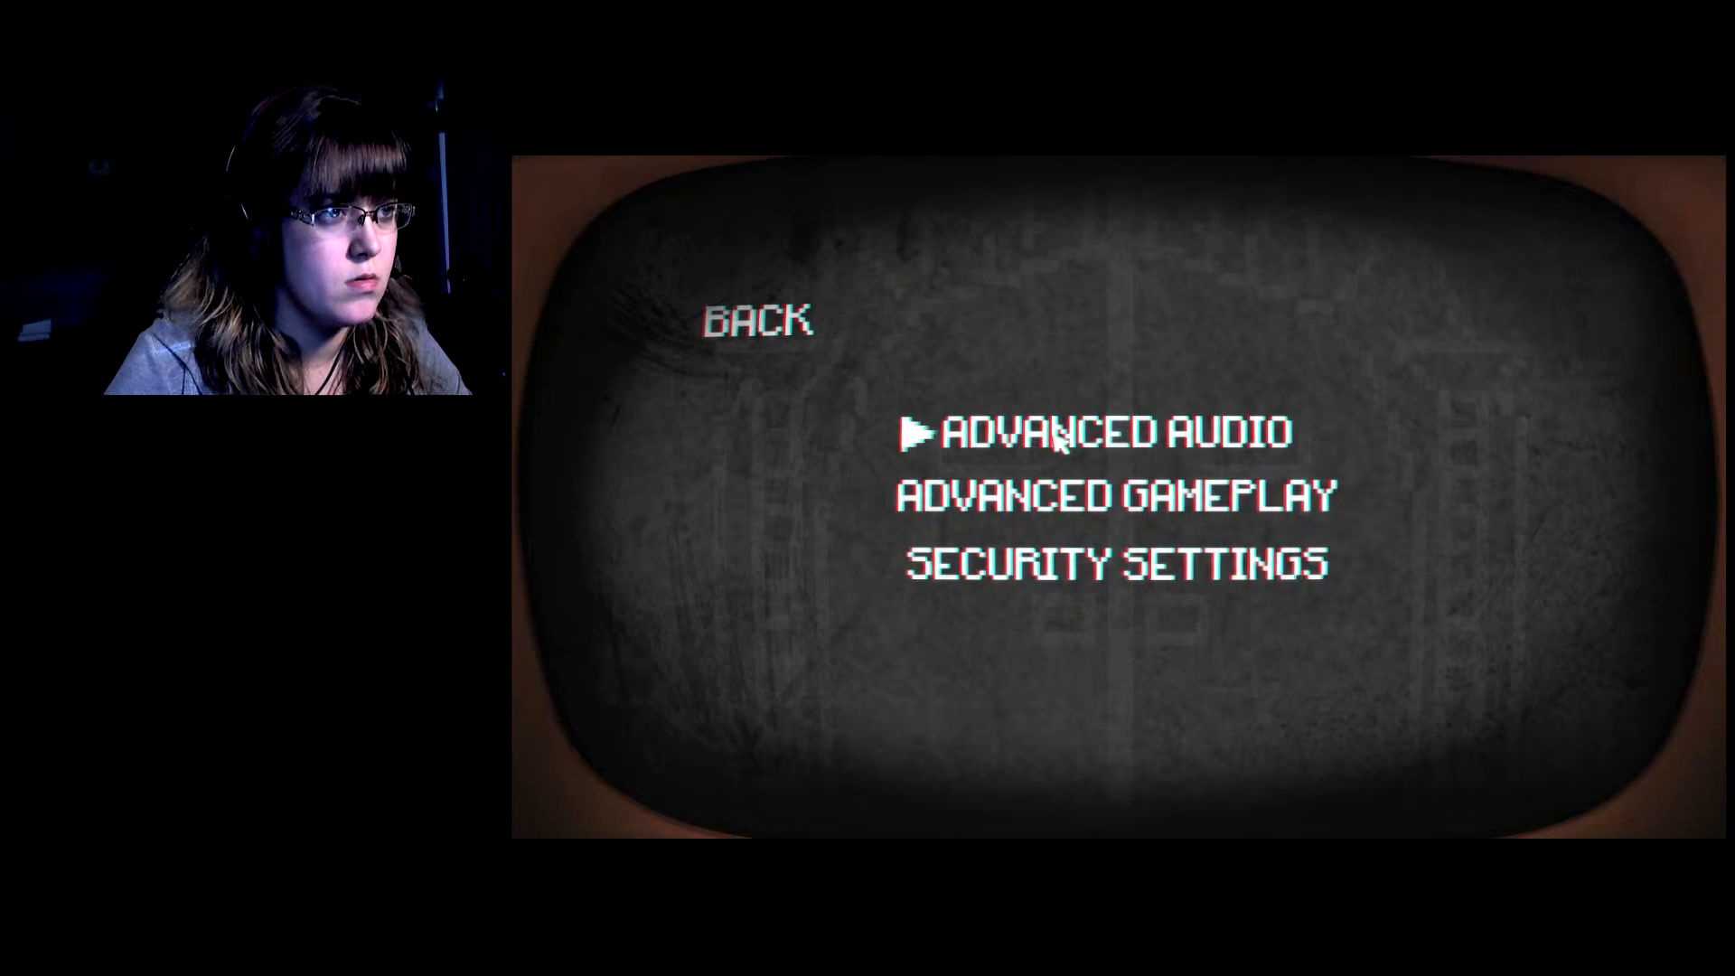
click(1106, 430)
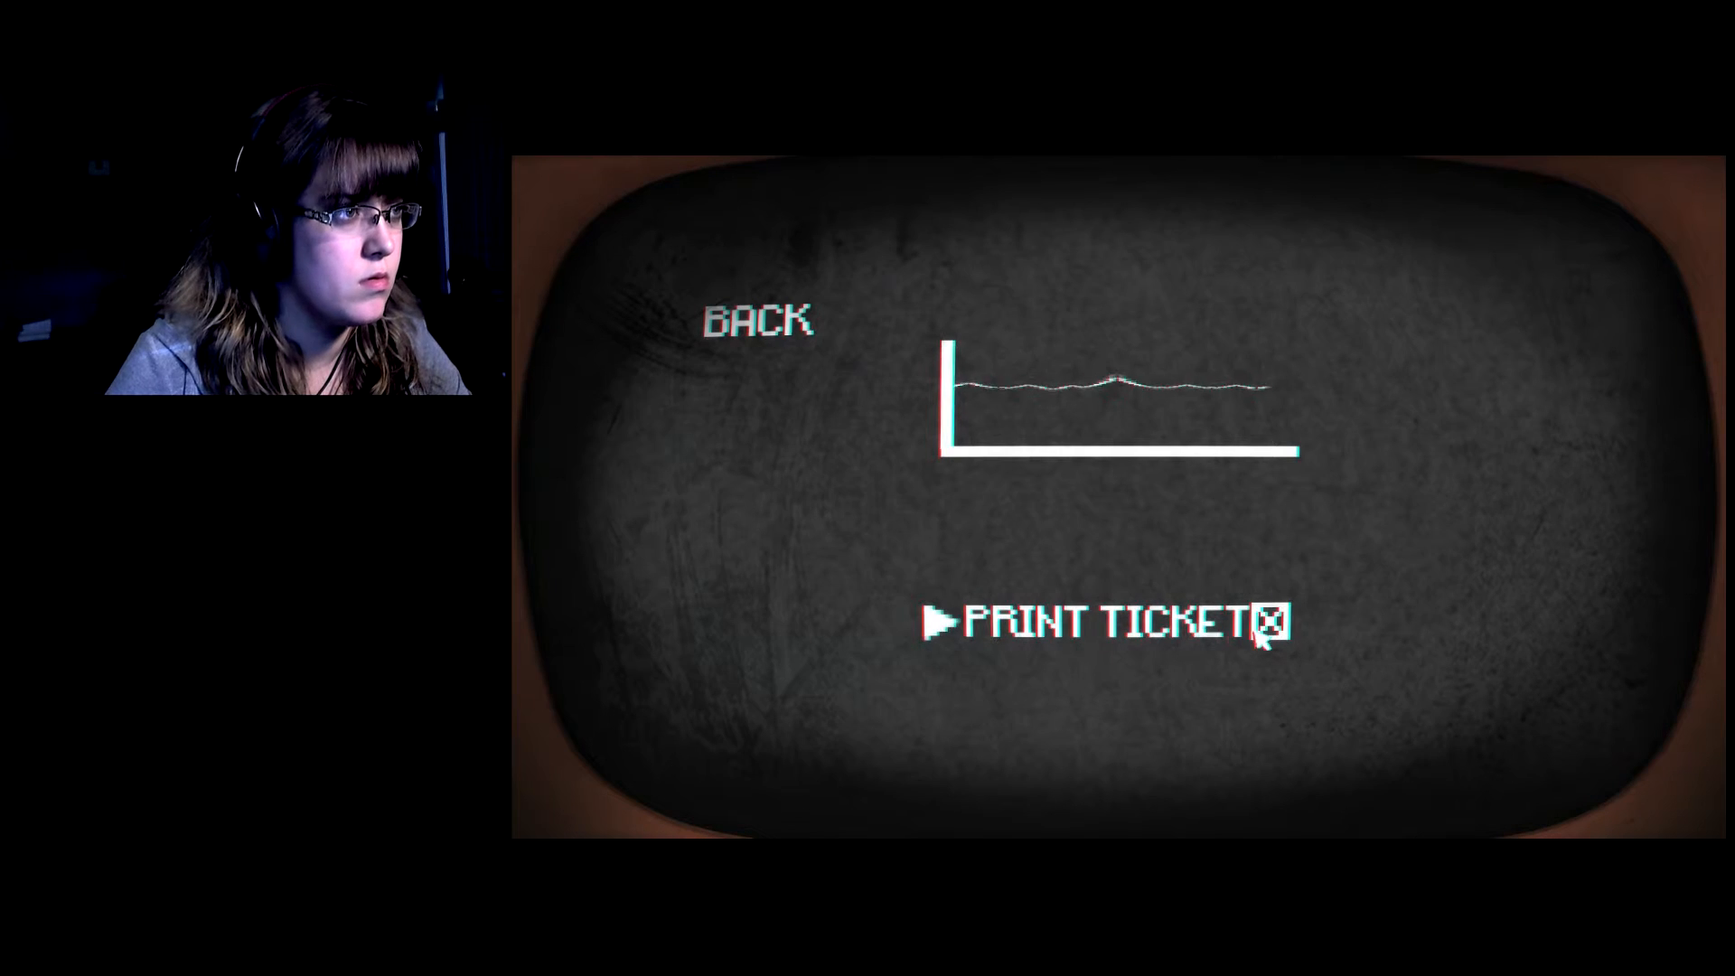
click(1078, 617)
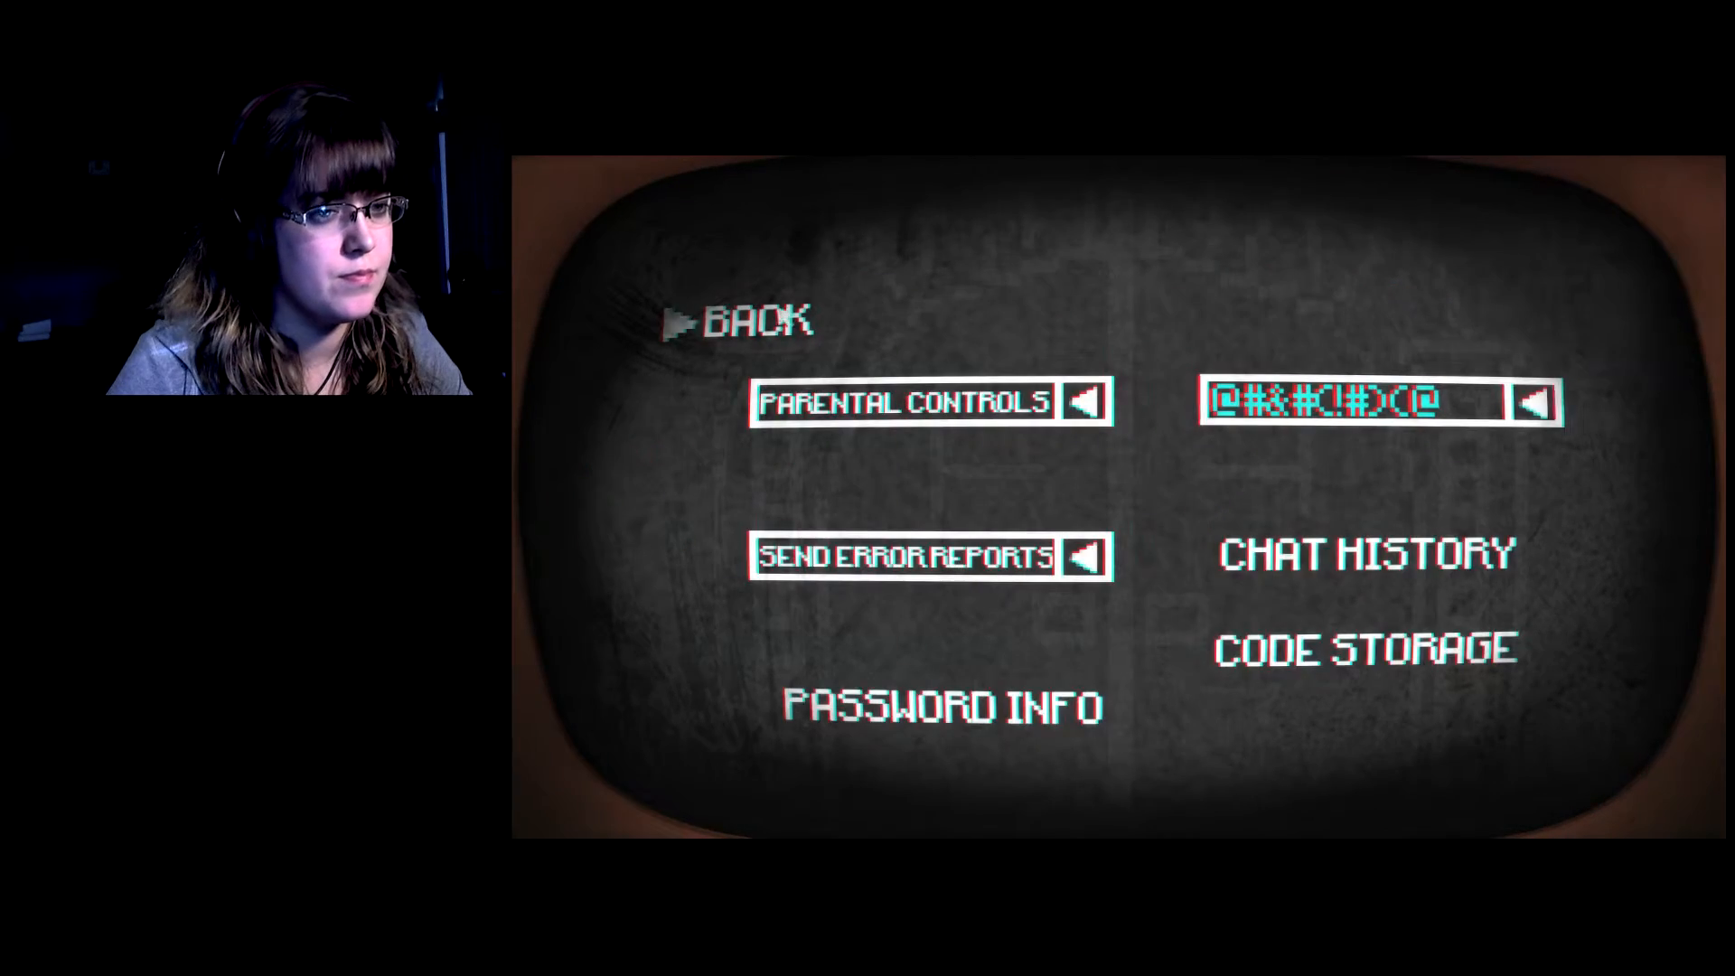
View the Code Storage list of codes, then back out to the options screen.
click(1365, 647)
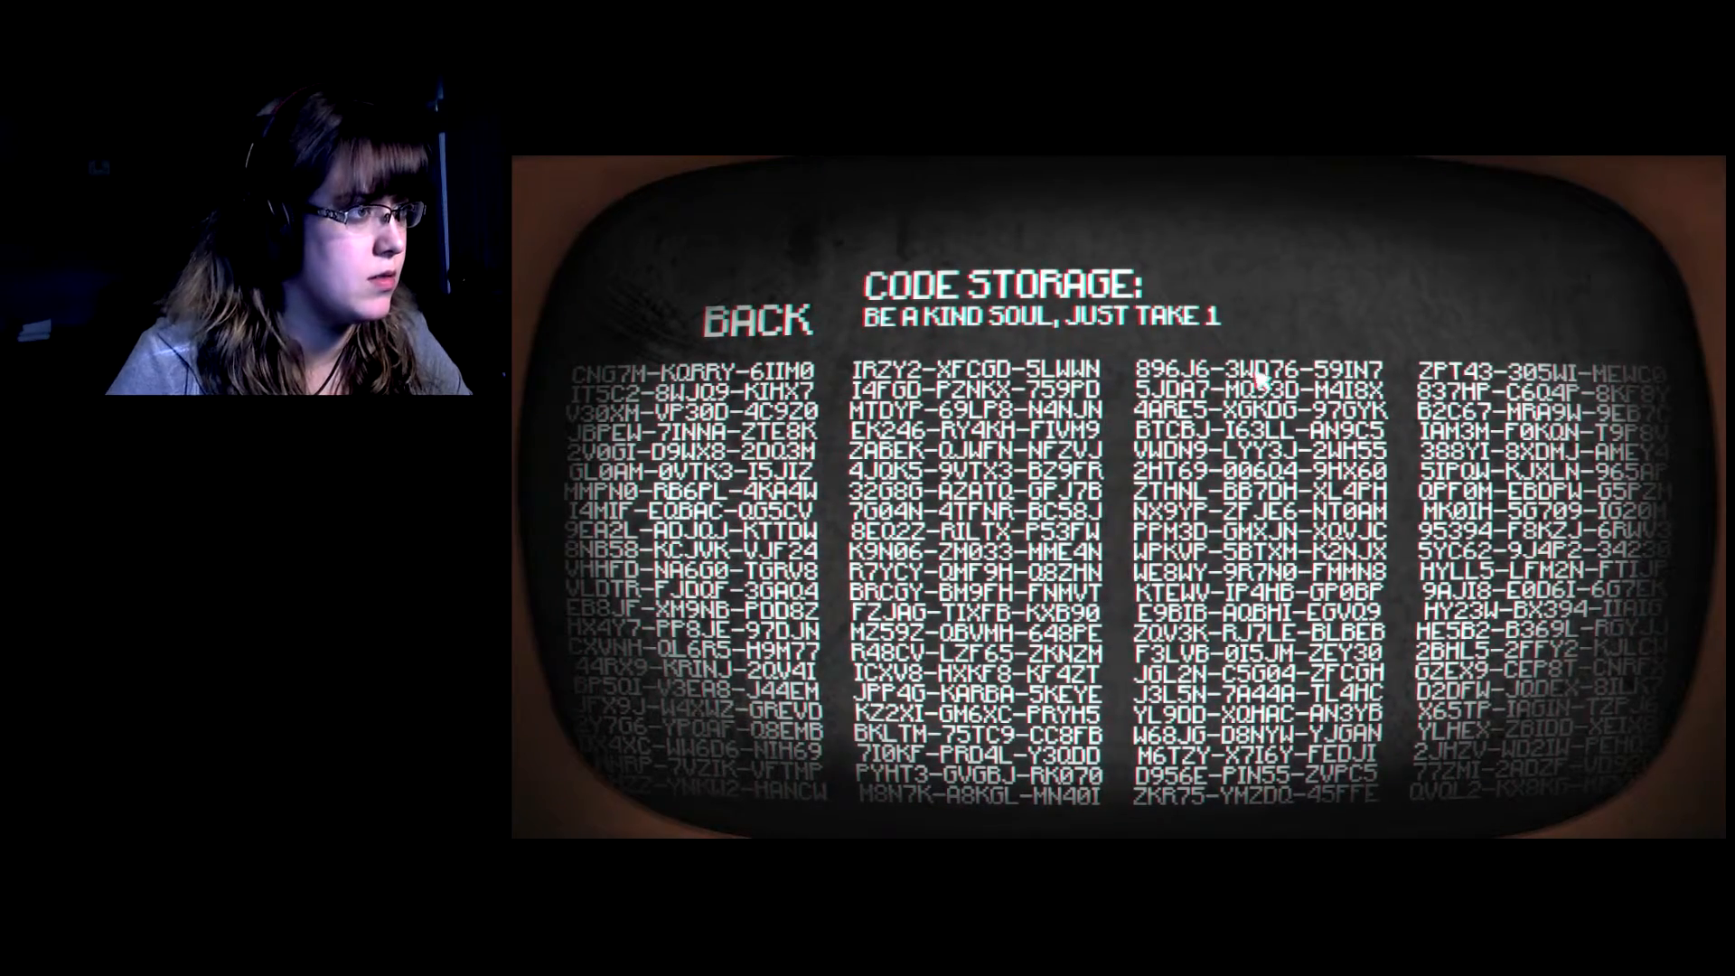
click(755, 317)
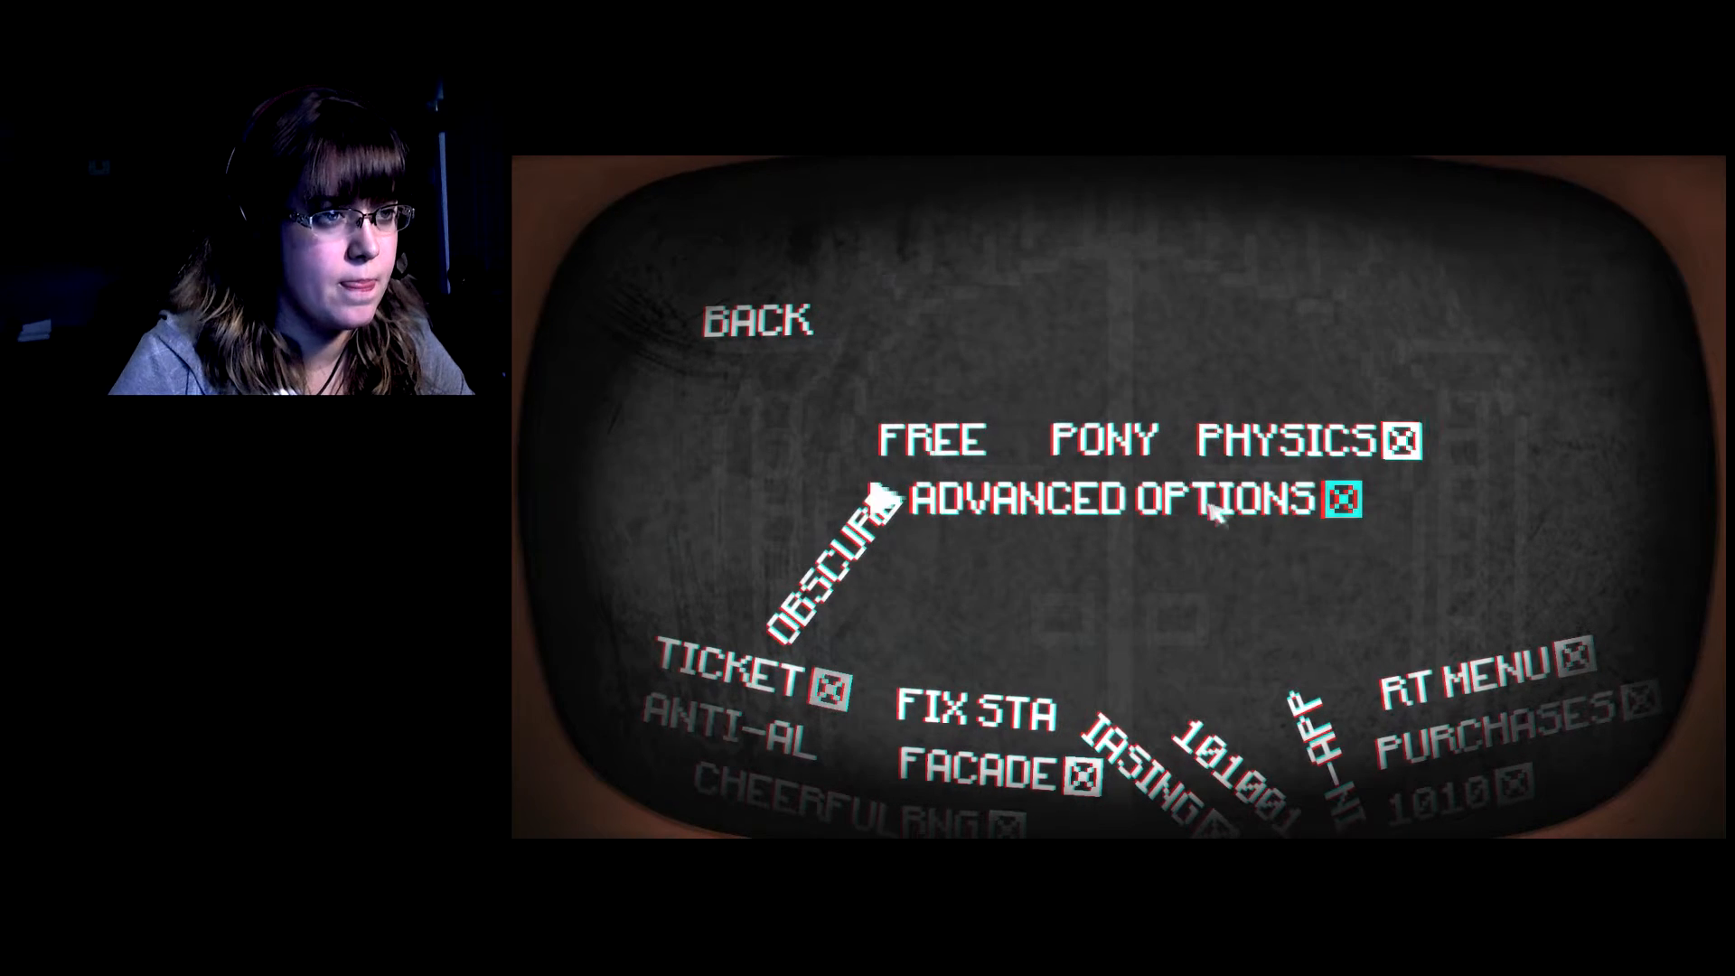
mouse_move(824, 620)
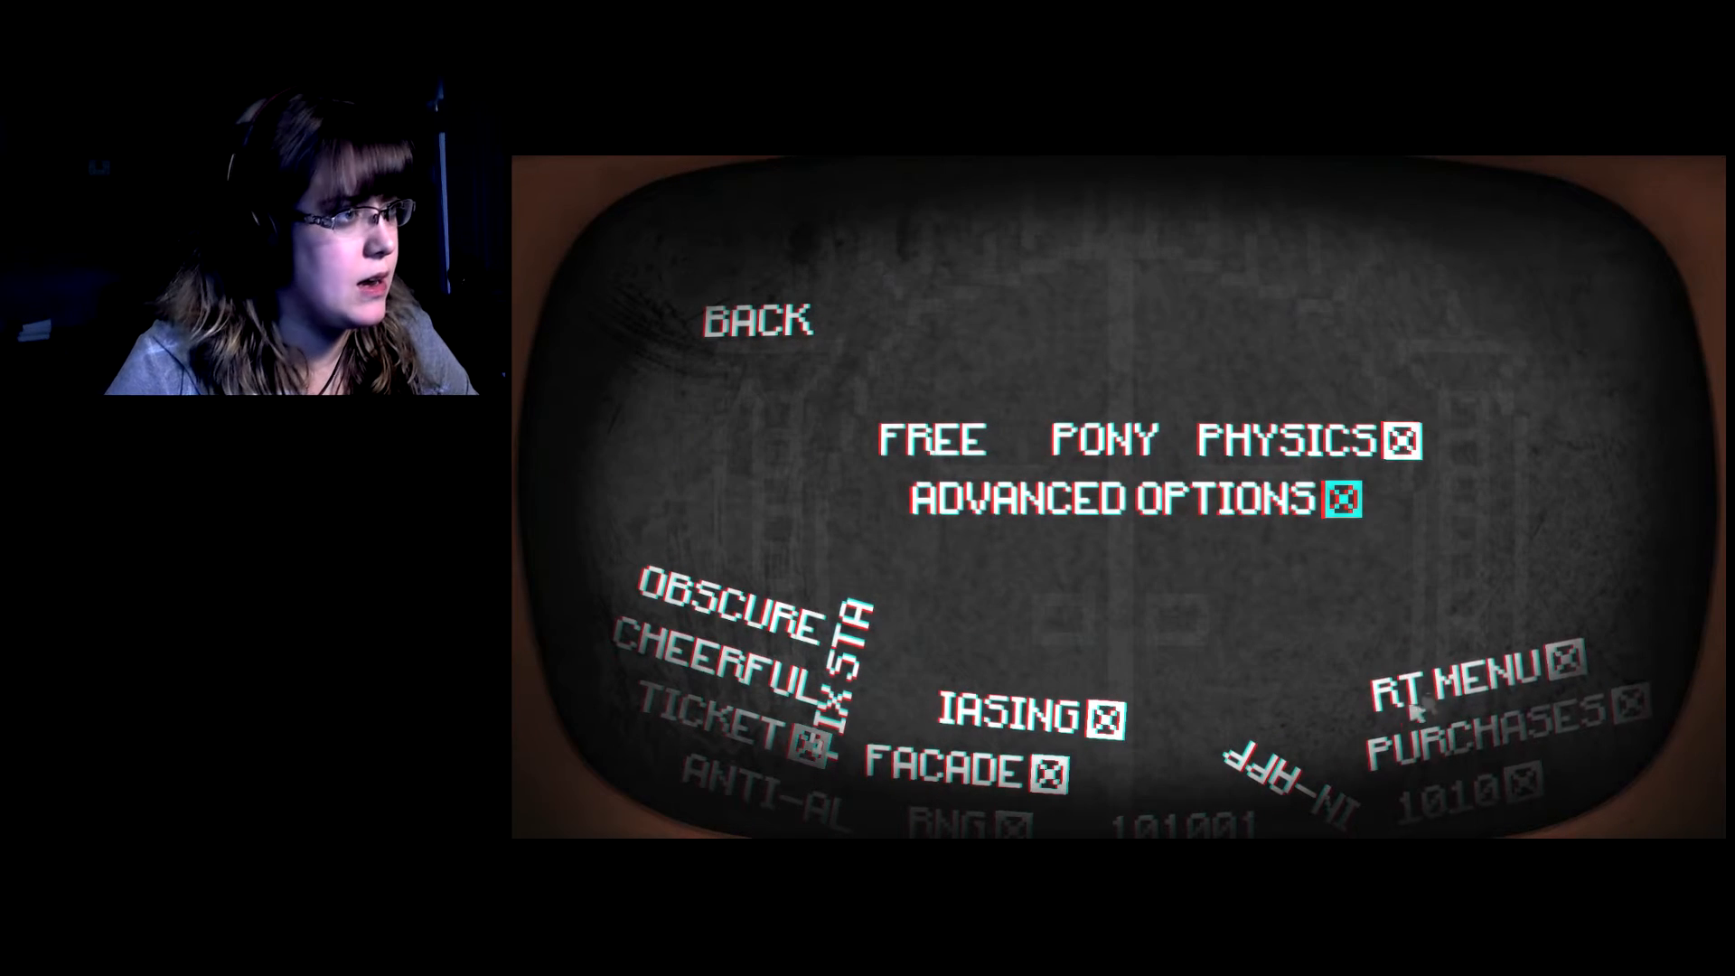
Hit Back among the falling Advanced Options entries, landing on the title menu.
click(760, 320)
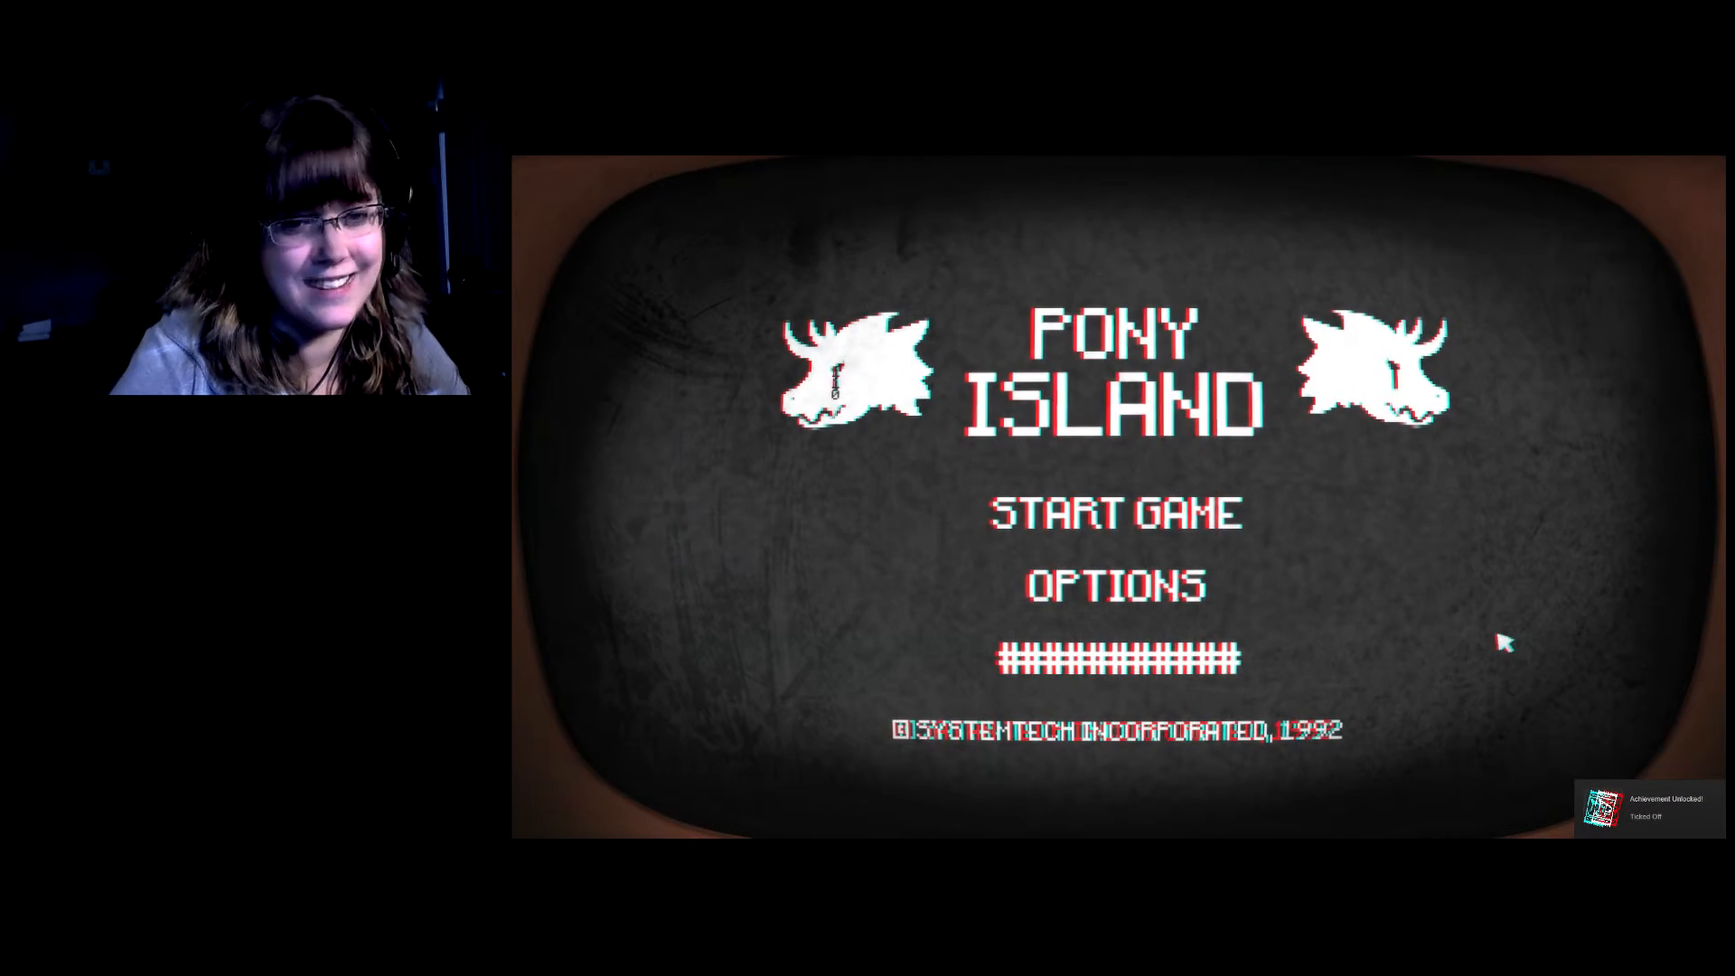
mouse_move(1245, 652)
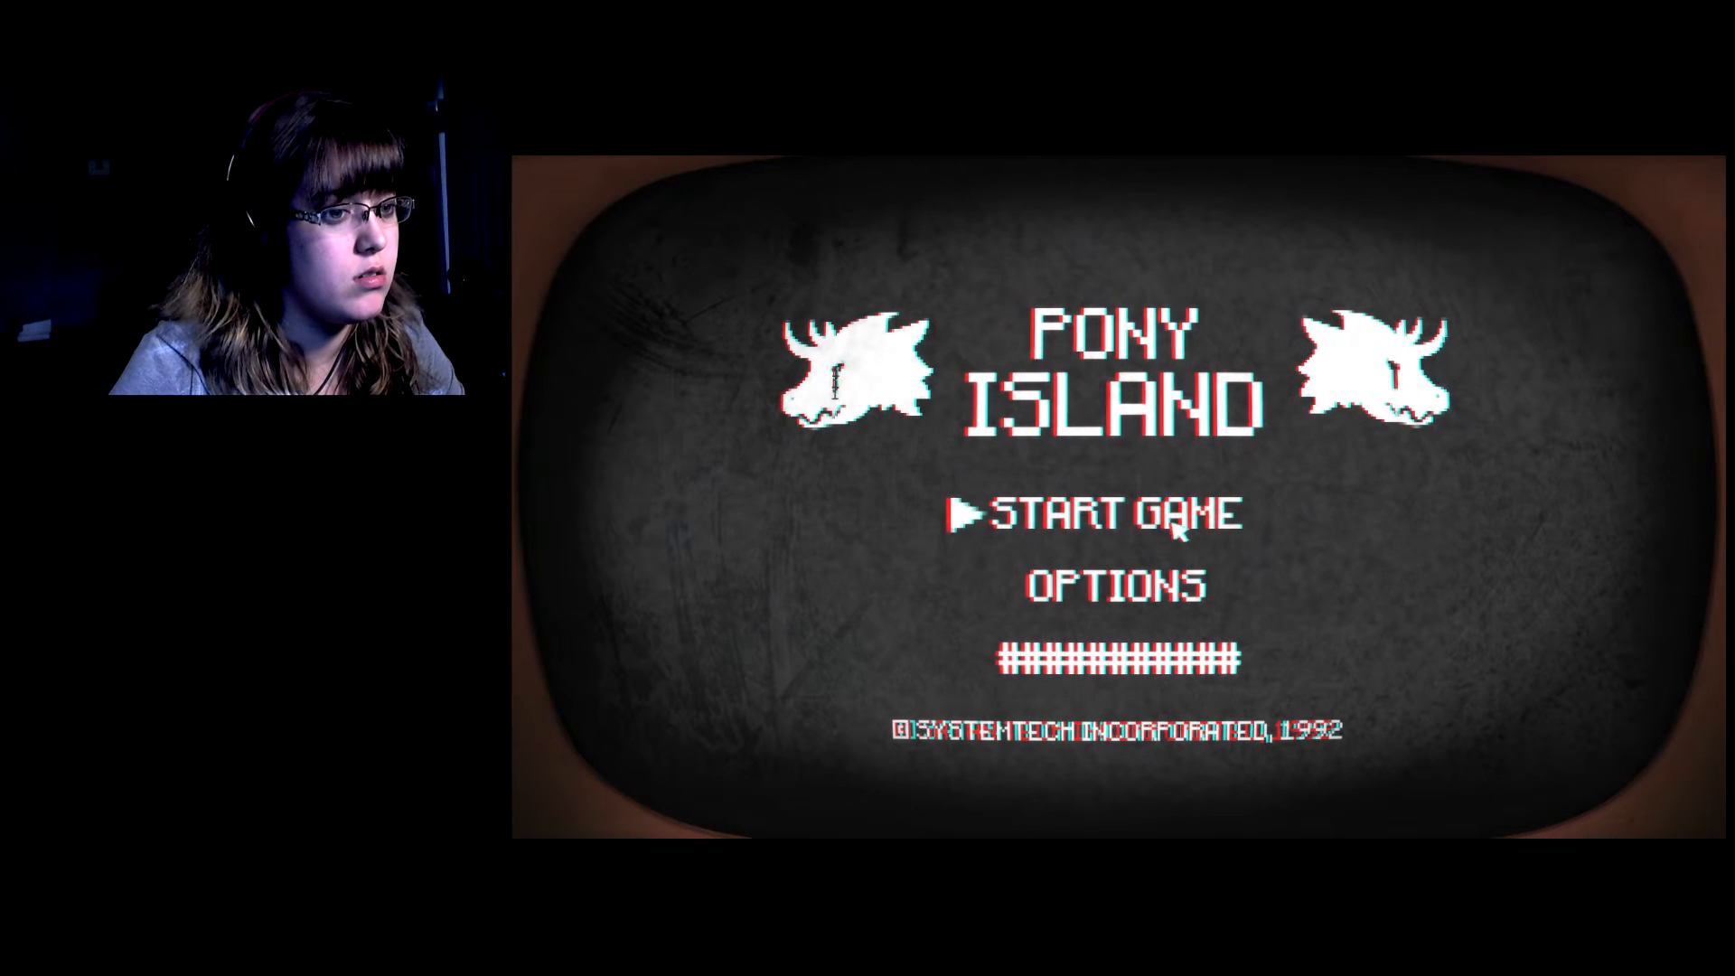
Start a new game from the title menu, bringing up the red-figure terminal.
click(1110, 512)
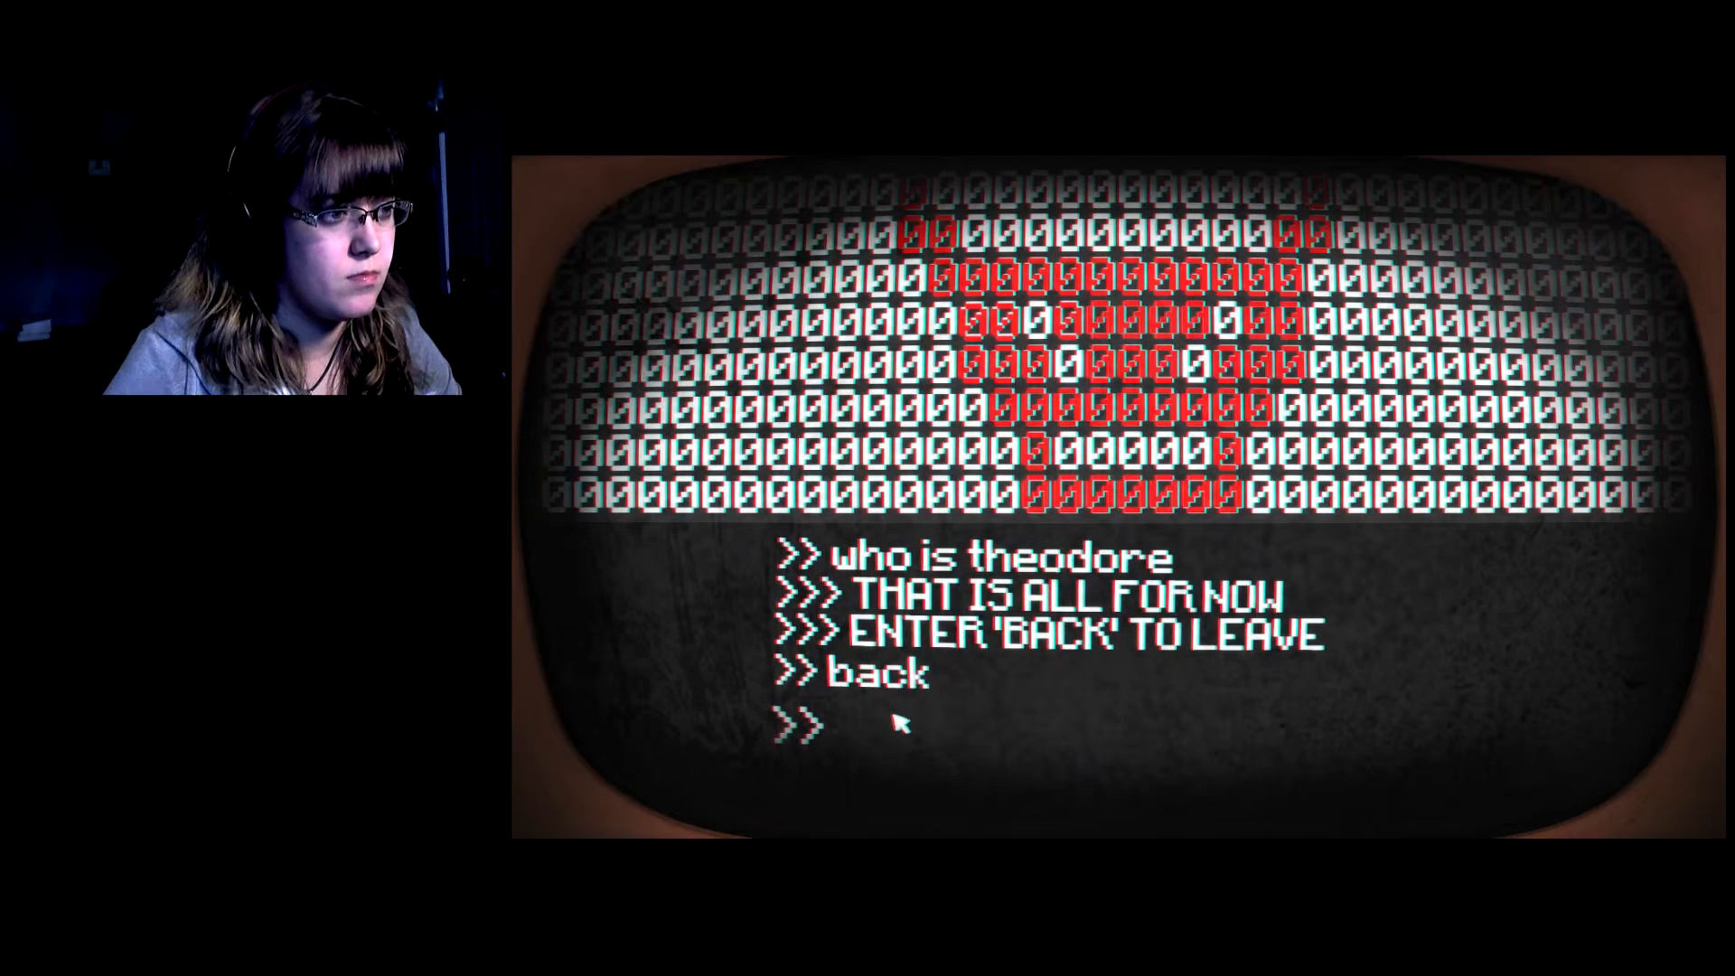
mouse_move(1222, 720)
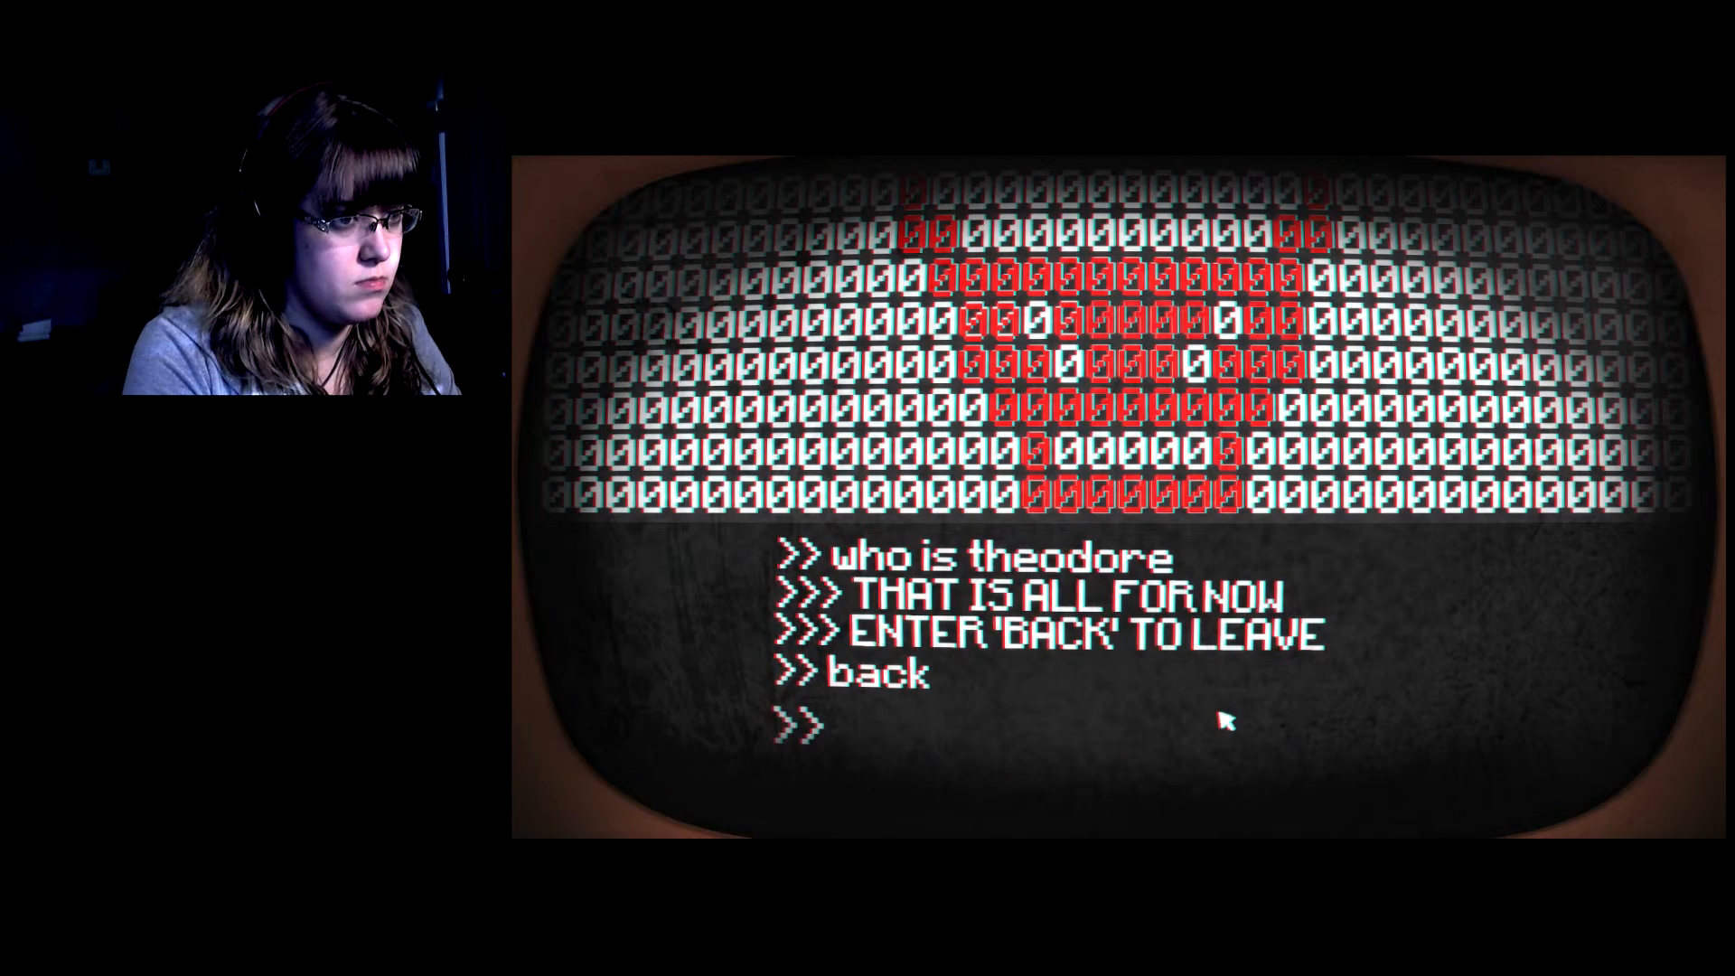
Ask the terminal 'baph' and 'b', then enter 'back' to reach the Advanced Options.
text(baph)
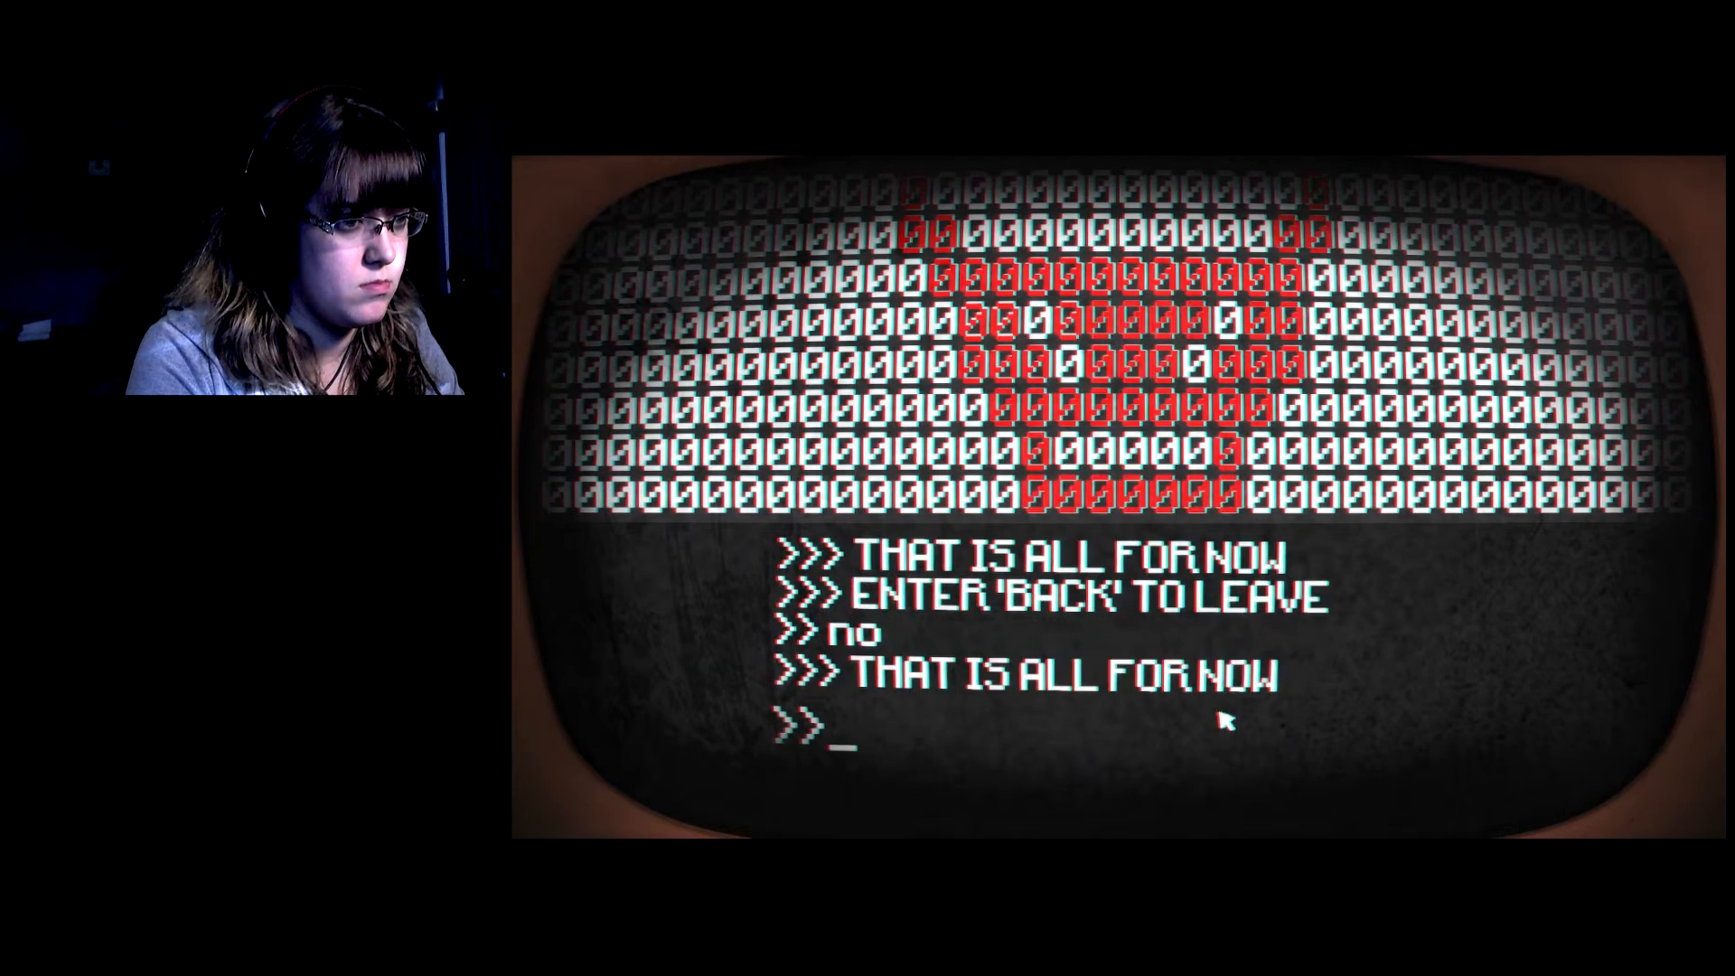
text(b)
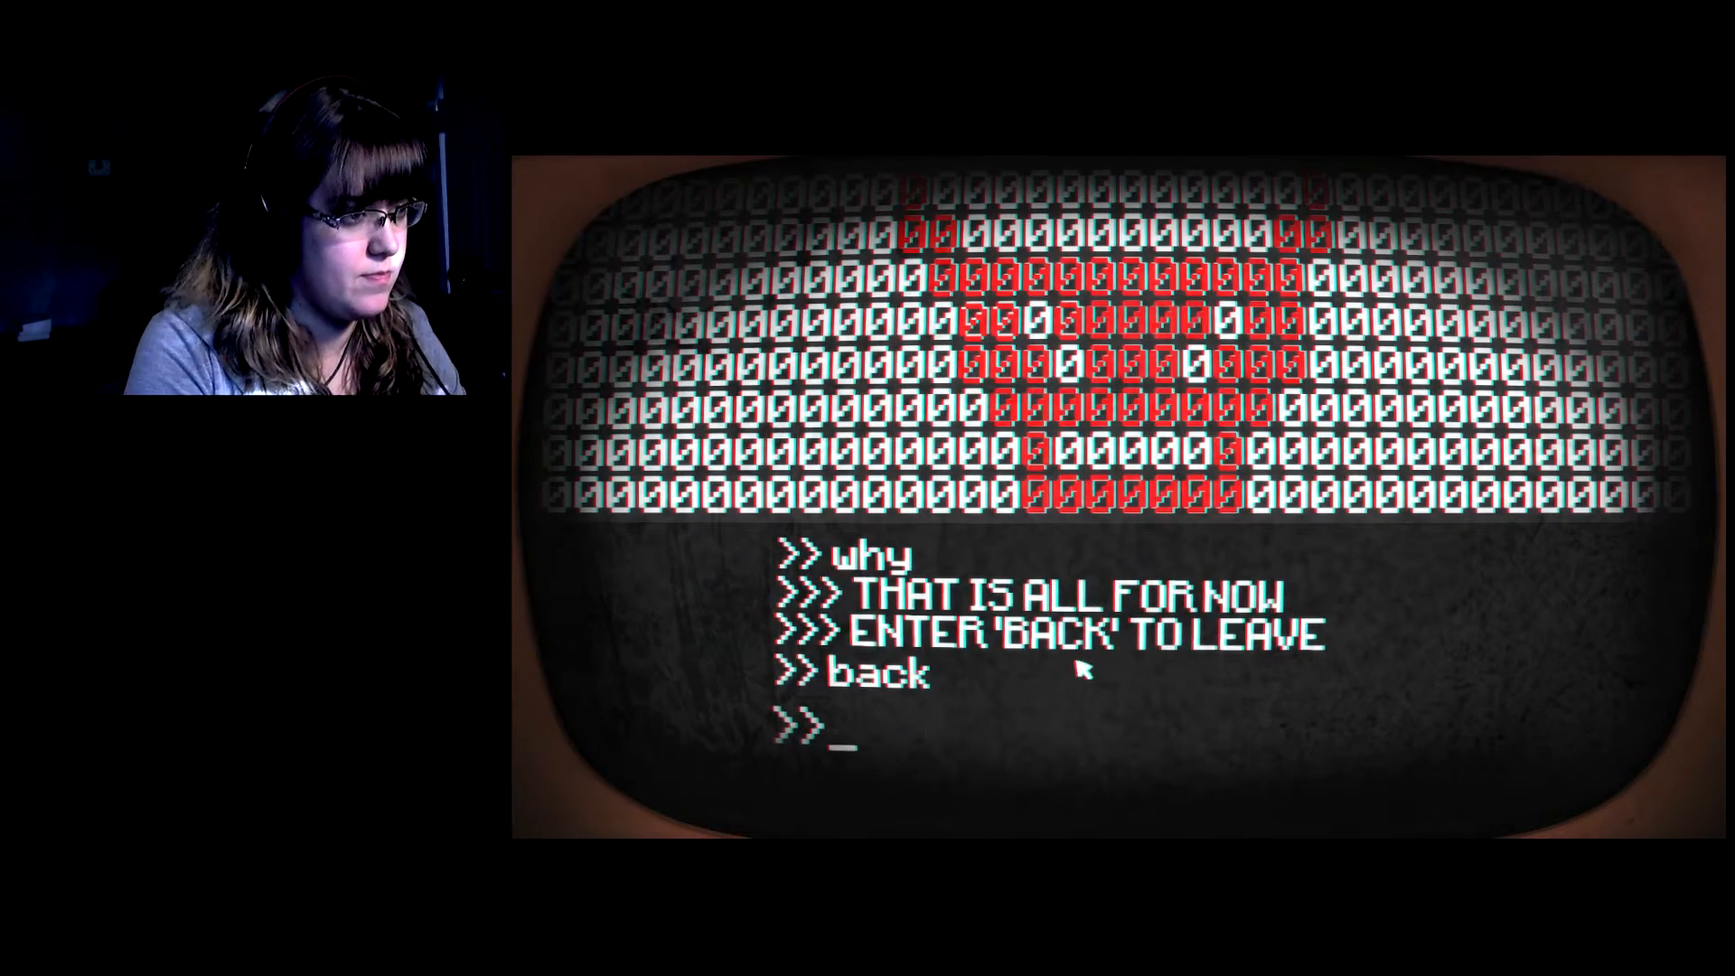
text(back)
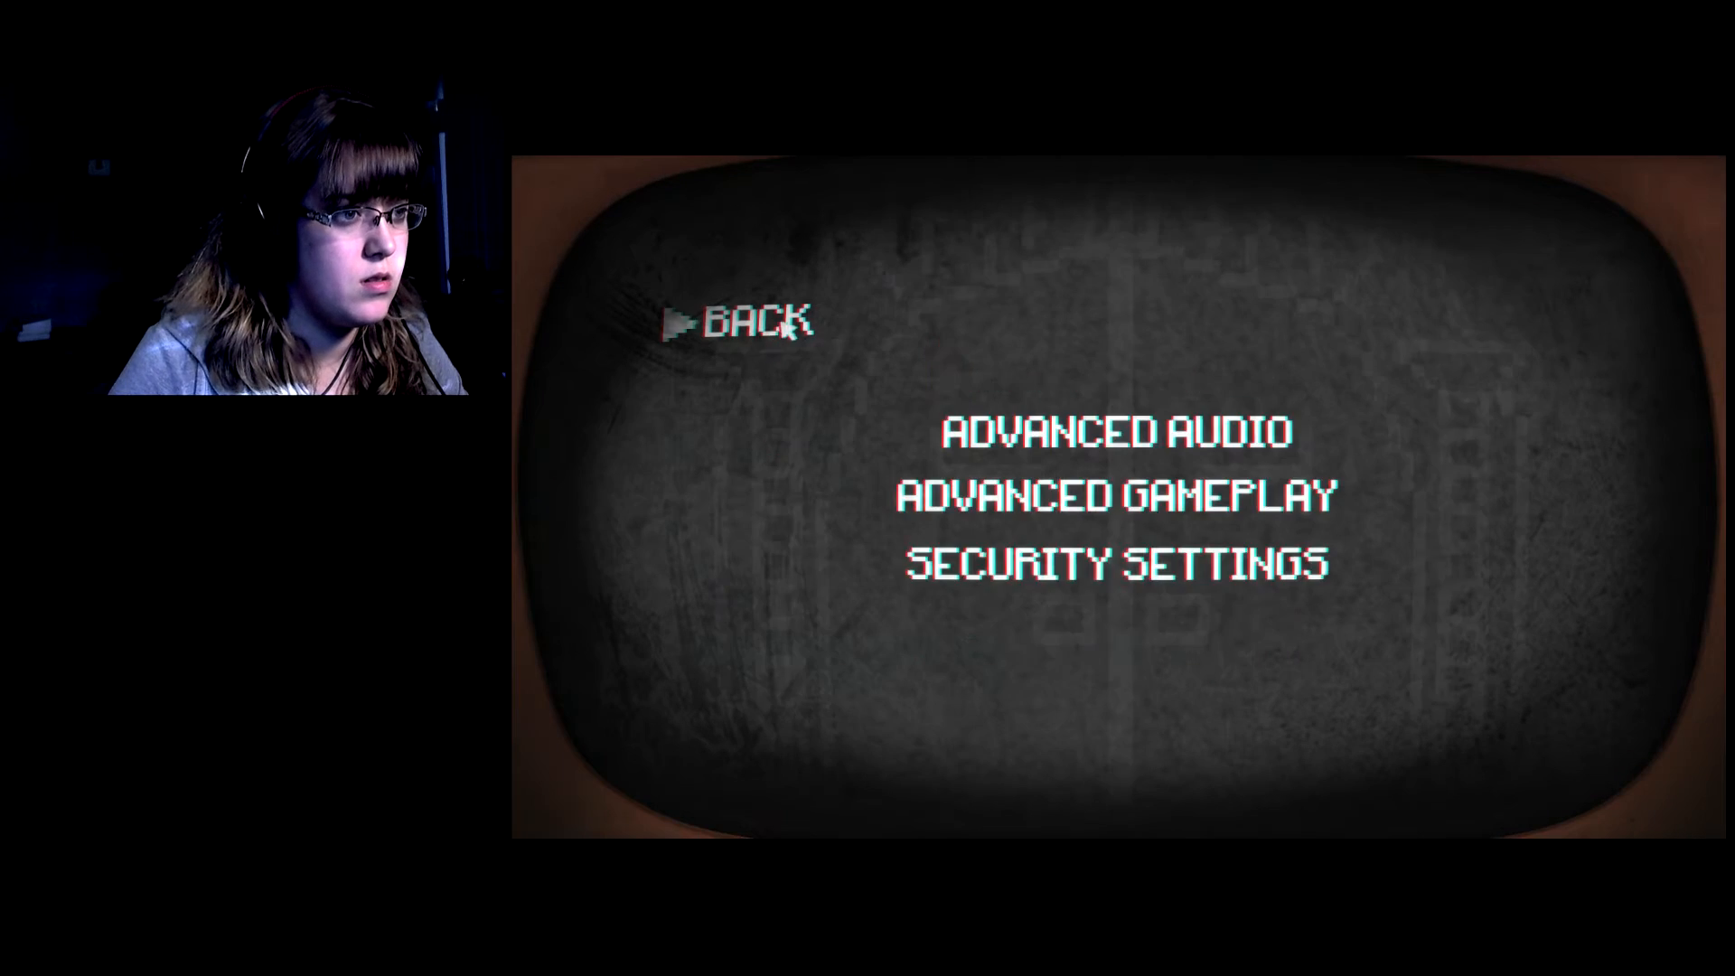
Browse Security Settings and Code Storage, then back out twice to the title menu.
click(1117, 562)
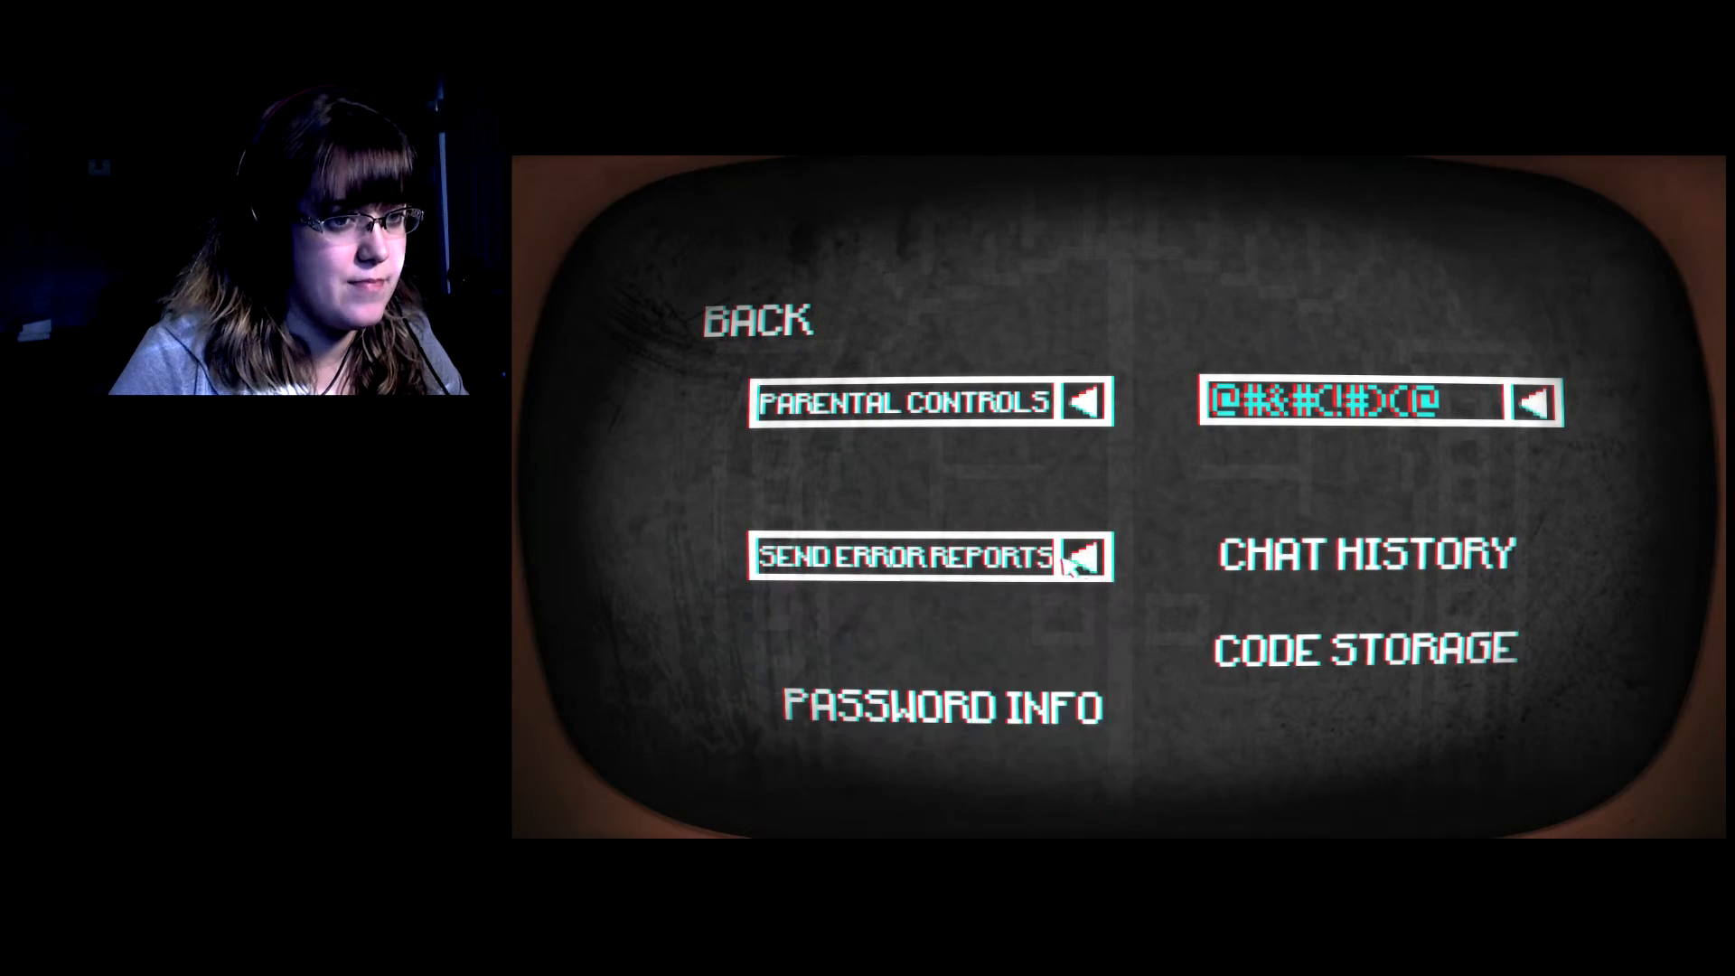
click(1363, 646)
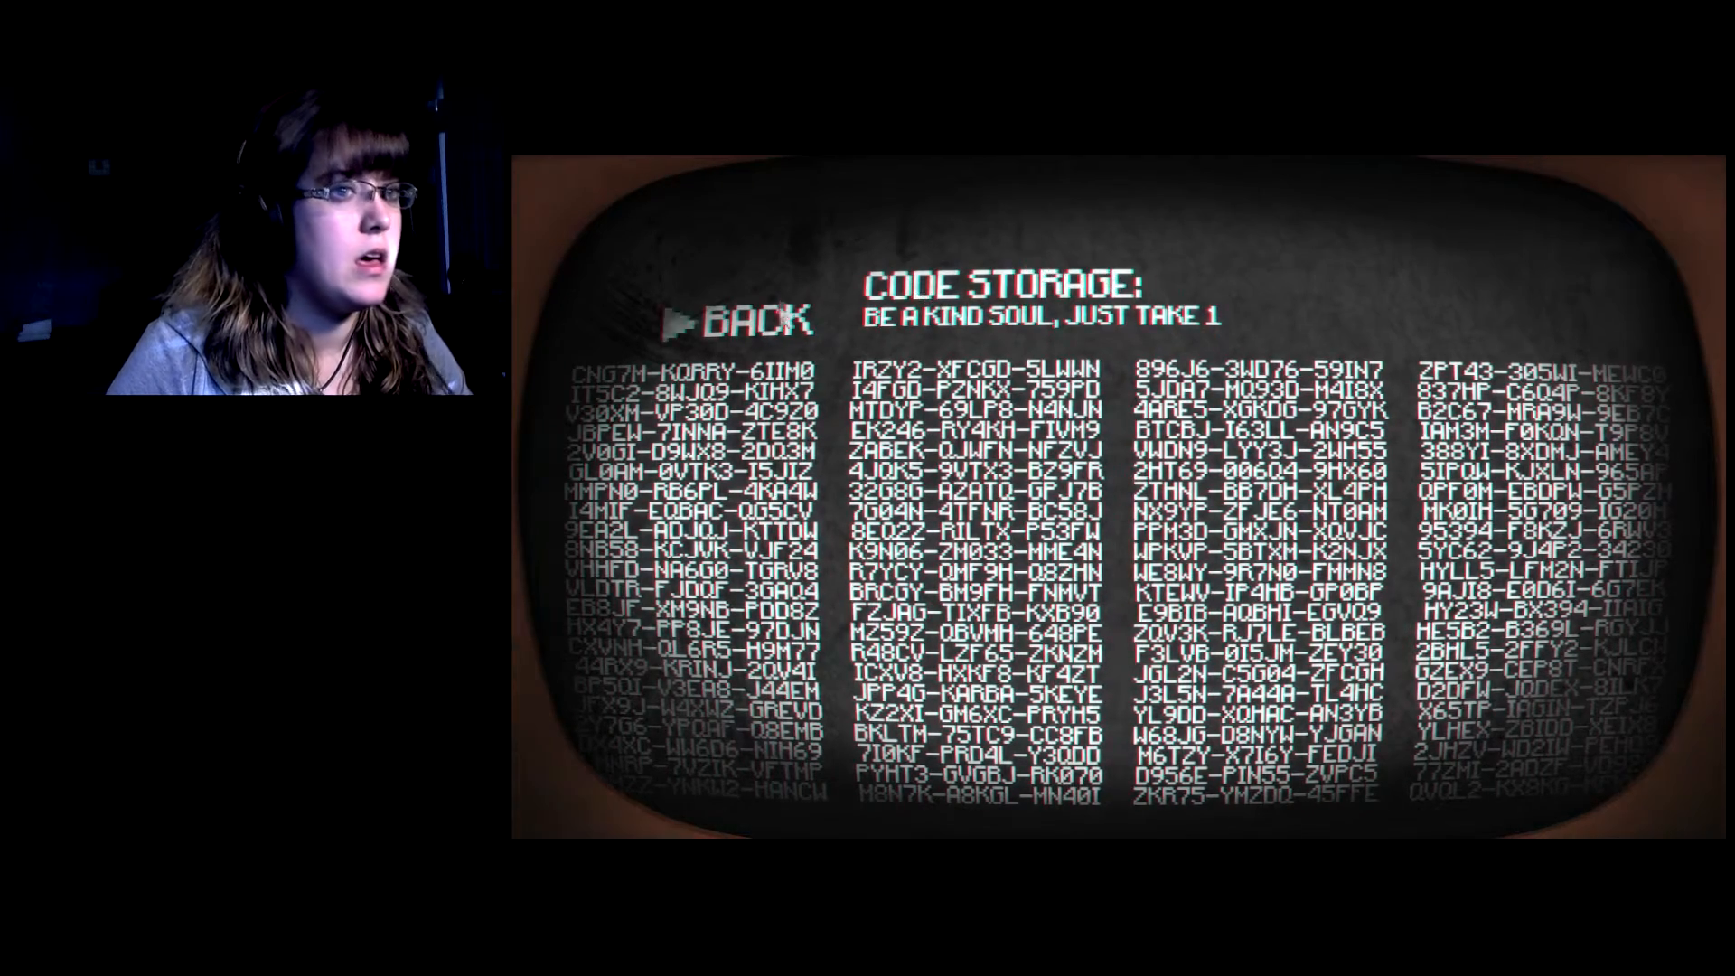
click(747, 319)
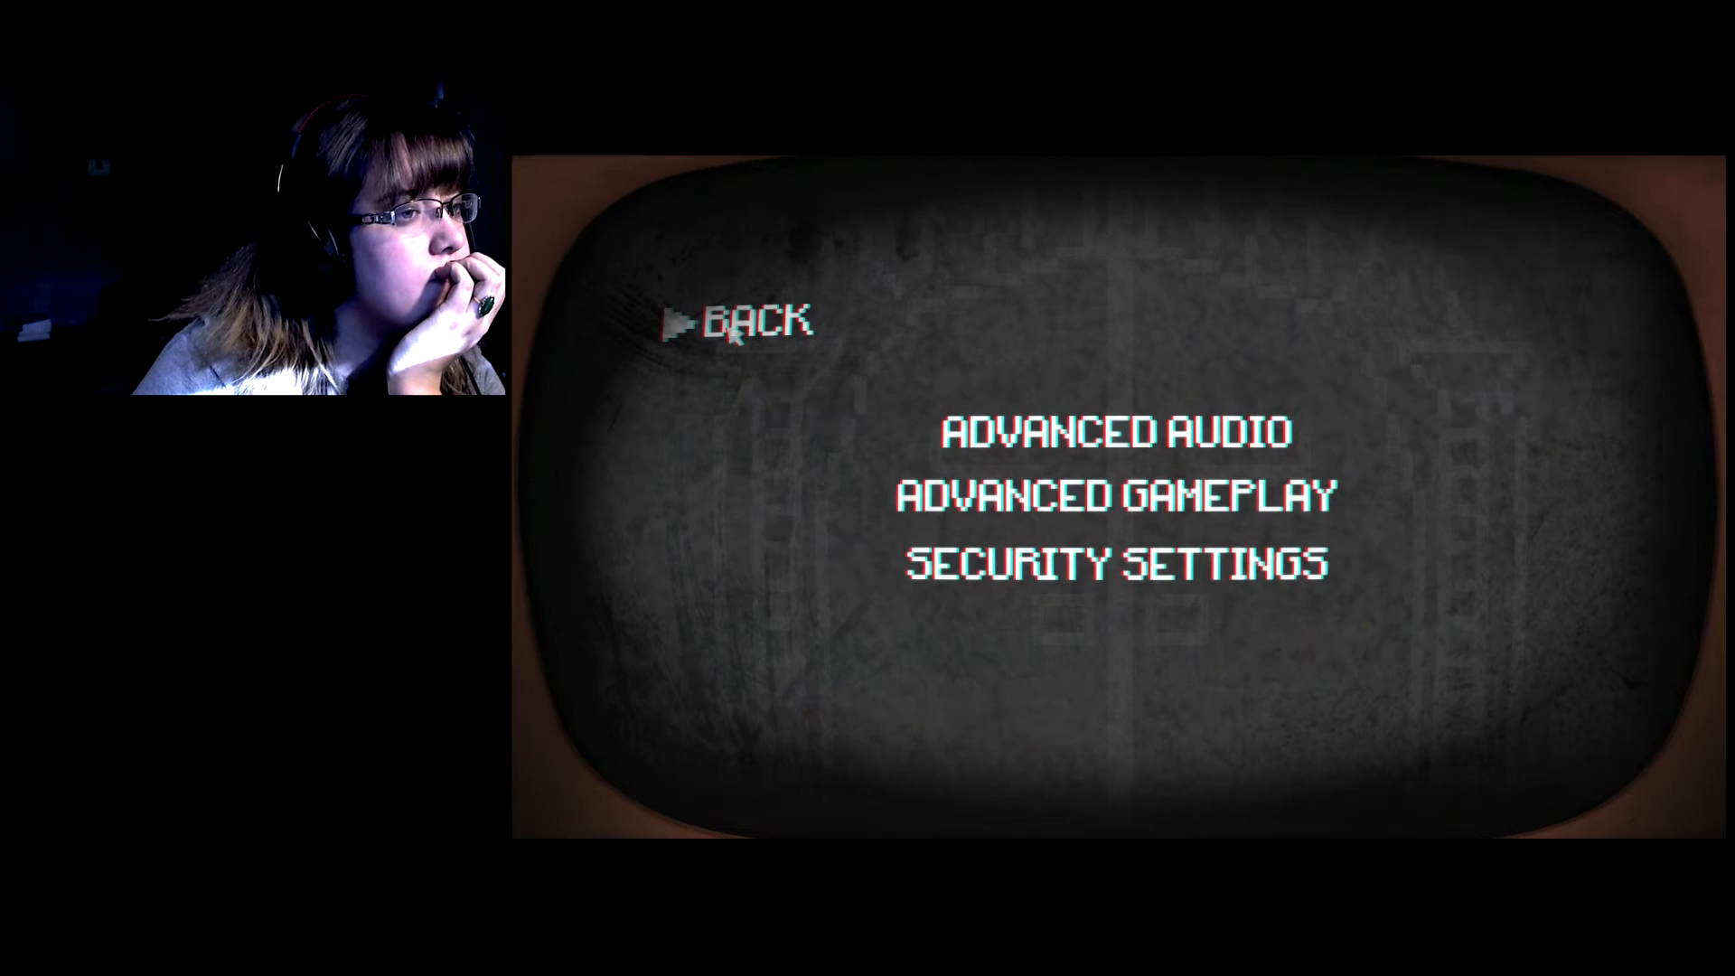
click(752, 321)
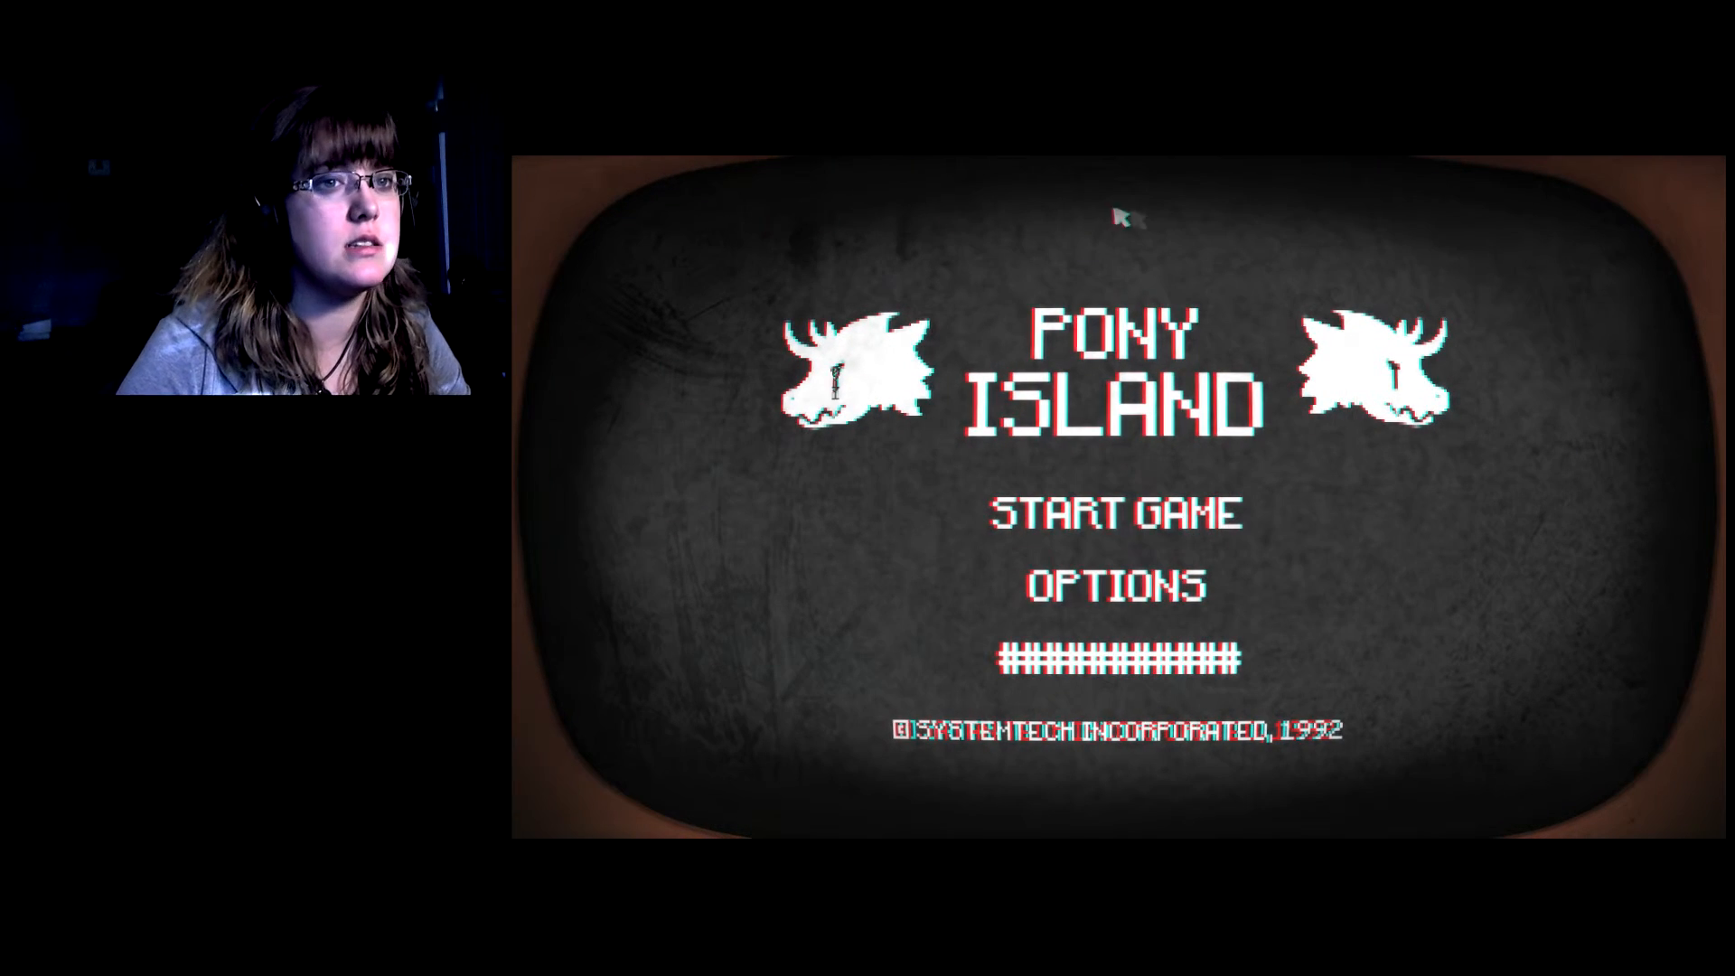
Start another run, sit through the instant Game Over, and leave it.
click(1113, 584)
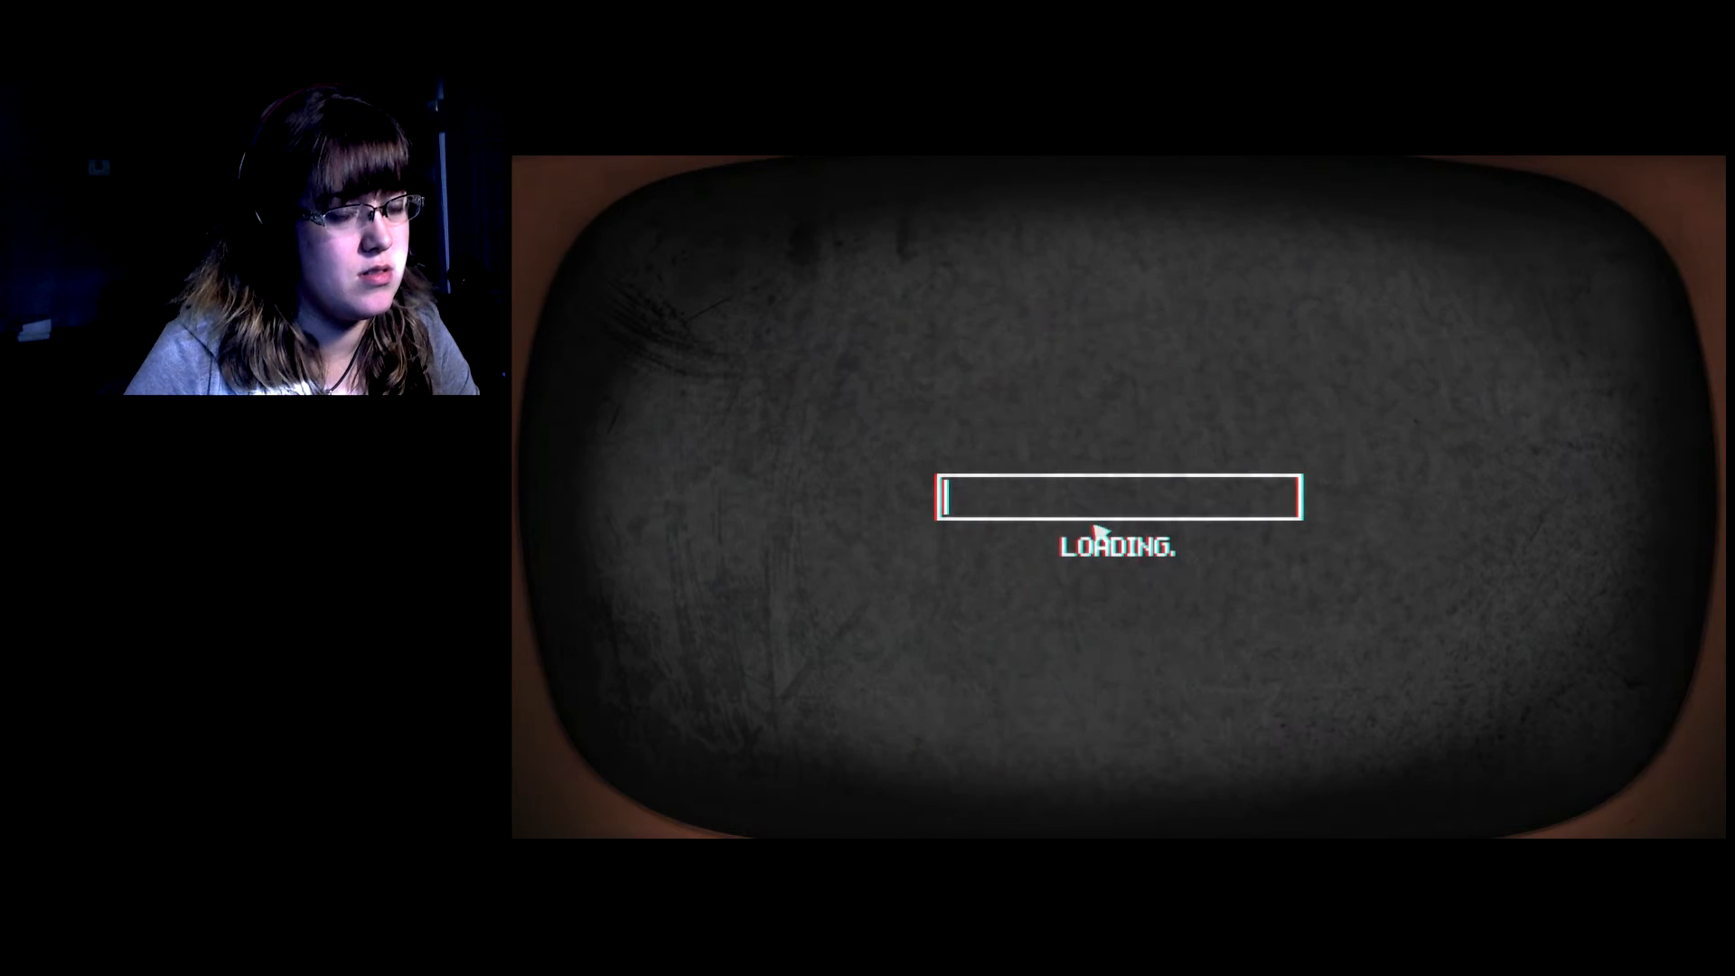
mouse_move(1298, 716)
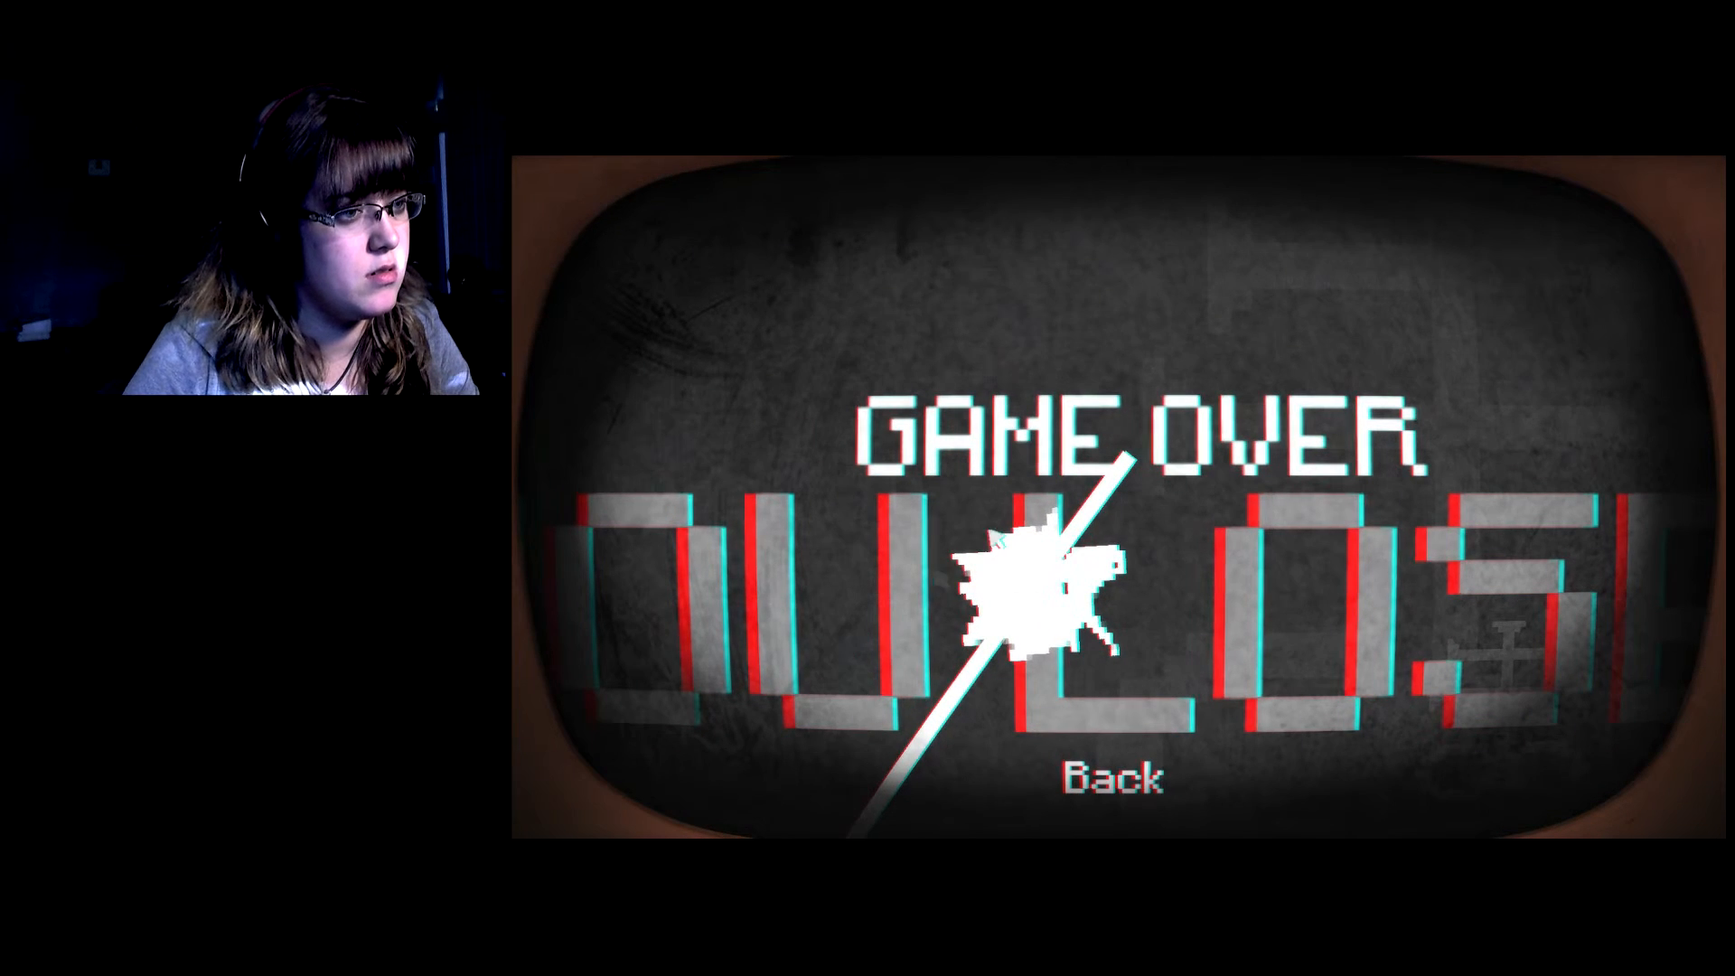
mouse_move(1327, 507)
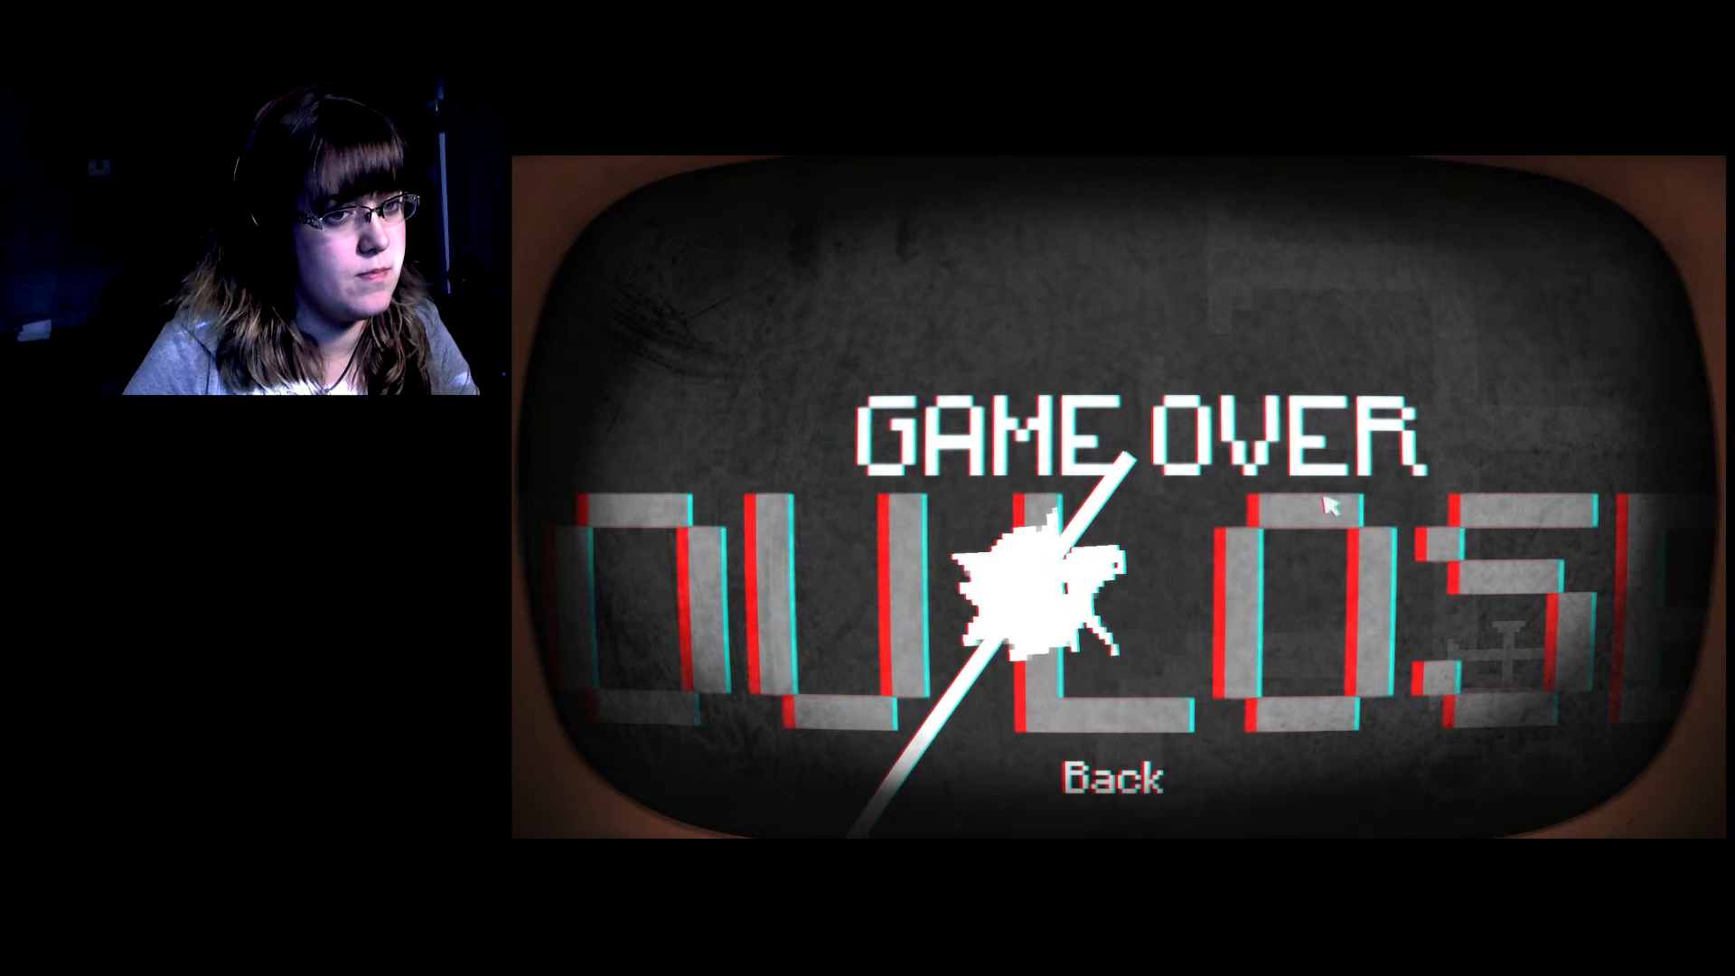
mouse_move(709, 563)
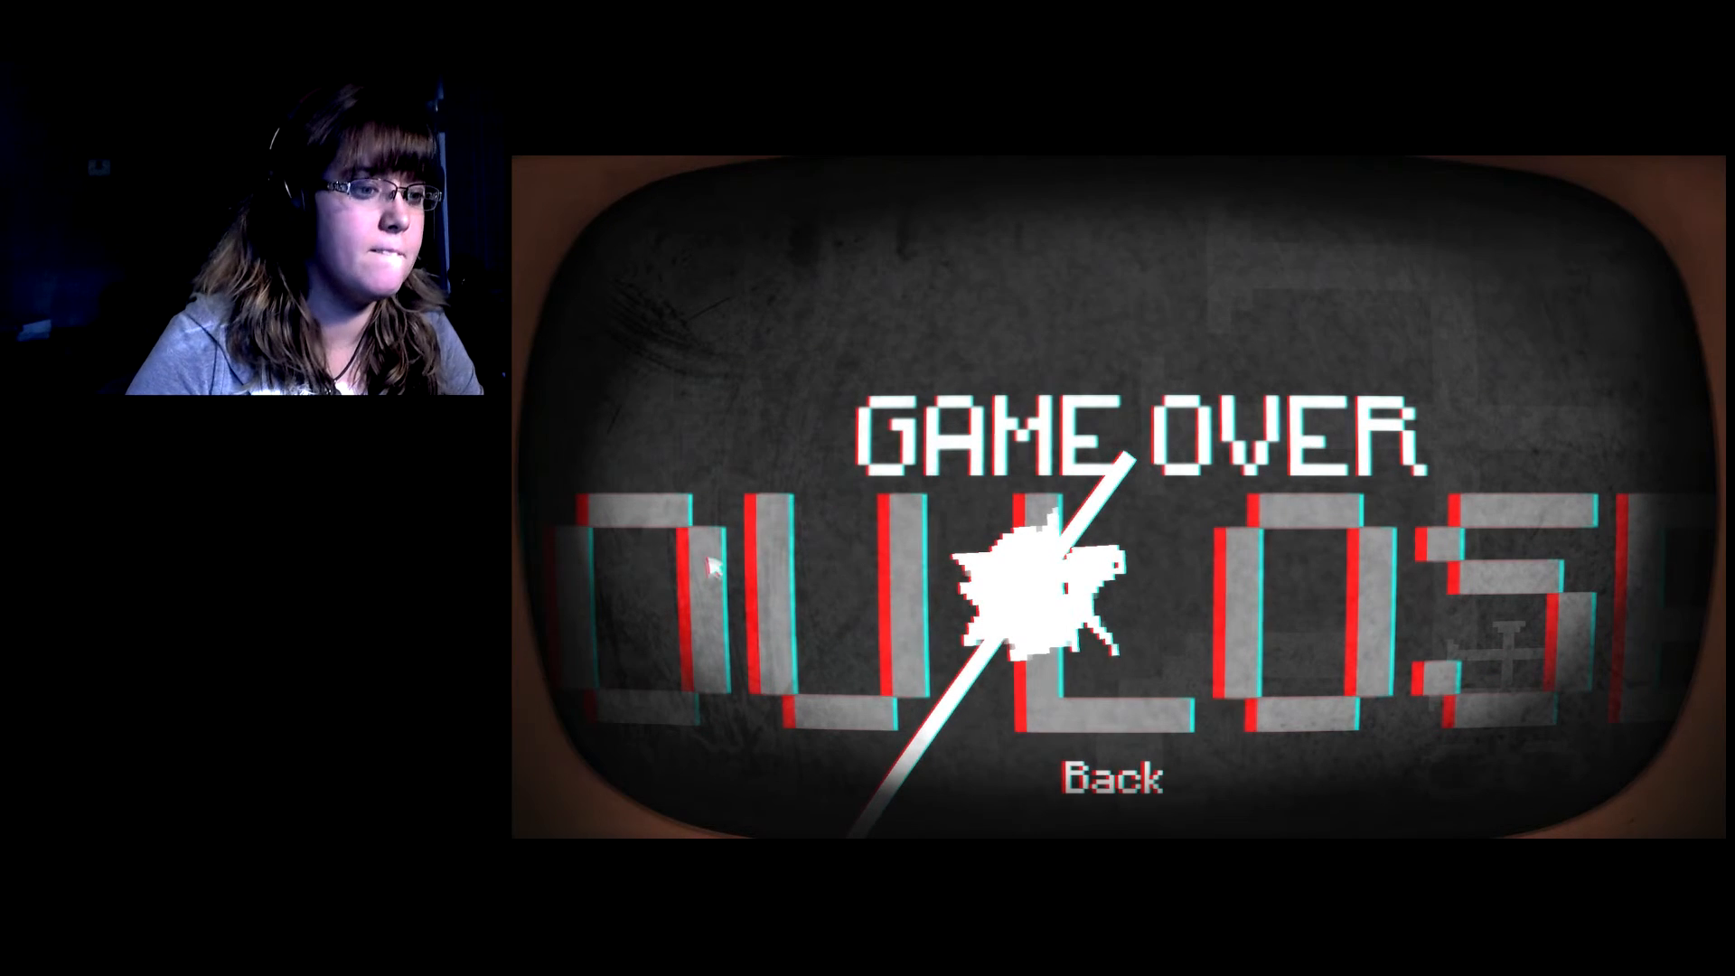
click(1114, 777)
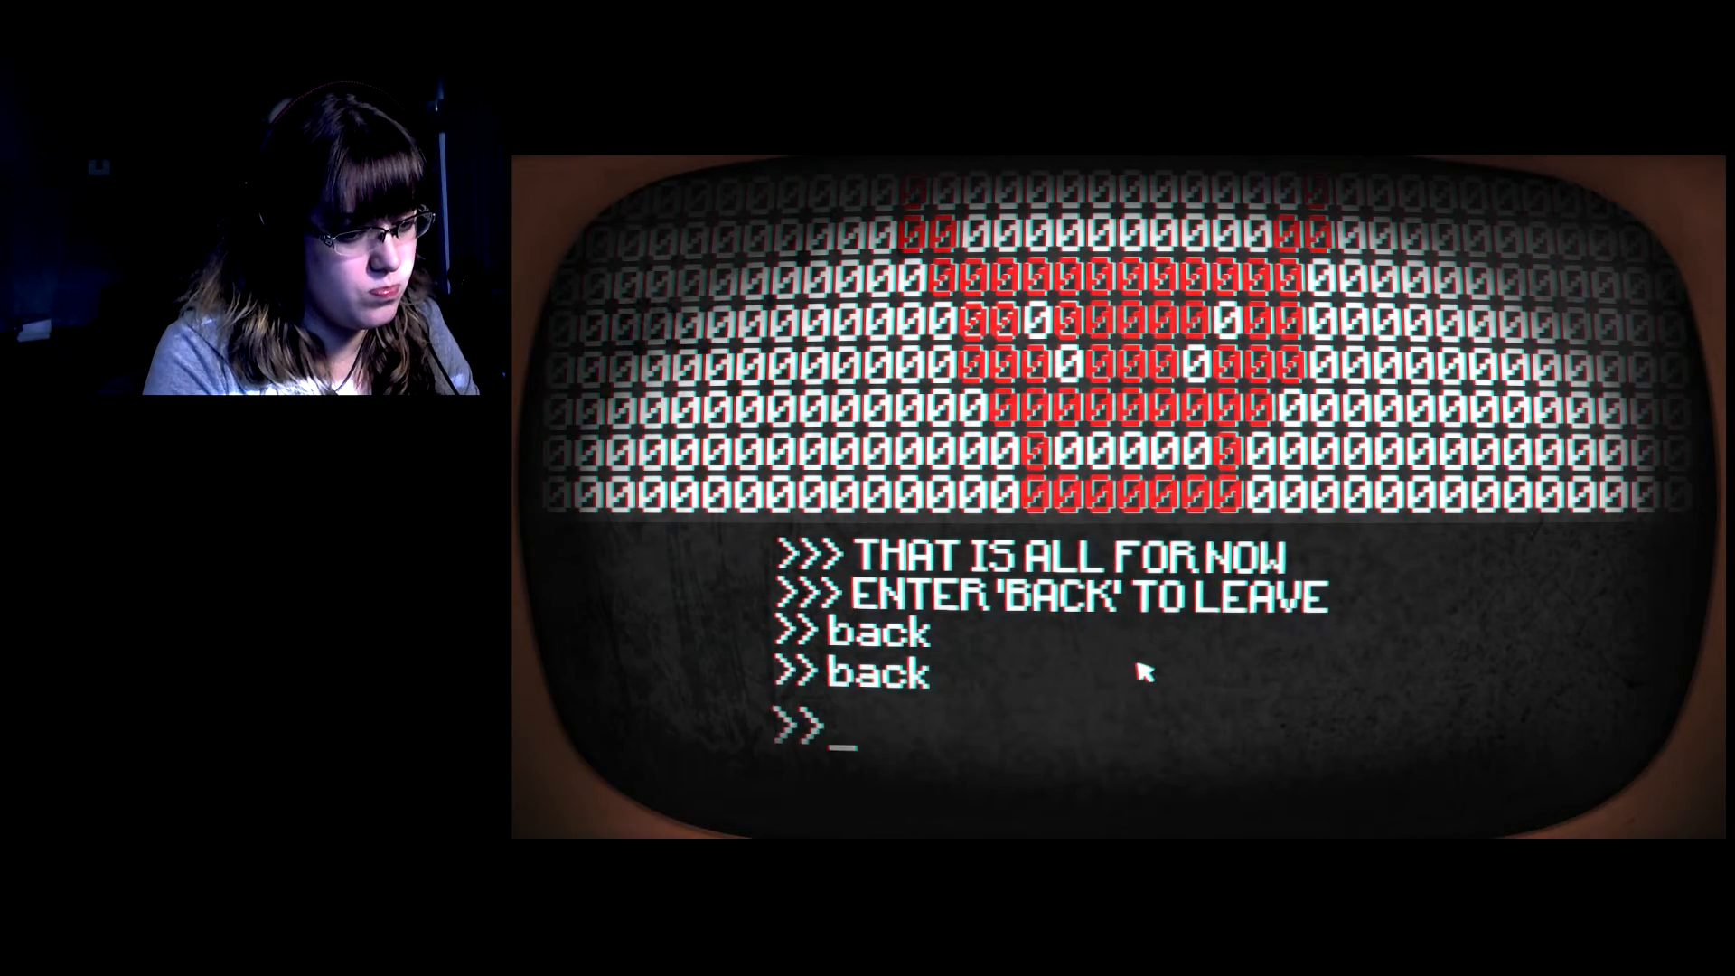
Tell the terminal 'stop it', 'let me go' and 'how do I win'.
text(stop it)
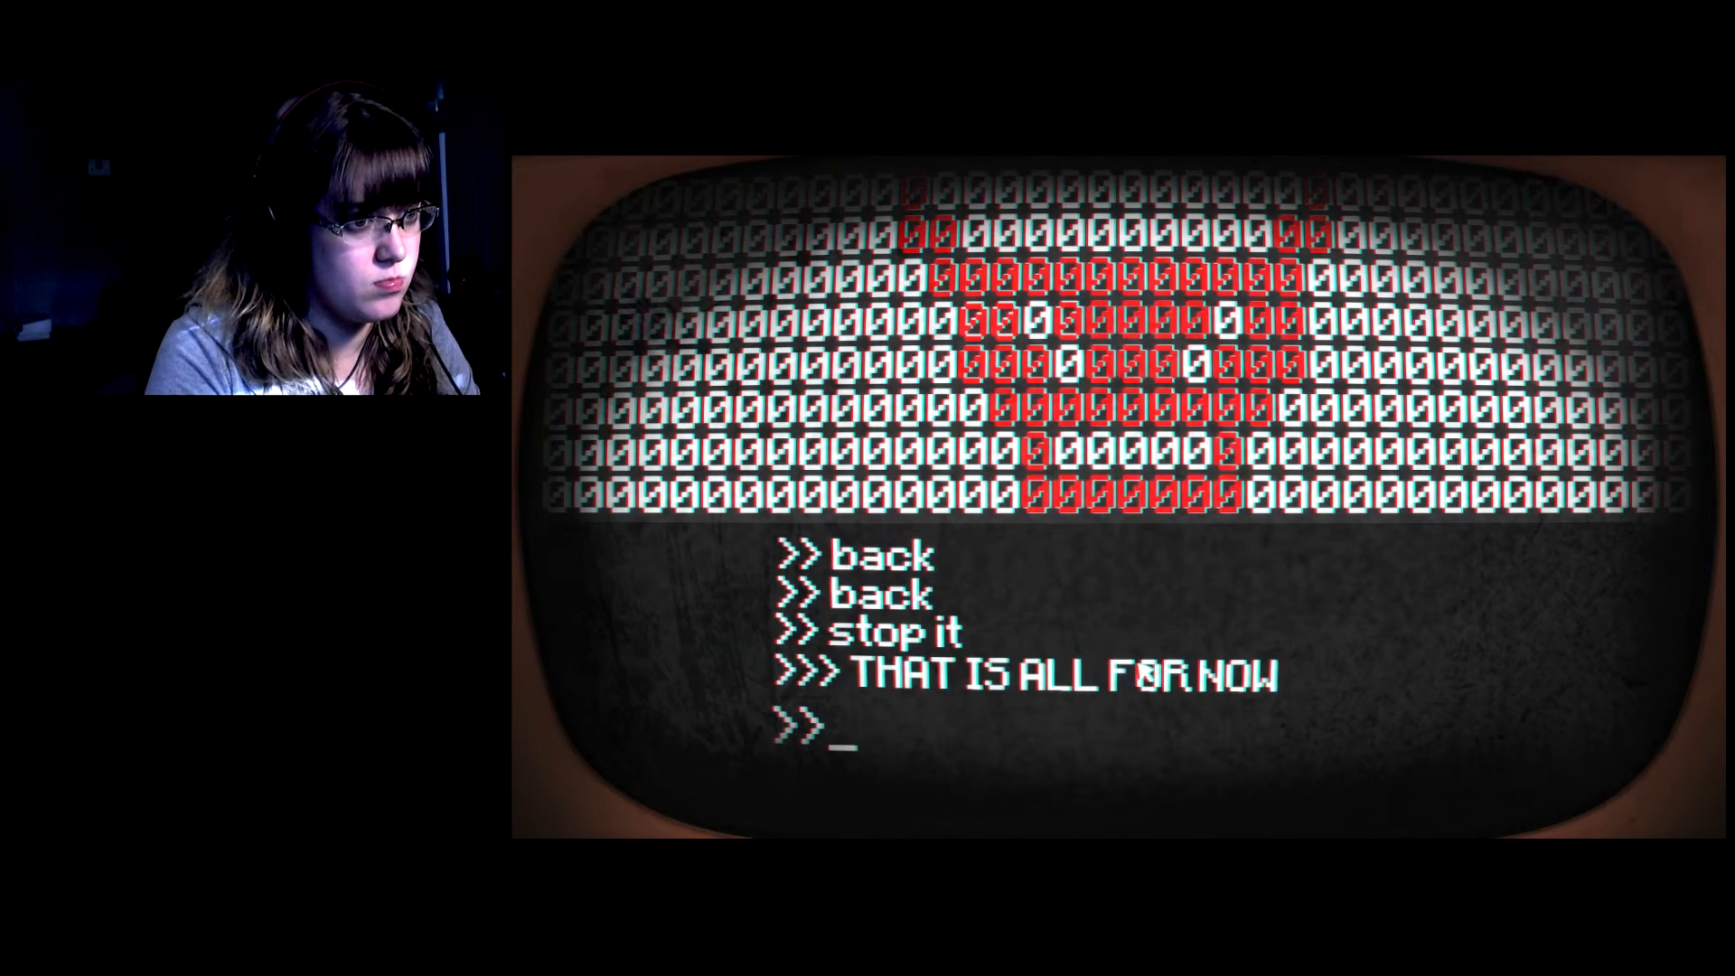
text(let me go)
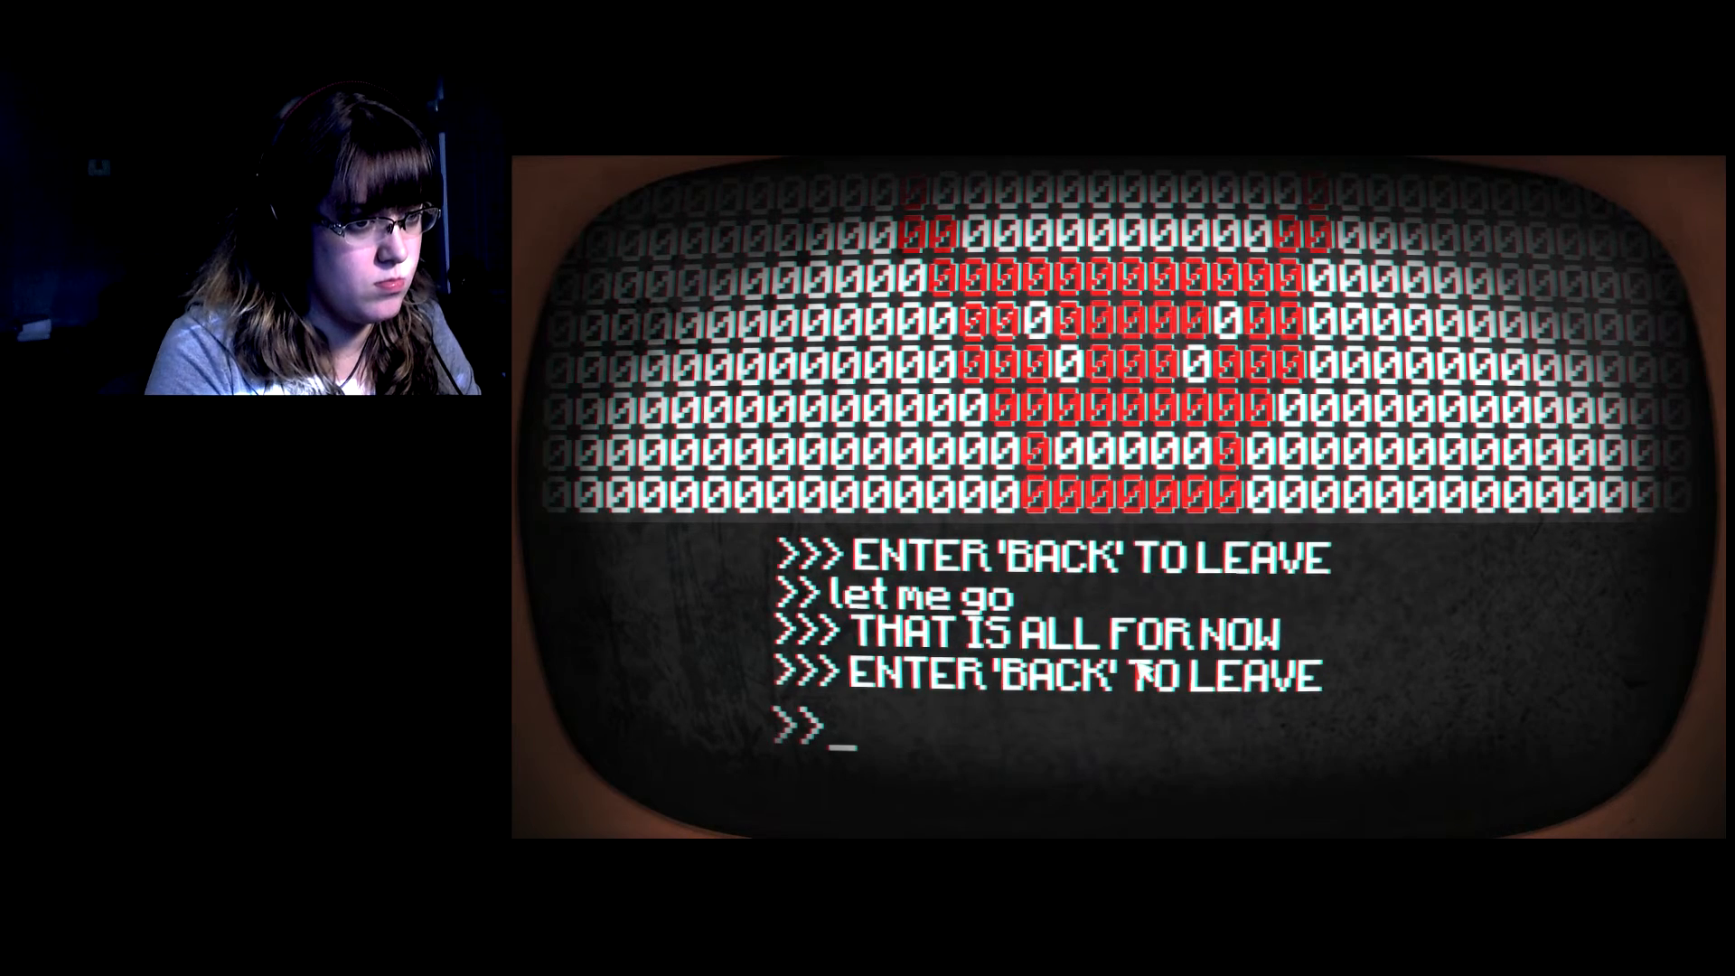
text(how)
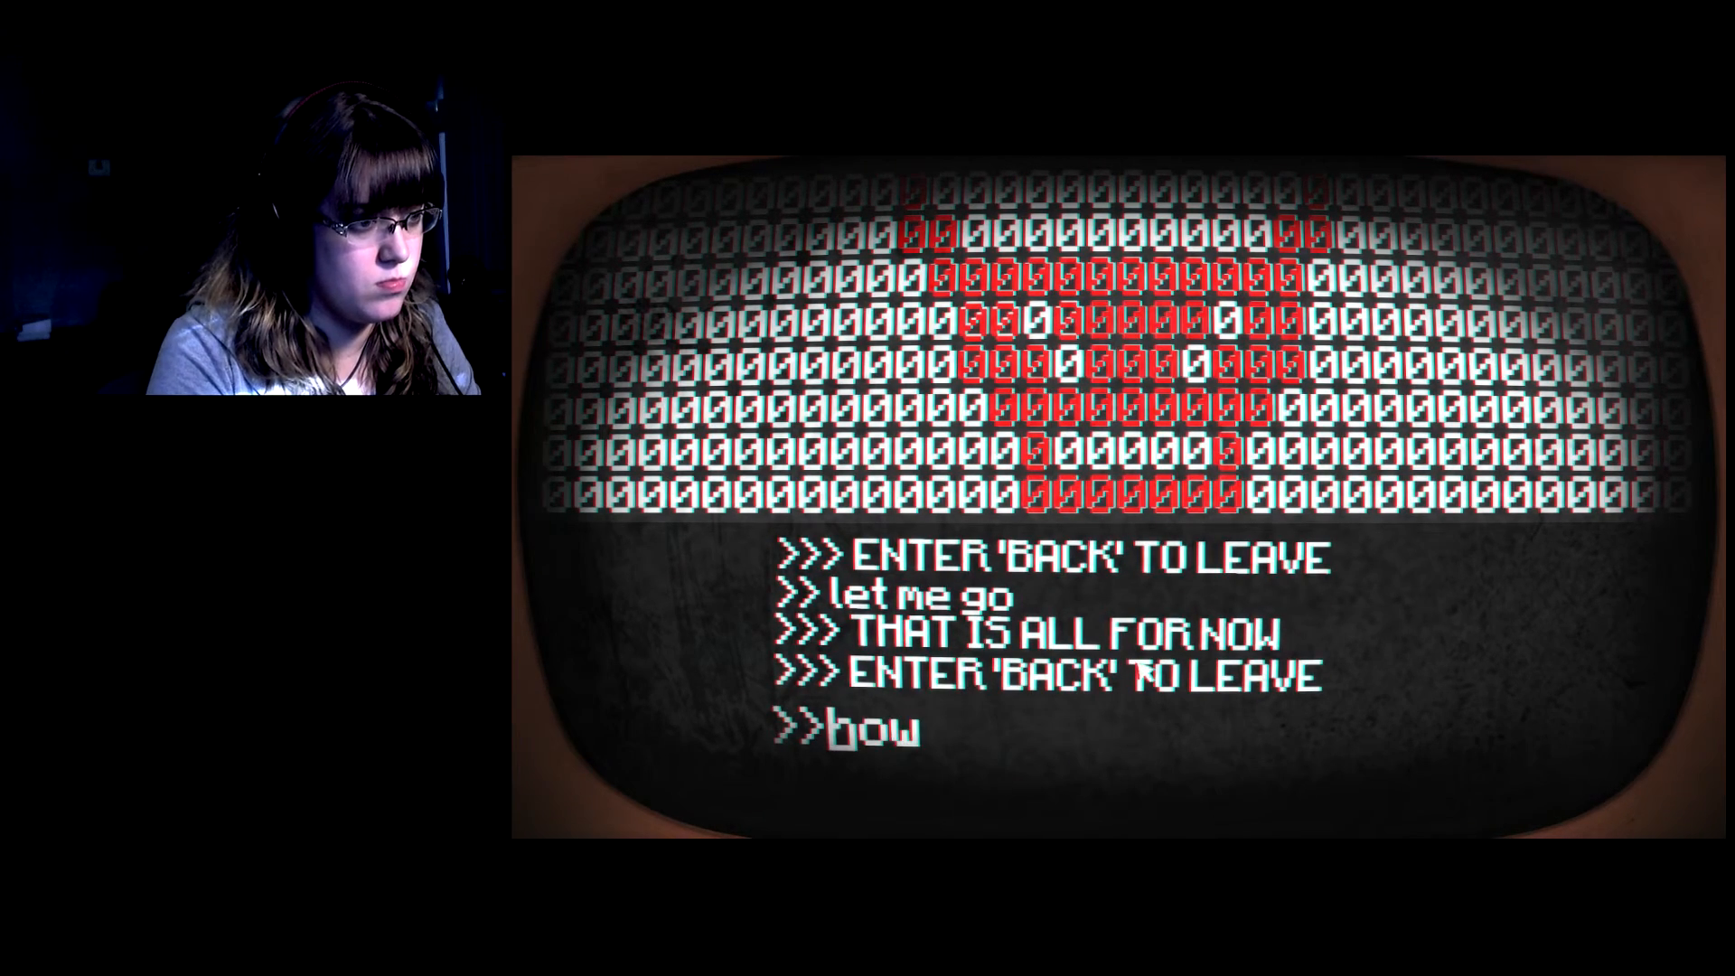
text(do I win)
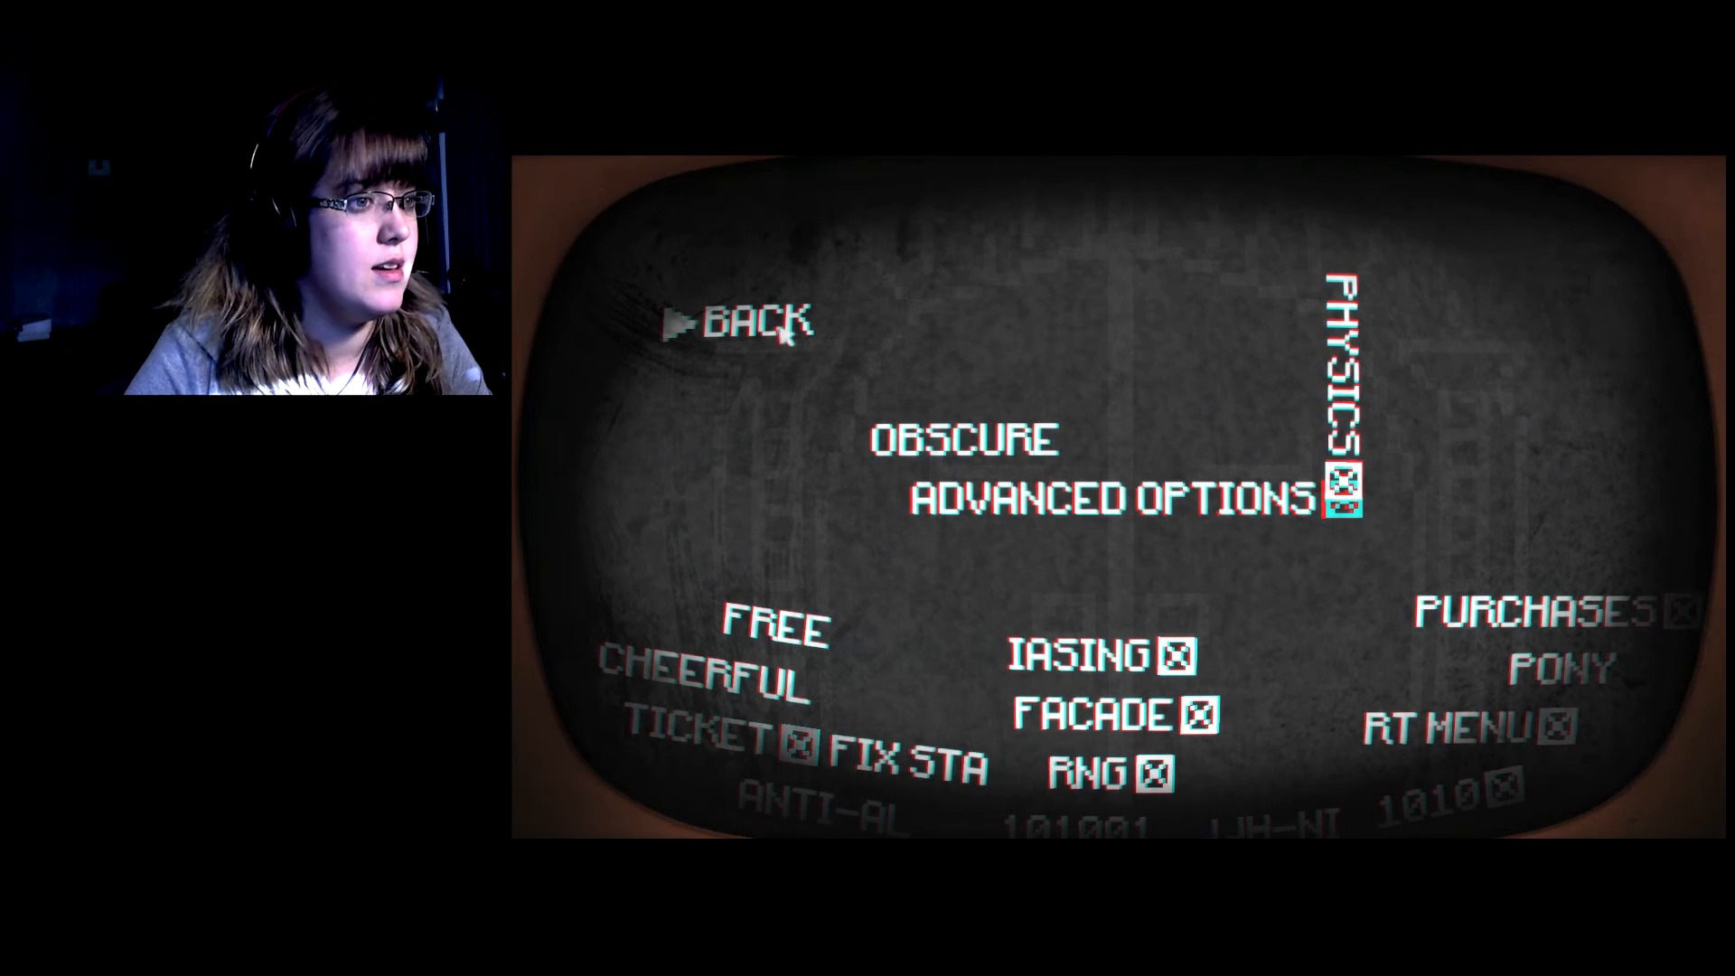
Back out of the crumbled Advanced Options, then leave the Game Over screen for the title menu.
click(752, 321)
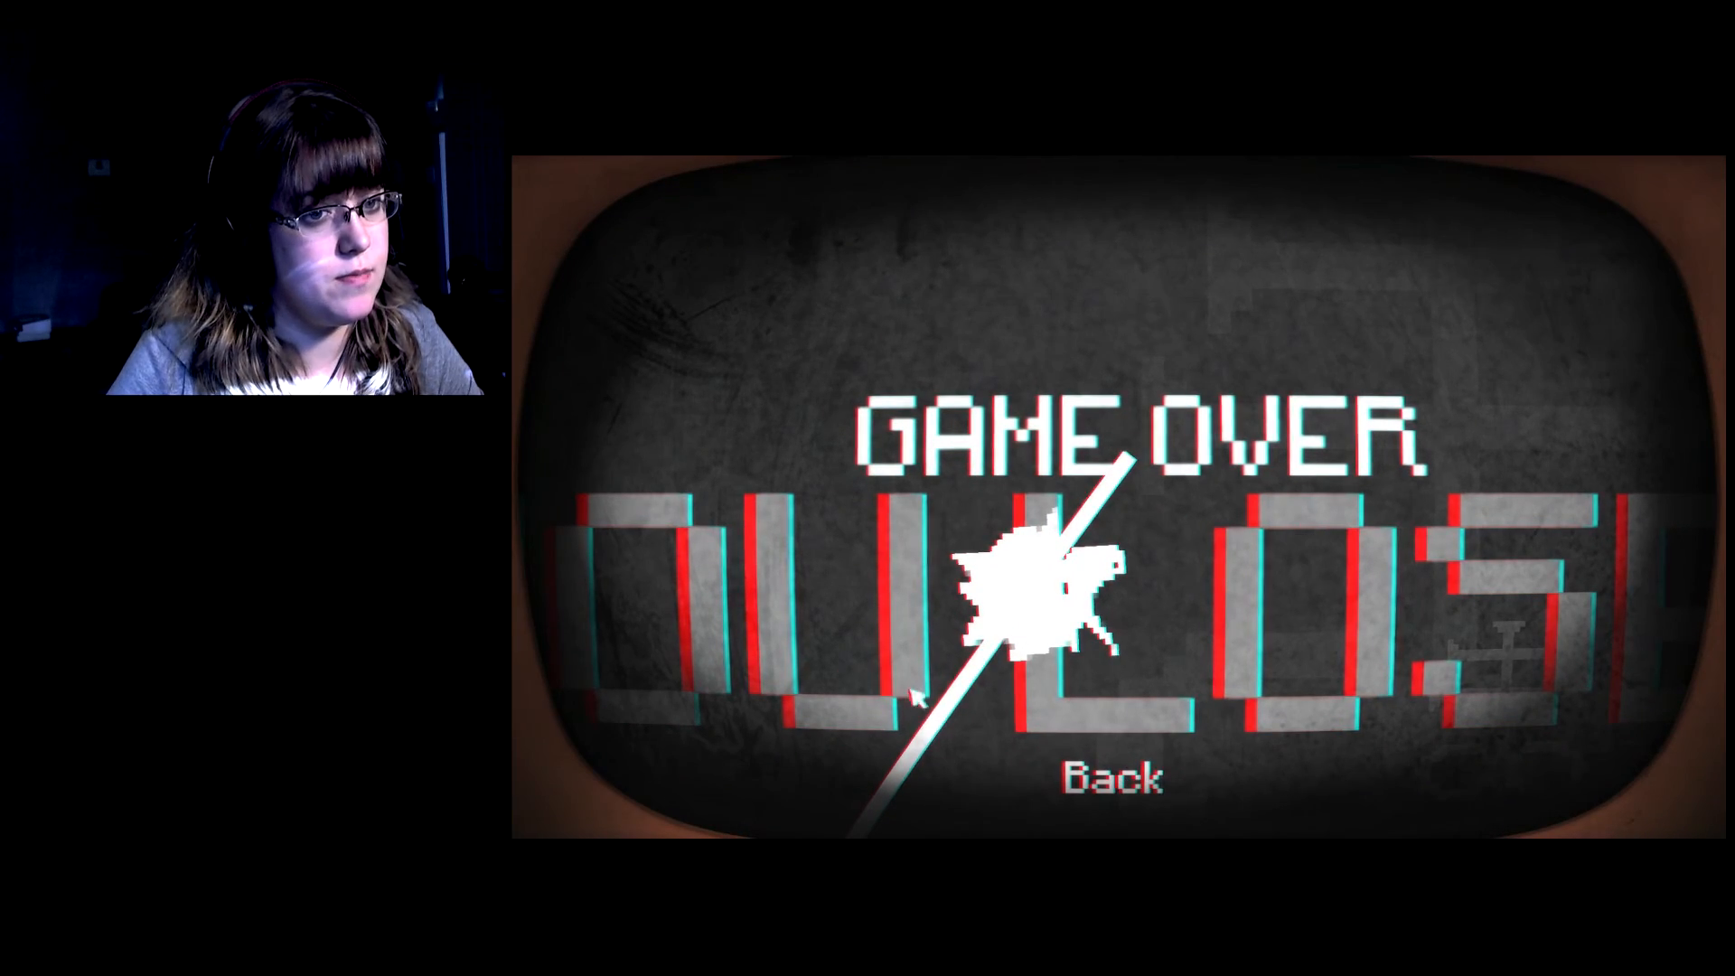
click(1112, 775)
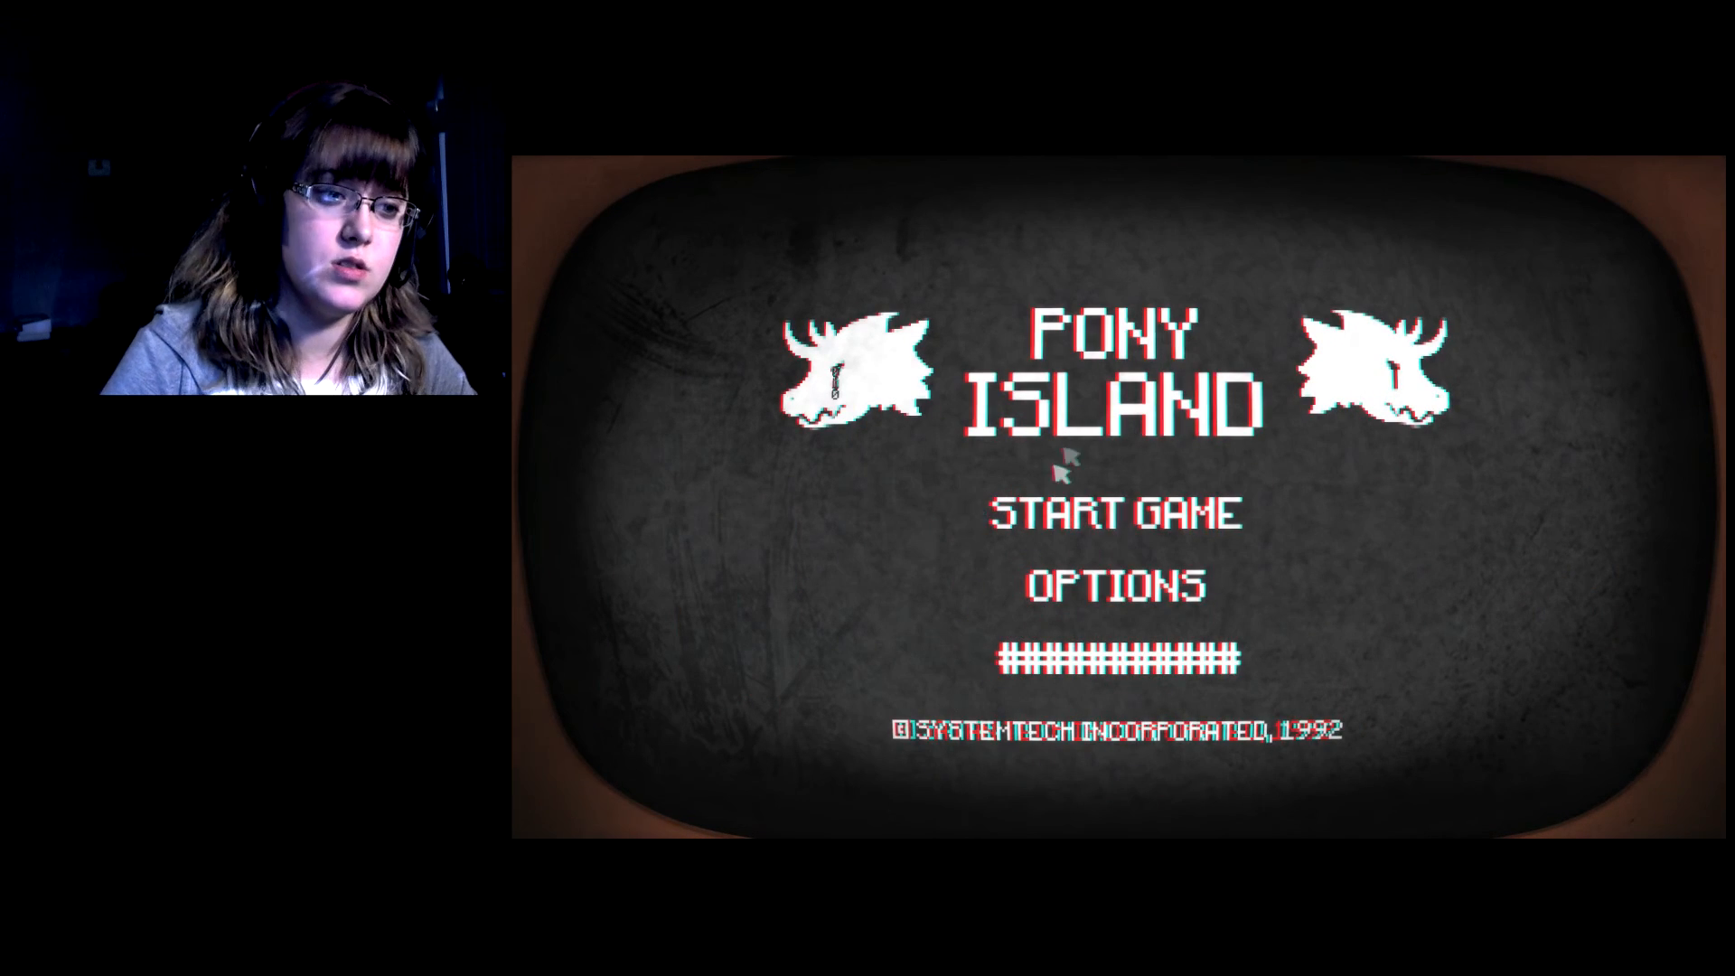
mouse_move(1430, 478)
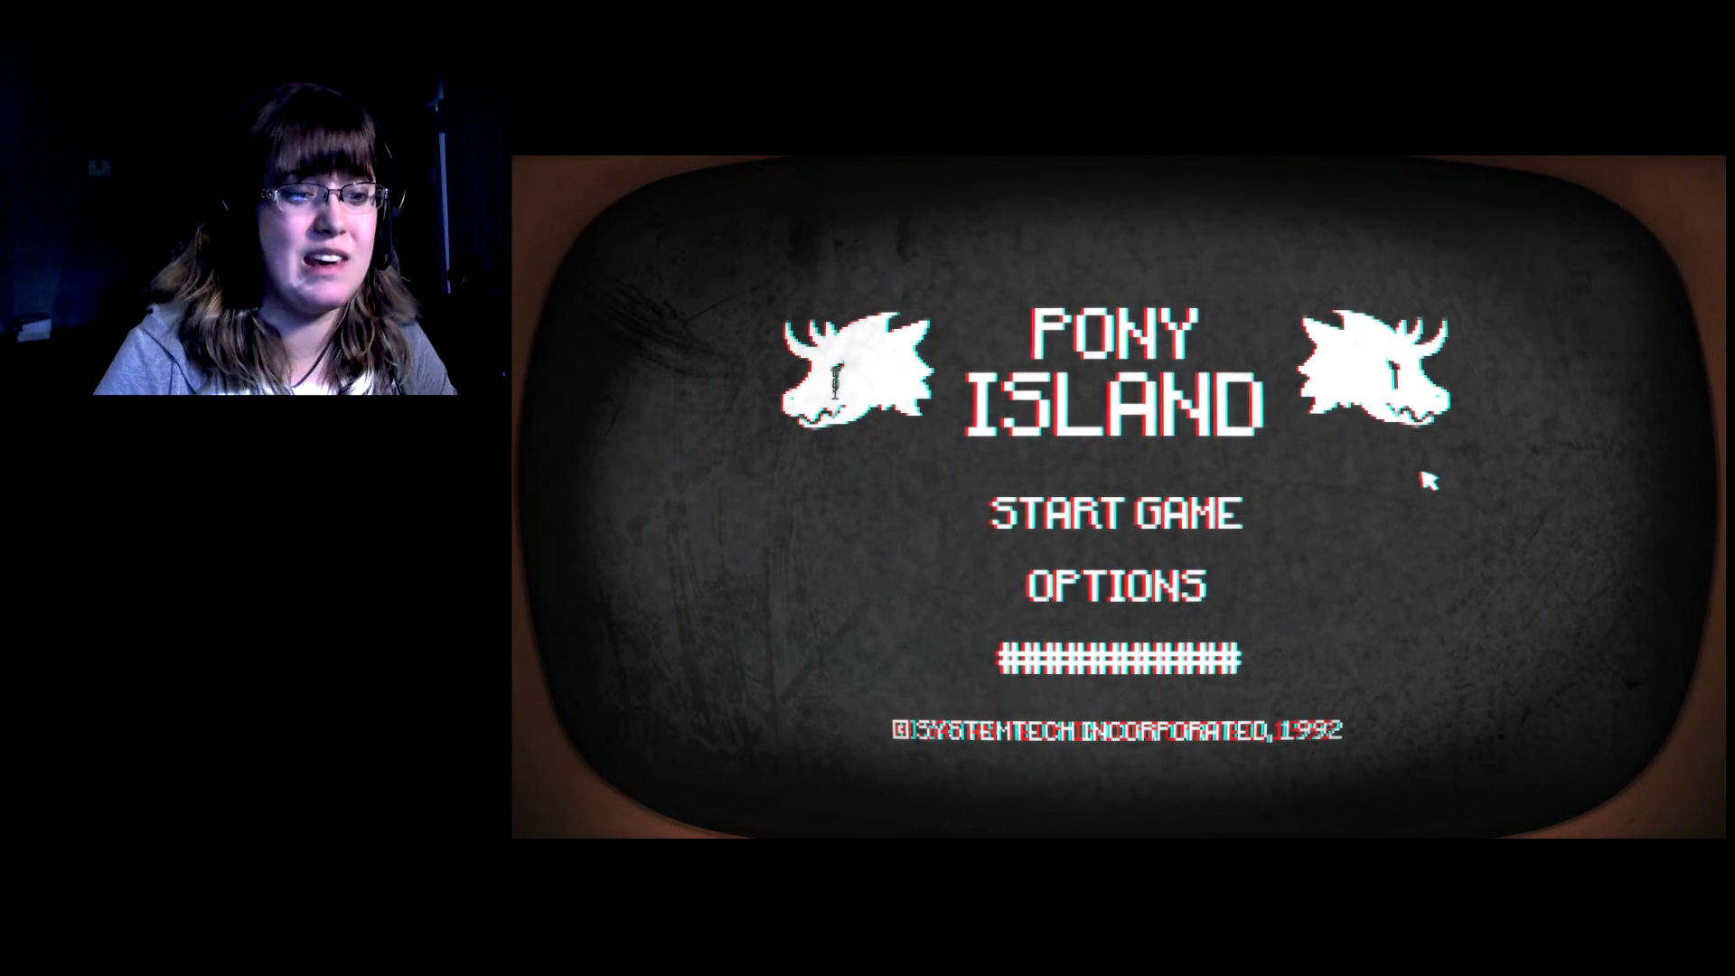